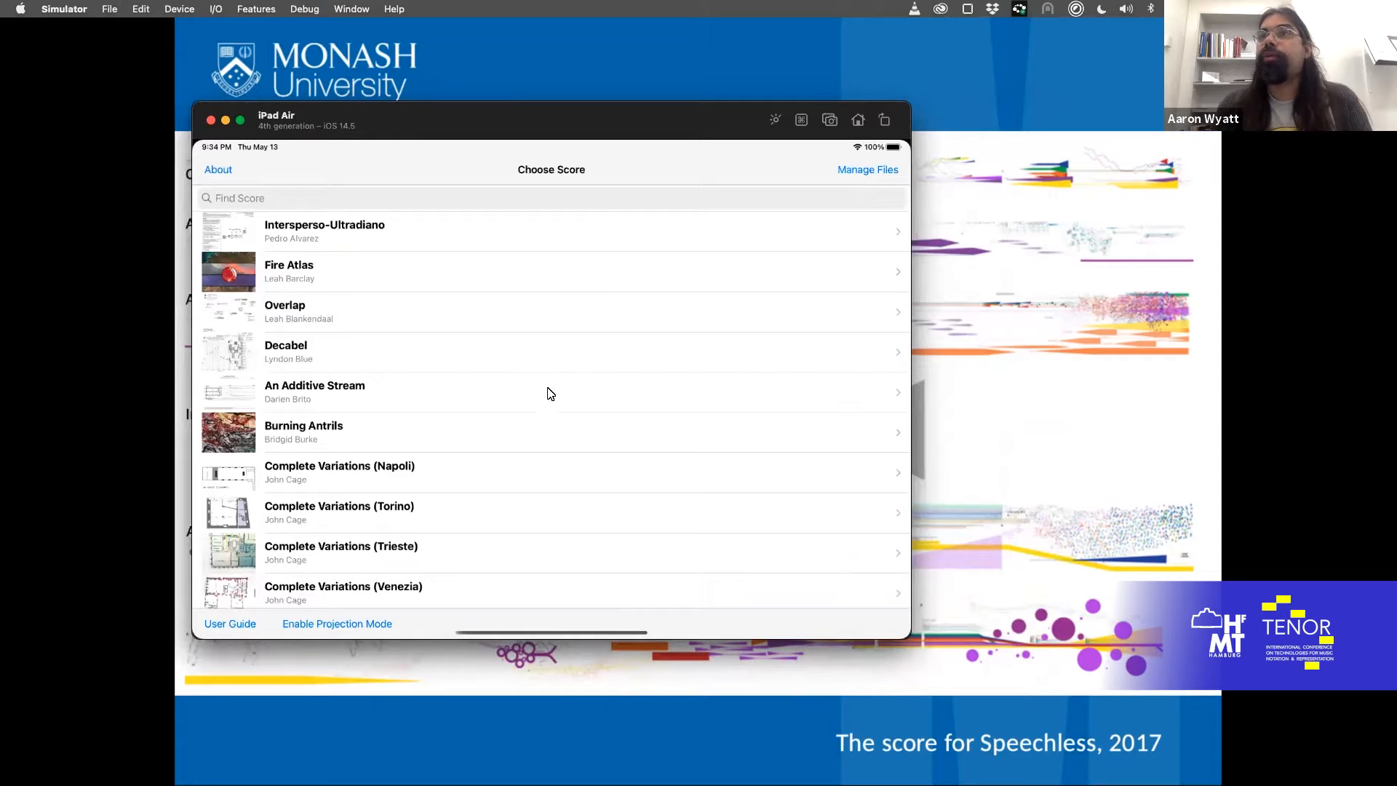
mouse_move(504, 211)
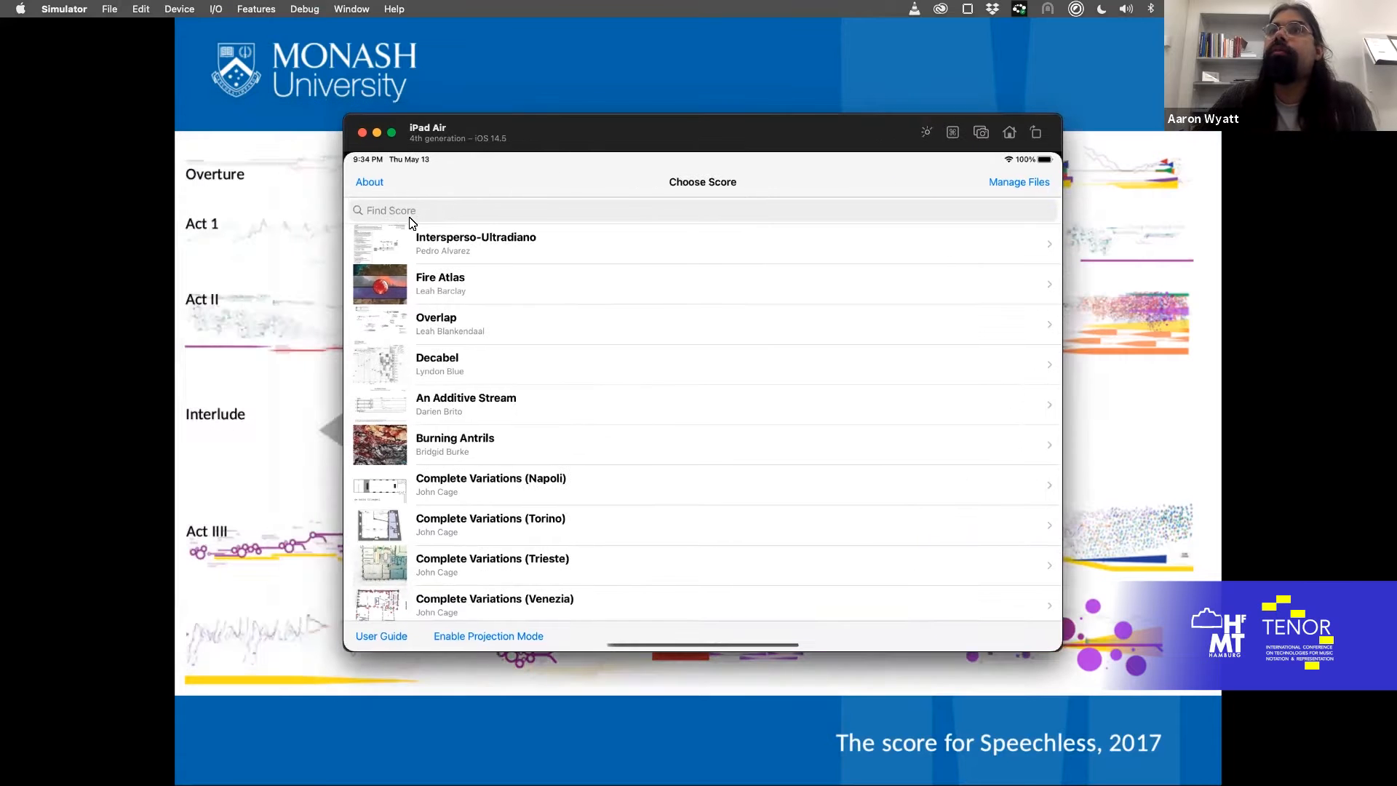
Step: Filter the Find Score list by 'Speech' to show the six Speechless scores
text(S)
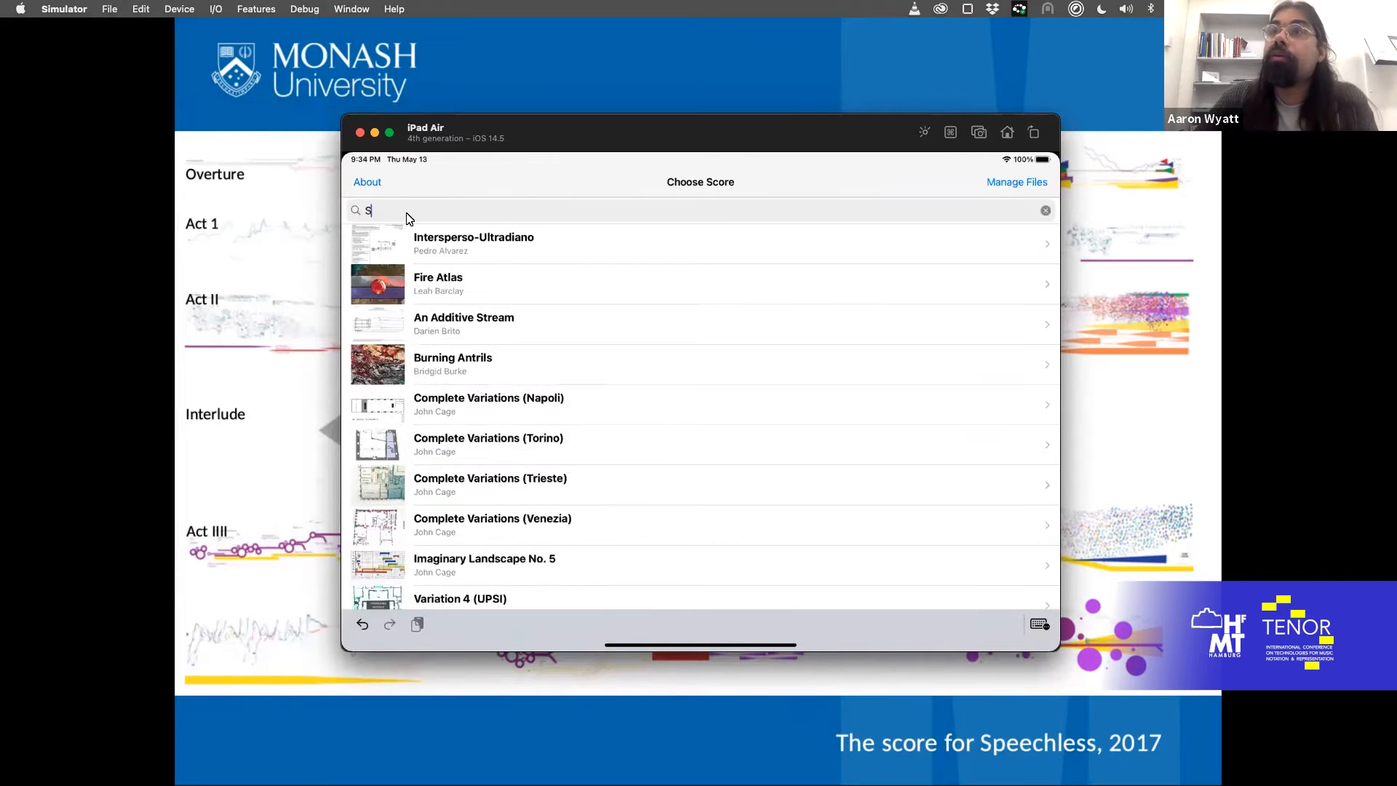
text(peech)
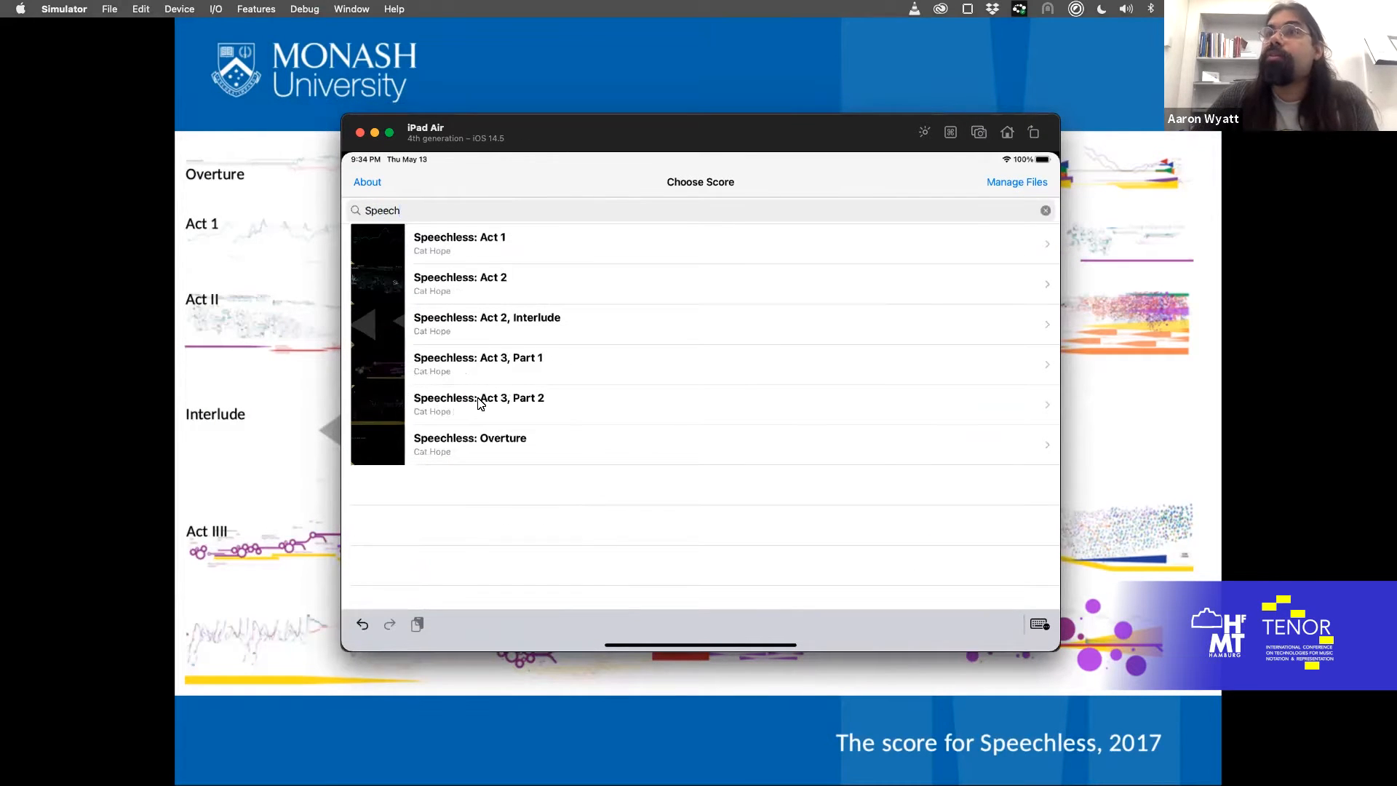
mouse_move(523, 253)
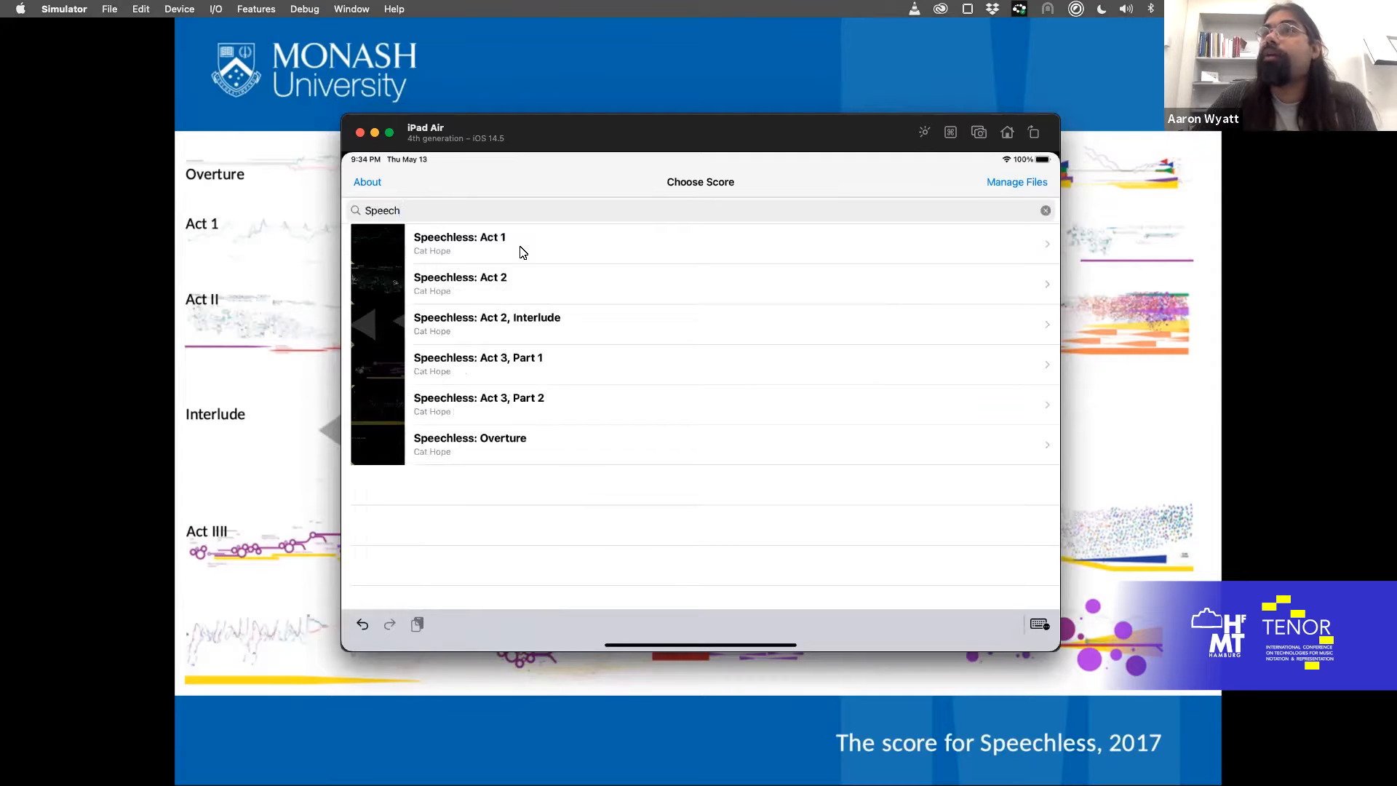
Step: Open Cat Hope's 'Speechless: Act 1' score at 0:00
click(460, 243)
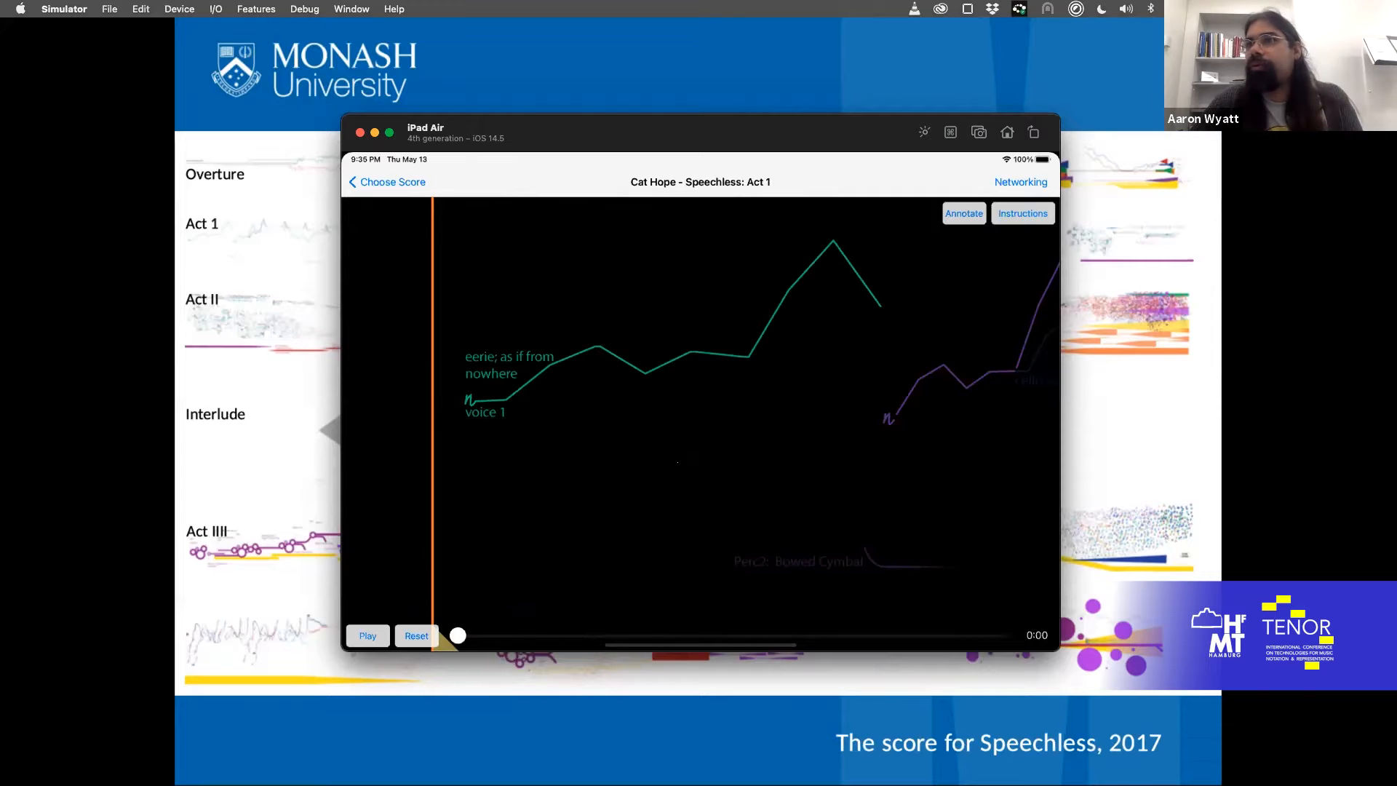
mouse_move(675, 457)
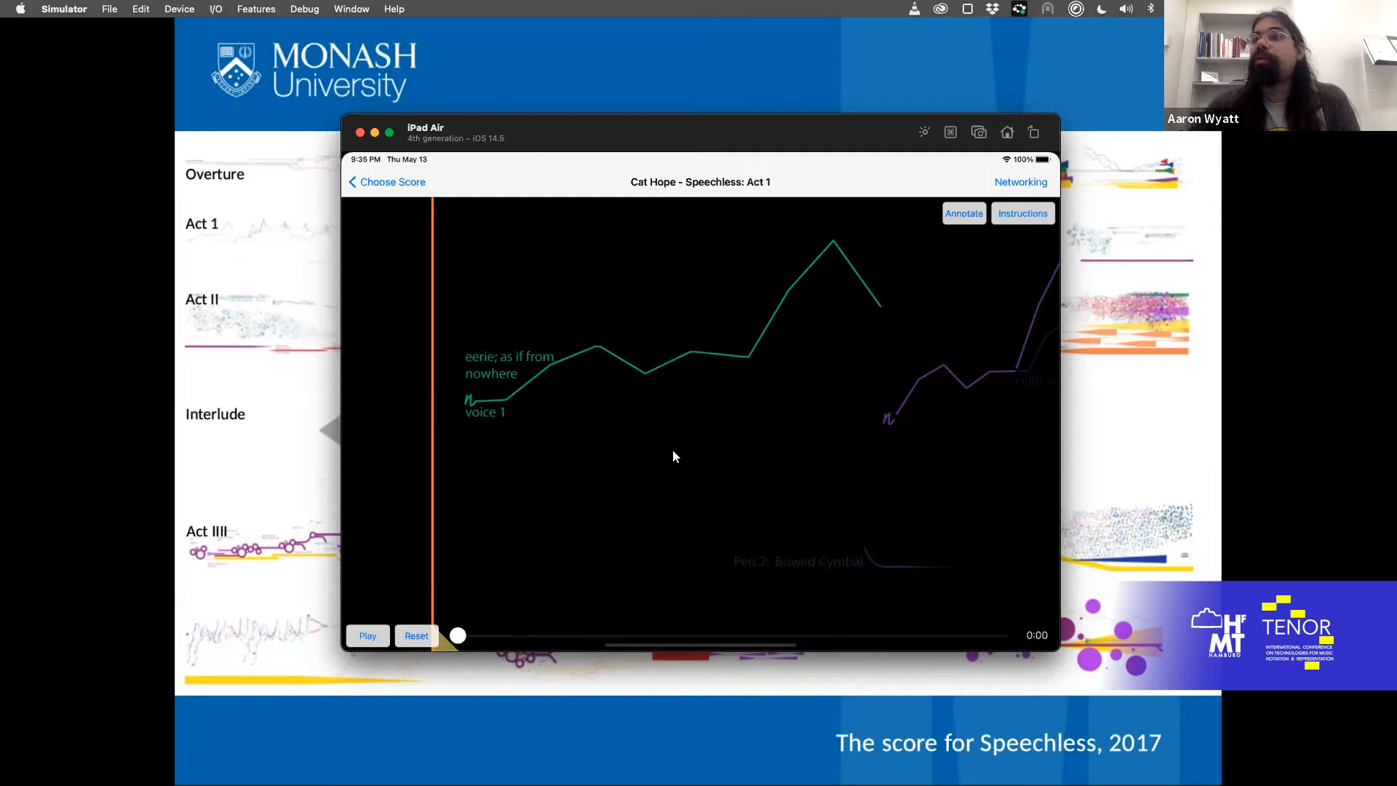
mouse_move(725, 469)
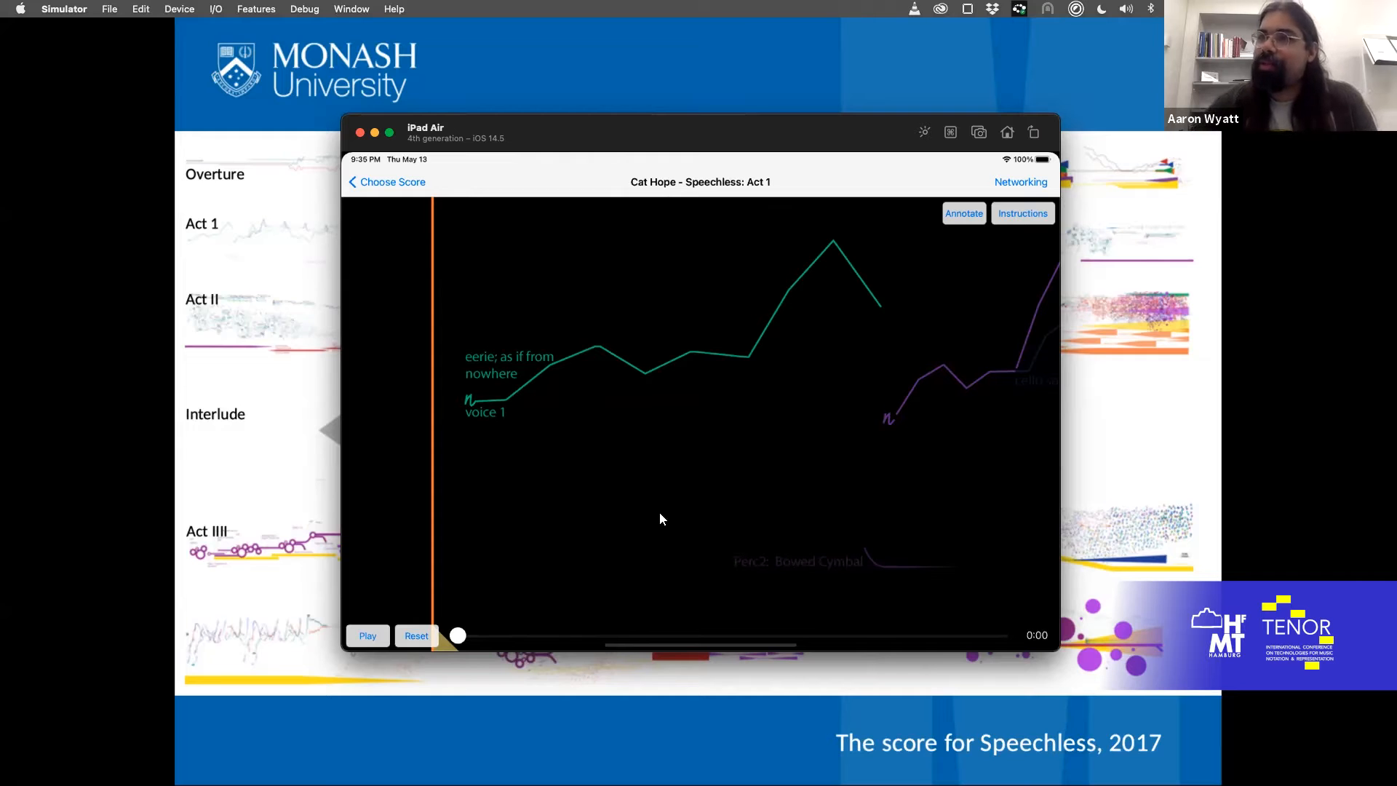
mouse_move(714, 469)
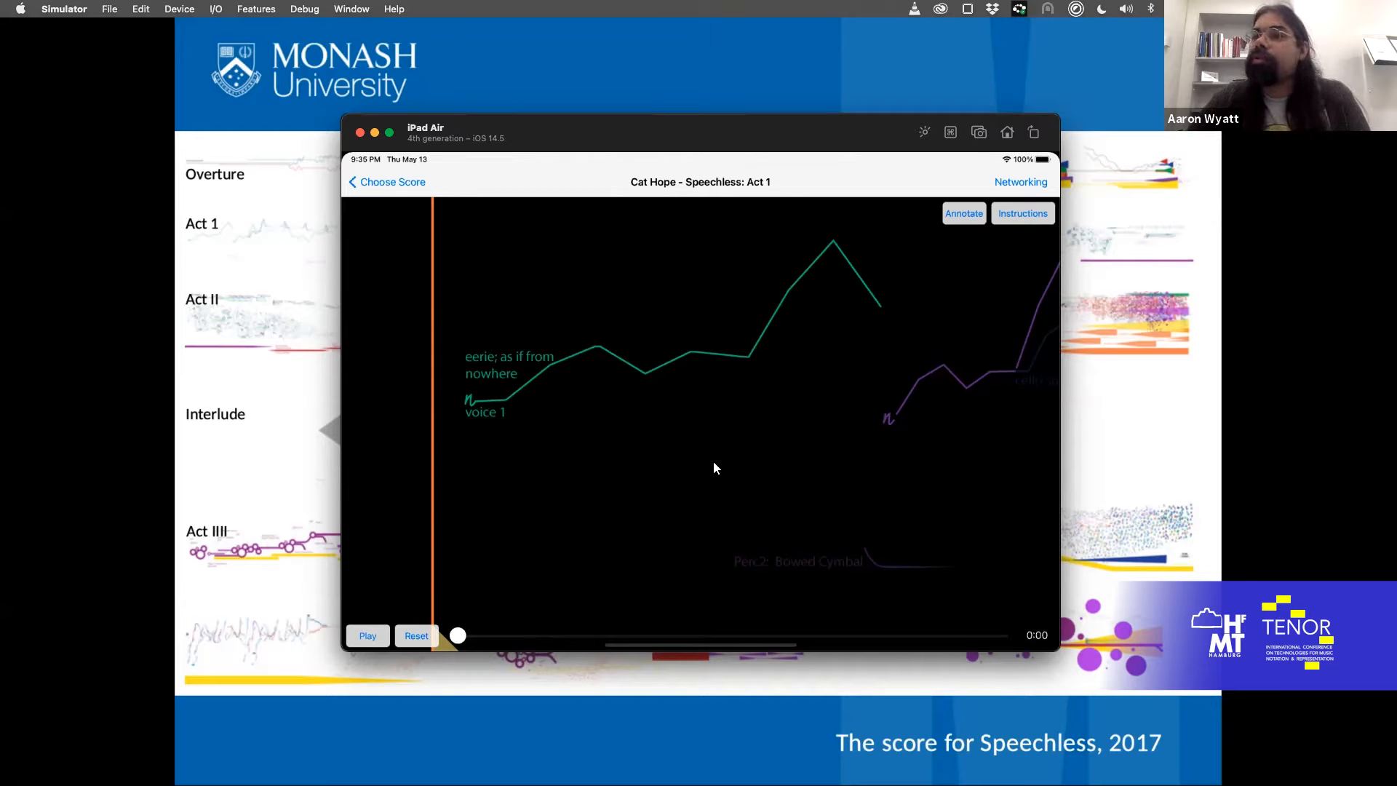
mouse_move(463, 644)
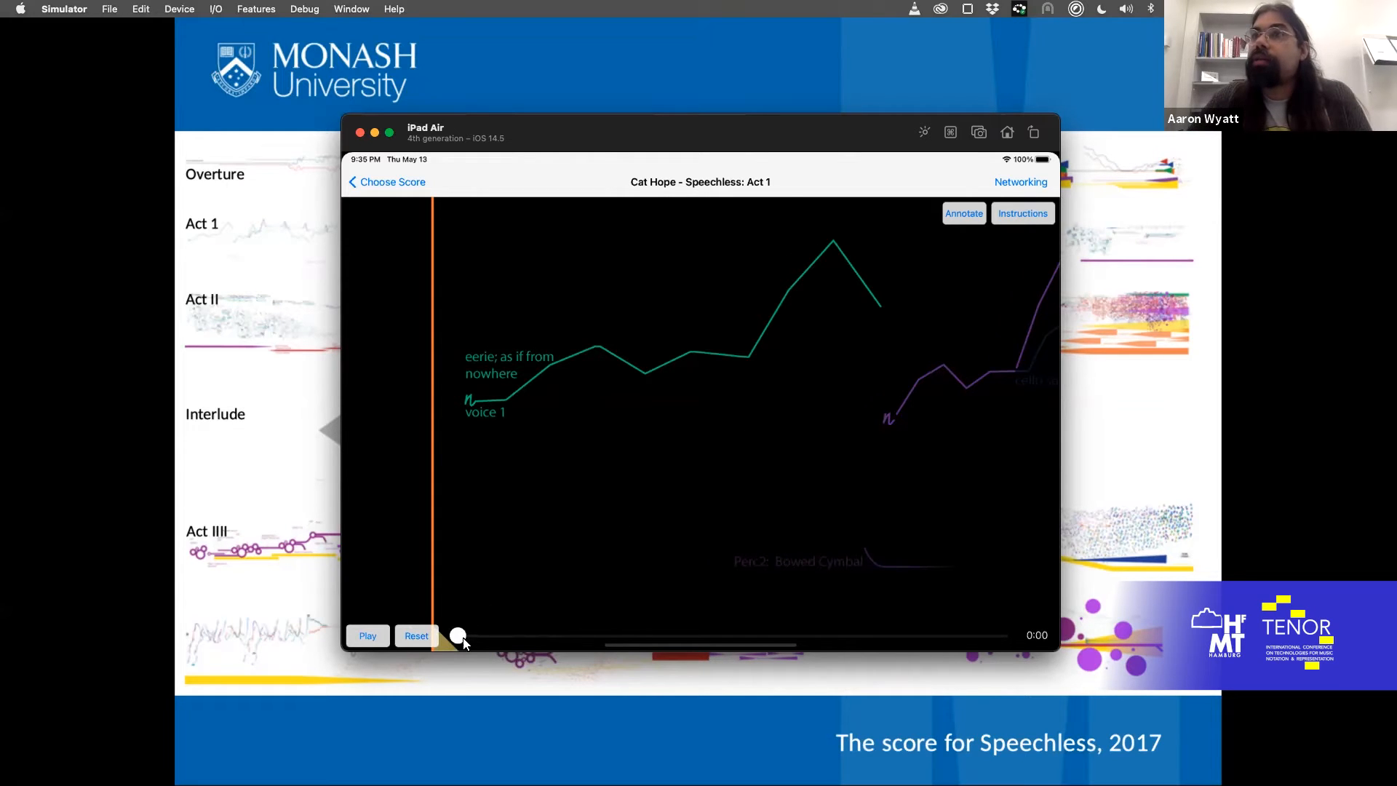
mouse_move(504, 422)
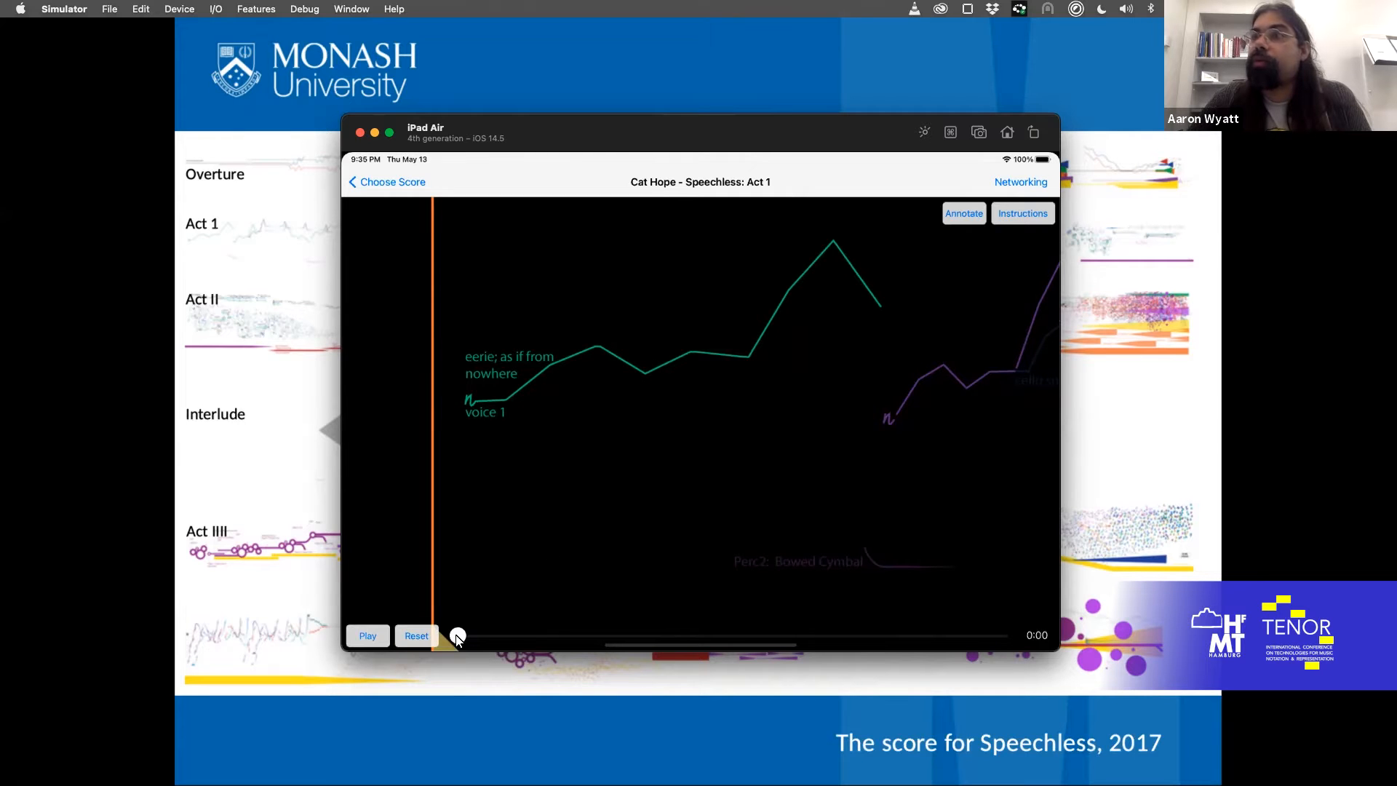
Step: Scrub Speechless: Act 1 forward through 0:29, 1:19, 2:37 to the choir-plus-soloists section at 3:32
drag(457, 636, 482, 636)
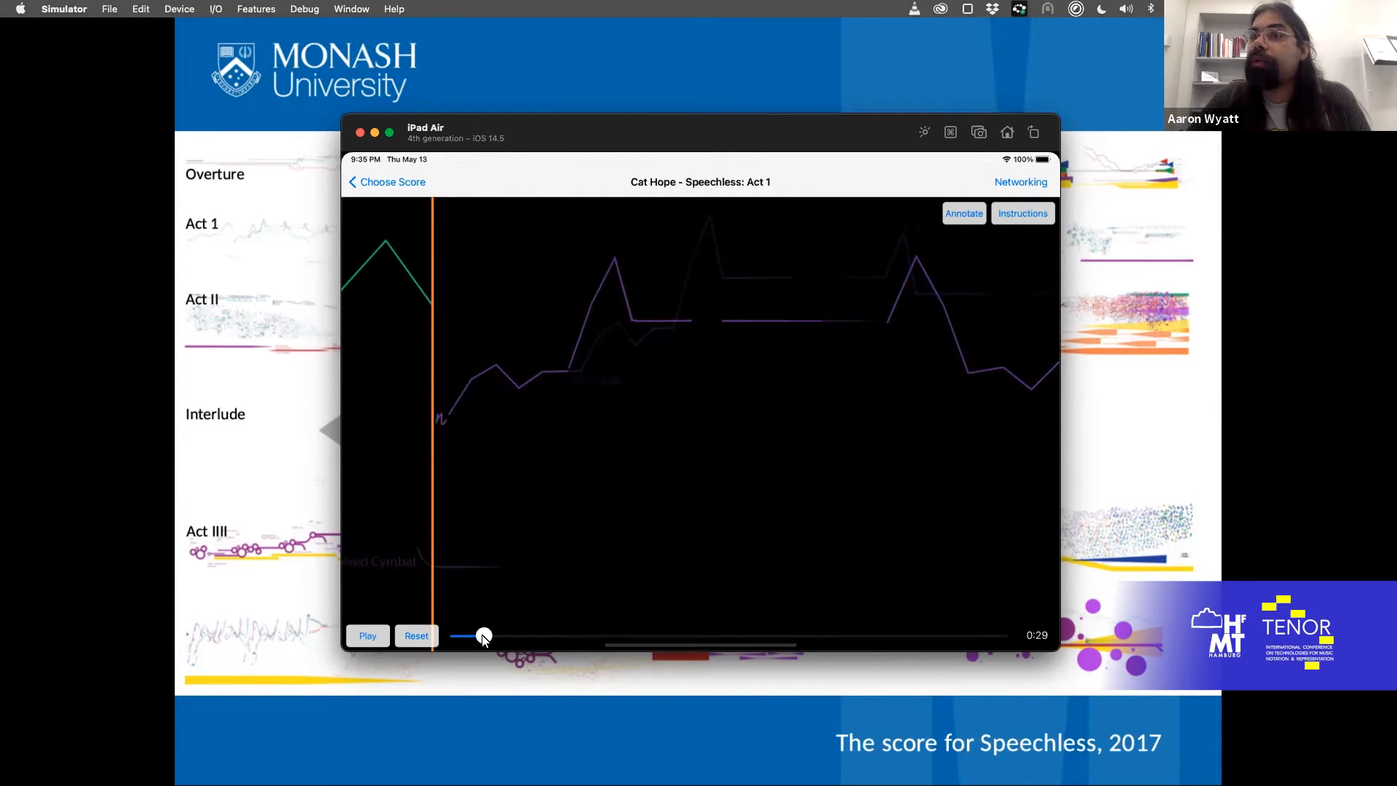
drag(483, 636, 528, 636)
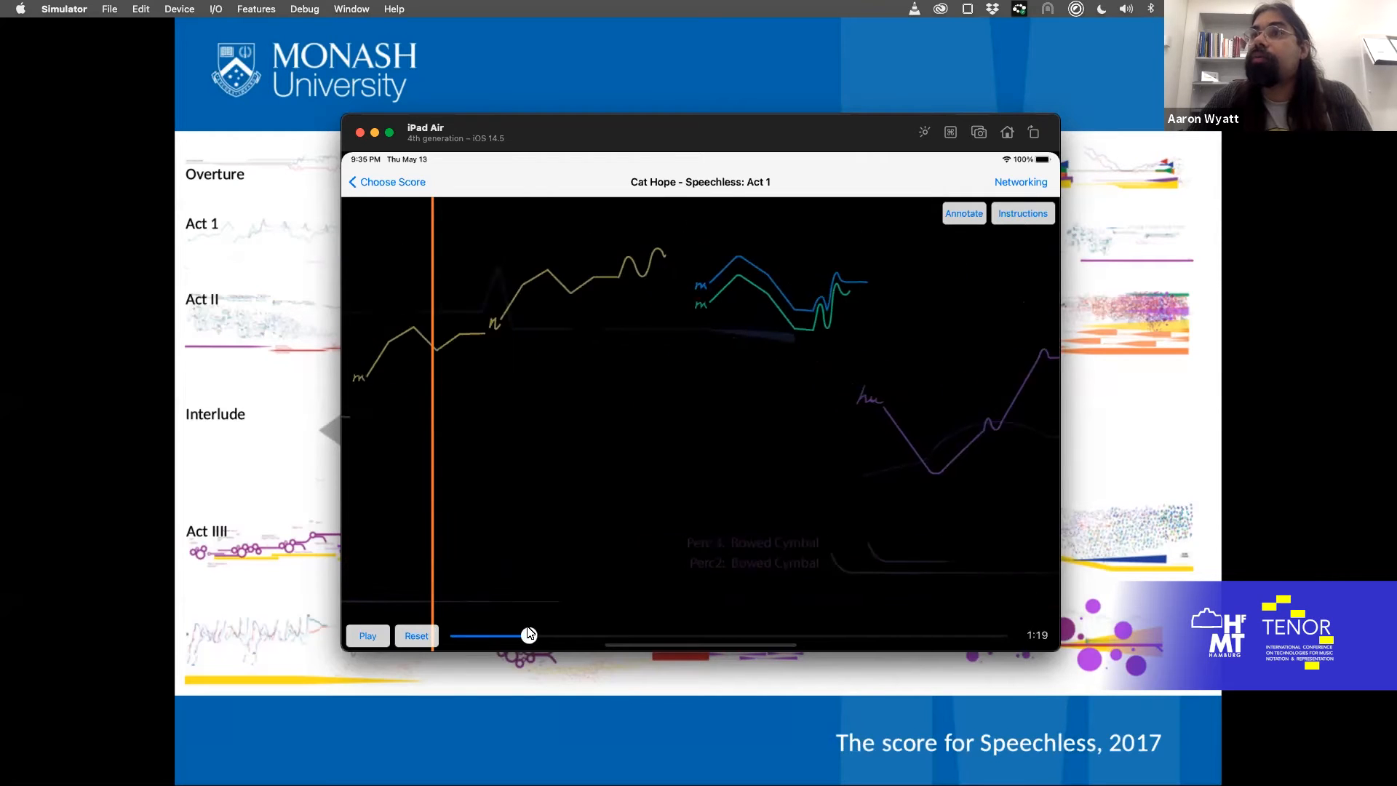
drag(528, 634, 527, 634)
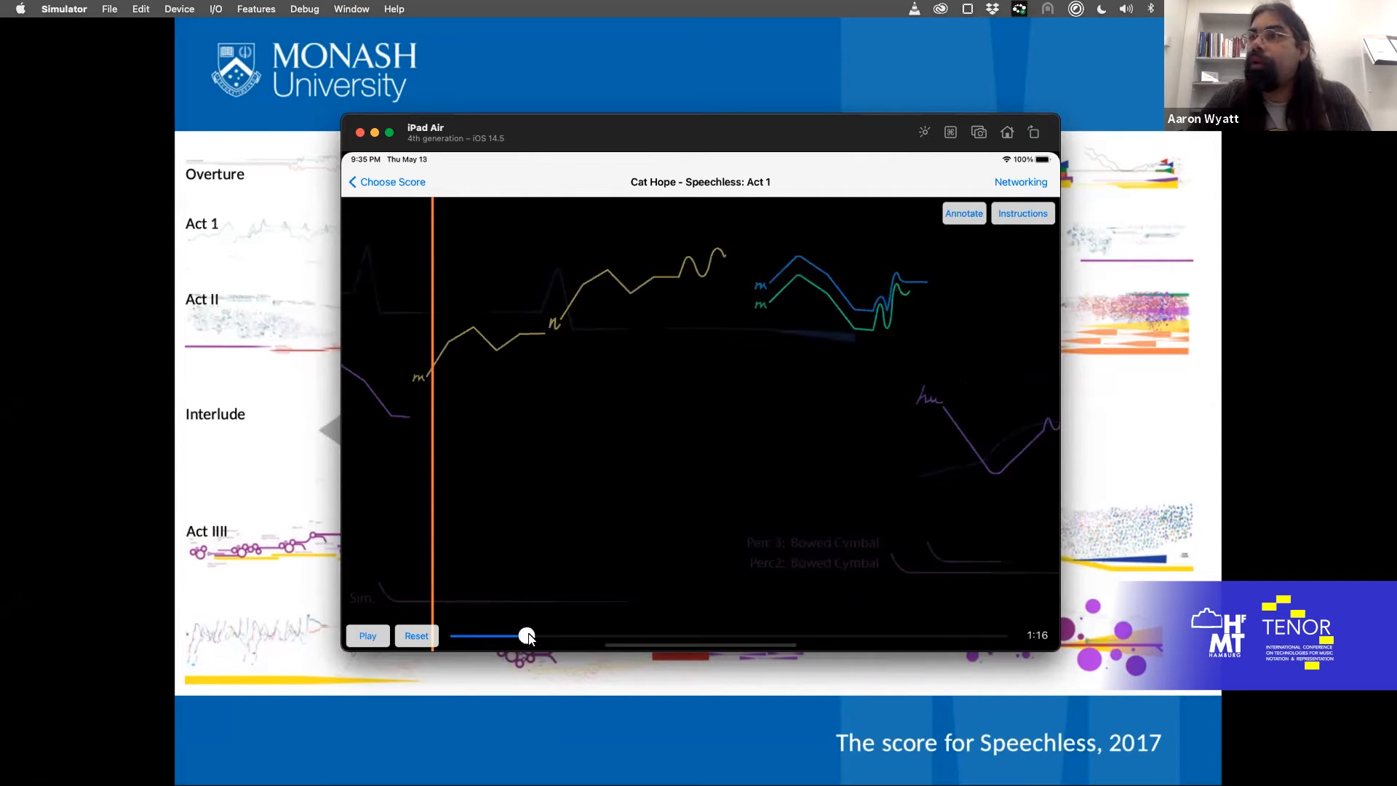
drag(525, 636, 598, 636)
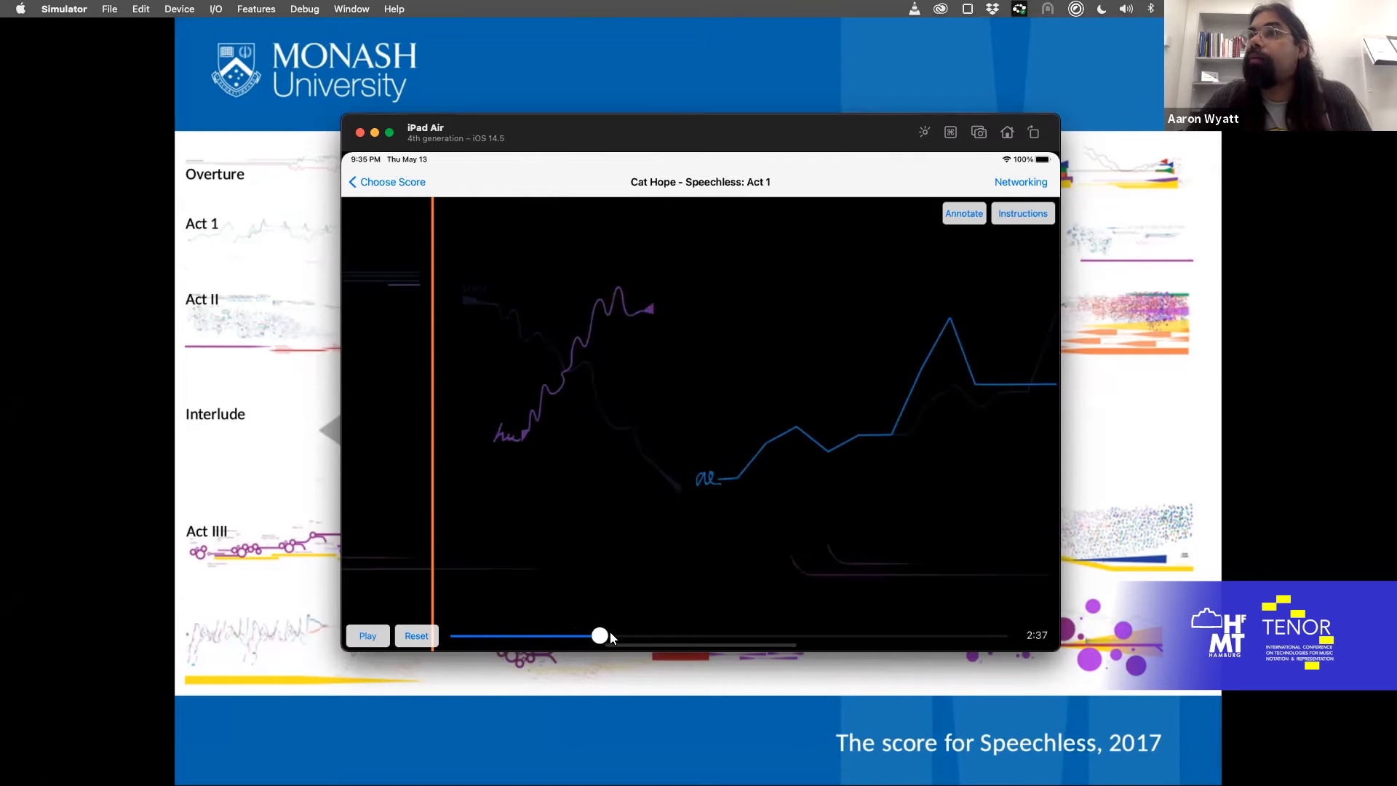
drag(599, 636, 647, 636)
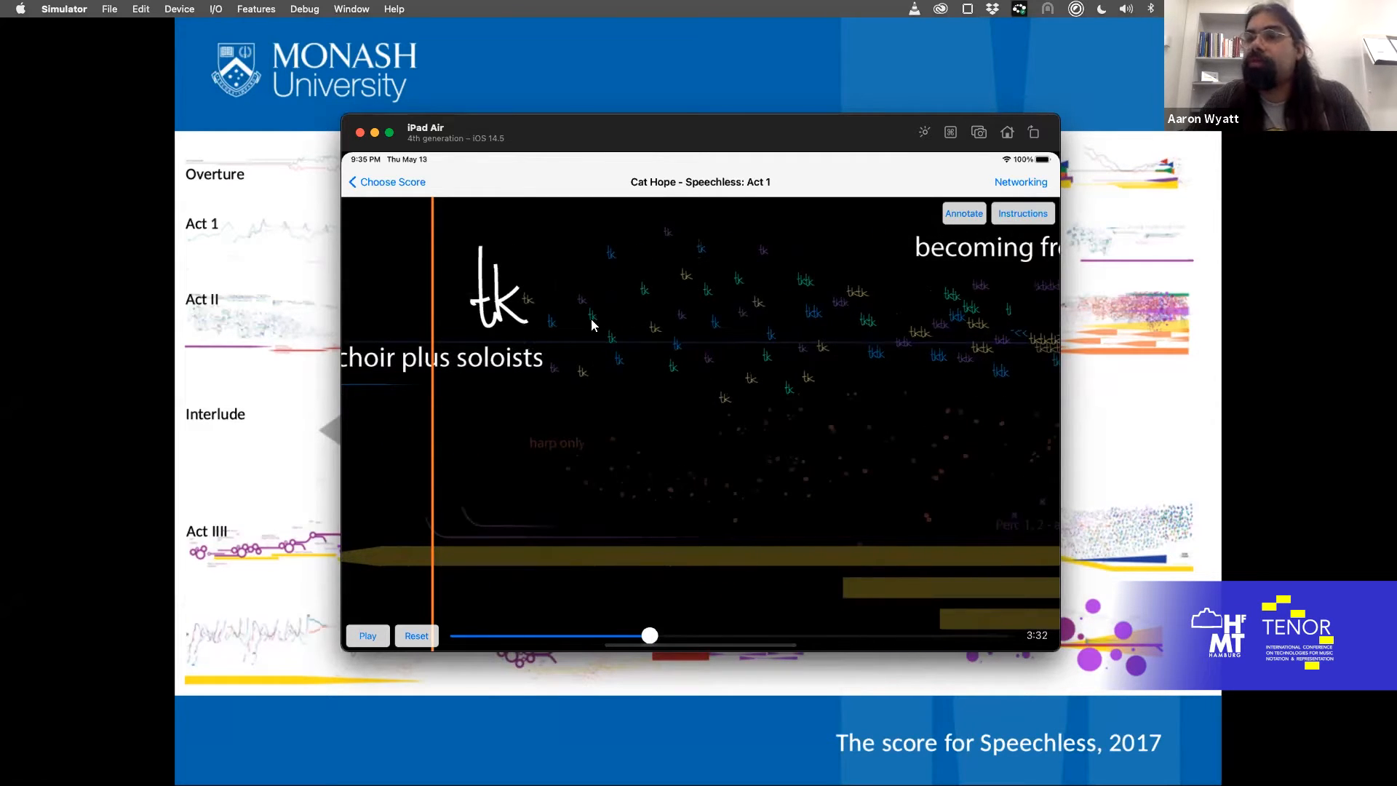
mouse_move(731, 325)
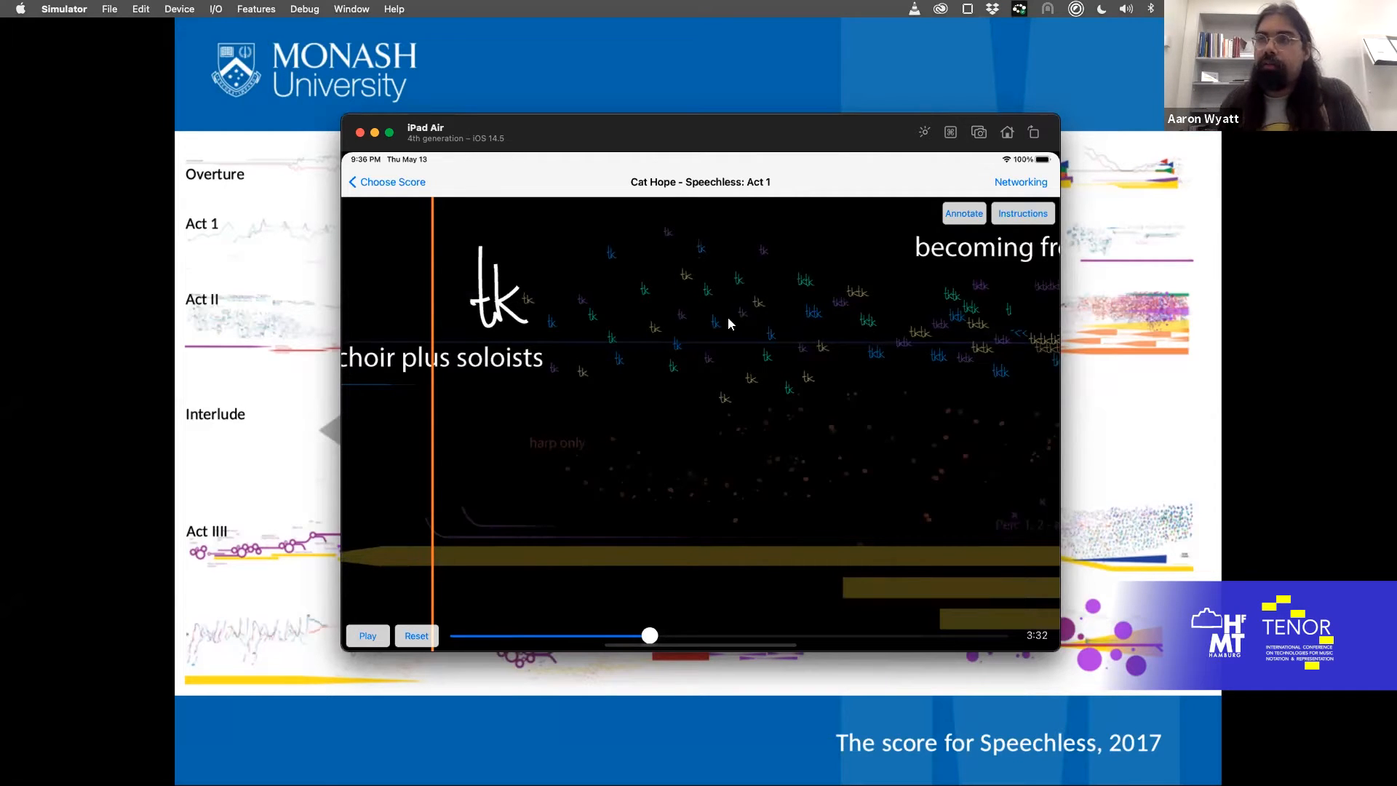
mouse_move(527, 314)
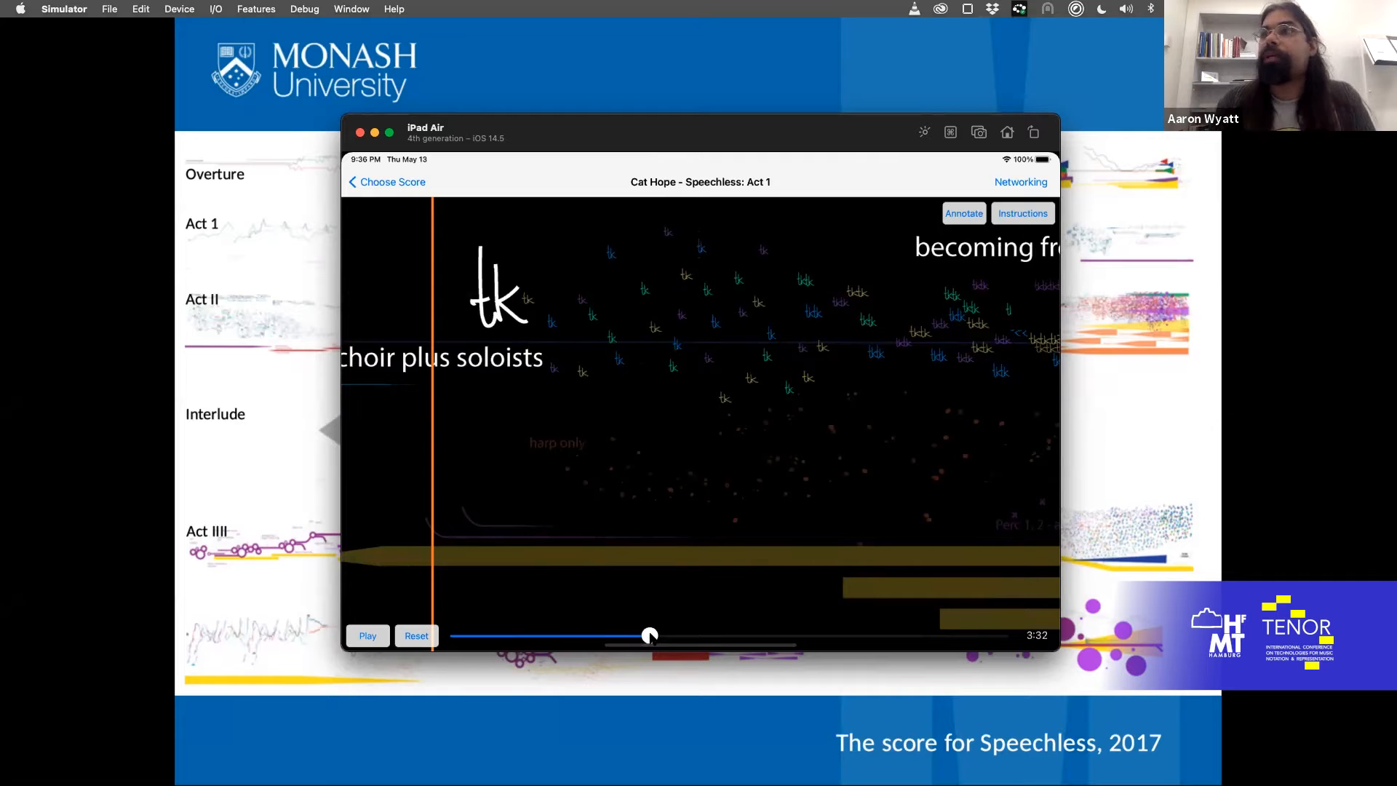
Step: Return the score to its opening, then scrub far into the piece to the red blocks and Floor Tom section
drag(649, 636, 699, 636)
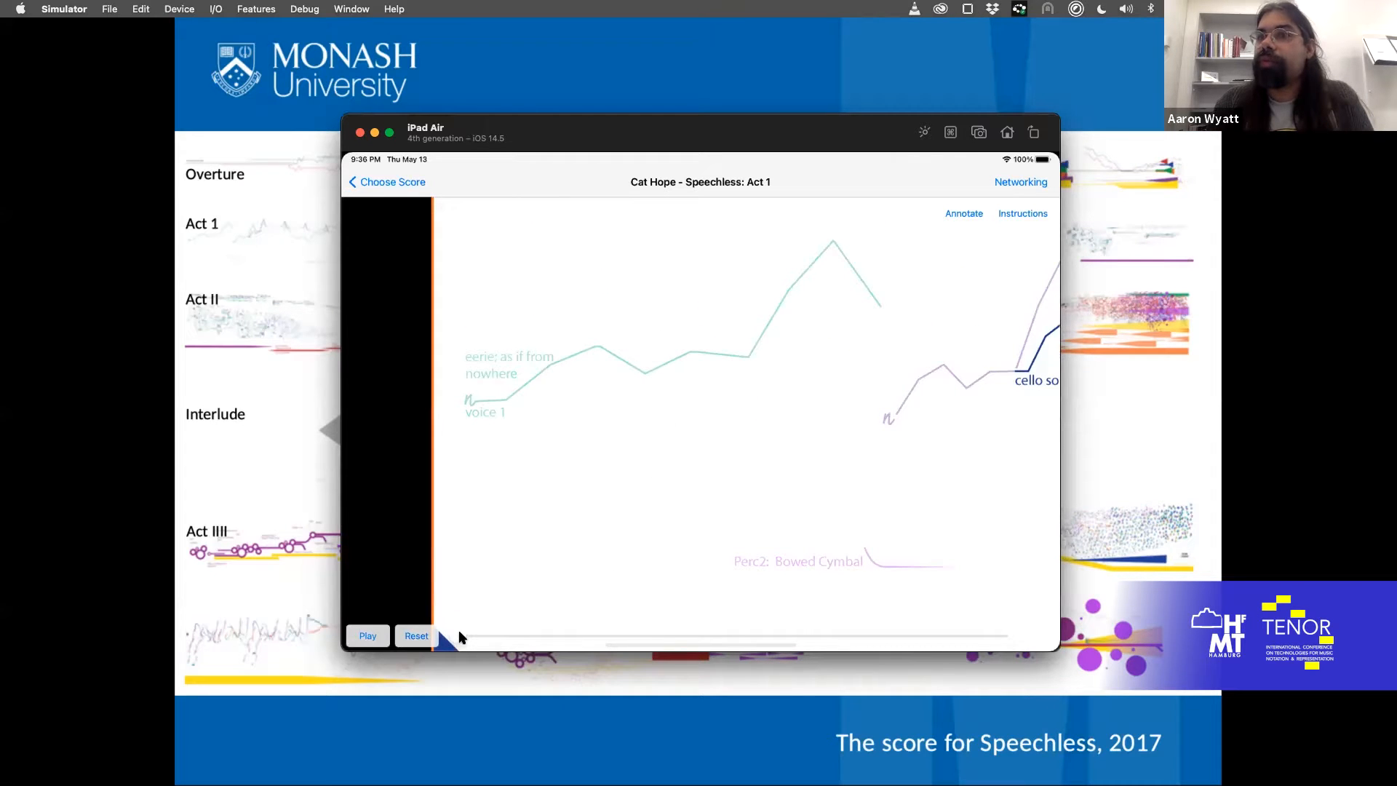
click(367, 635)
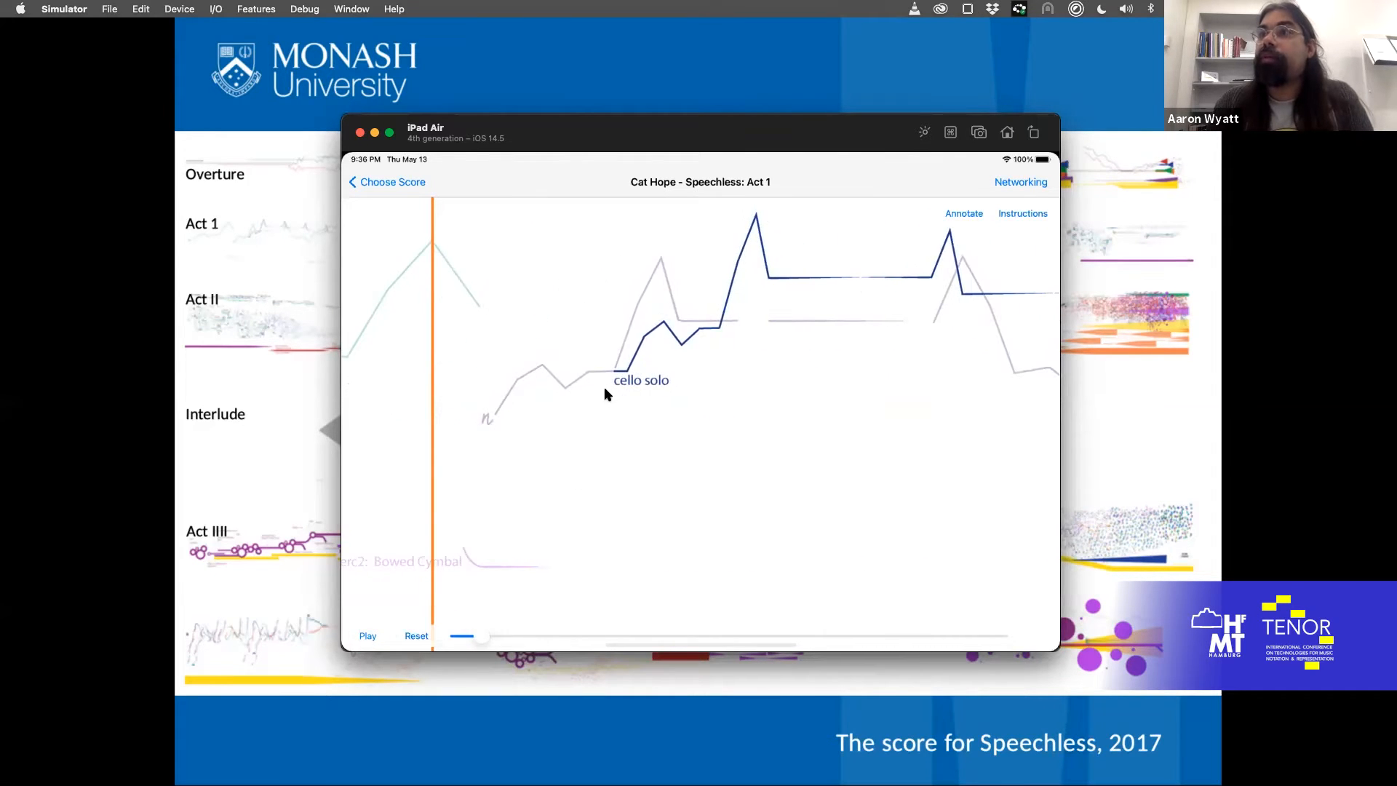
mouse_move(748, 234)
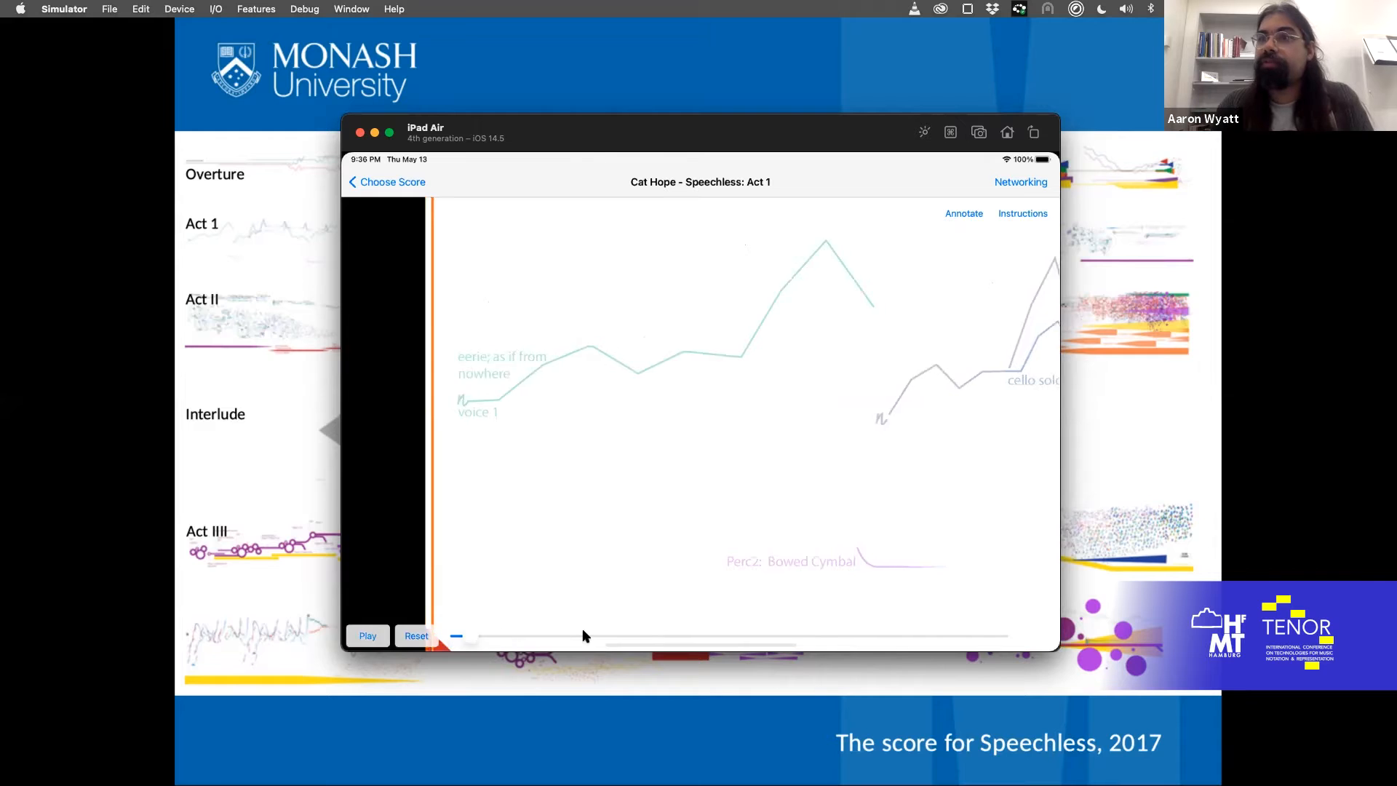
drag(456, 636, 744, 639)
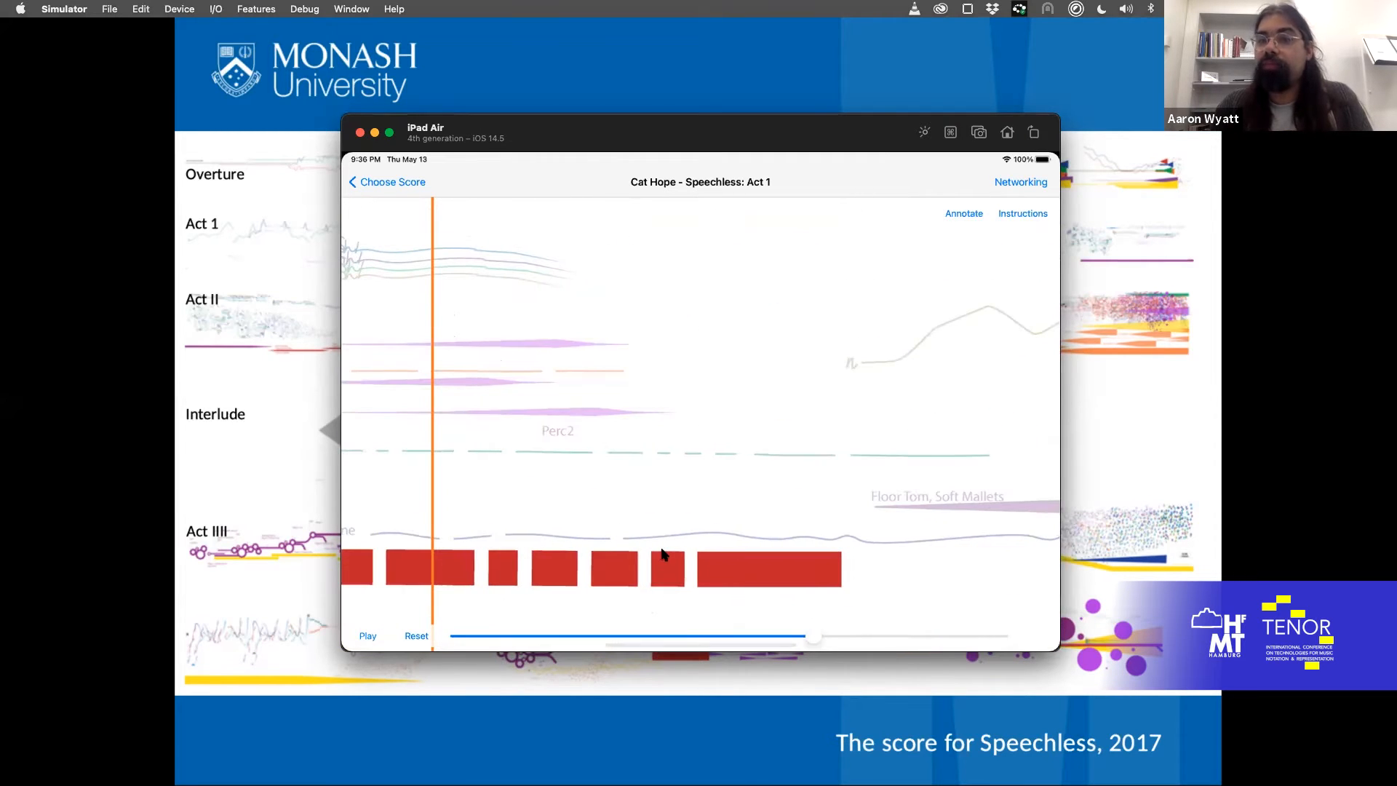
drag(812, 637, 773, 638)
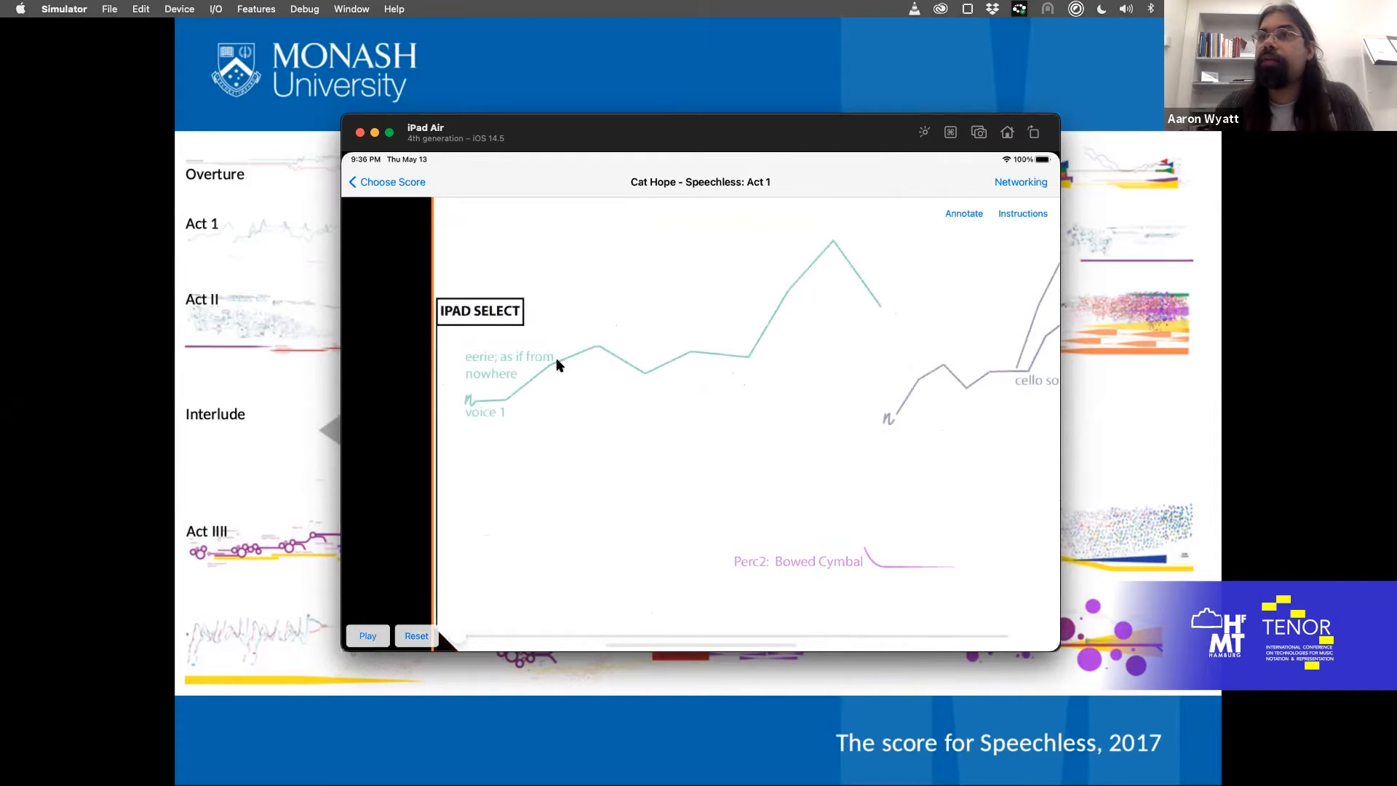
mouse_move(481, 288)
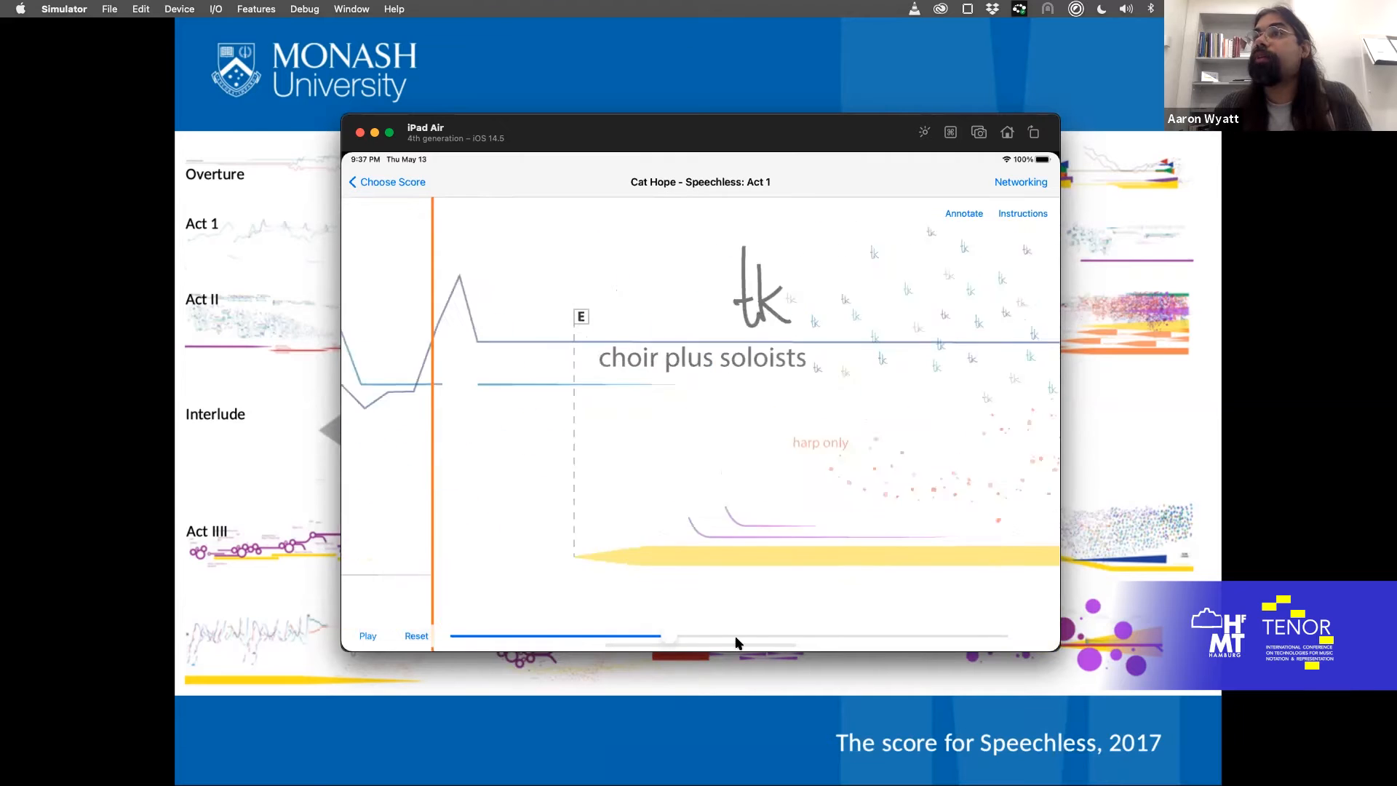
Step: Scrub Speechless: Act 1 further ahead to the AM Radios section with choir plus soloists
drag(664, 636, 842, 636)
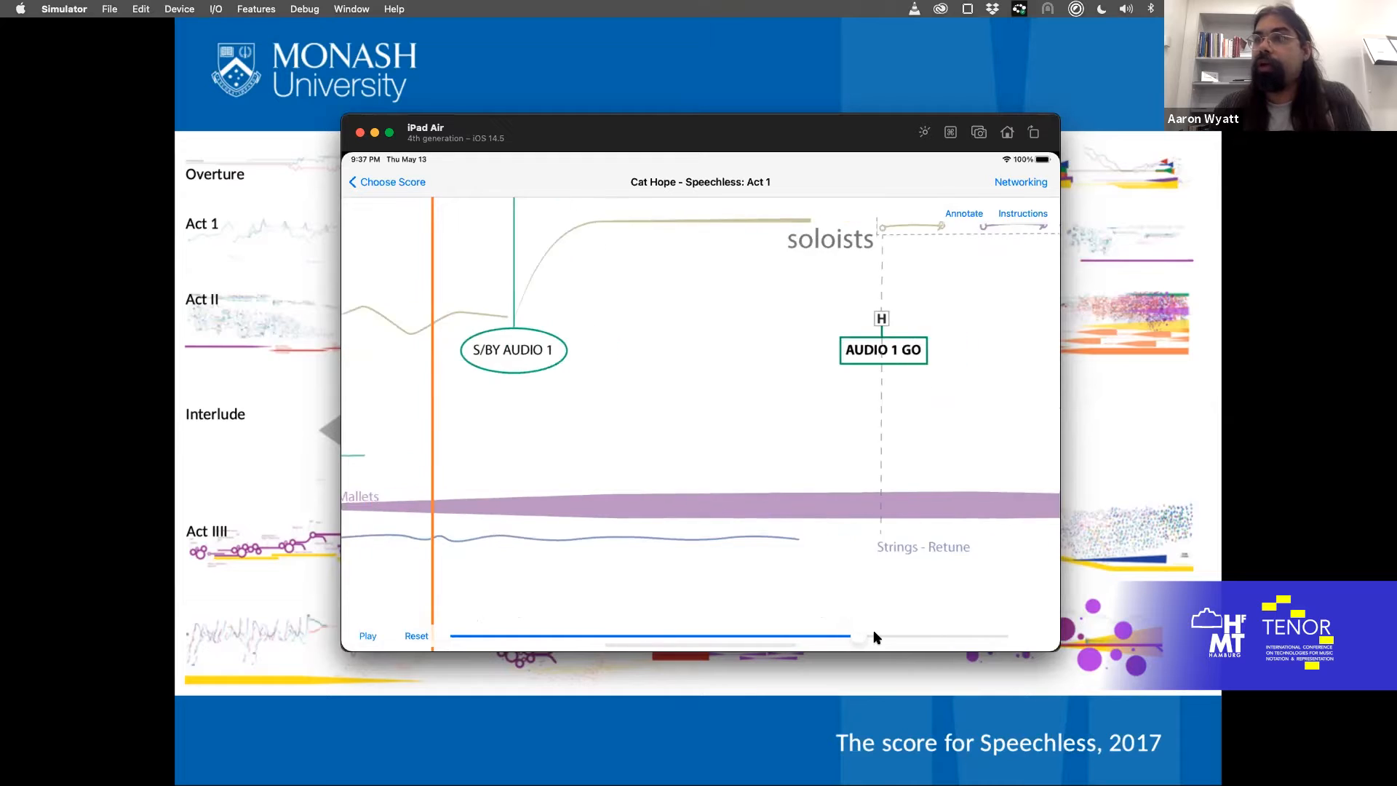
drag(861, 637, 898, 636)
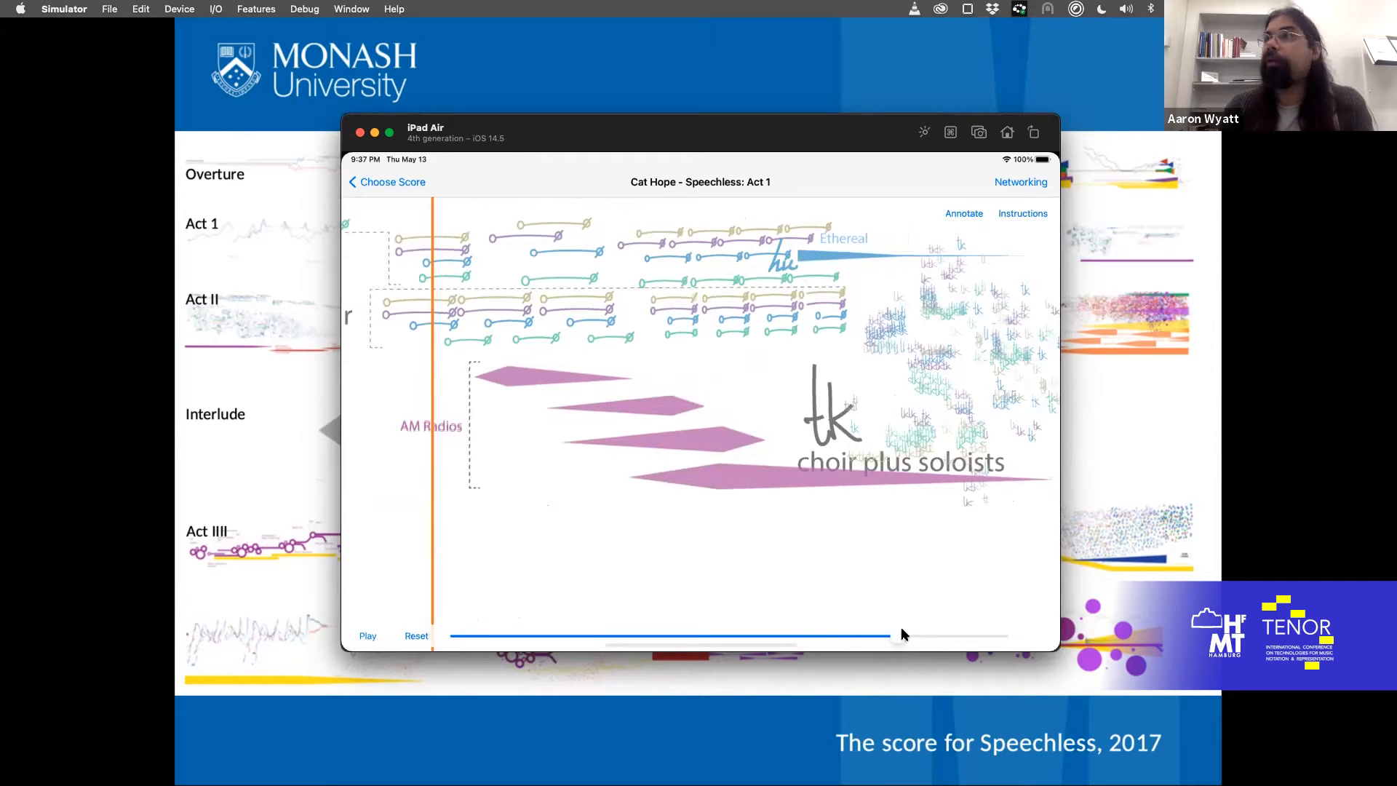
mouse_move(396, 191)
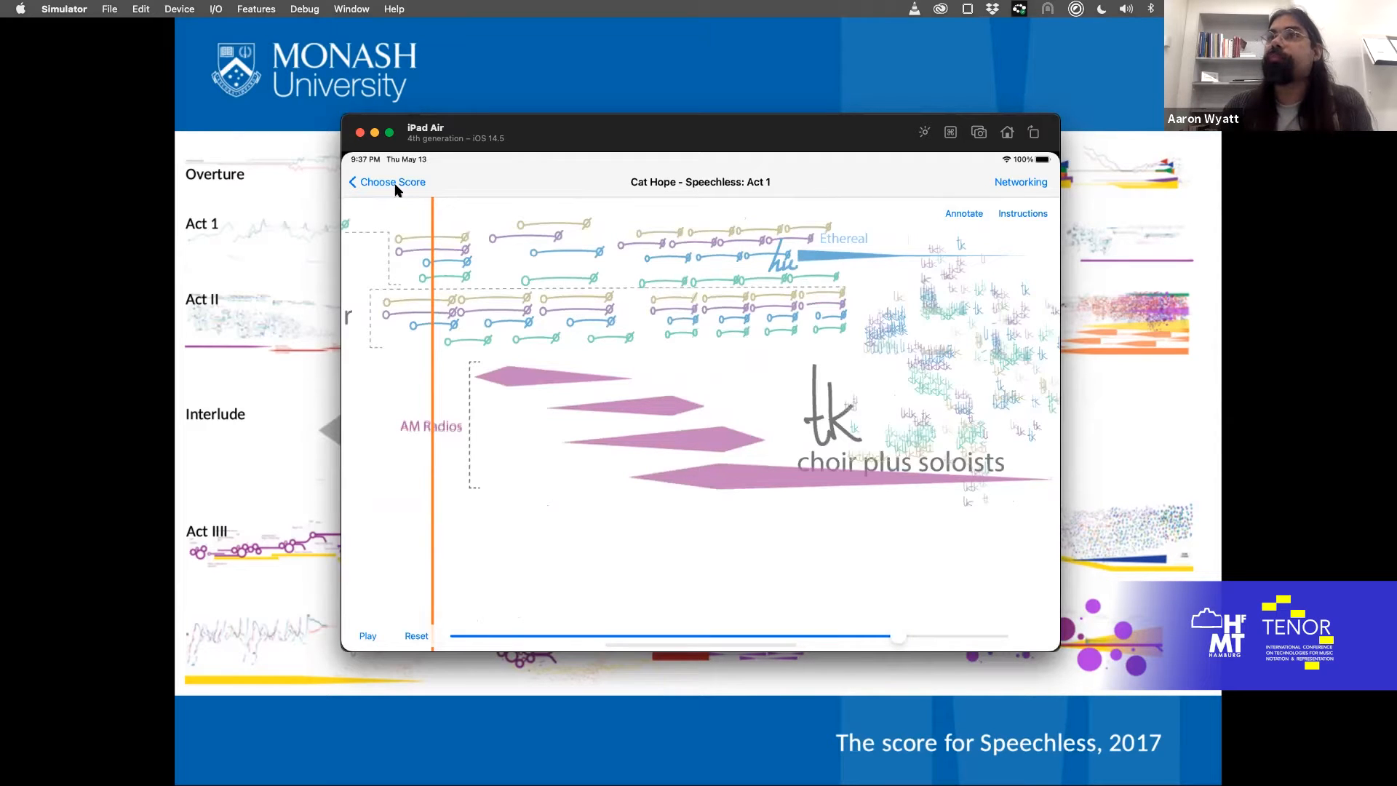
Step: Return to the Choose Score list and filter it by 'Speech' to show the six Speechless scores
click(388, 182)
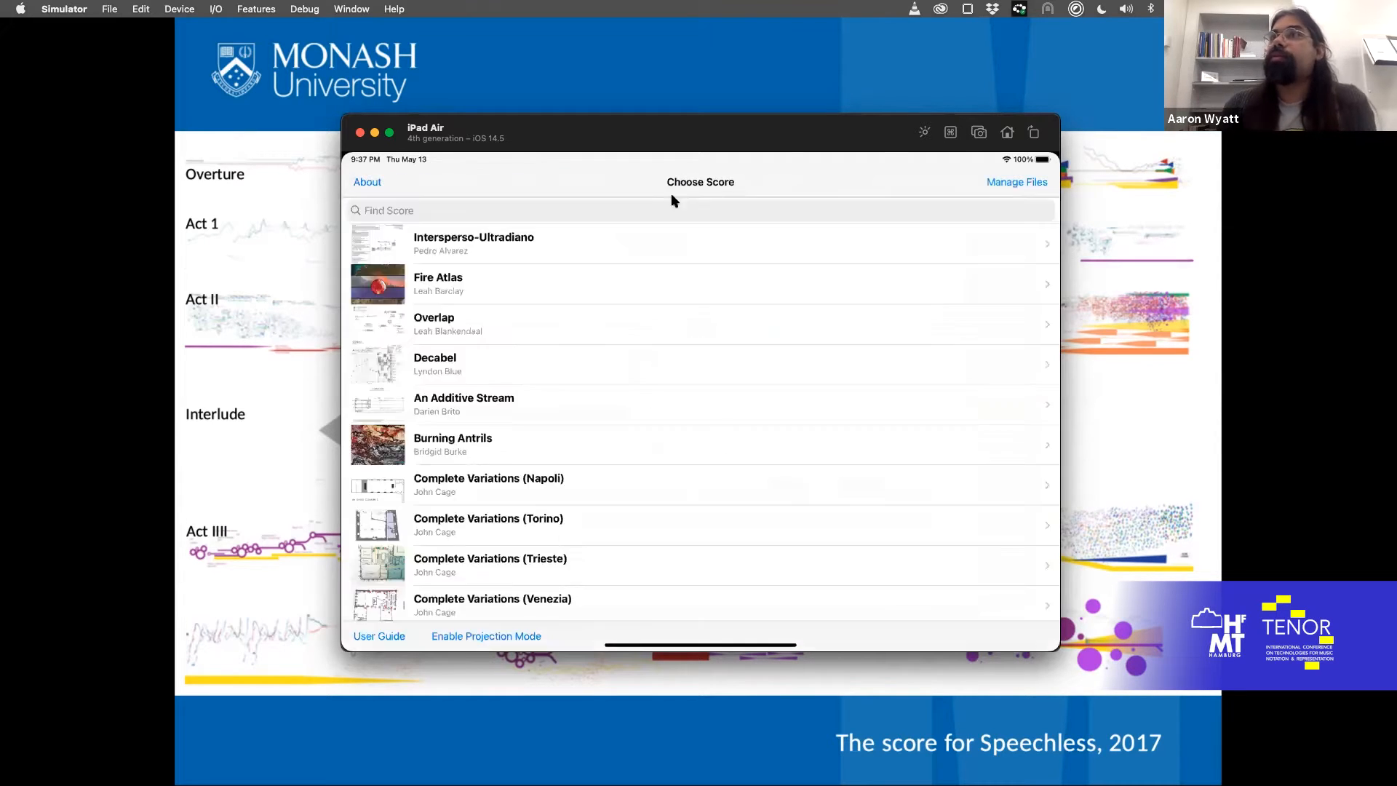
text(Spee)
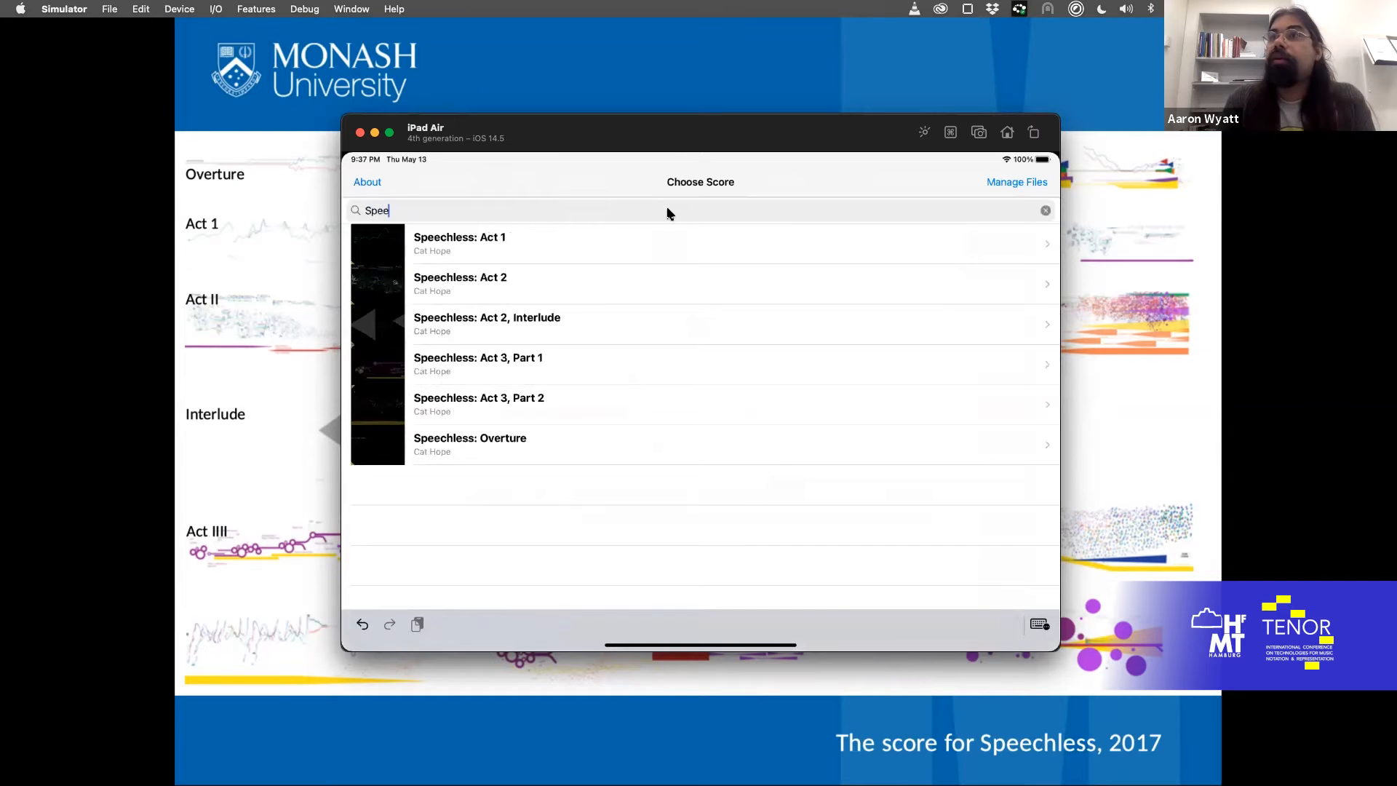
text(ch)
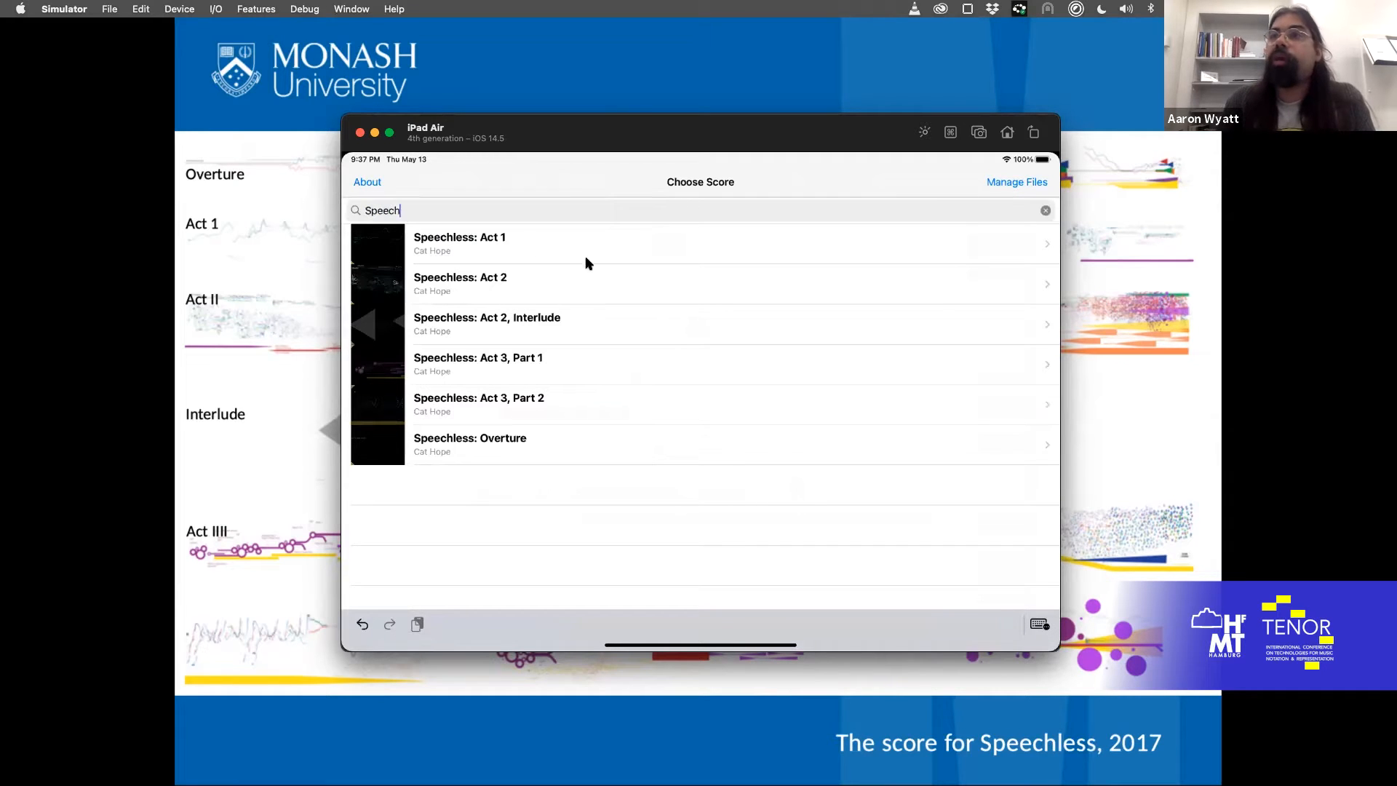
mouse_move(548, 244)
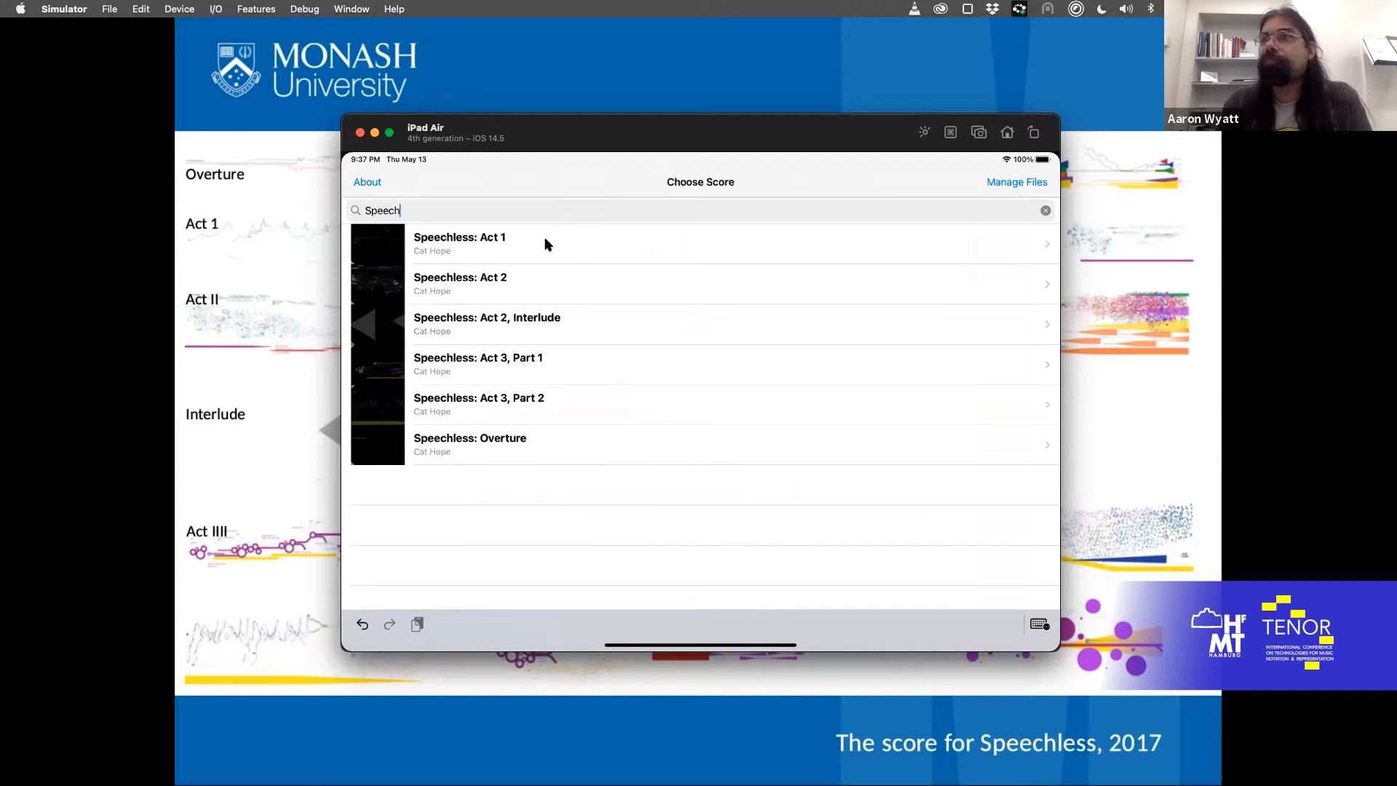
mouse_move(527, 301)
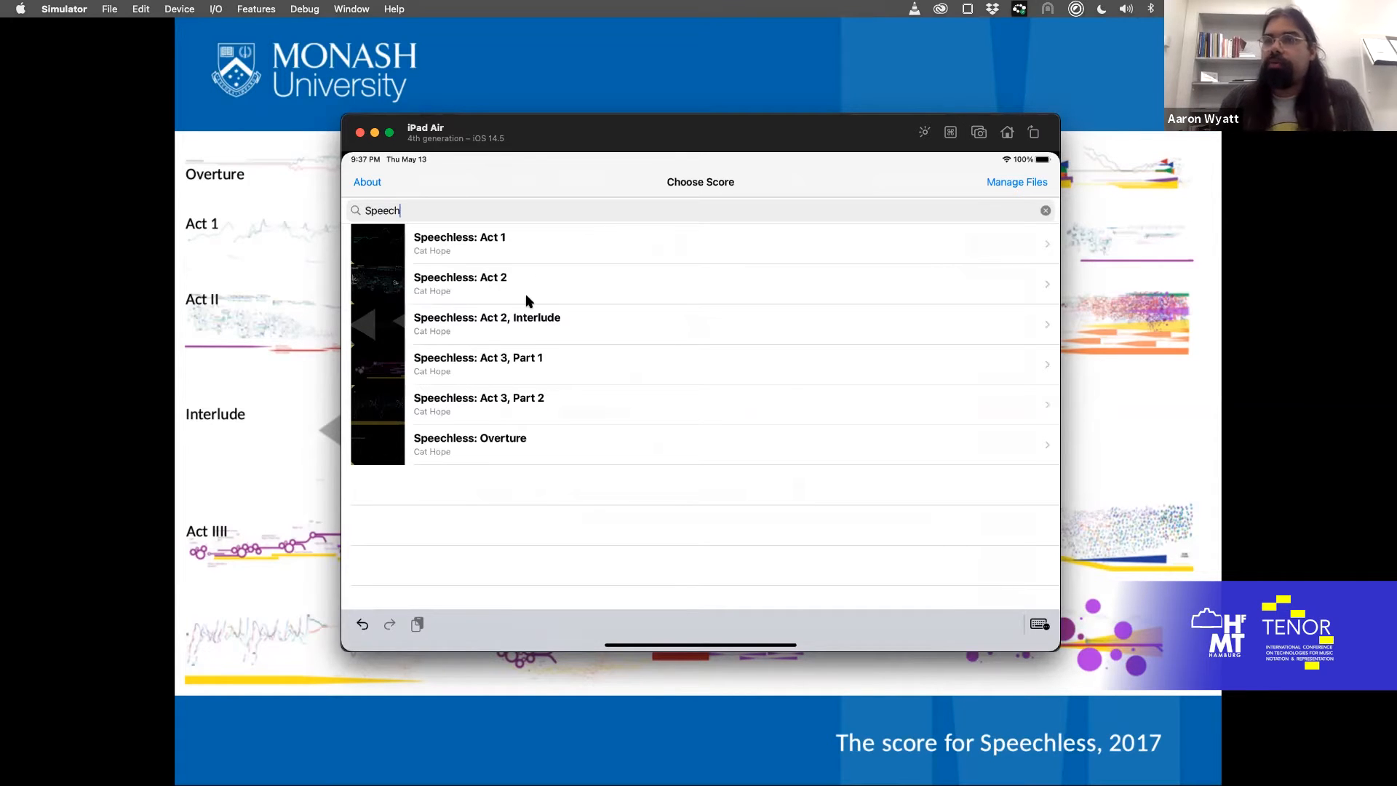
mouse_move(468, 181)
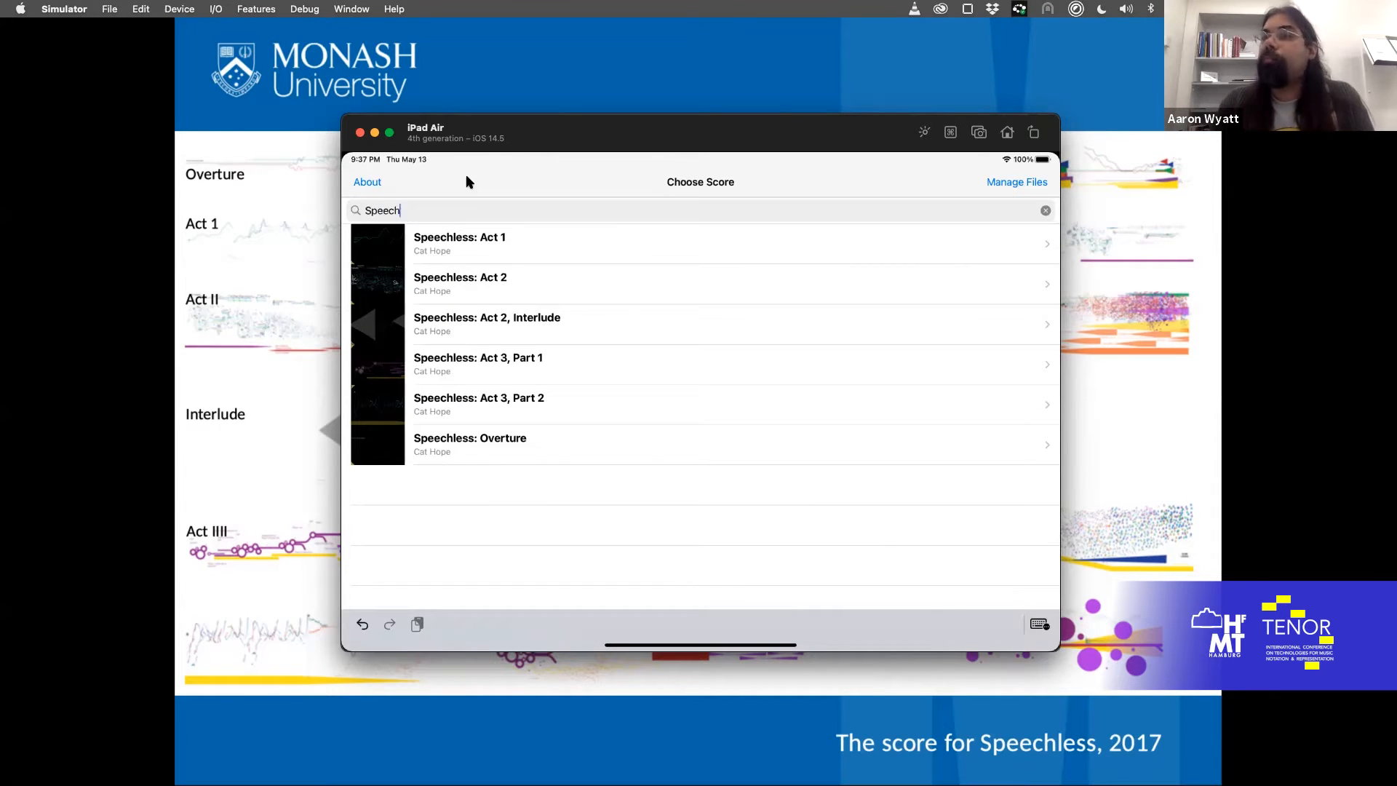
mouse_move(504, 131)
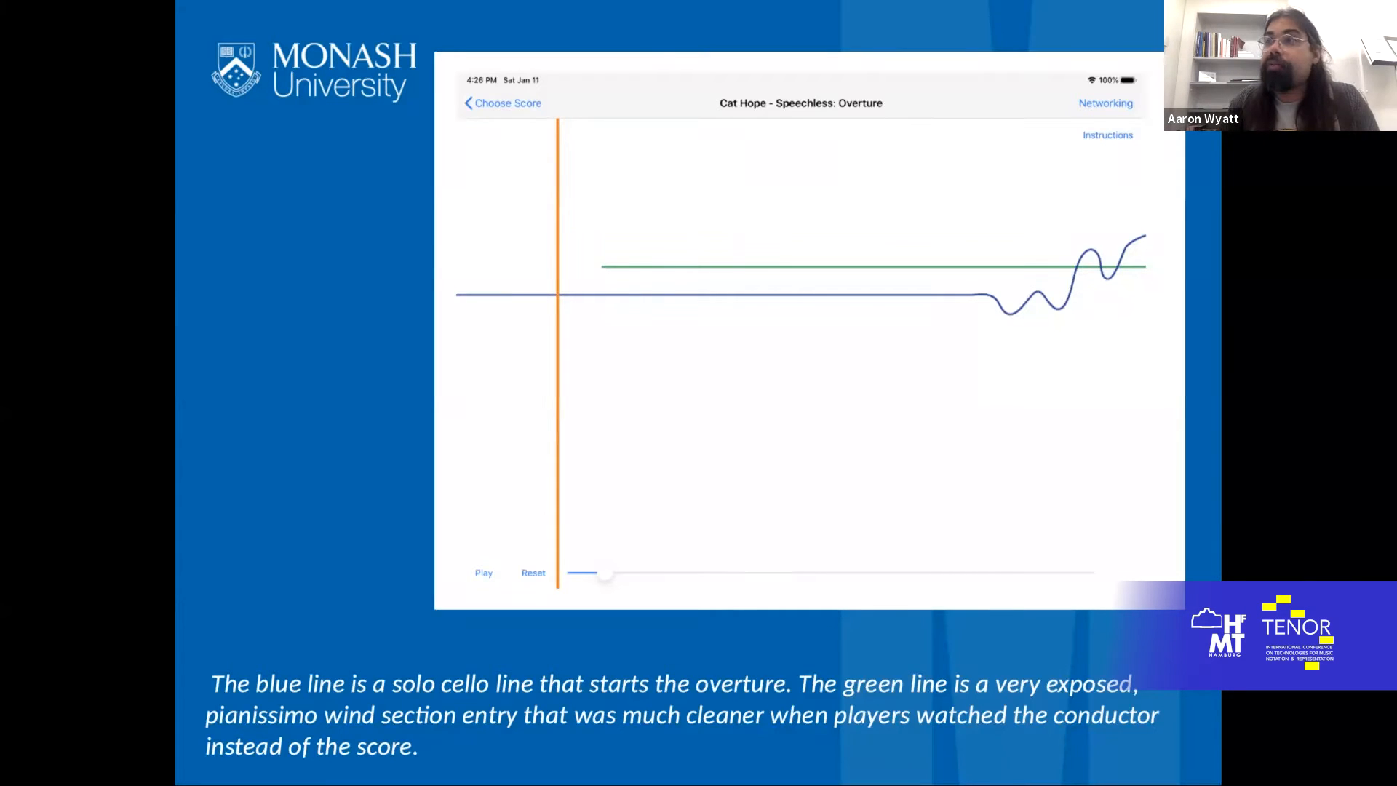
Step: Advance to the 'Surveying the Orchestra (2020)' yes/no results table slide
key(Right)
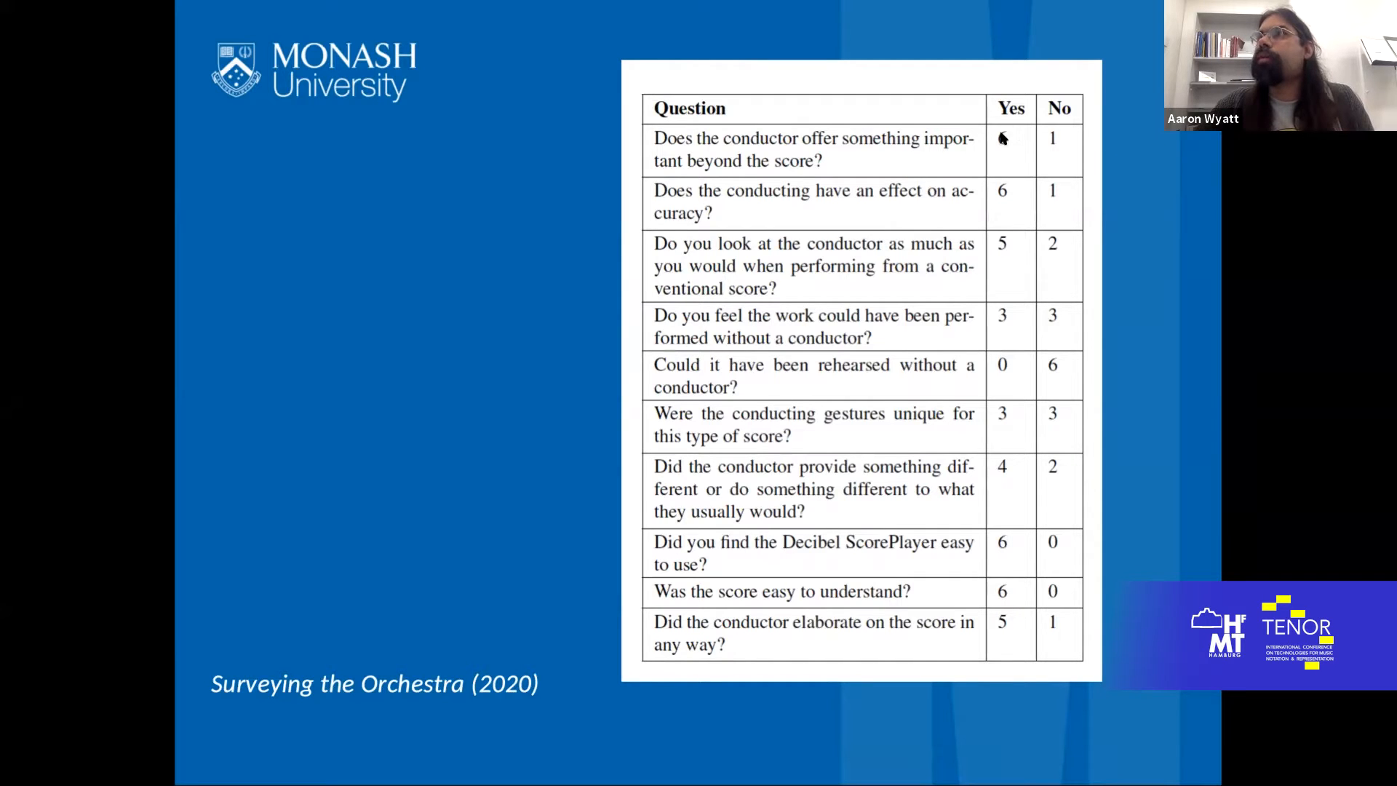
mouse_move(1010, 230)
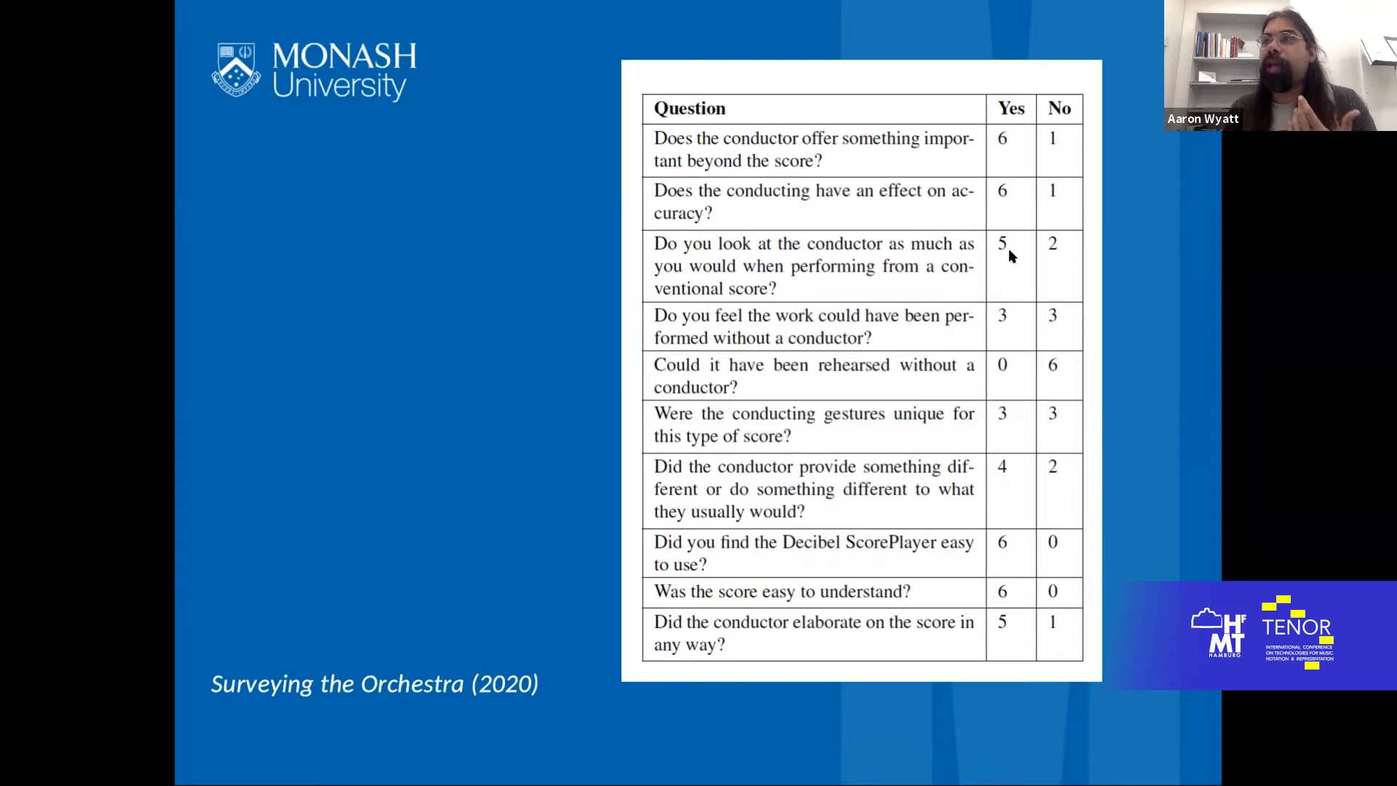
mouse_move(1069, 371)
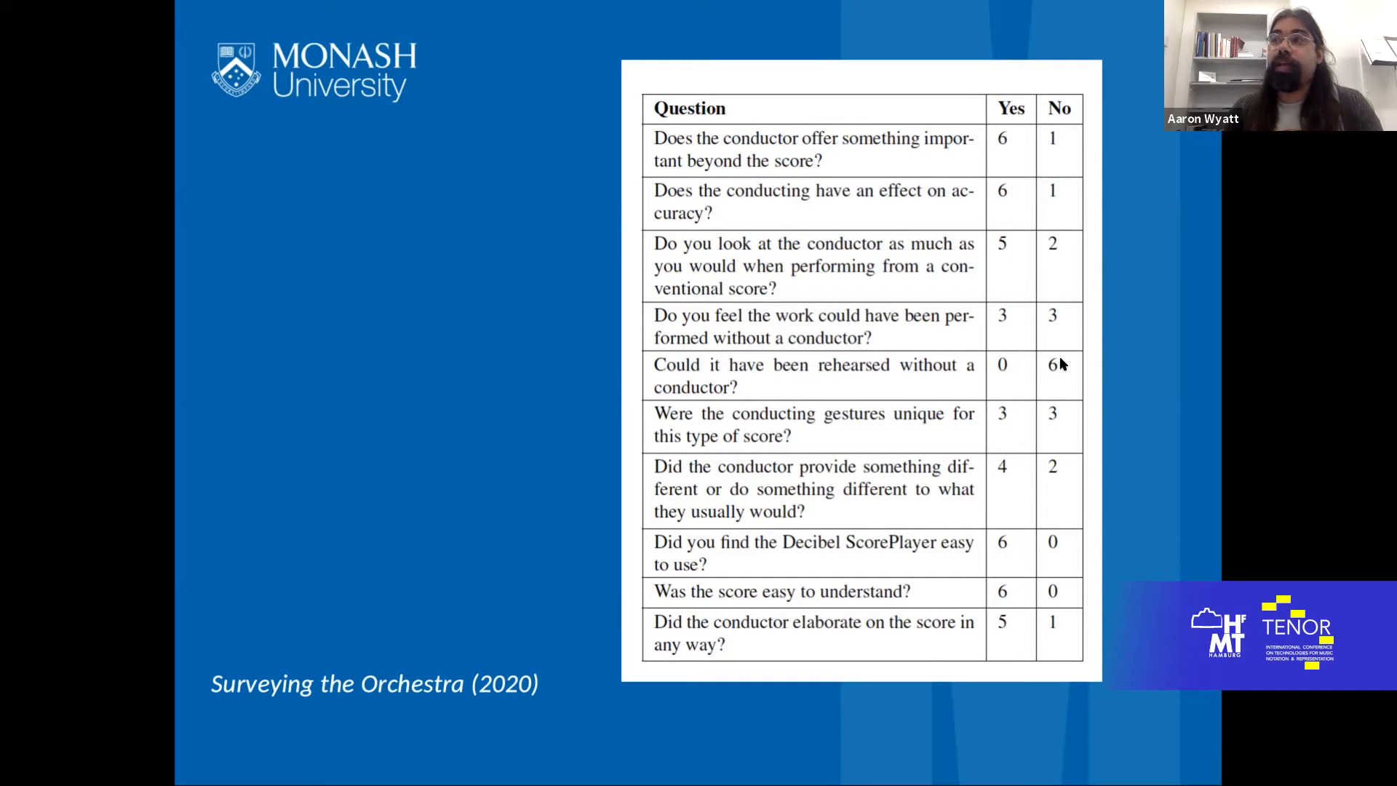
mouse_move(987, 414)
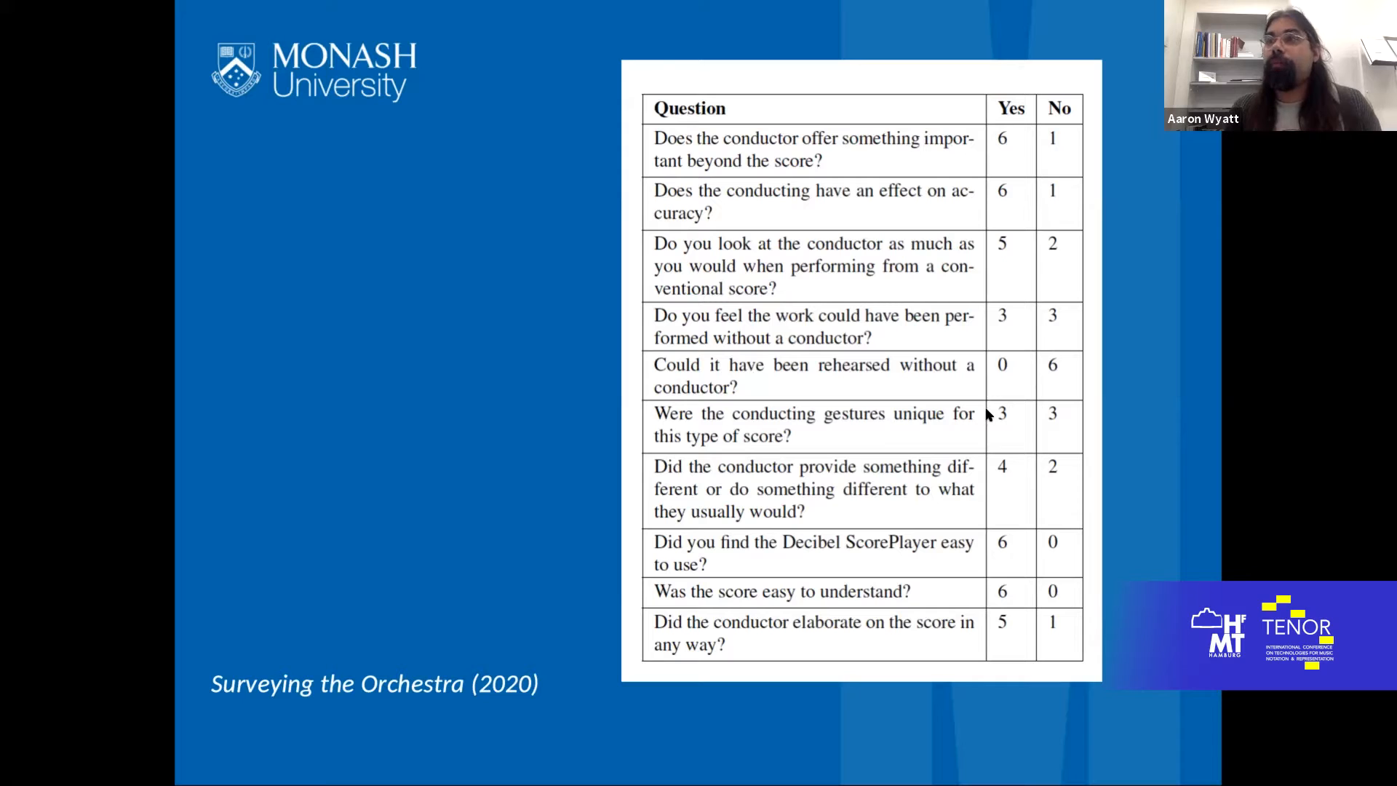
mouse_move(1021, 329)
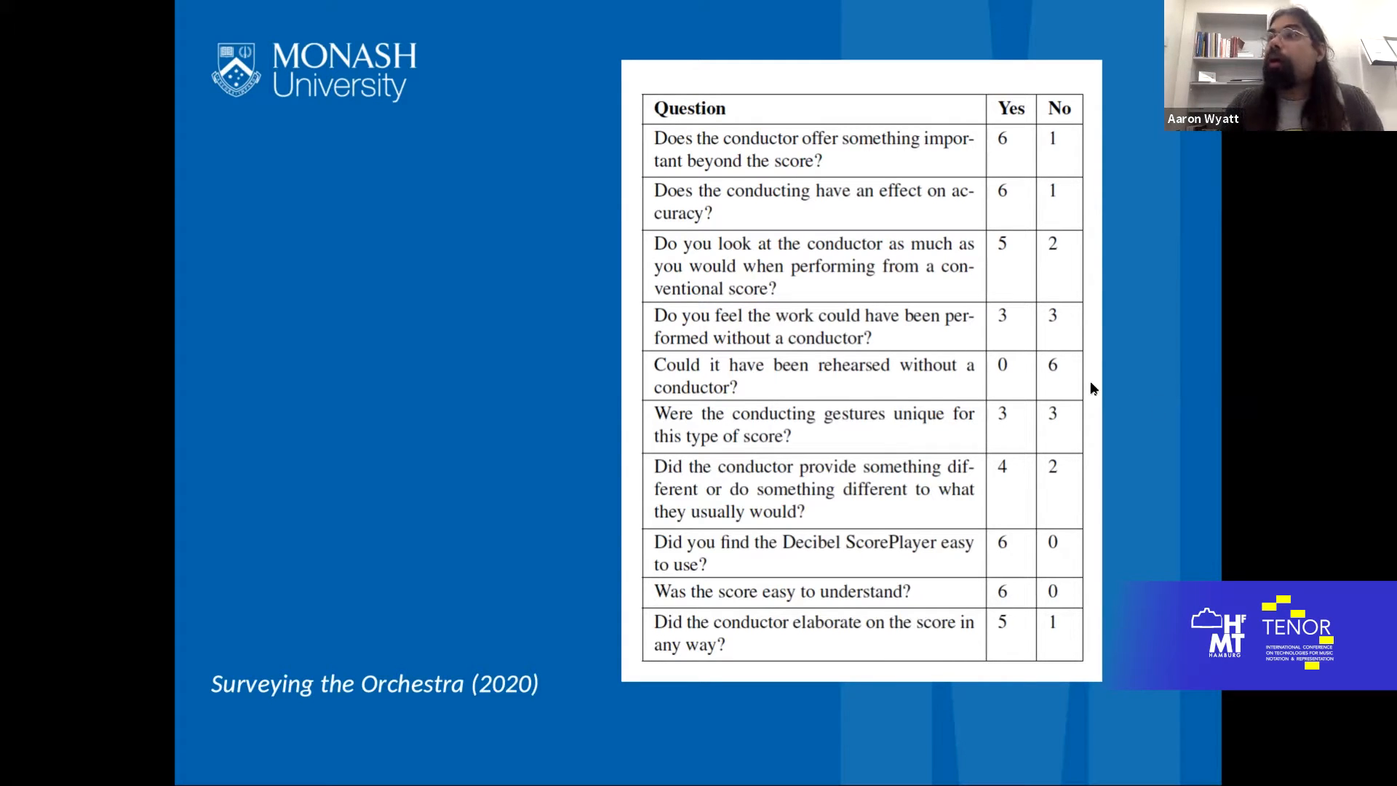
key(Right)
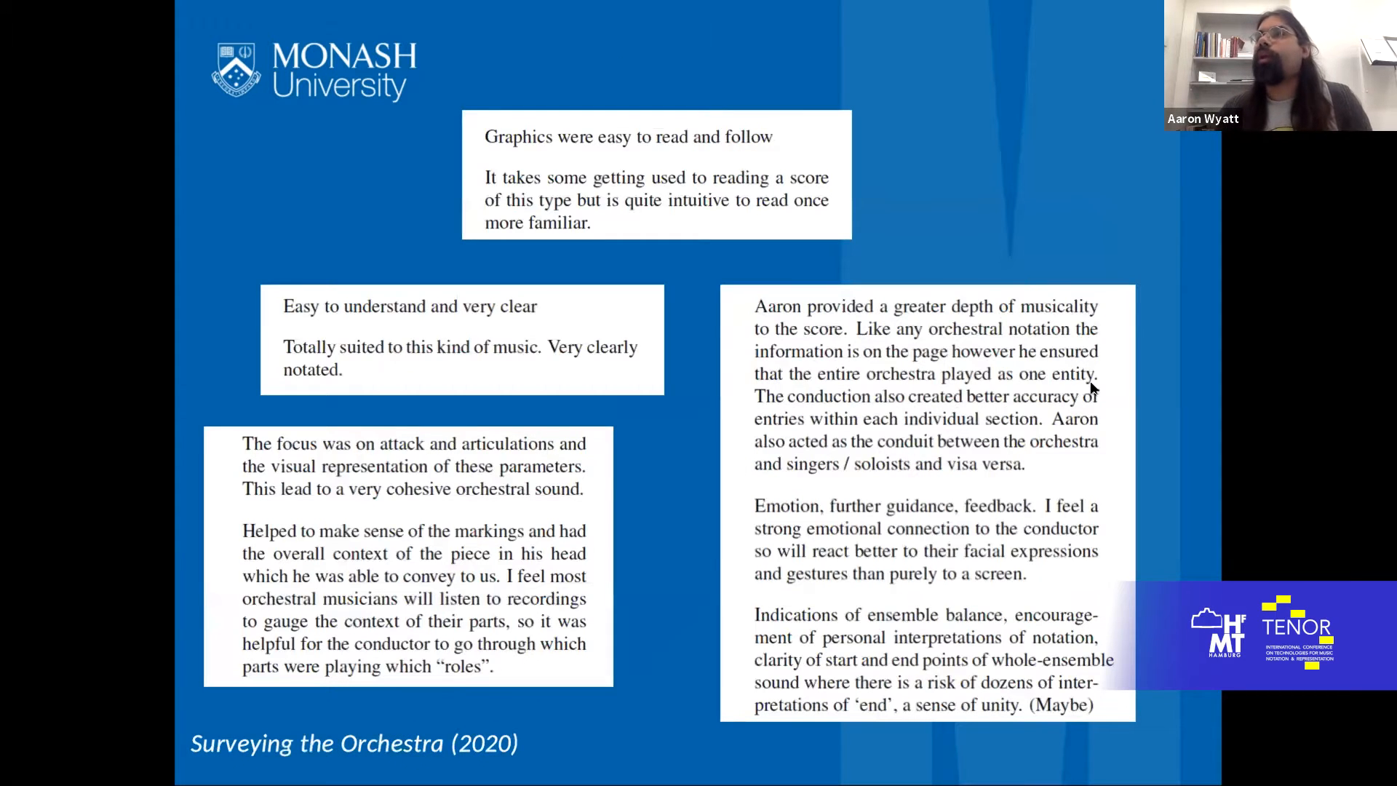
mouse_move(926, 320)
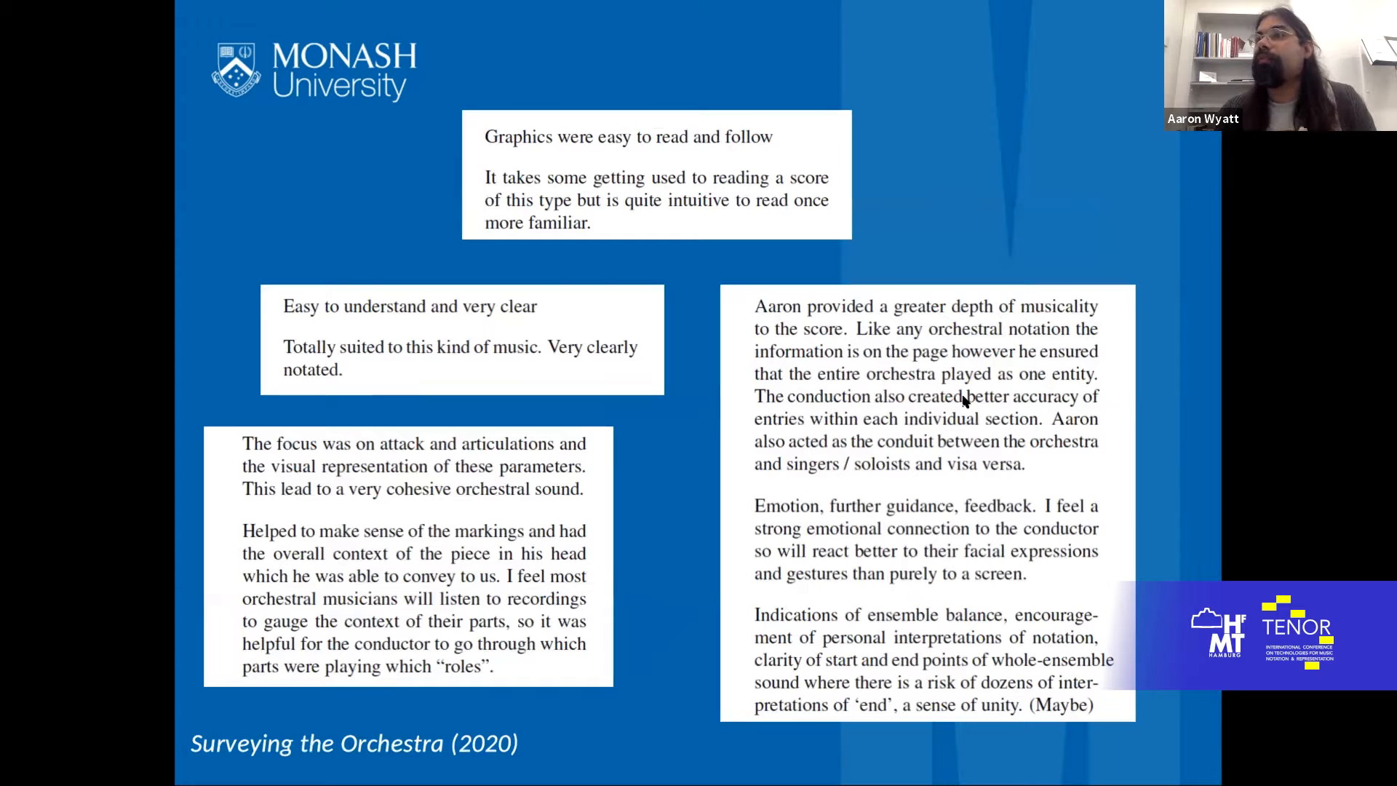
mouse_move(637, 459)
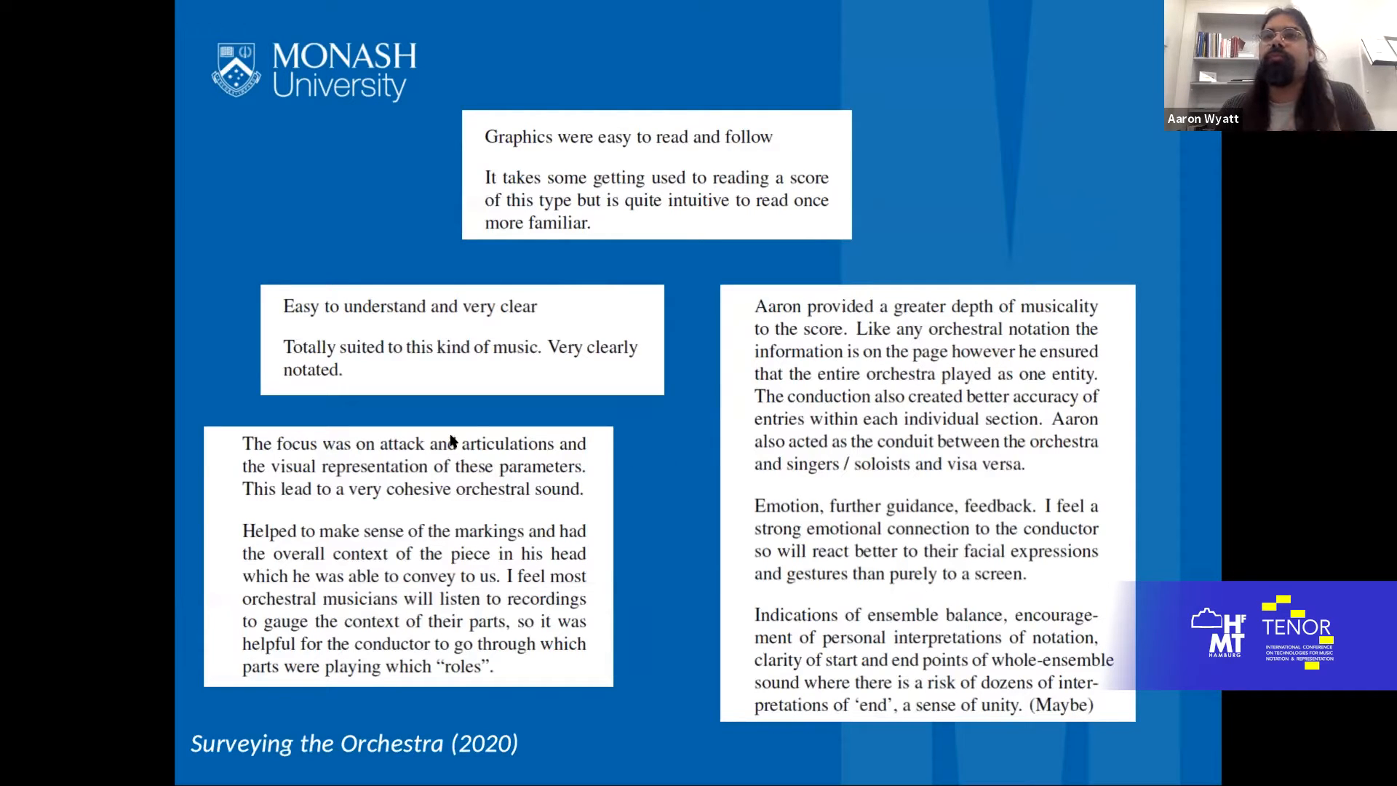
mouse_move(347, 441)
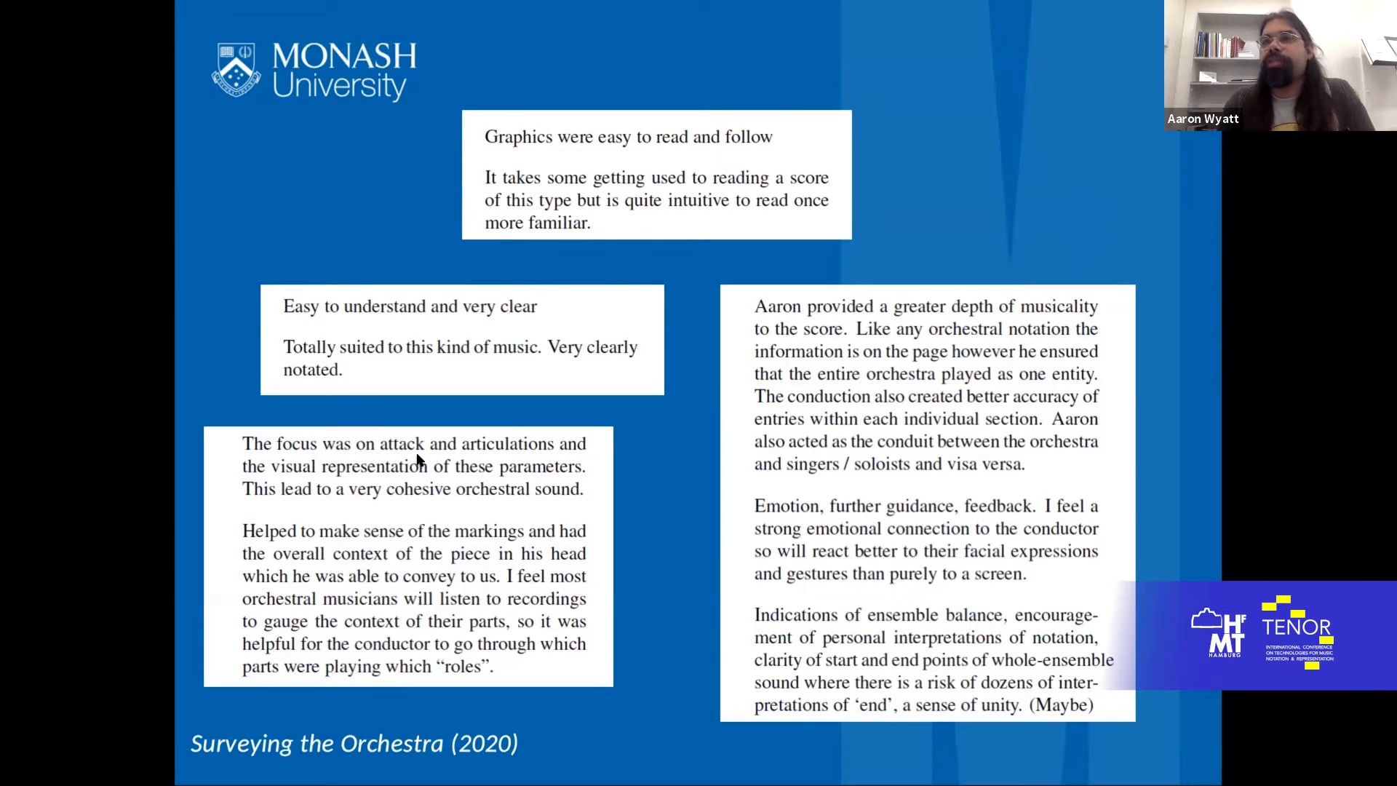
mouse_move(447, 477)
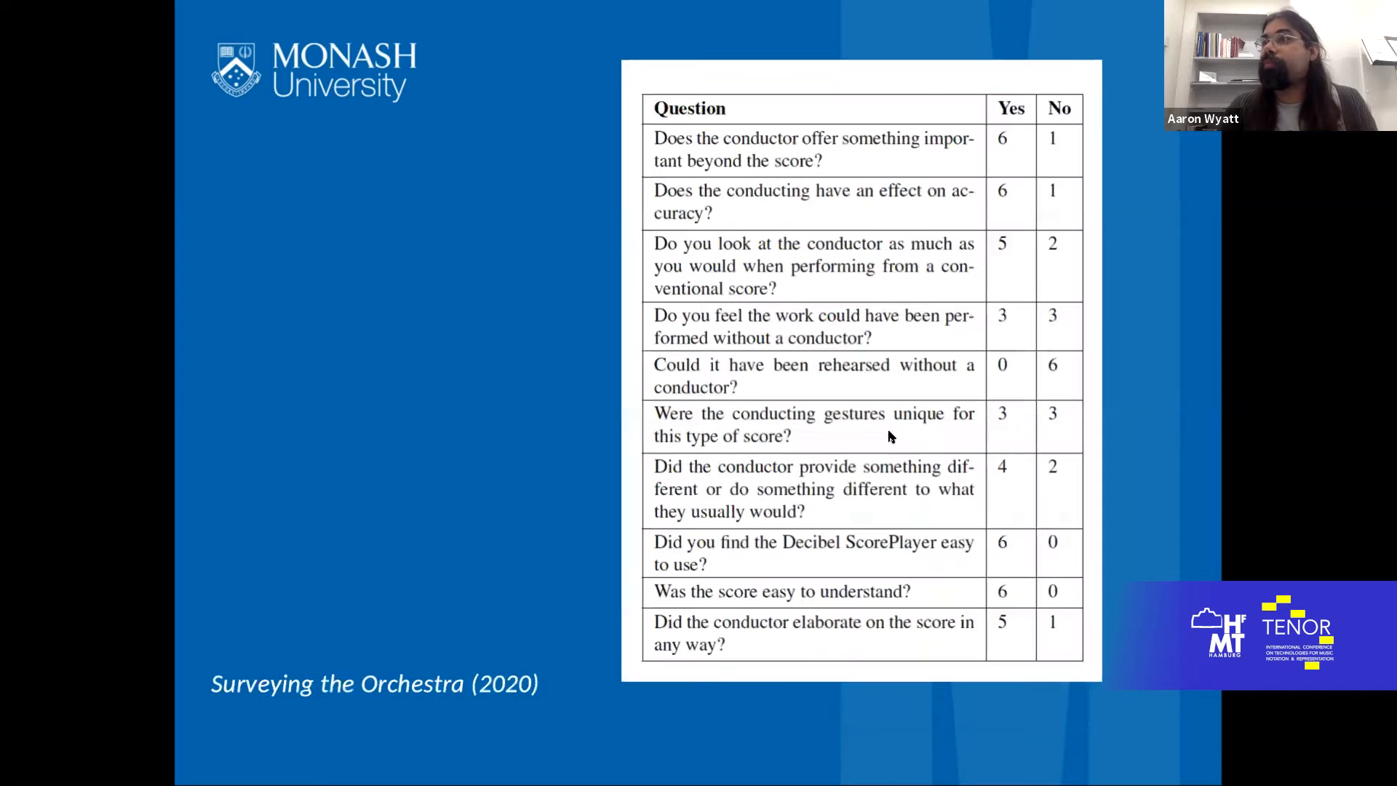
mouse_move(1019, 592)
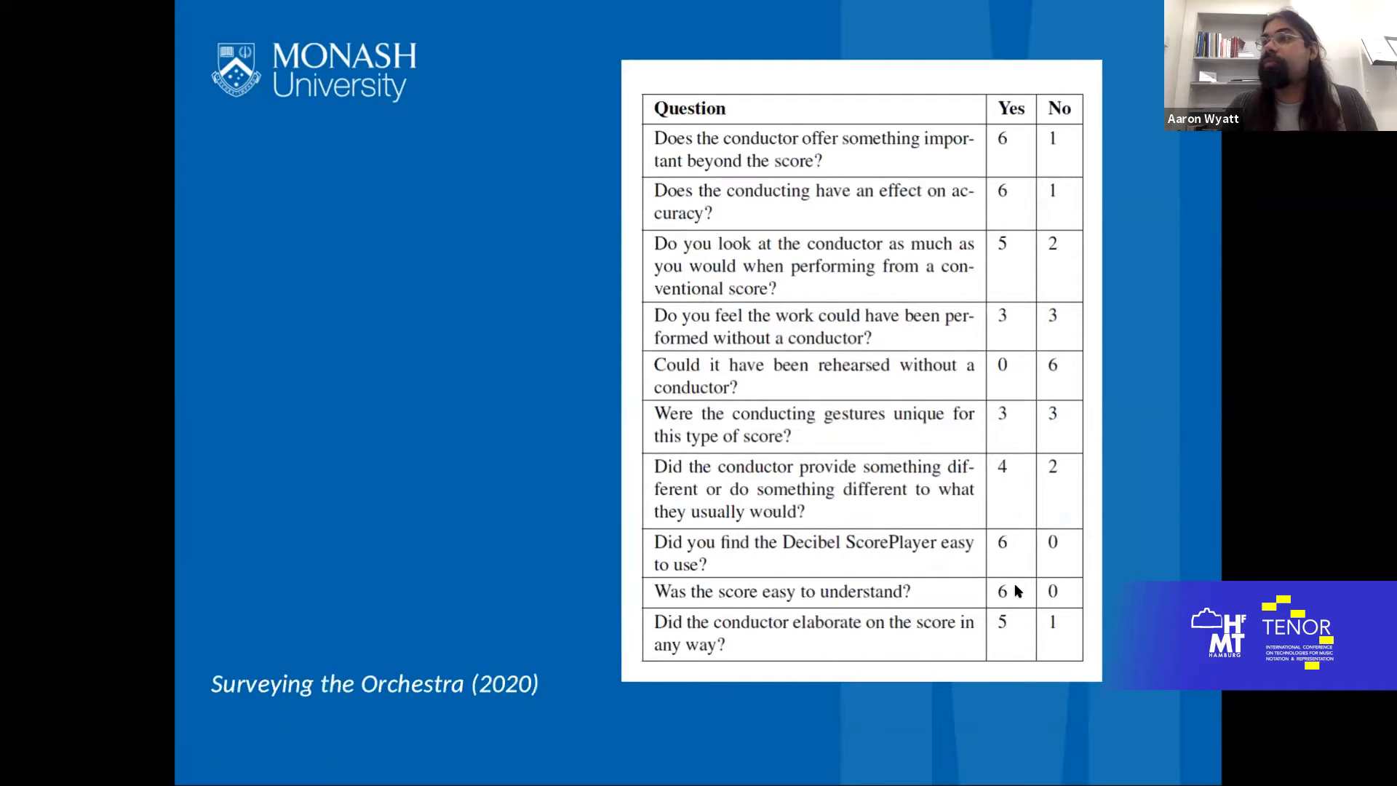
mouse_move(1035, 595)
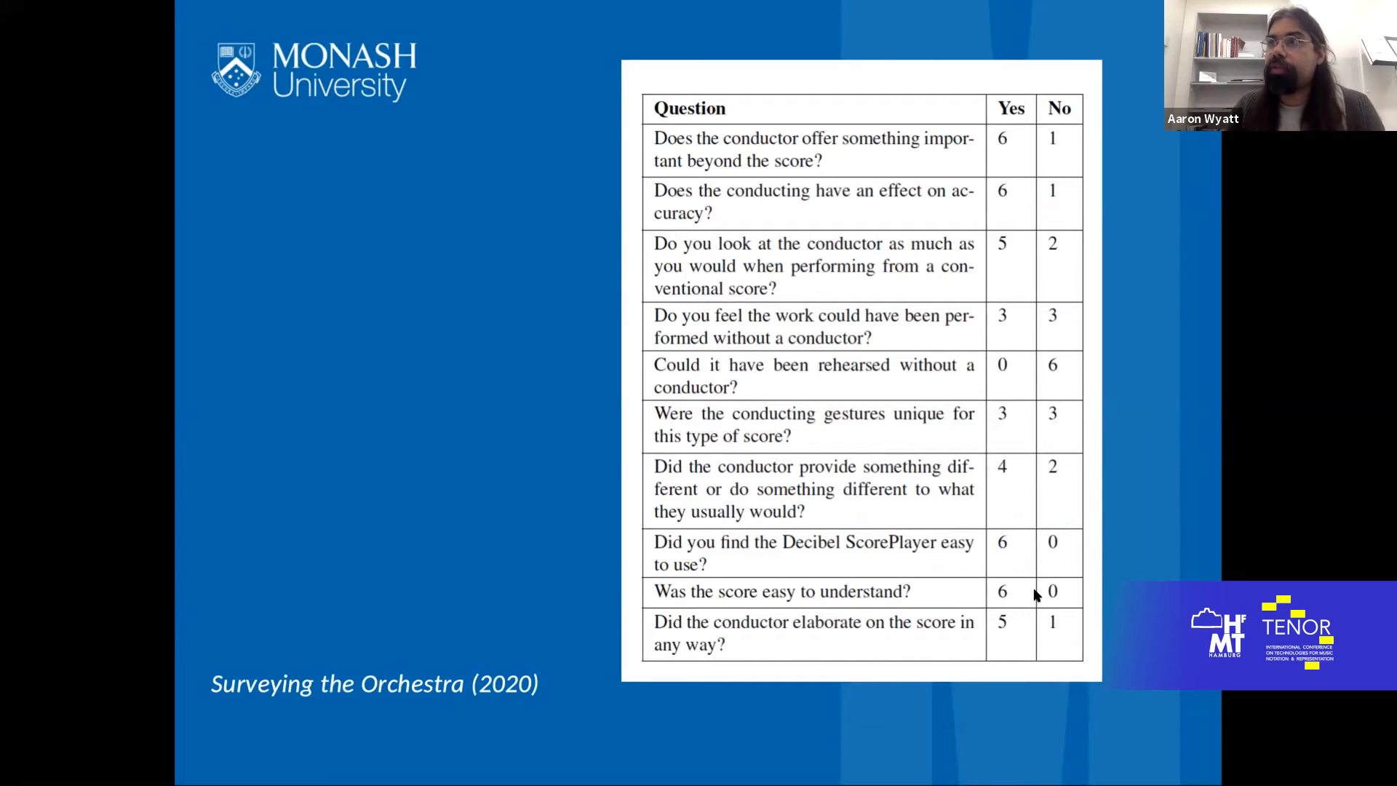
key(Right)
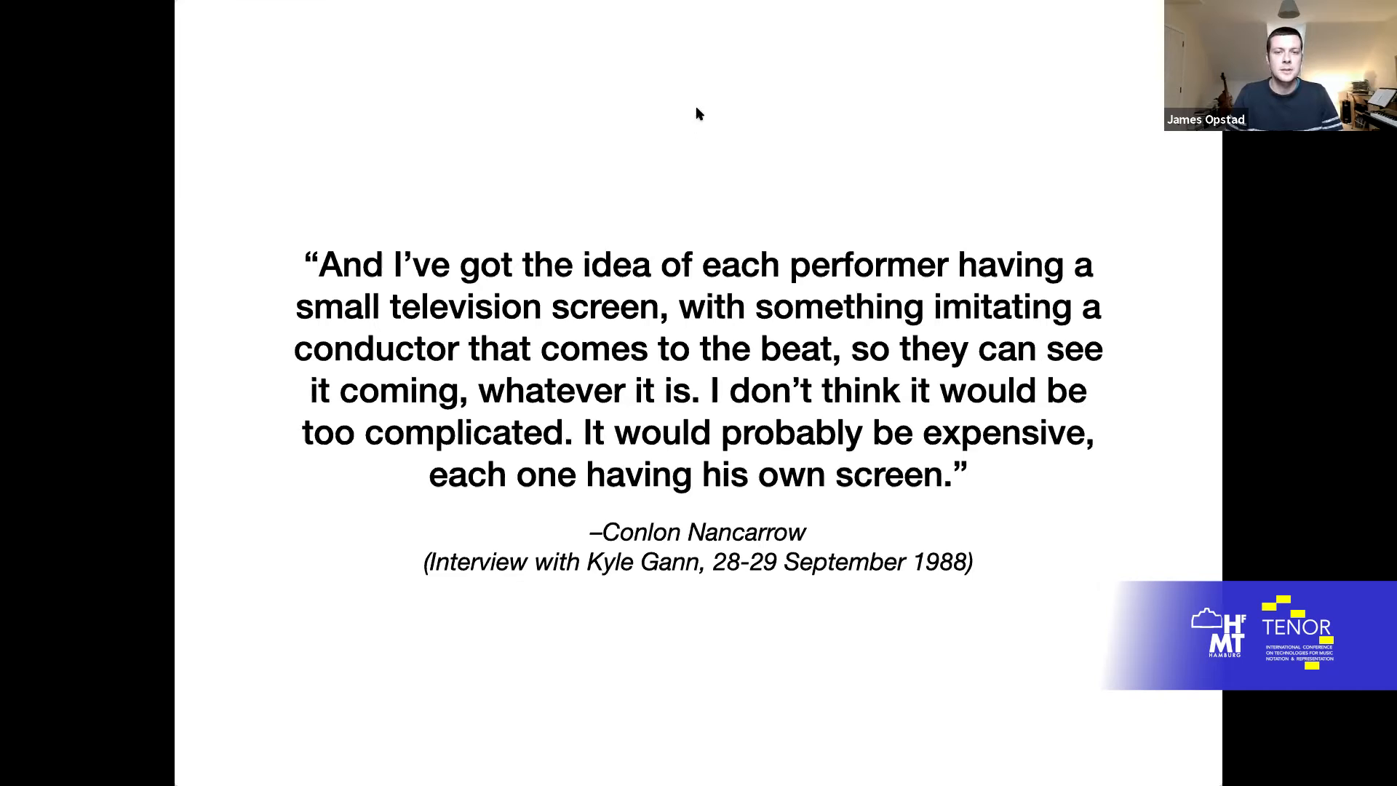
Step: Advance the slideshow to the Conlon Nancarrow 1988 quote slide
key(Right)
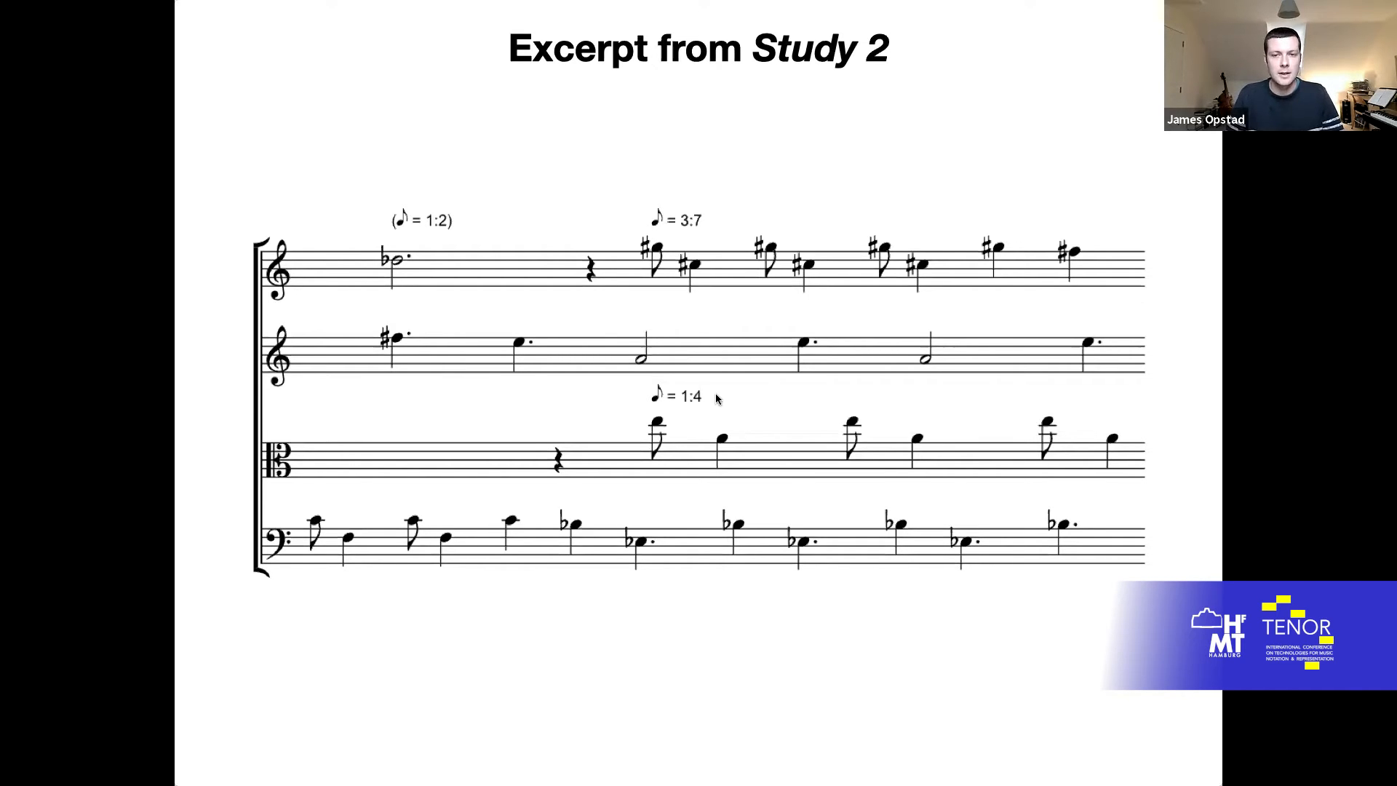
mouse_move(731, 105)
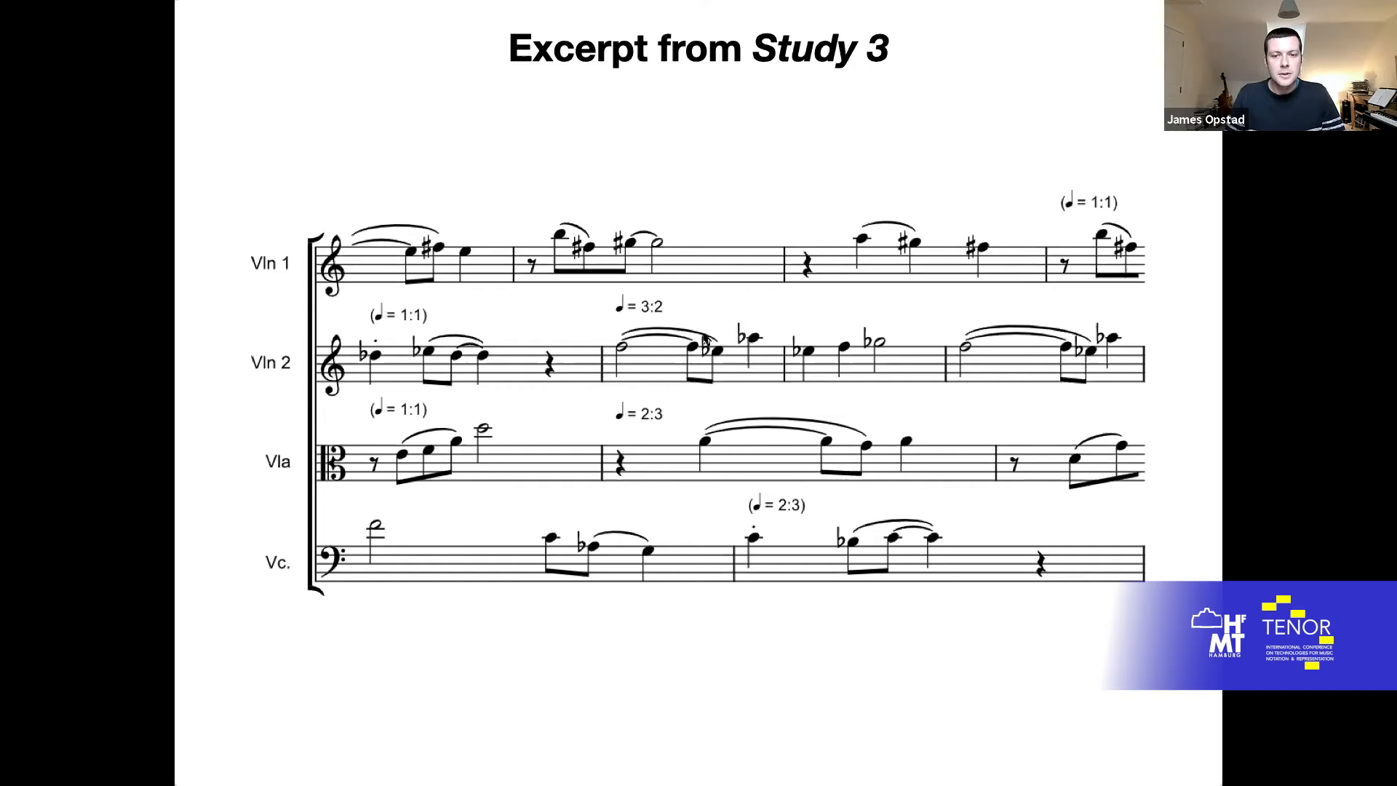
mouse_move(719, 224)
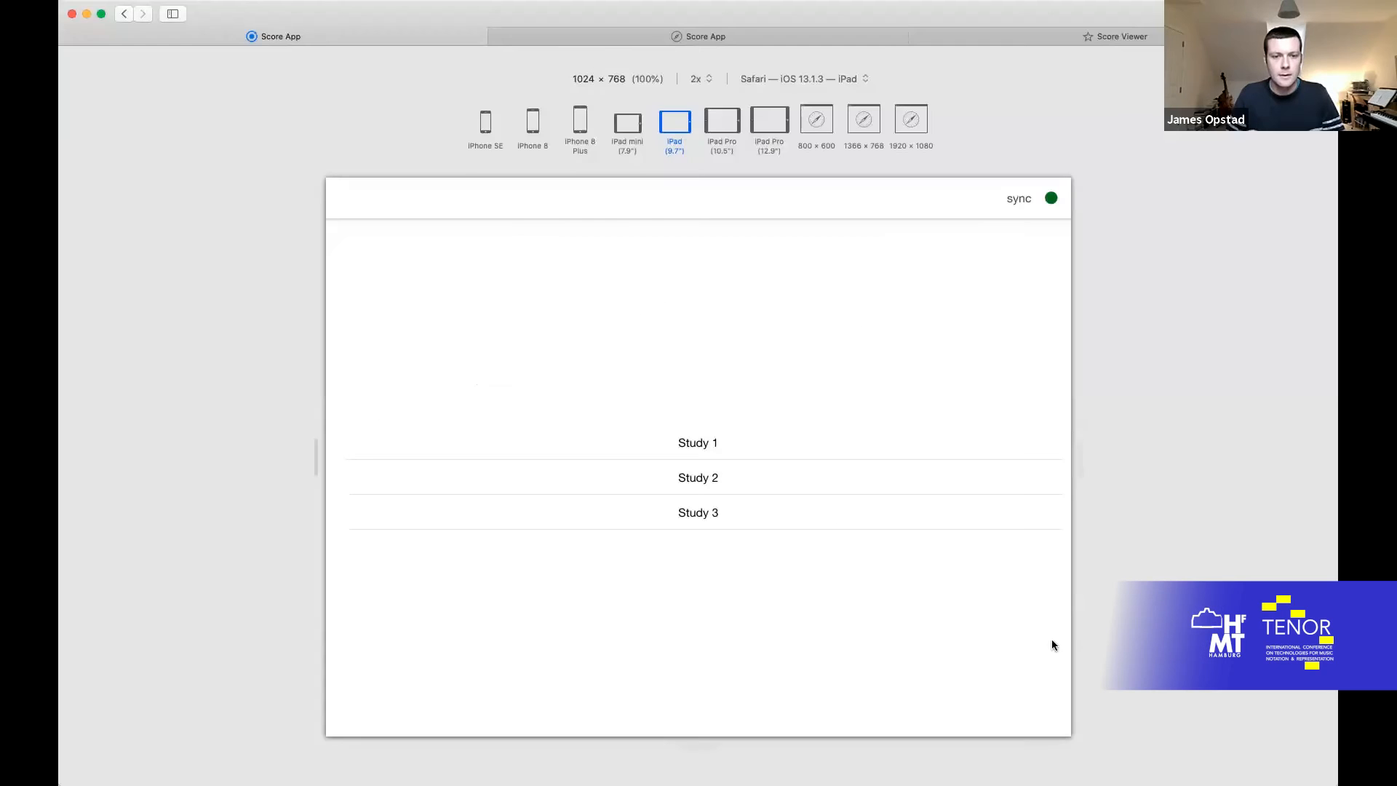
mouse_move(977, 660)
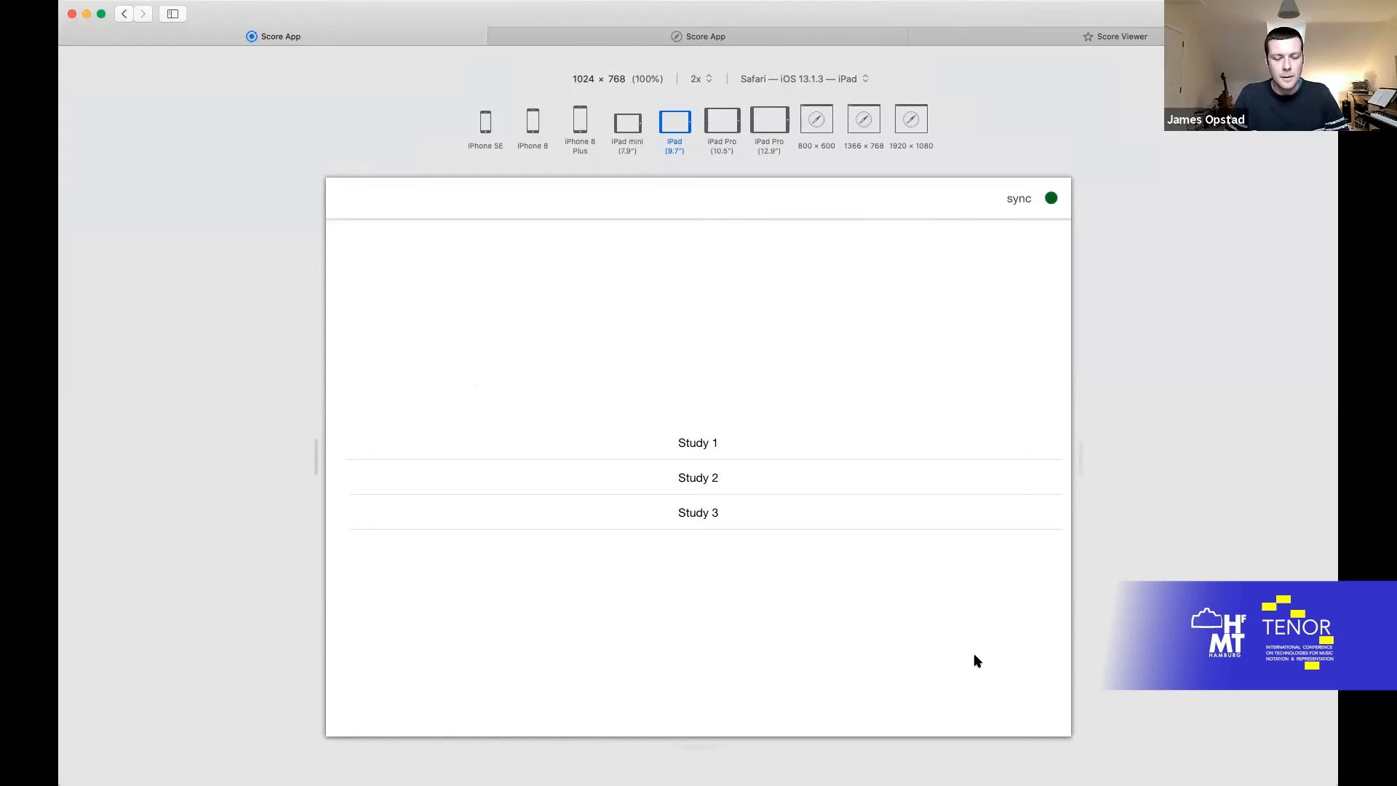
mouse_move(837, 339)
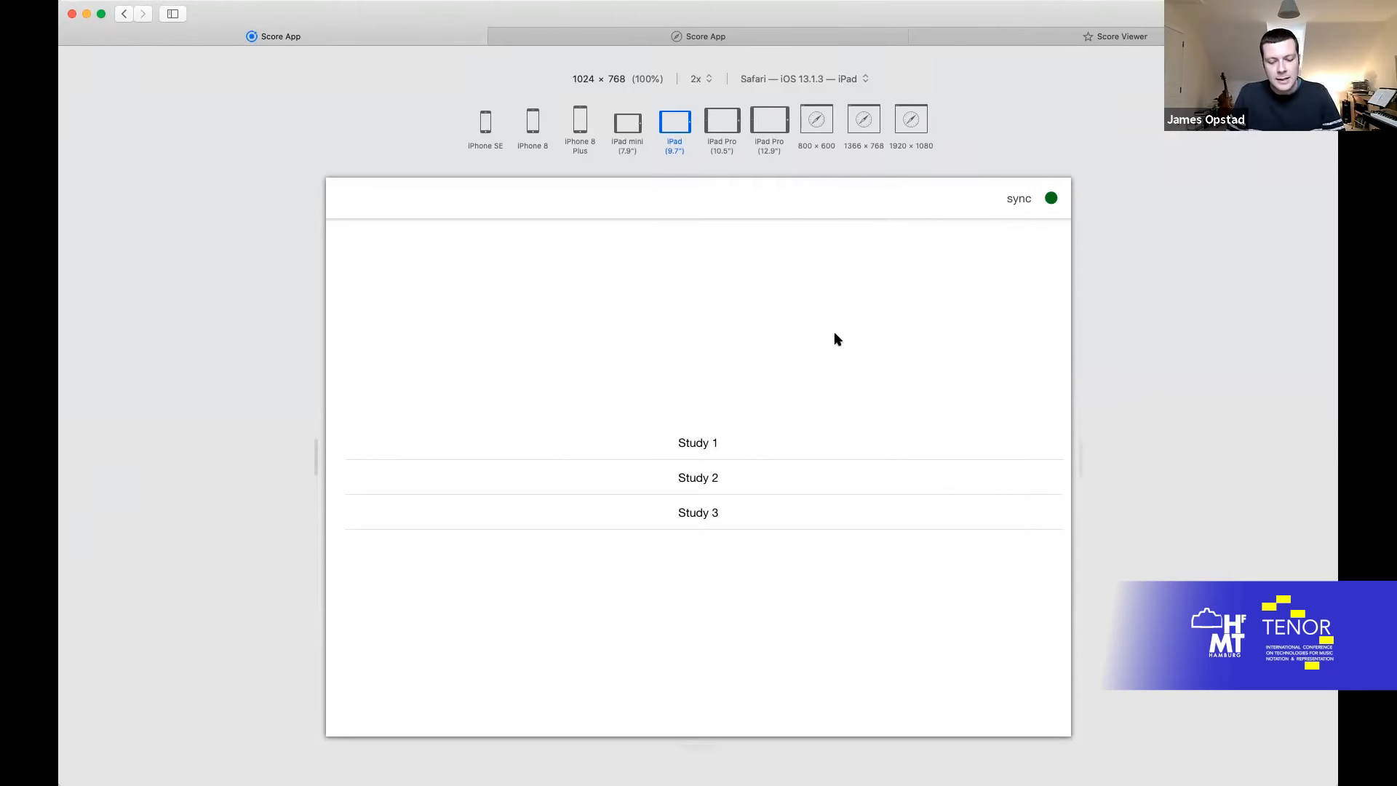
mouse_move(793, 381)
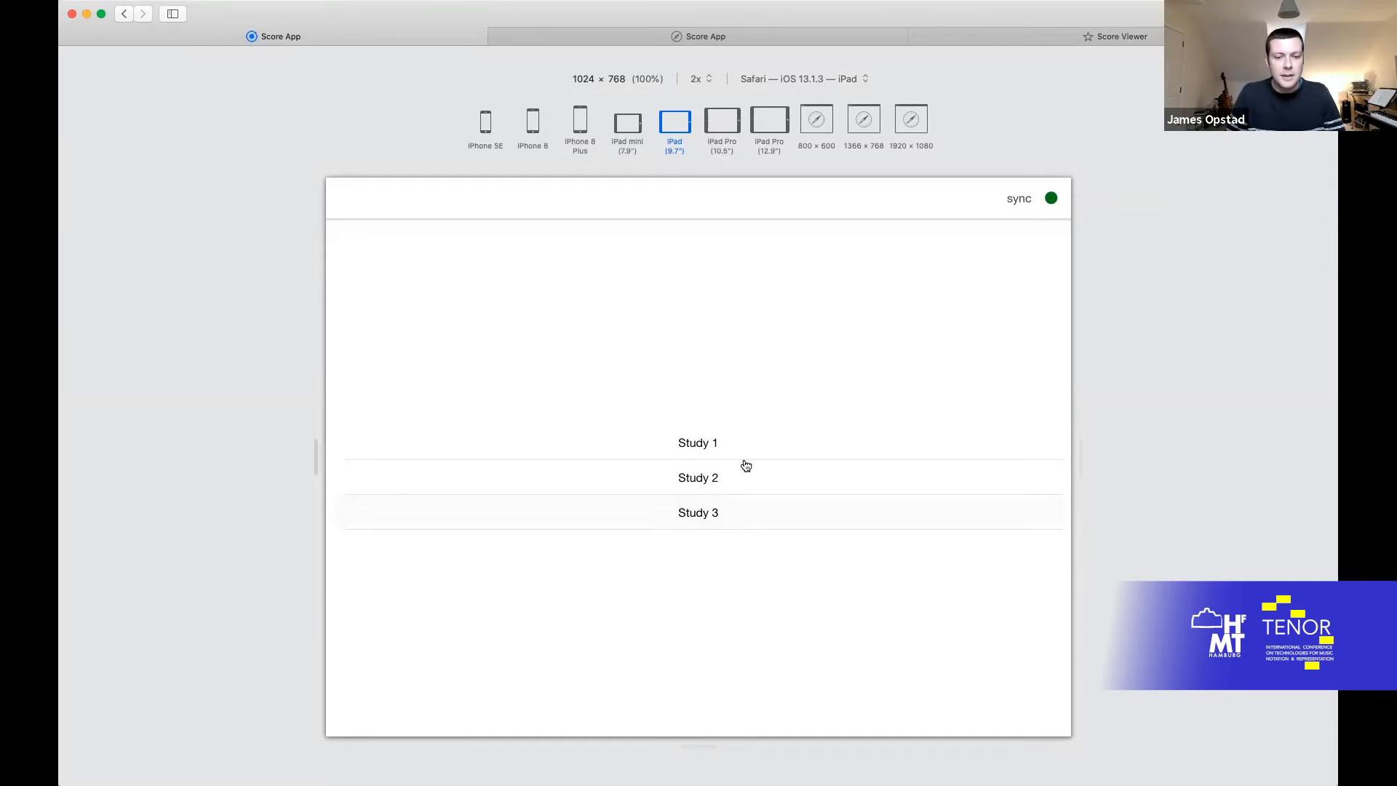
mouse_move(743, 493)
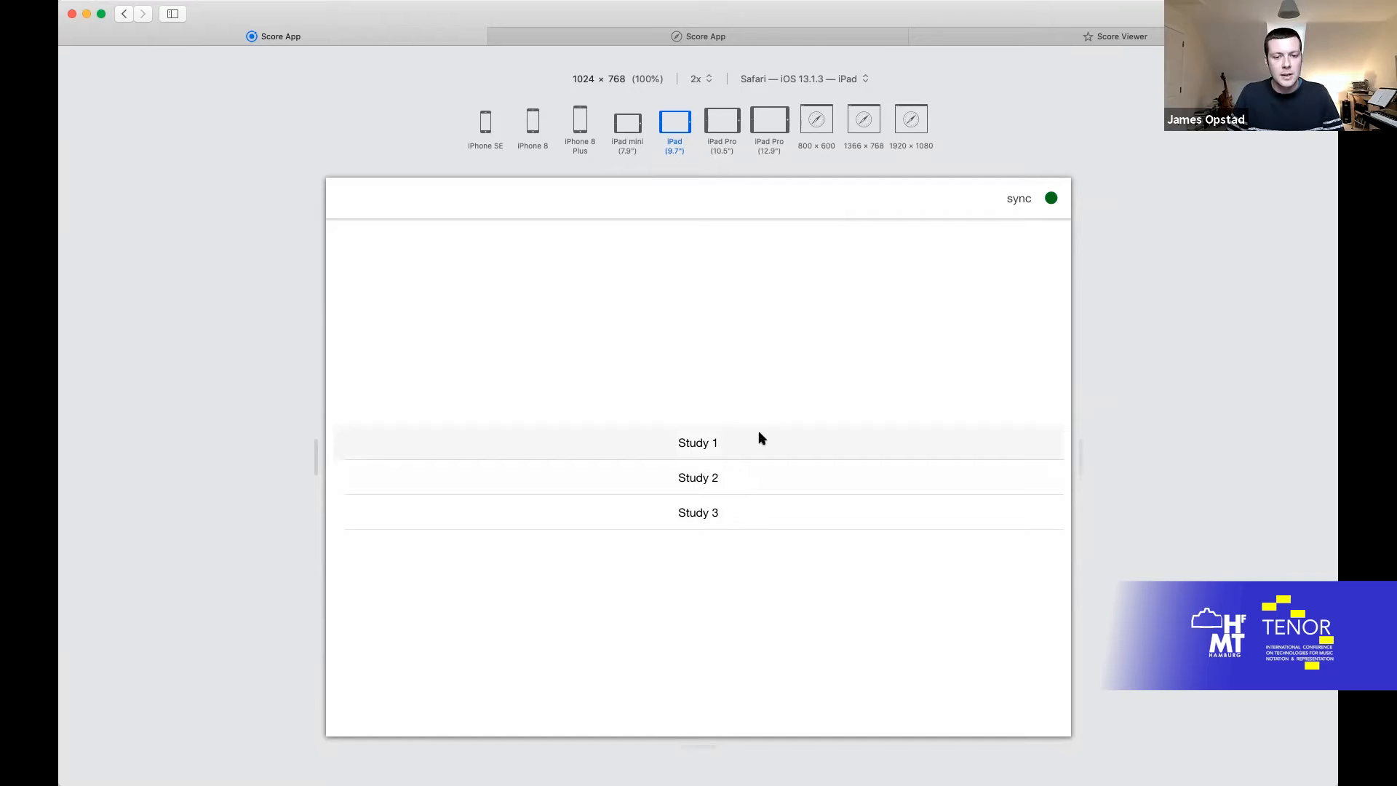
Step: Open Study 1 in the Score App, listing Violin 1, Violin 2, Viola and Cello parts
click(699, 442)
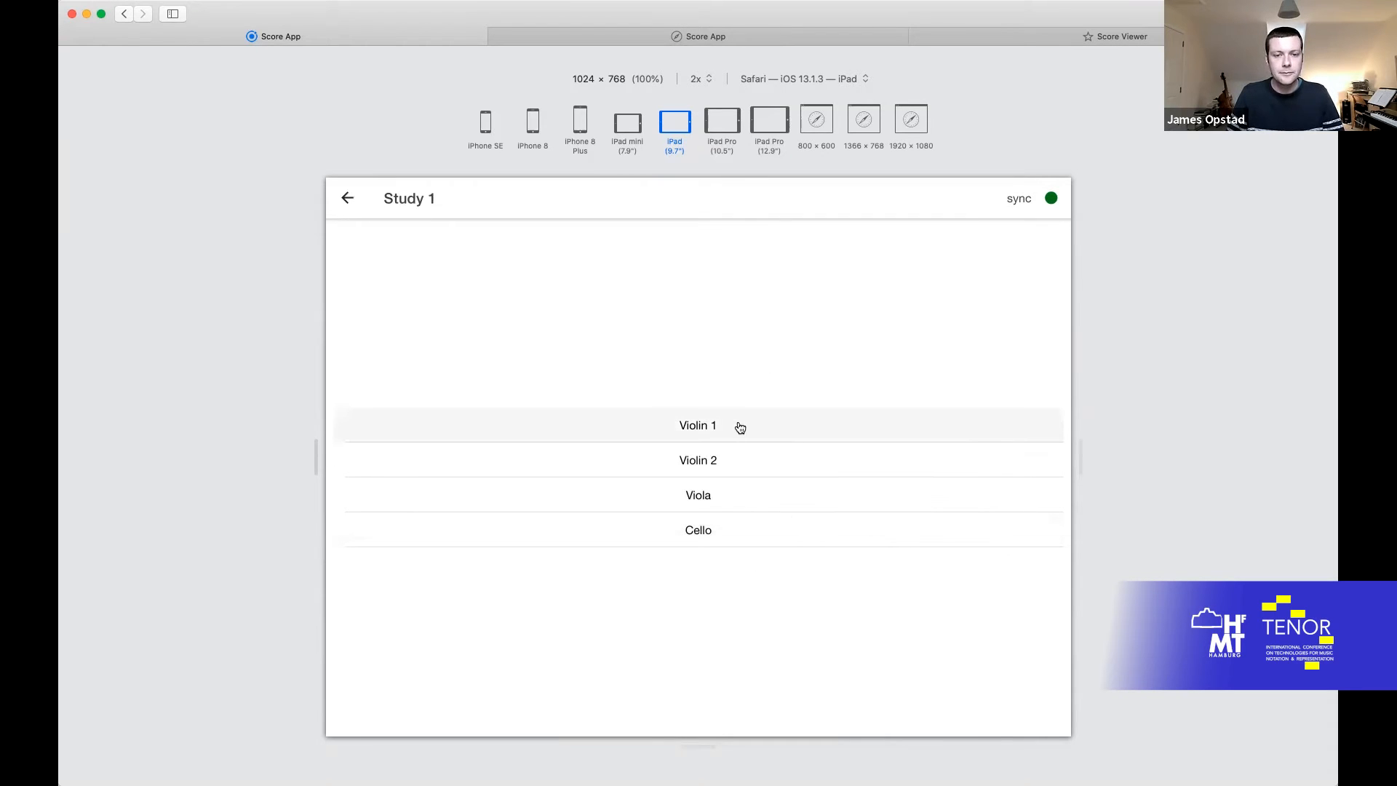
Step: Open the Violin 1 part of Study 1, showing its staff at quarter note = 54
click(699, 425)
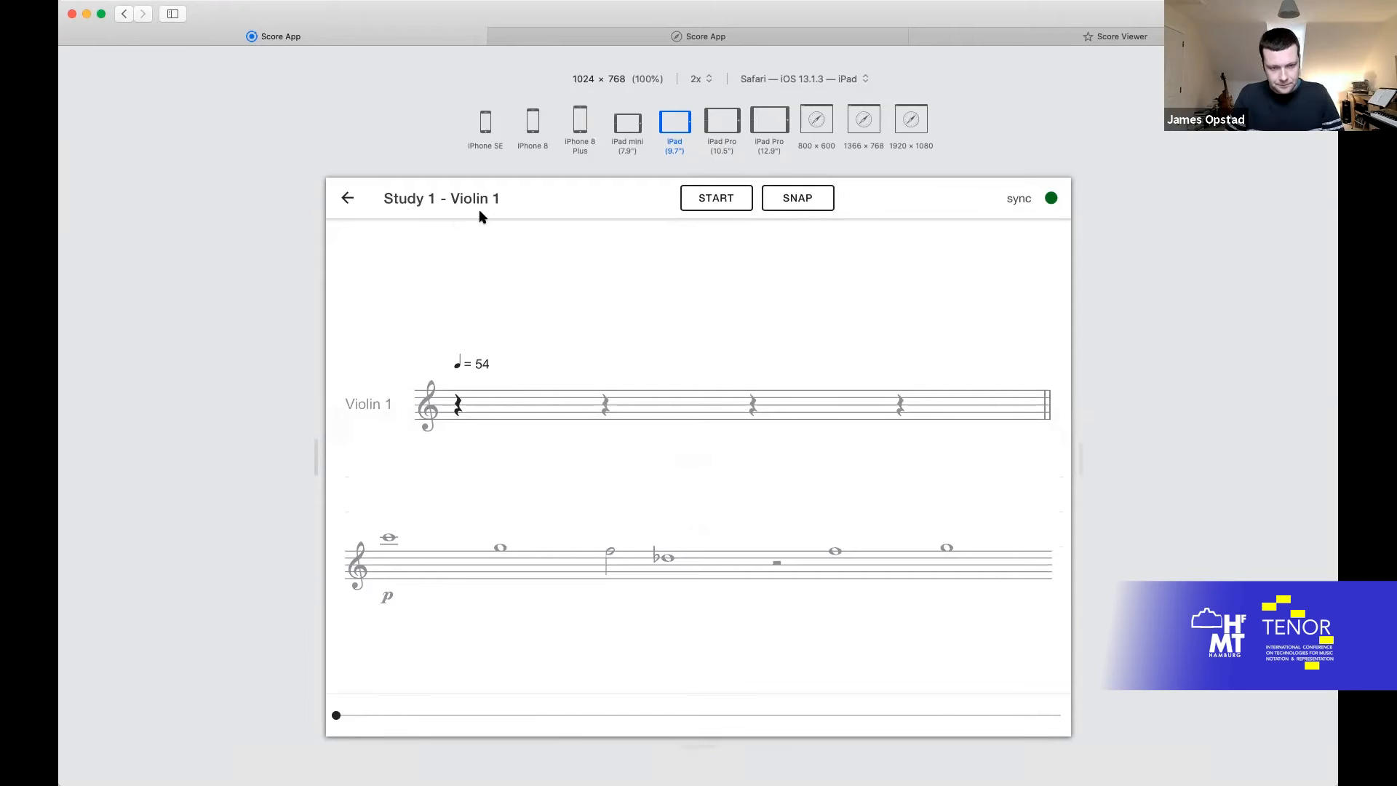
mouse_move(917, 230)
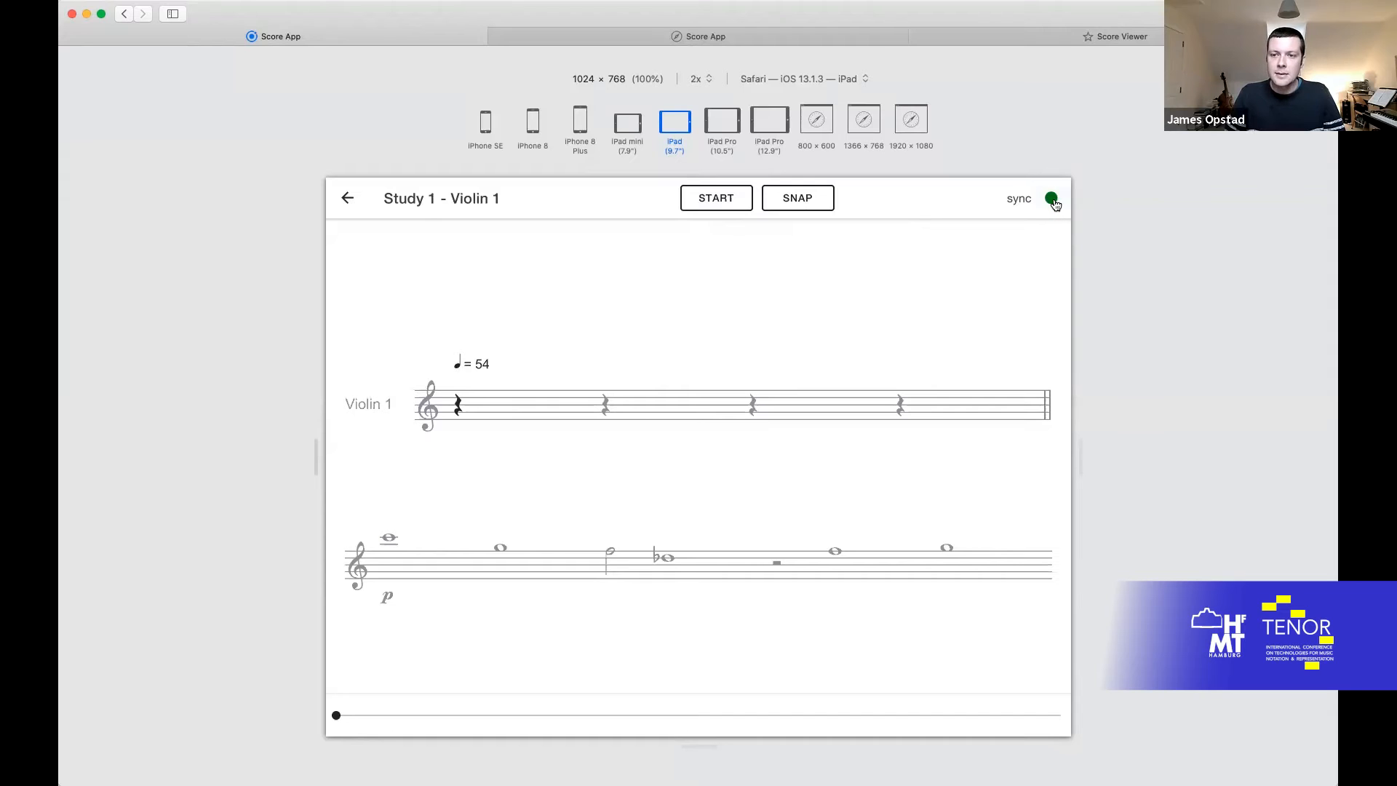
mouse_move(1057, 212)
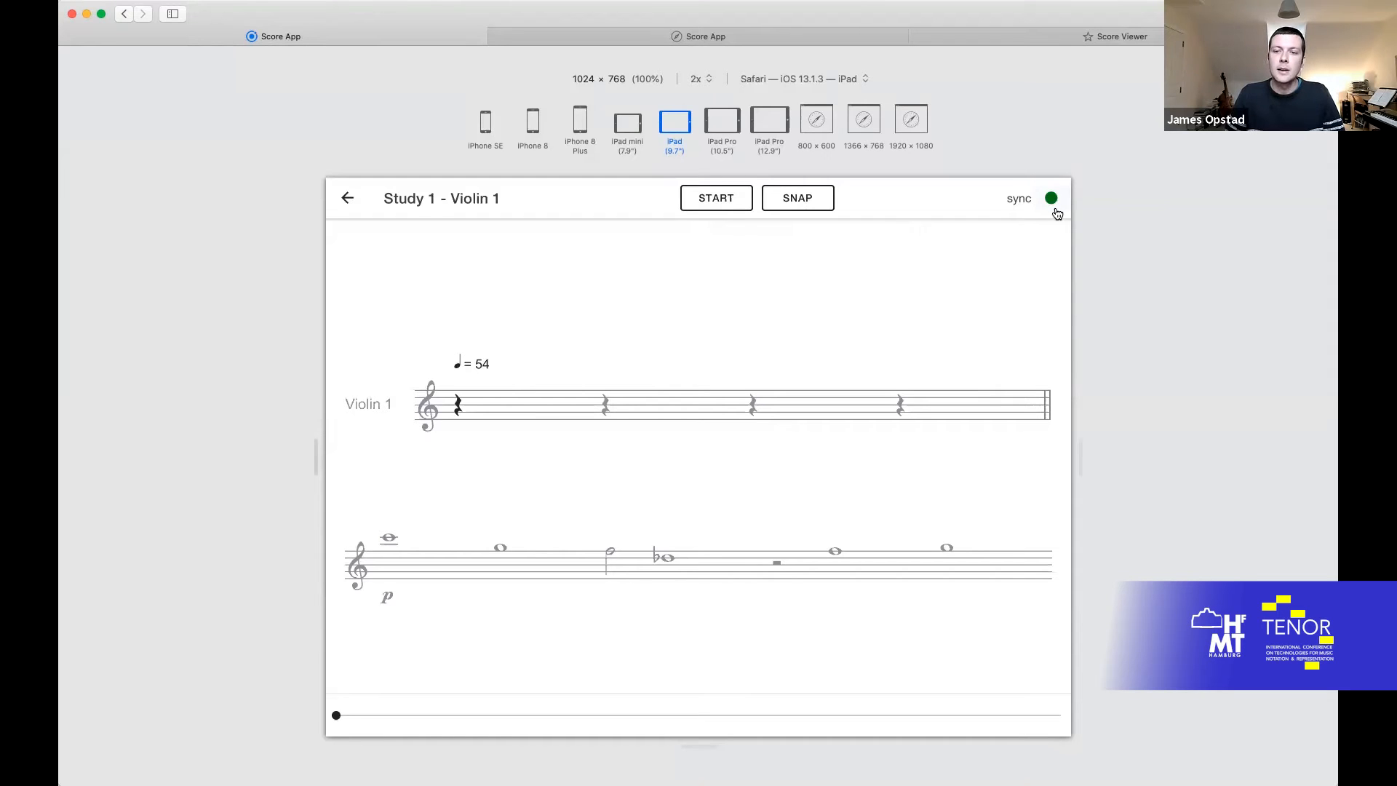
mouse_move(1007, 248)
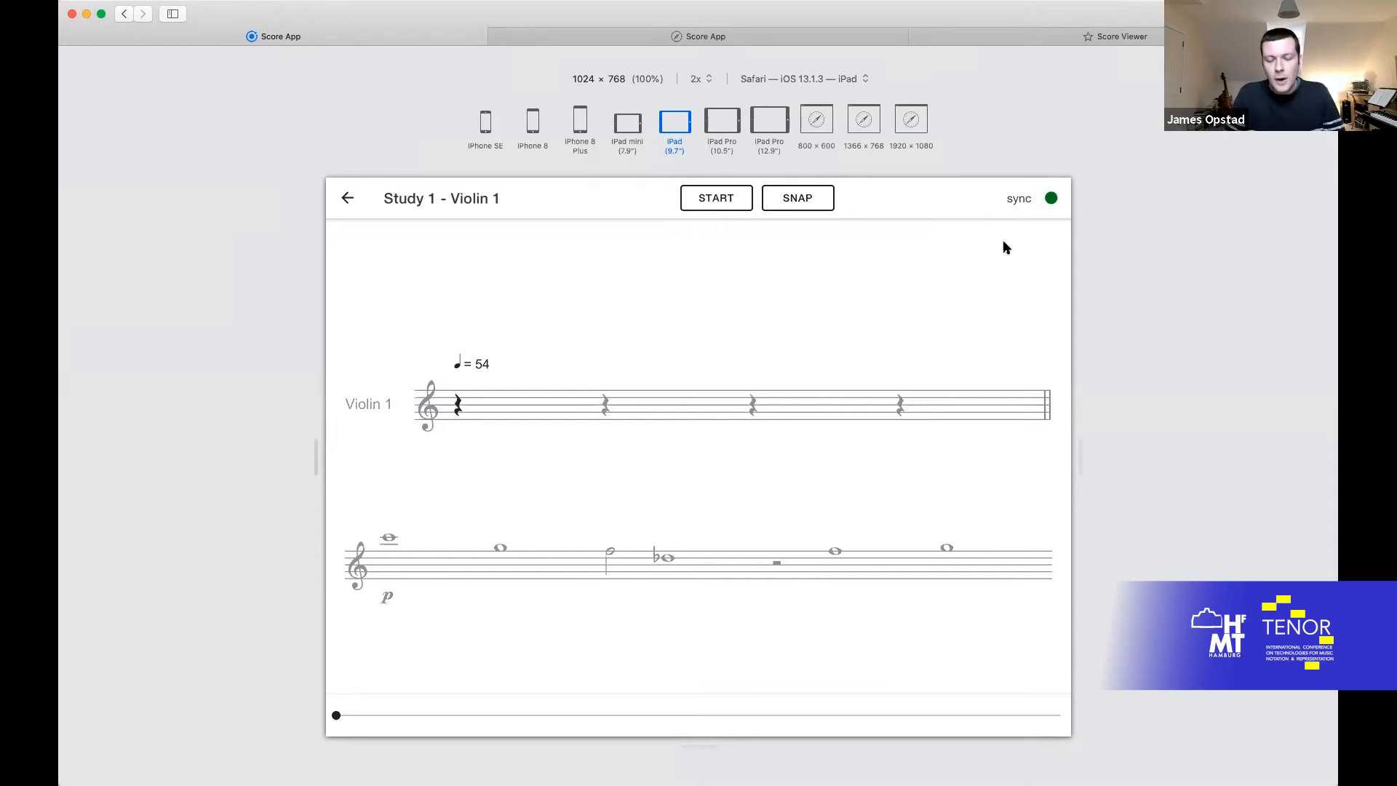
mouse_move(789, 236)
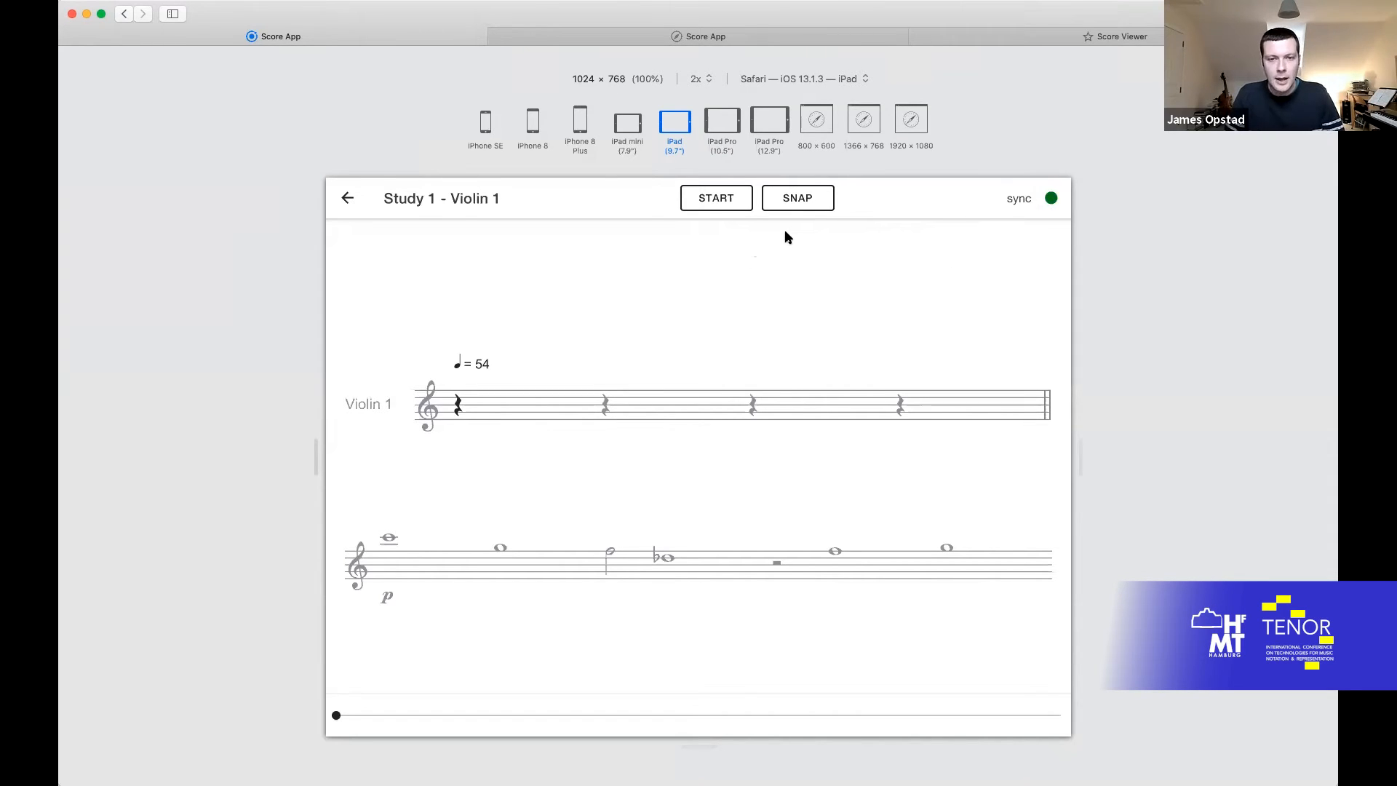
mouse_move(730, 223)
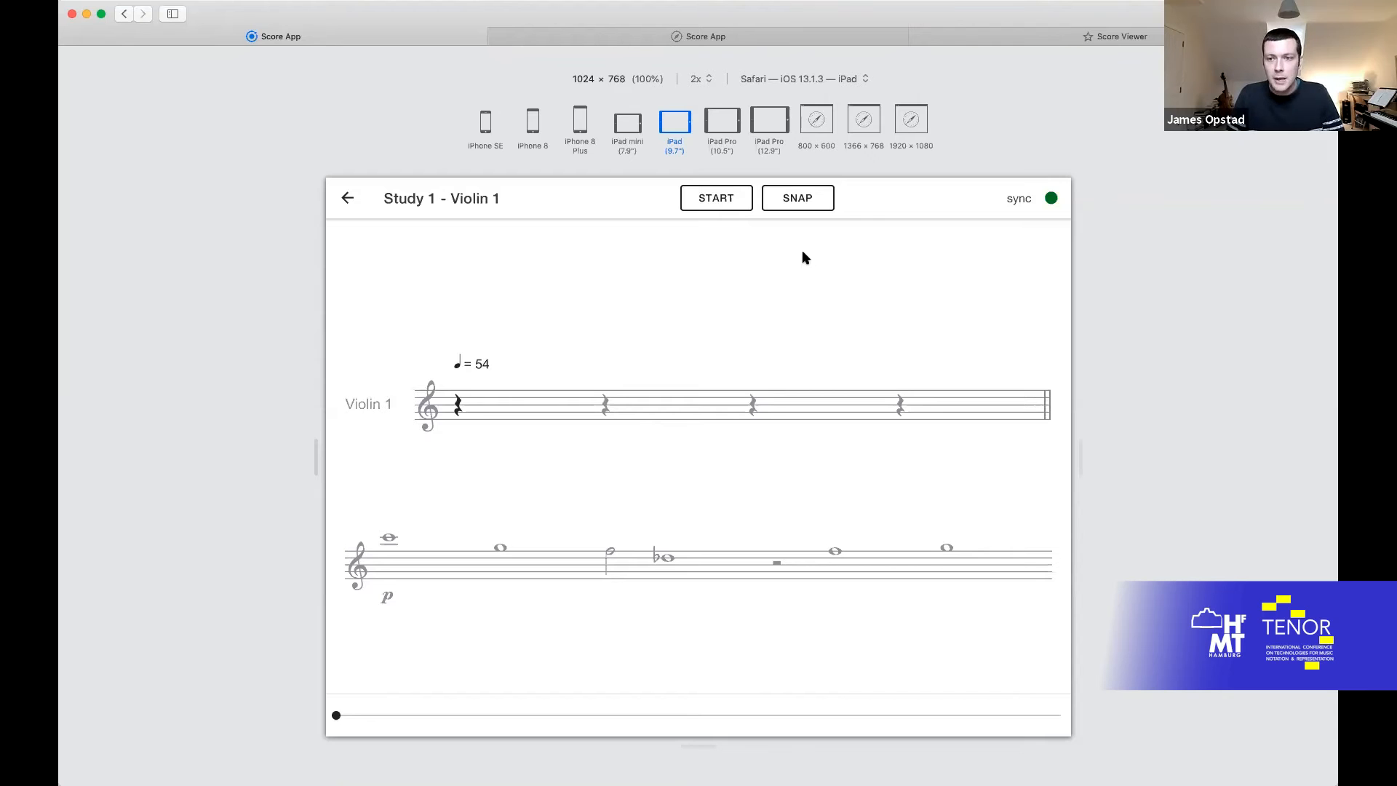
mouse_move(964, 217)
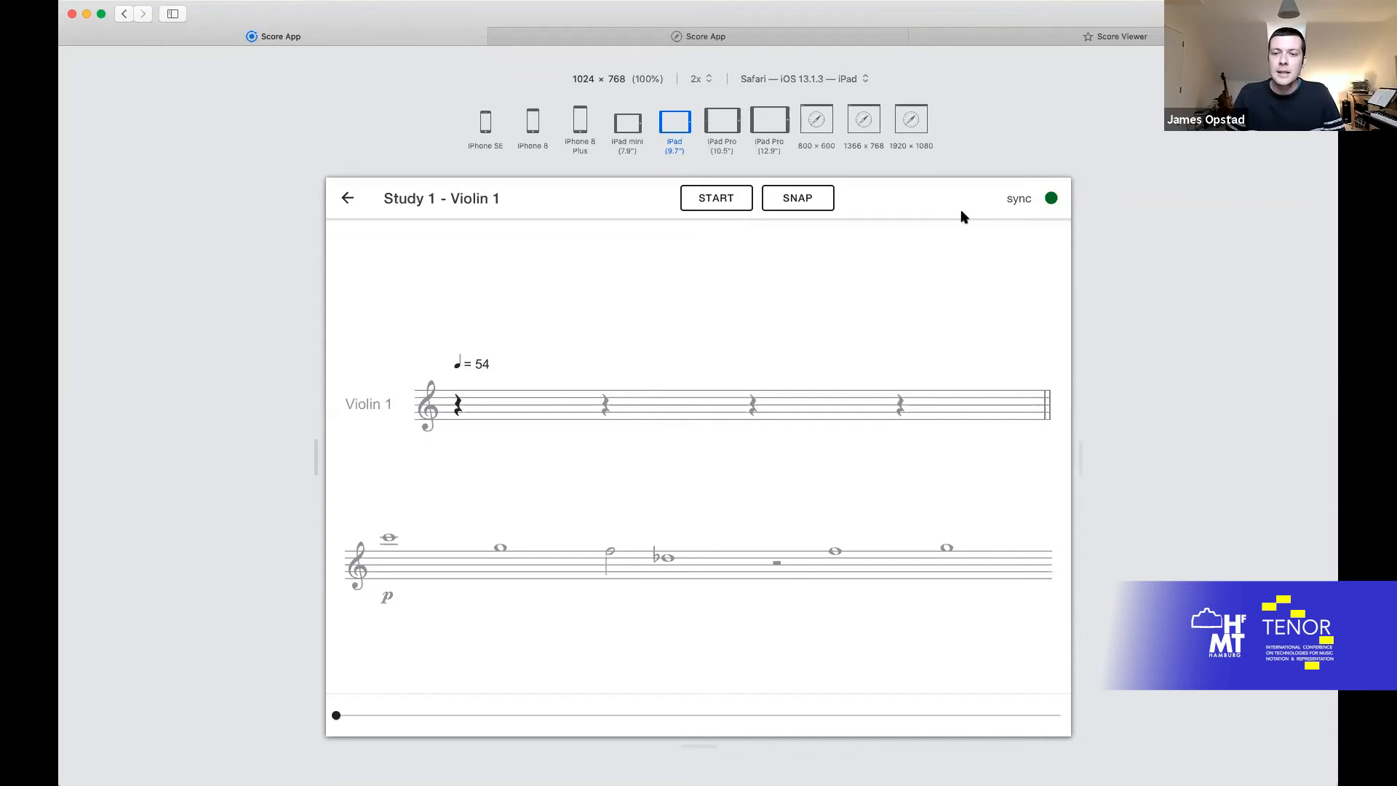
mouse_move(977, 254)
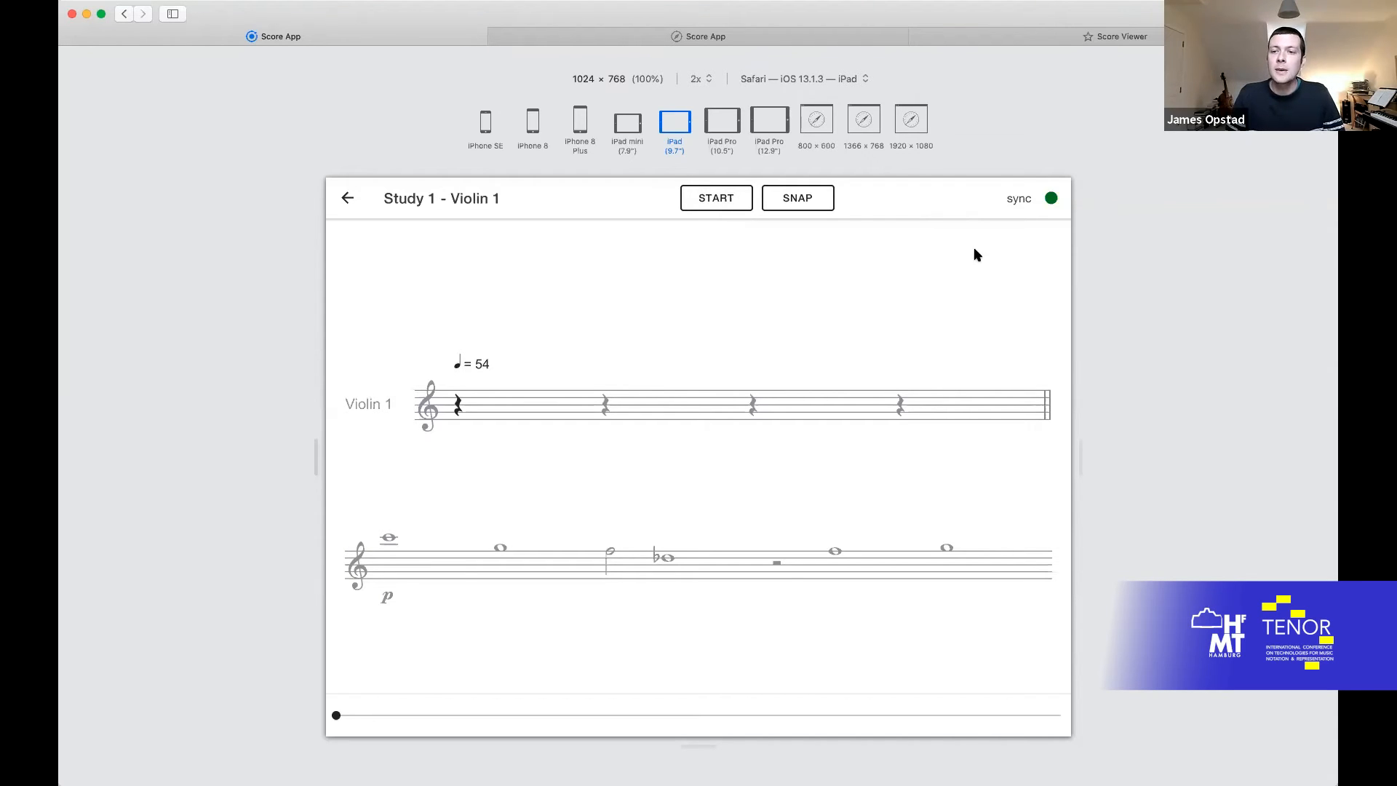
mouse_move(1060, 227)
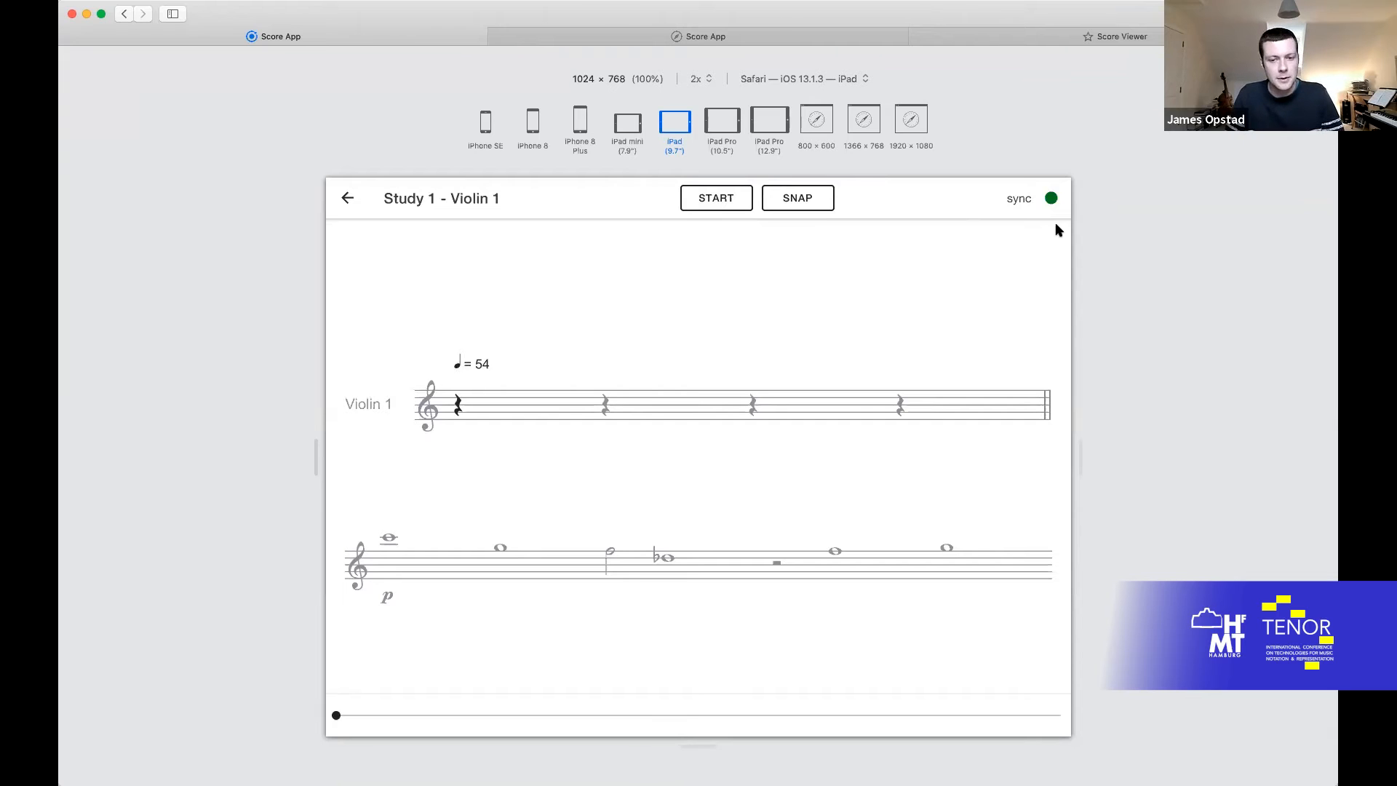
mouse_move(1049, 238)
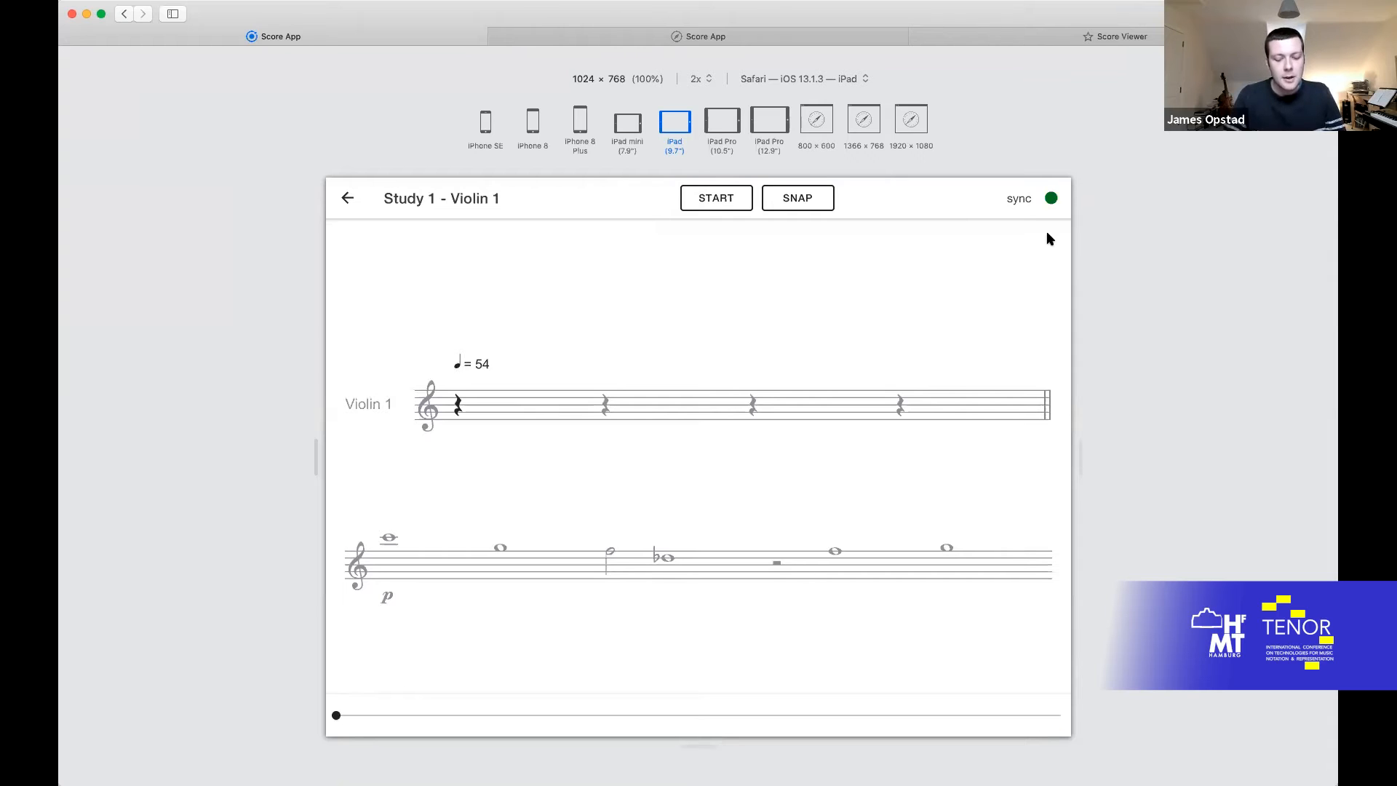
mouse_move(594, 366)
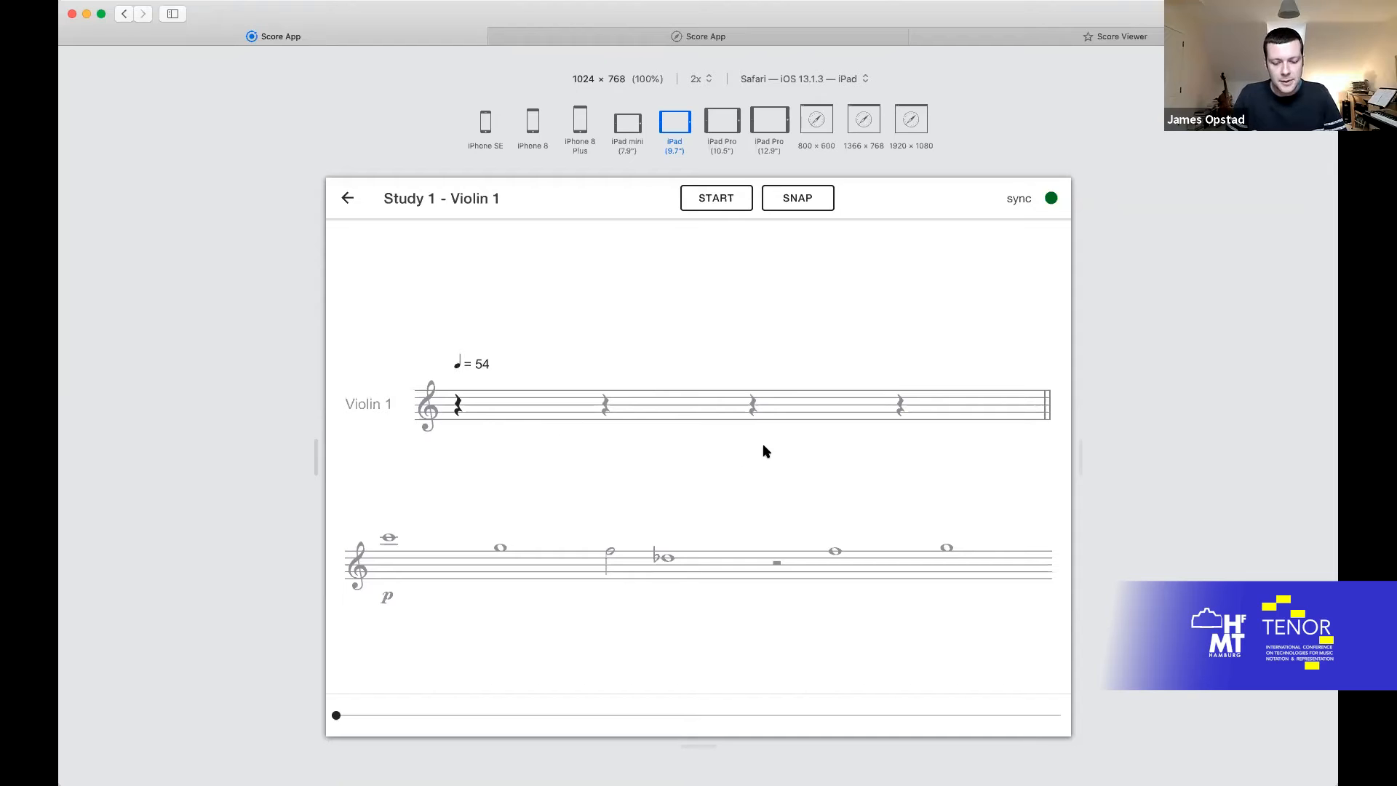
mouse_move(677, 542)
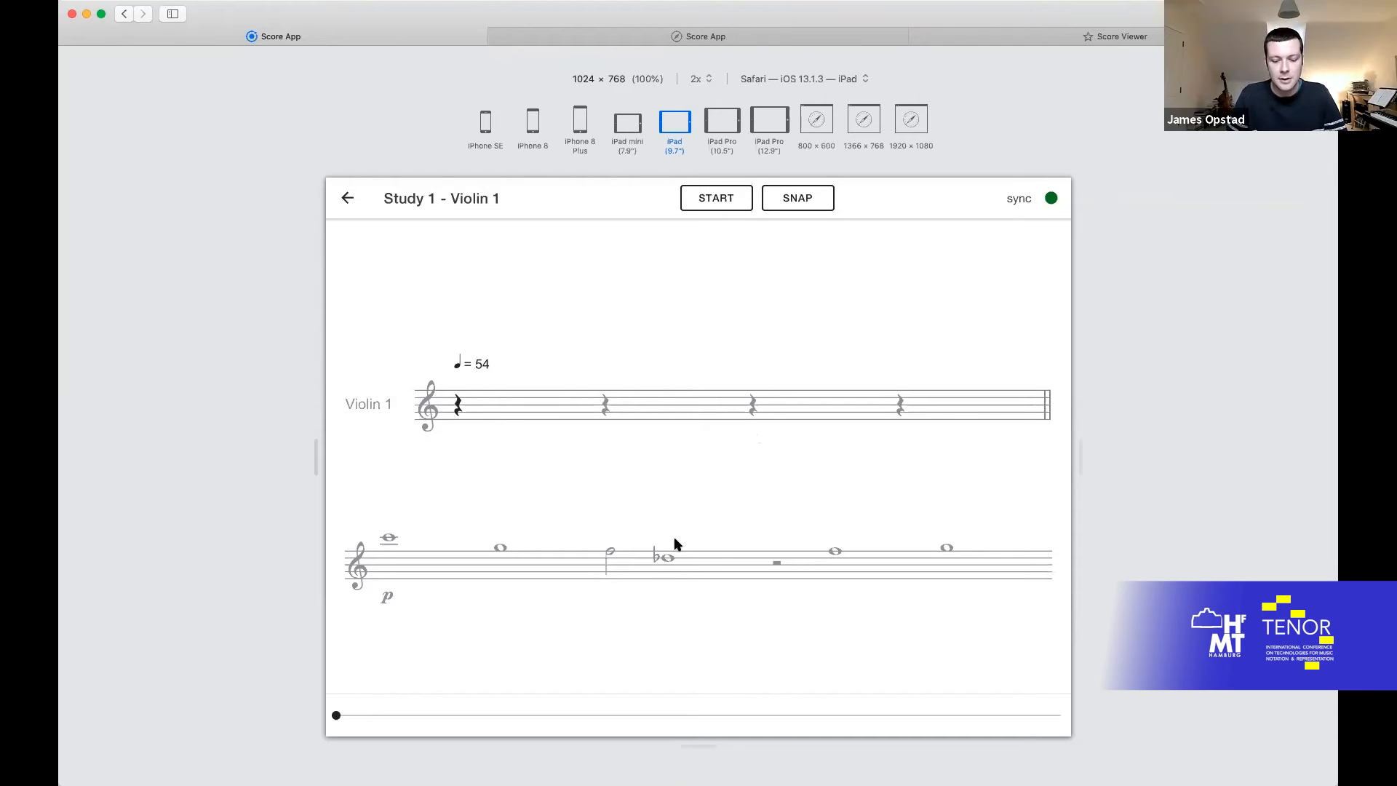
mouse_move(394, 689)
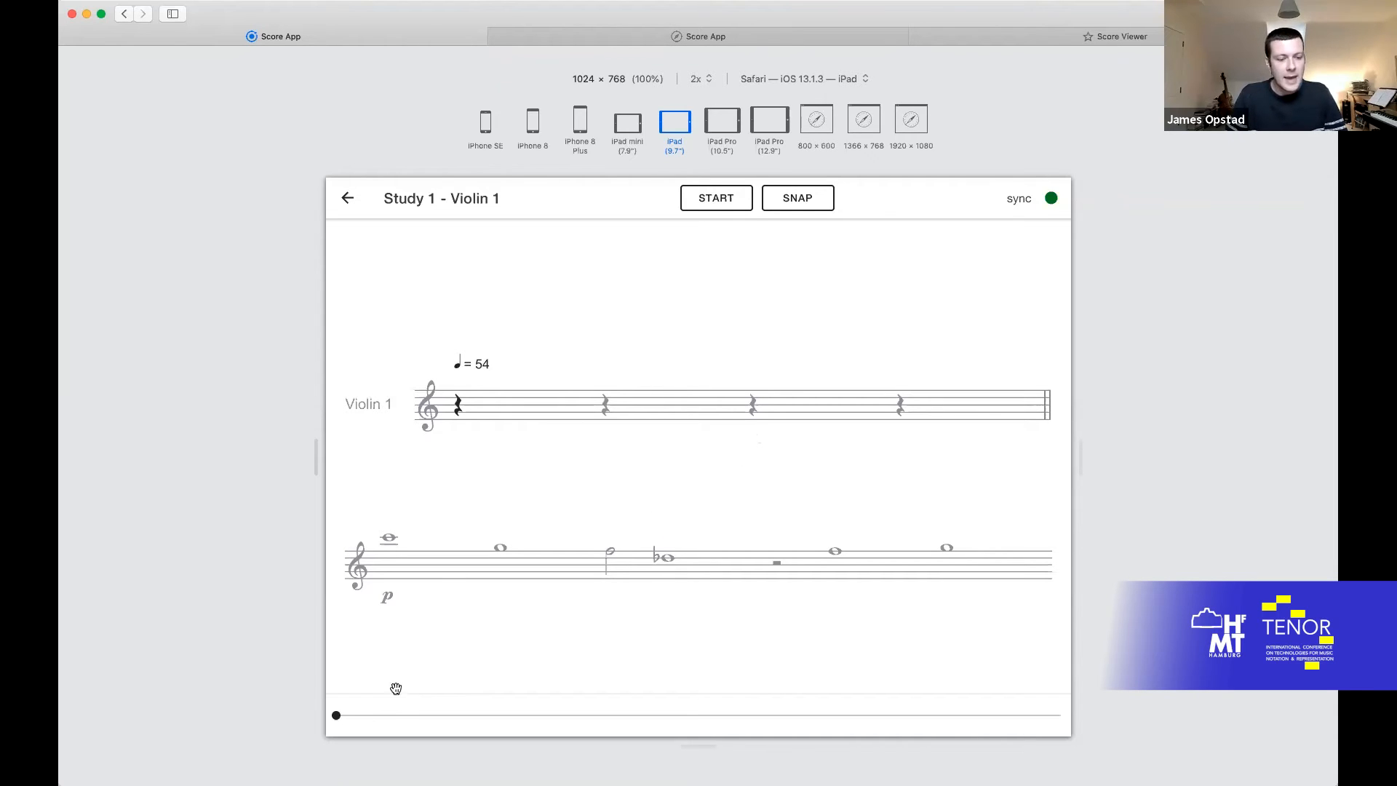
Step: Advance the Violin 1 score about a third of the way through using its timeline slider
drag(334, 715, 350, 714)
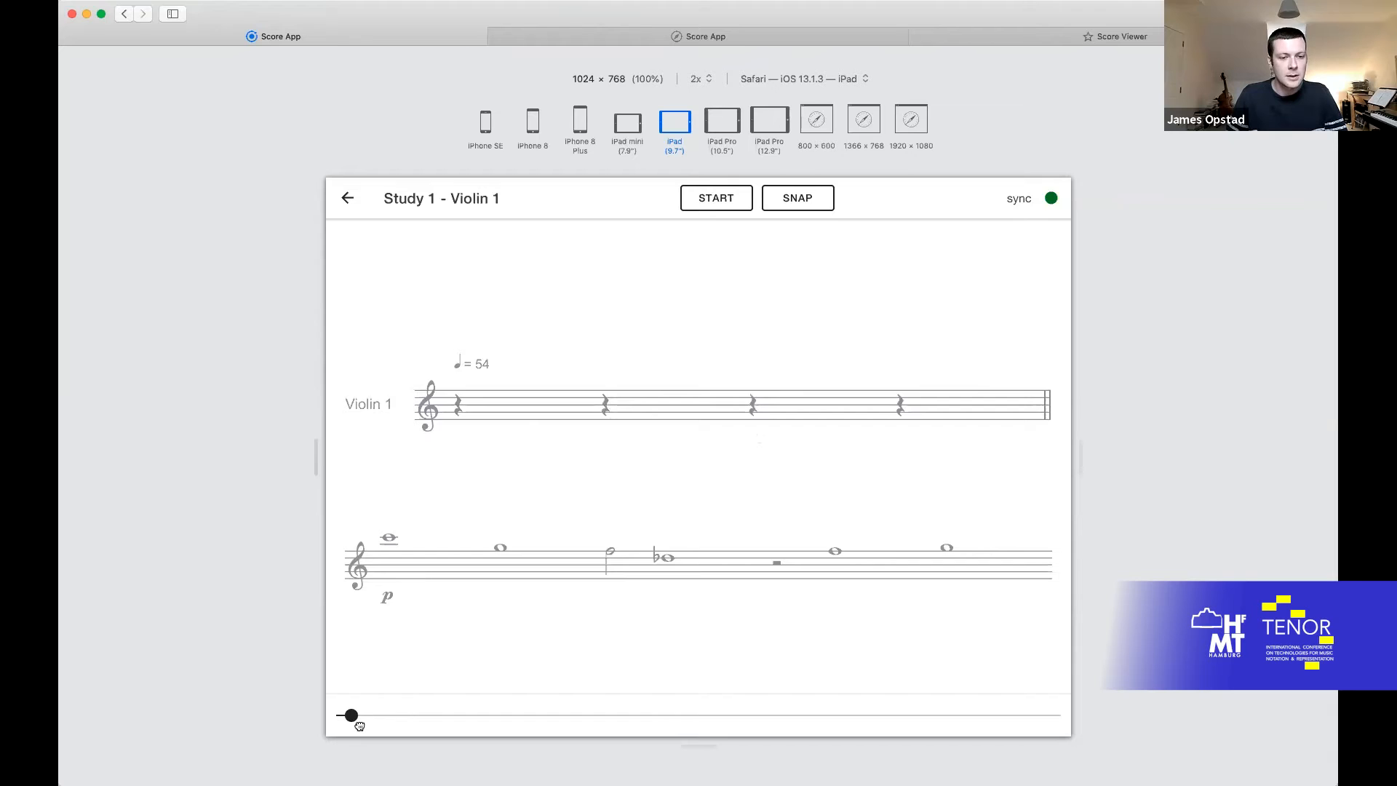
drag(348, 715, 436, 714)
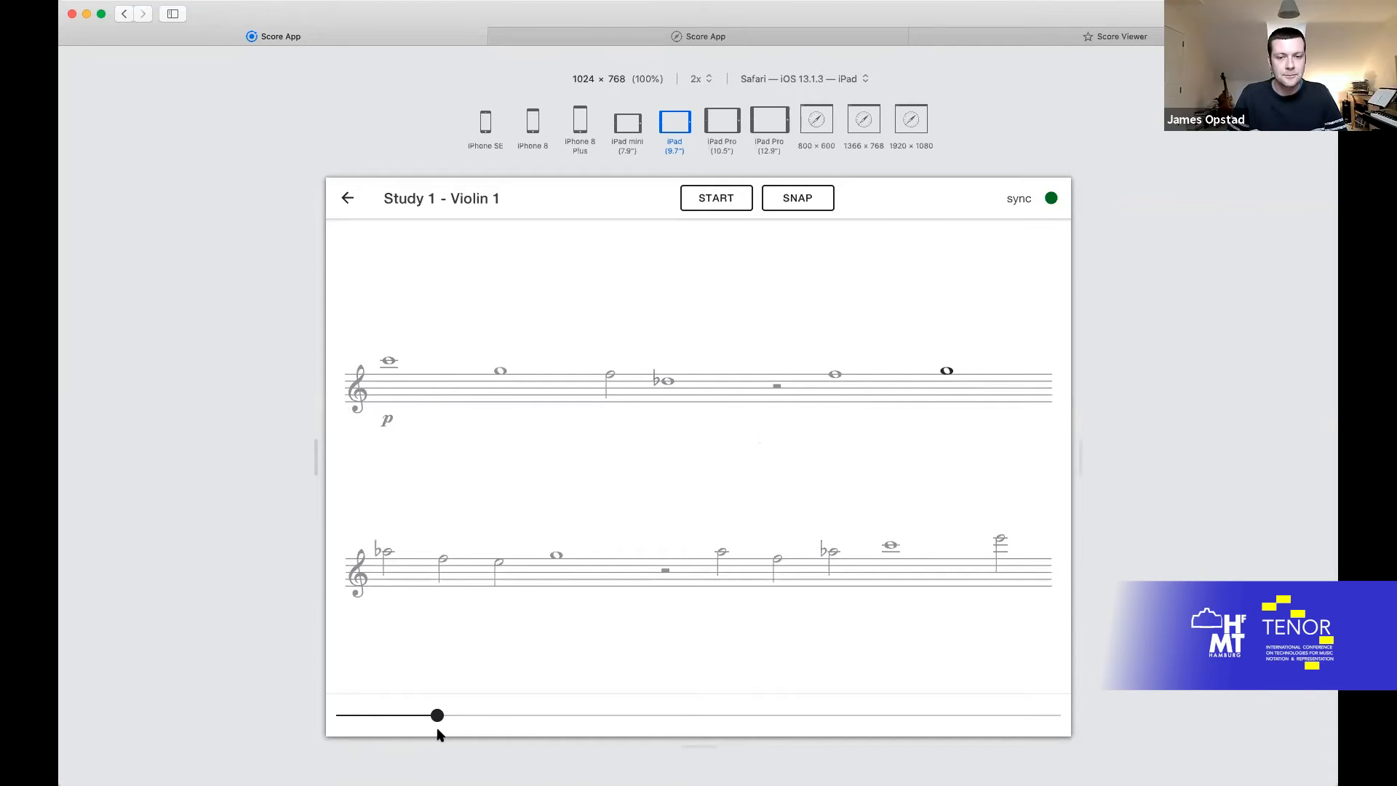
drag(437, 715, 511, 715)
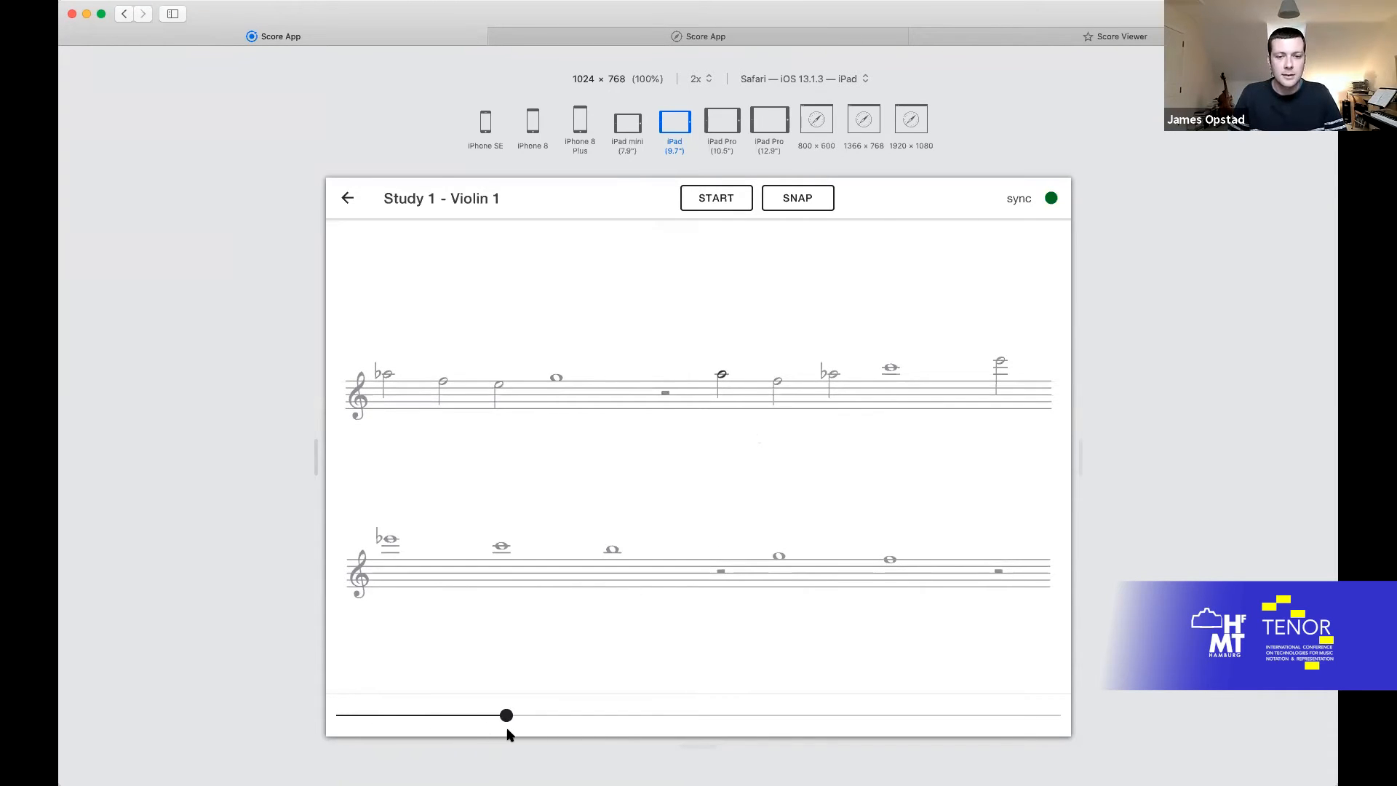
drag(505, 714, 590, 714)
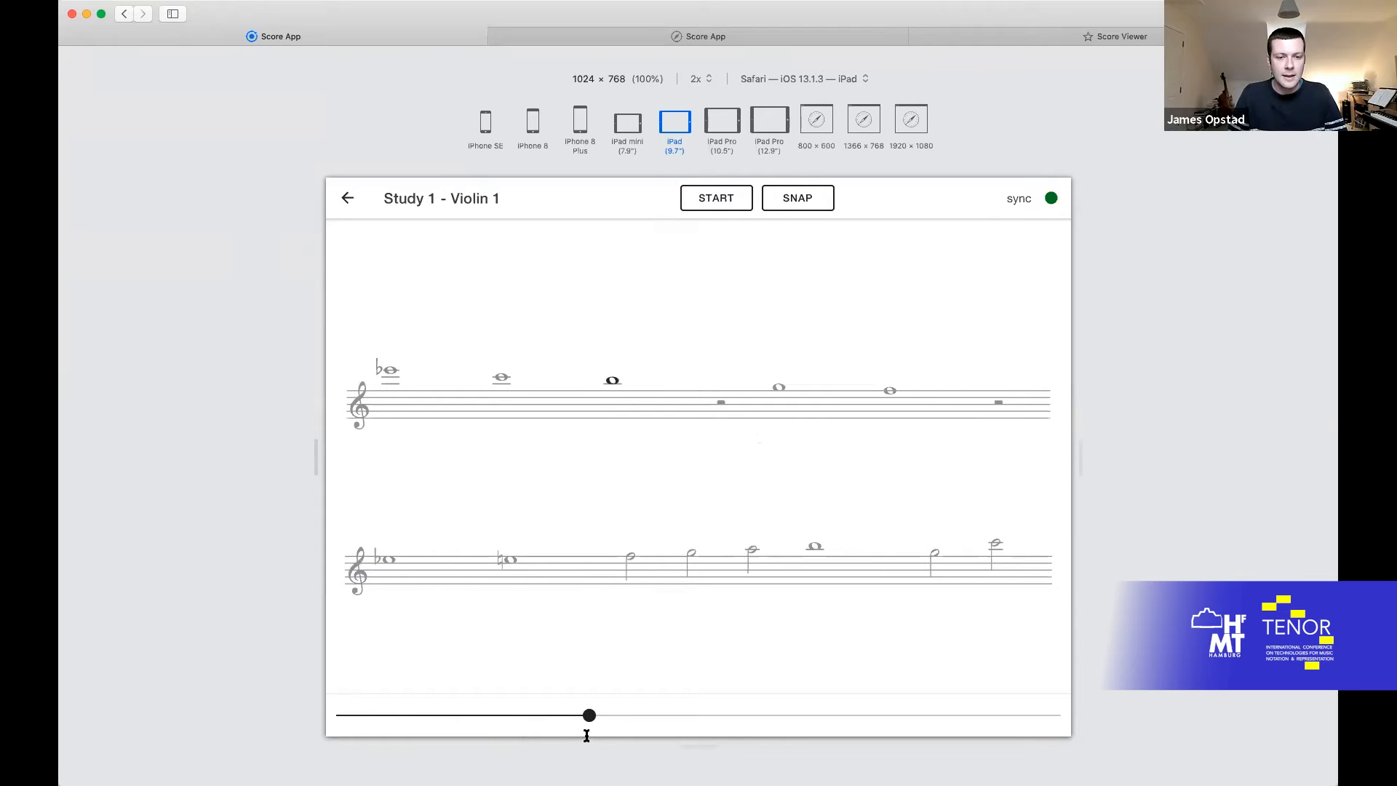
drag(589, 714, 613, 715)
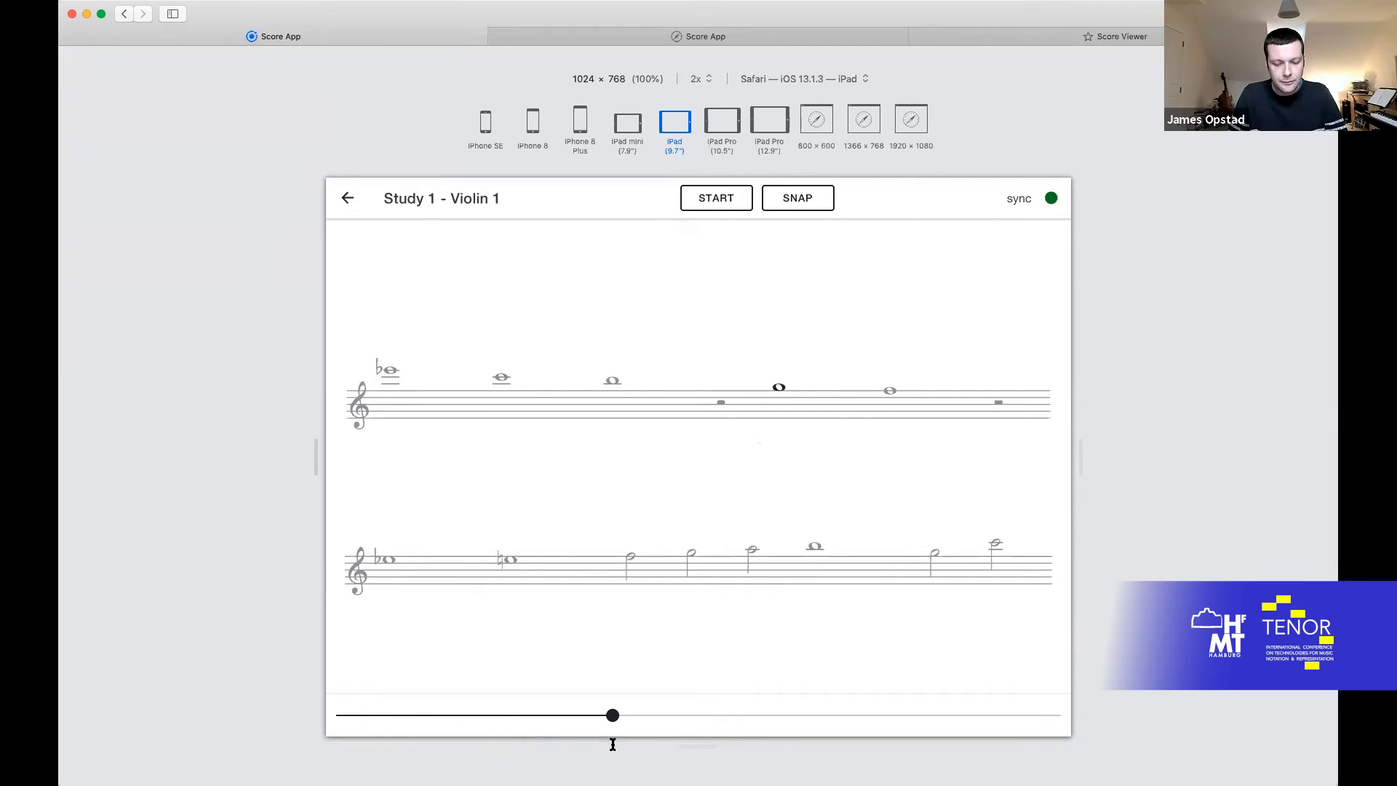
drag(613, 714, 435, 714)
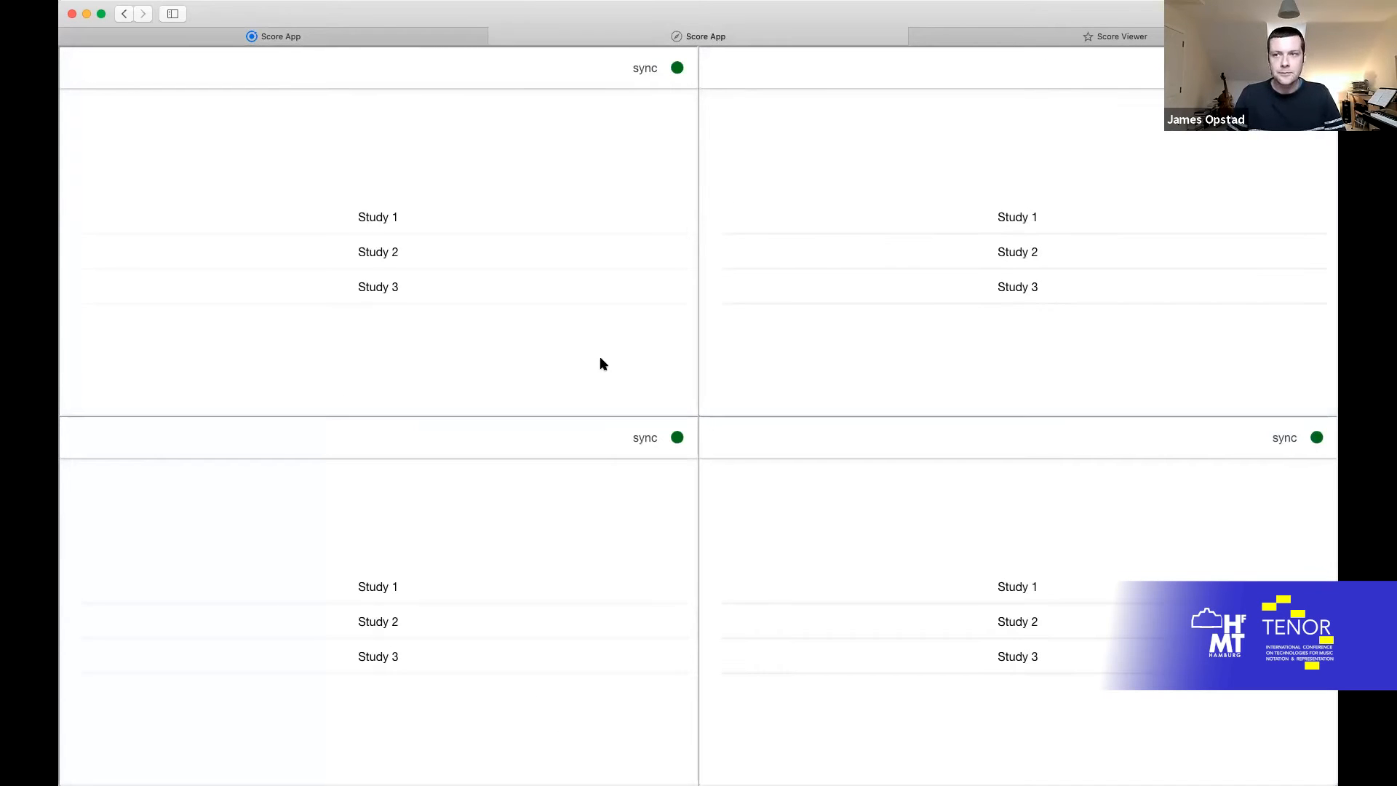
mouse_move(639, 165)
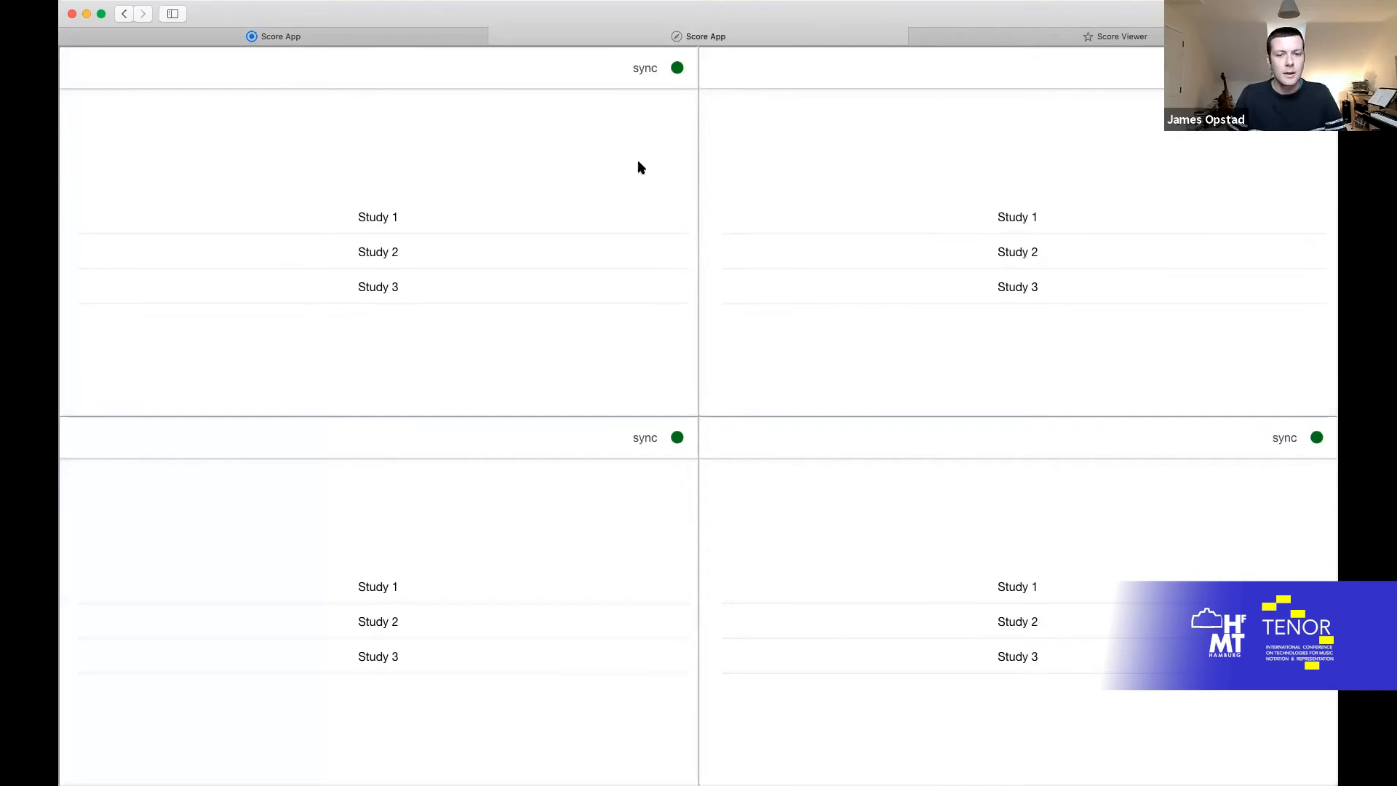
mouse_move(634, 362)
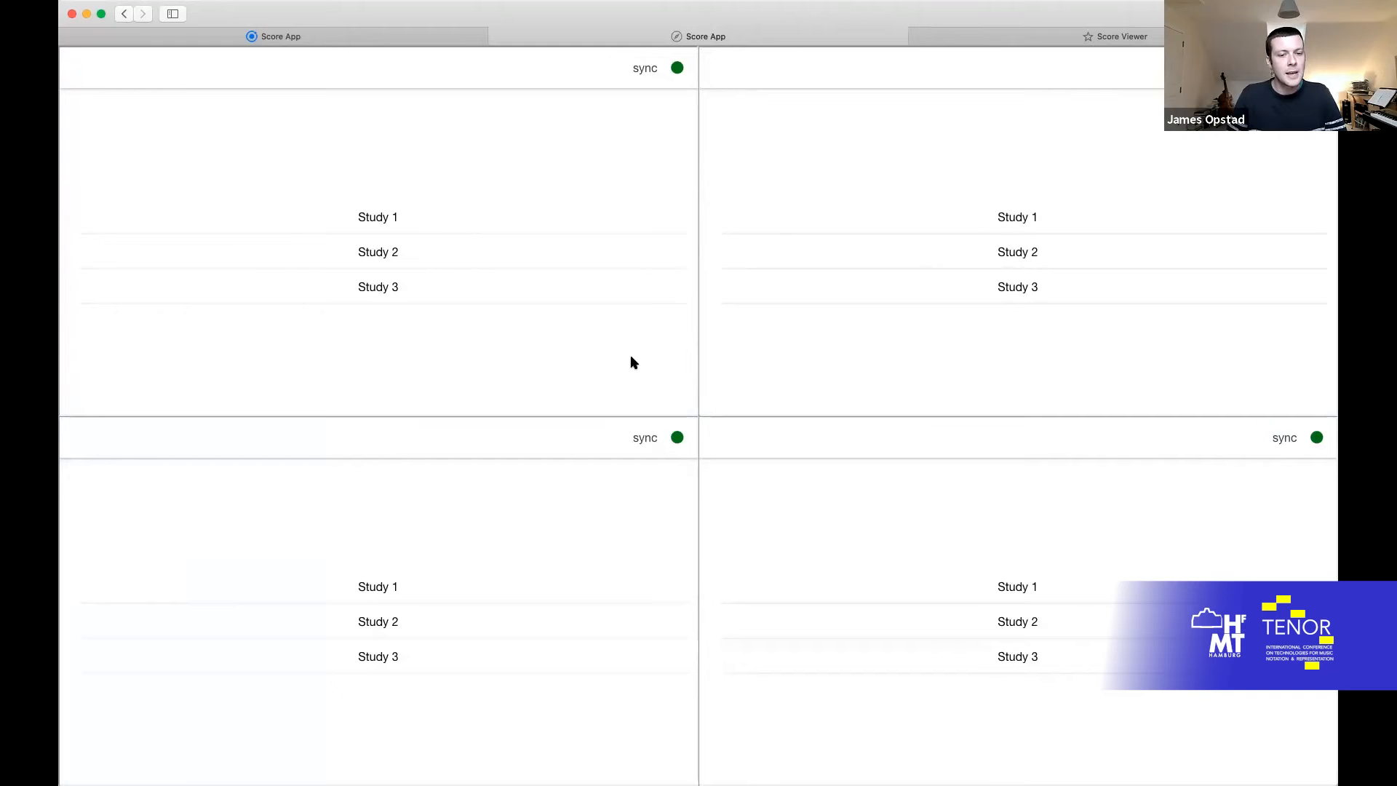
mouse_move(643, 358)
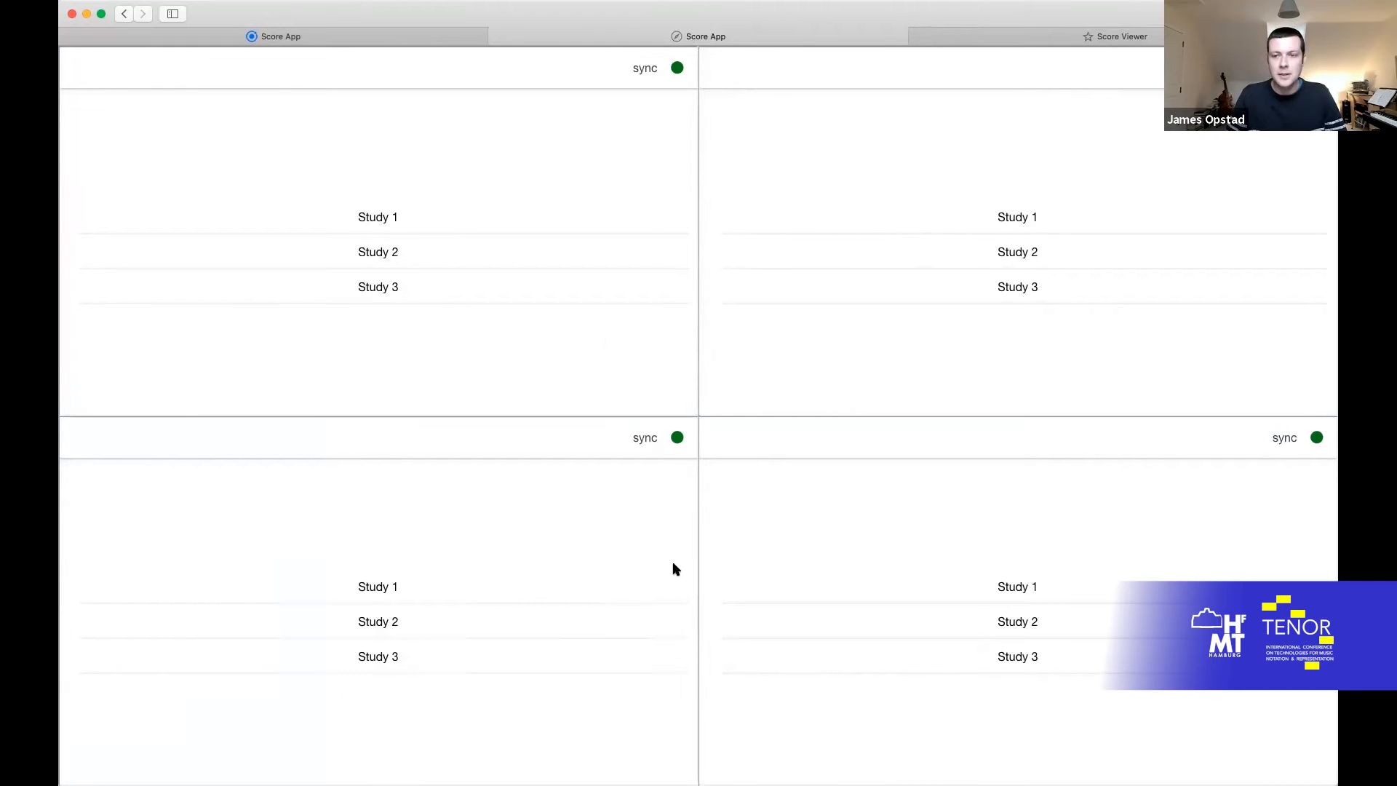
mouse_move(649, 386)
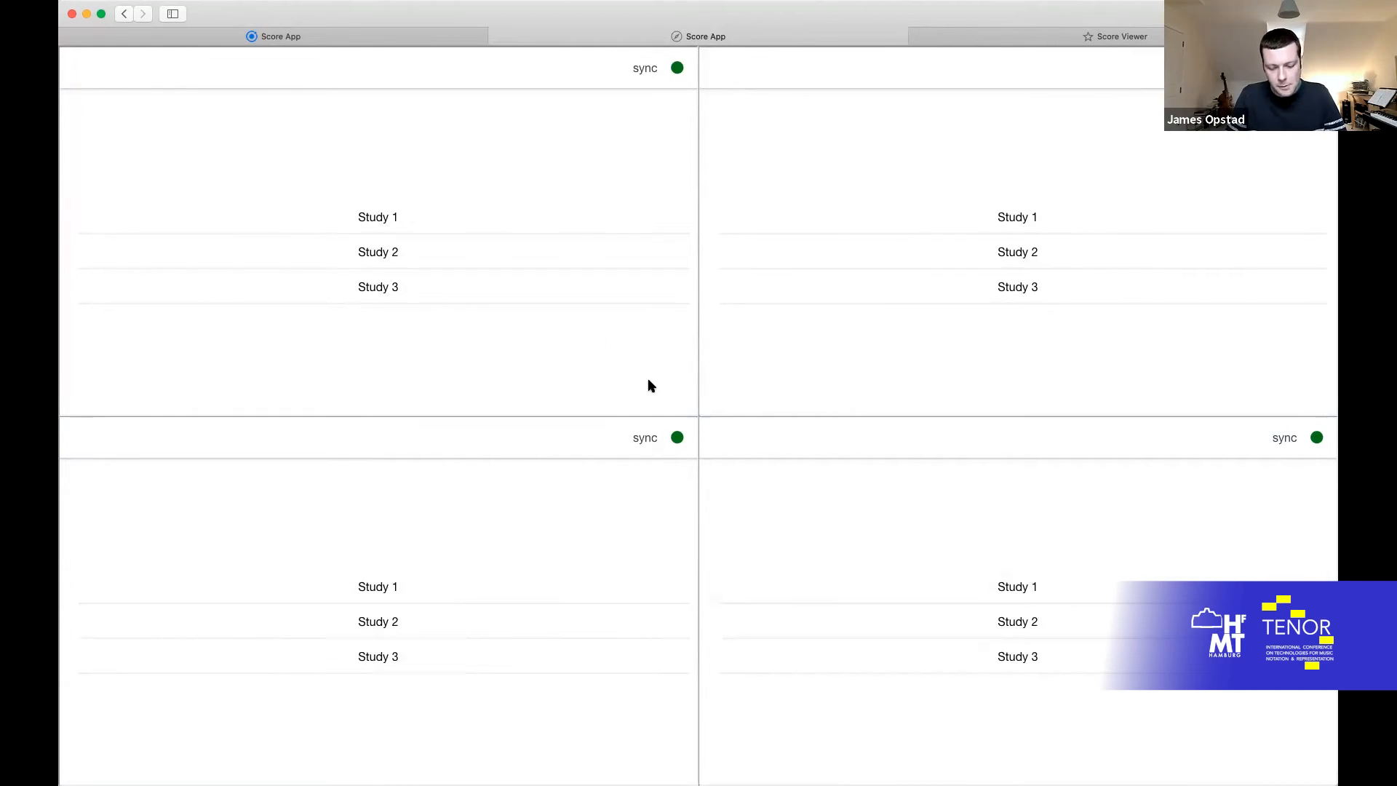
mouse_move(649, 390)
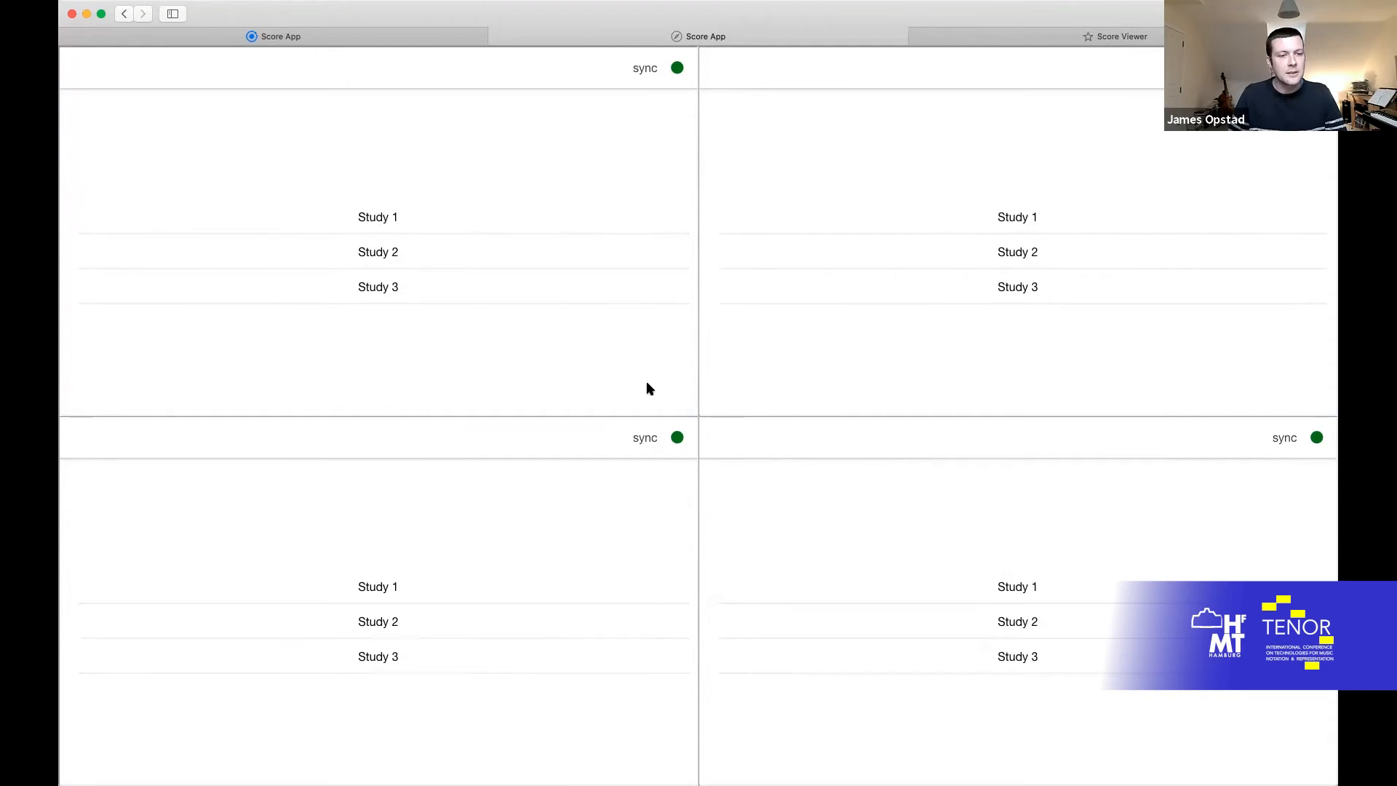
mouse_move(425, 218)
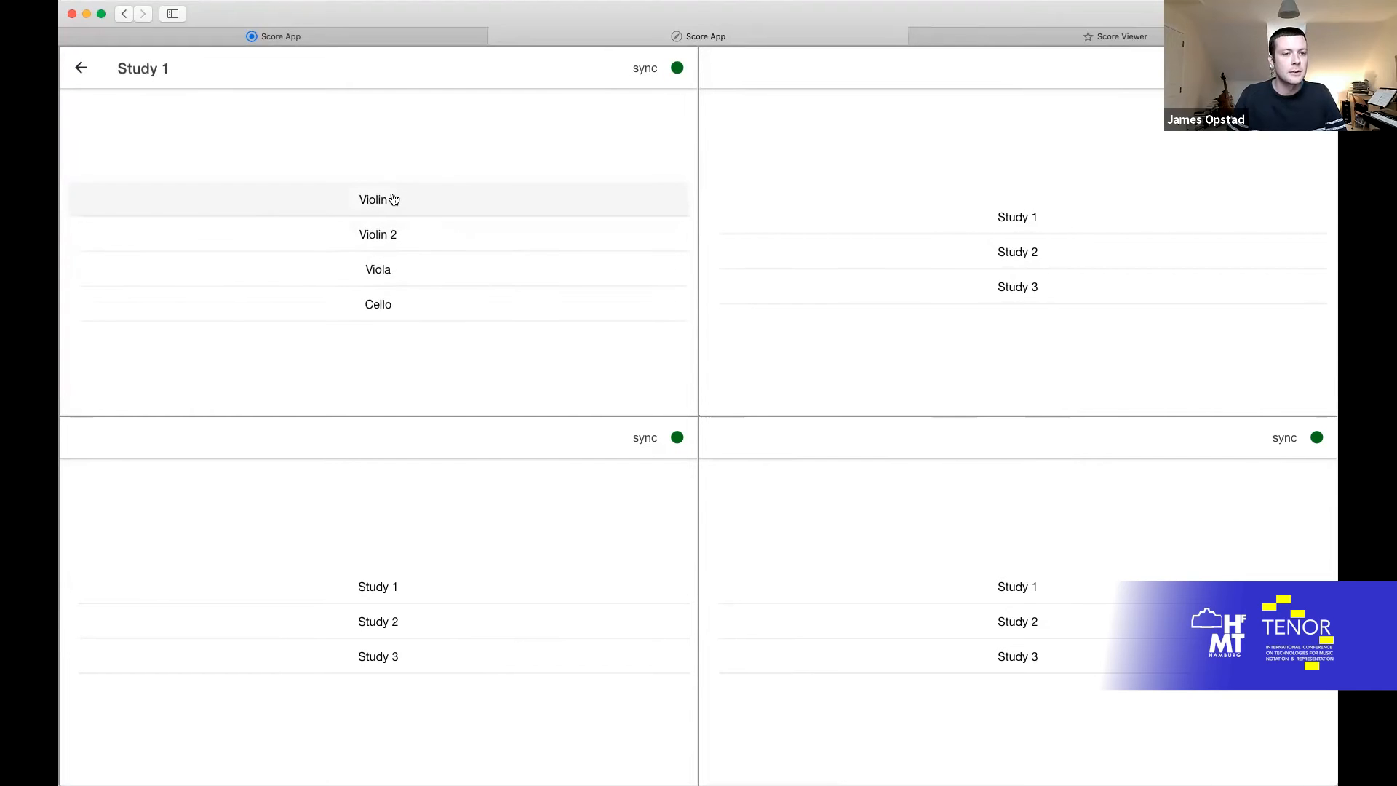
Step: Select Study 1 and its Violin 1, then Study 1 in the third and fourth instances
click(374, 199)
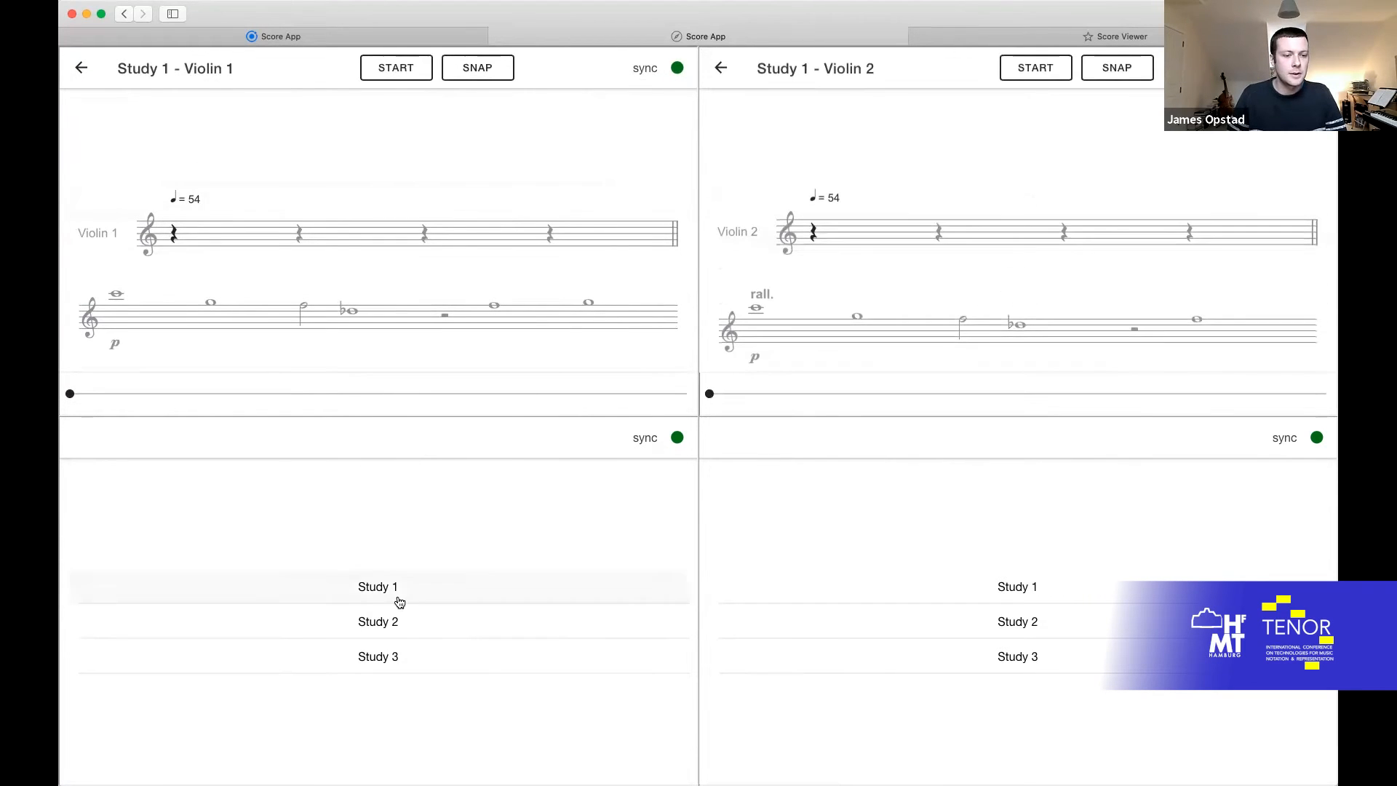
click(377, 586)
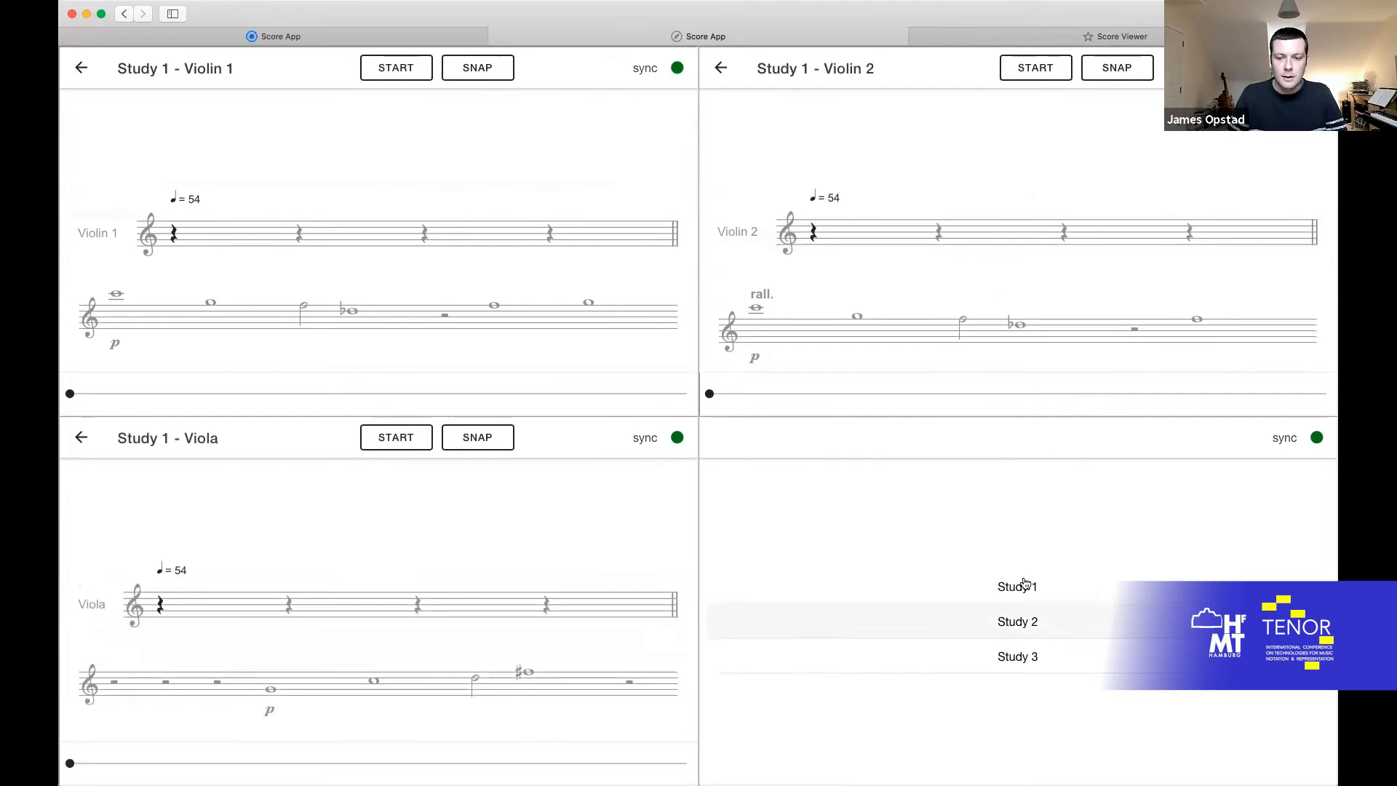
click(1018, 586)
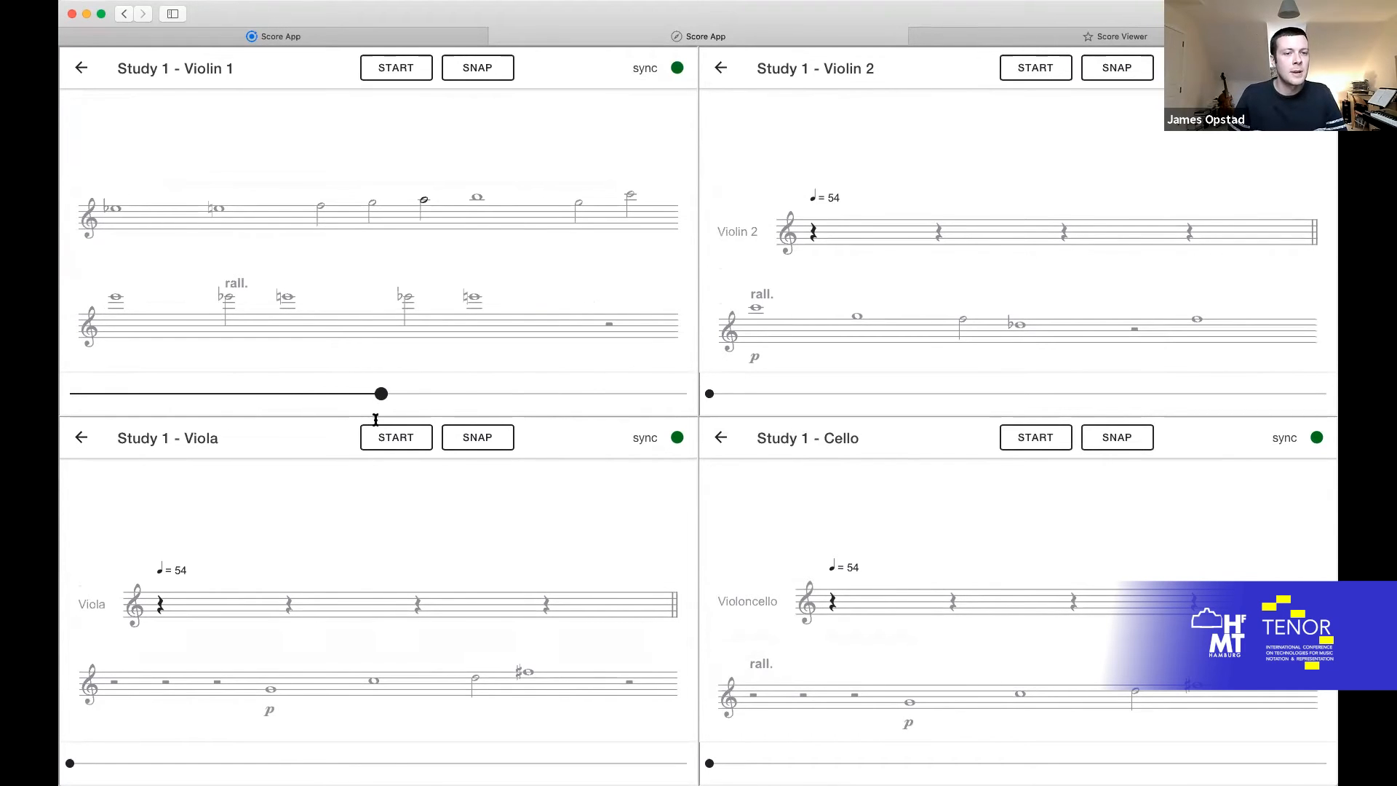
Step: Rewind Violin 1, advance Viola, then SNAP all four parts to the Viola's position
drag(382, 393, 370, 393)
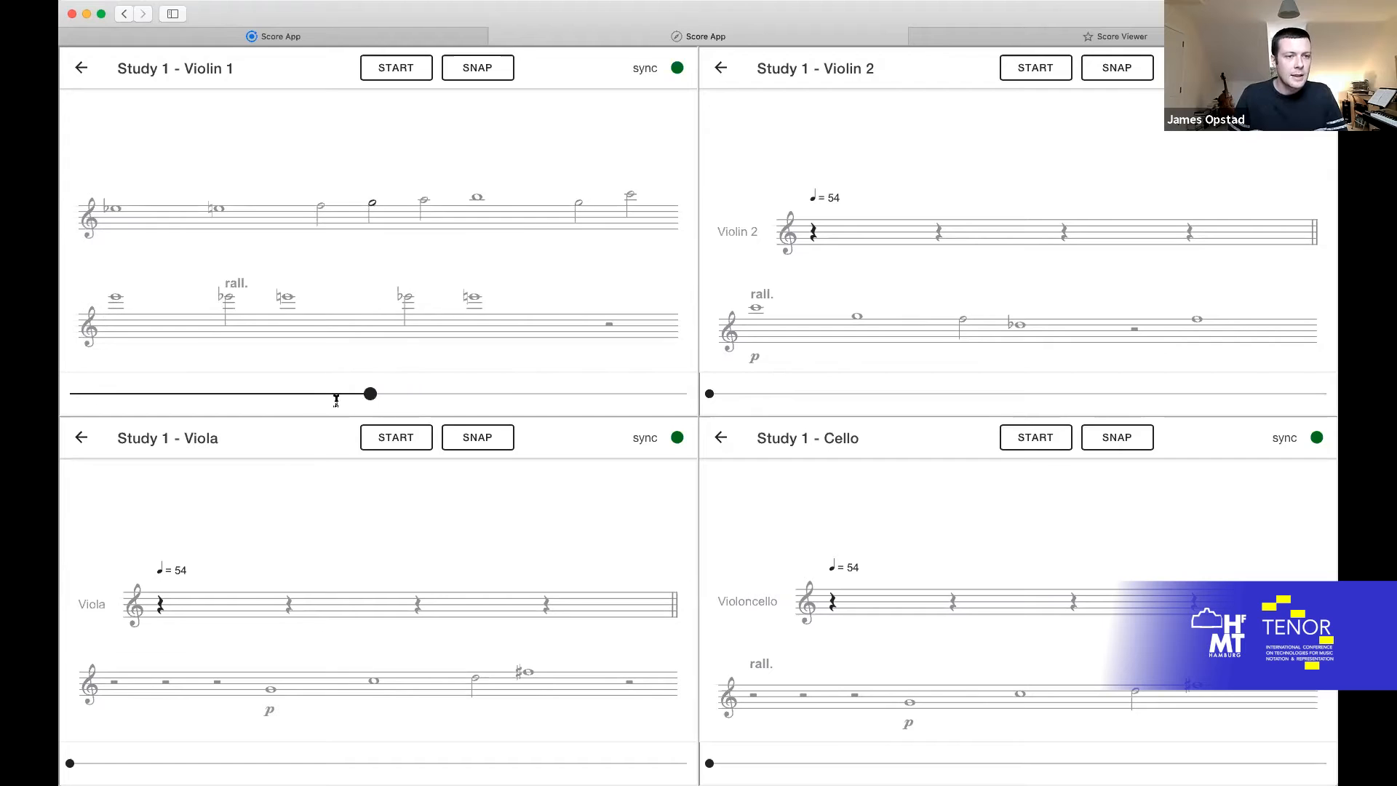
drag(369, 394, 310, 394)
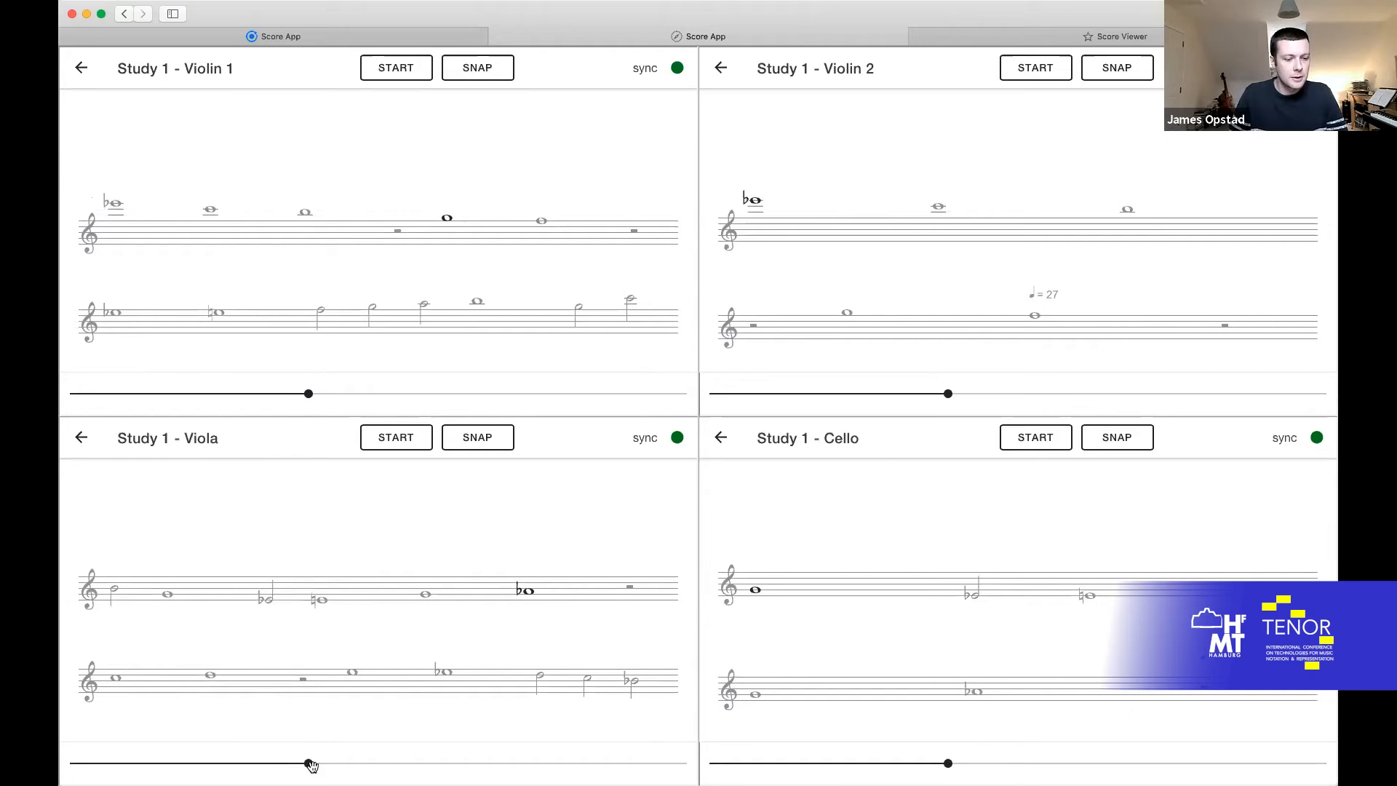
drag(308, 764, 384, 761)
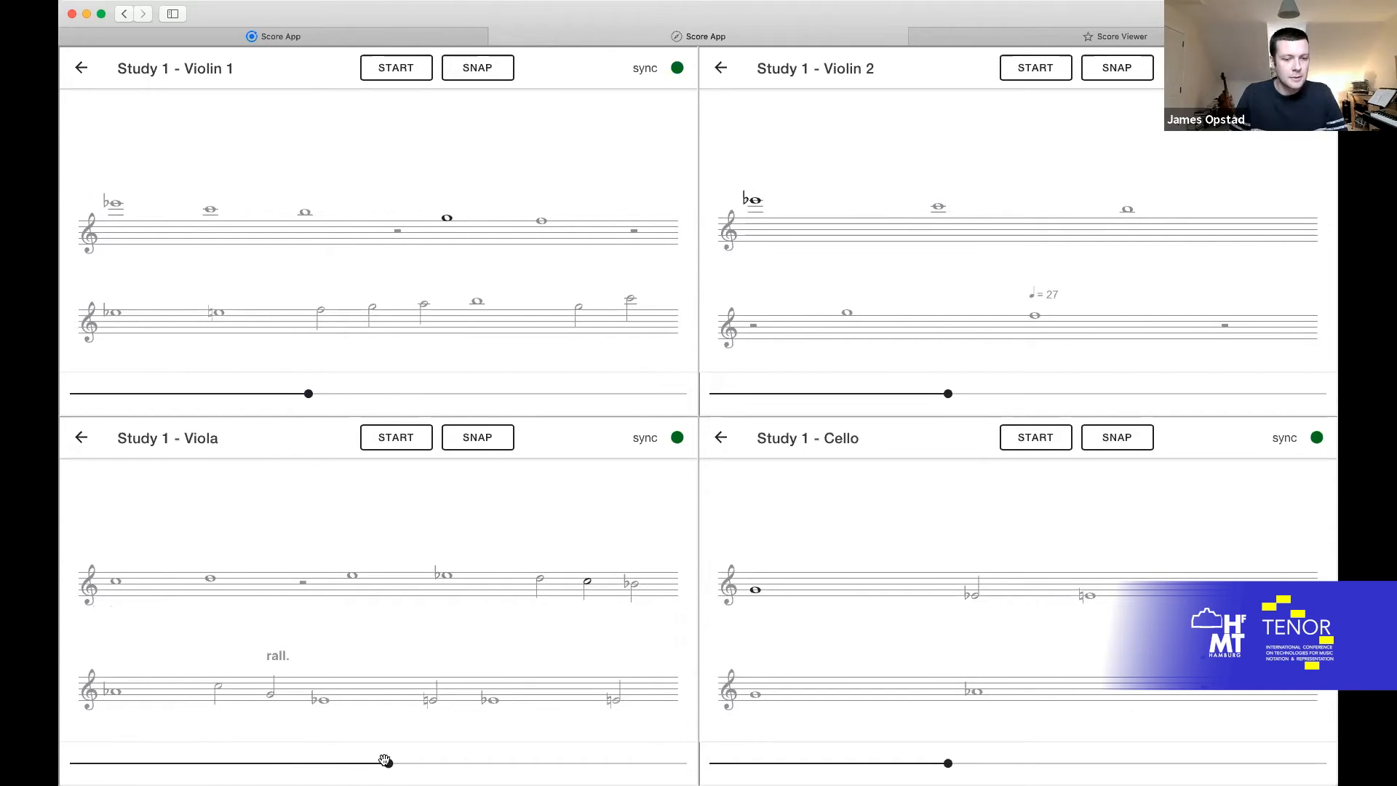
click(477, 436)
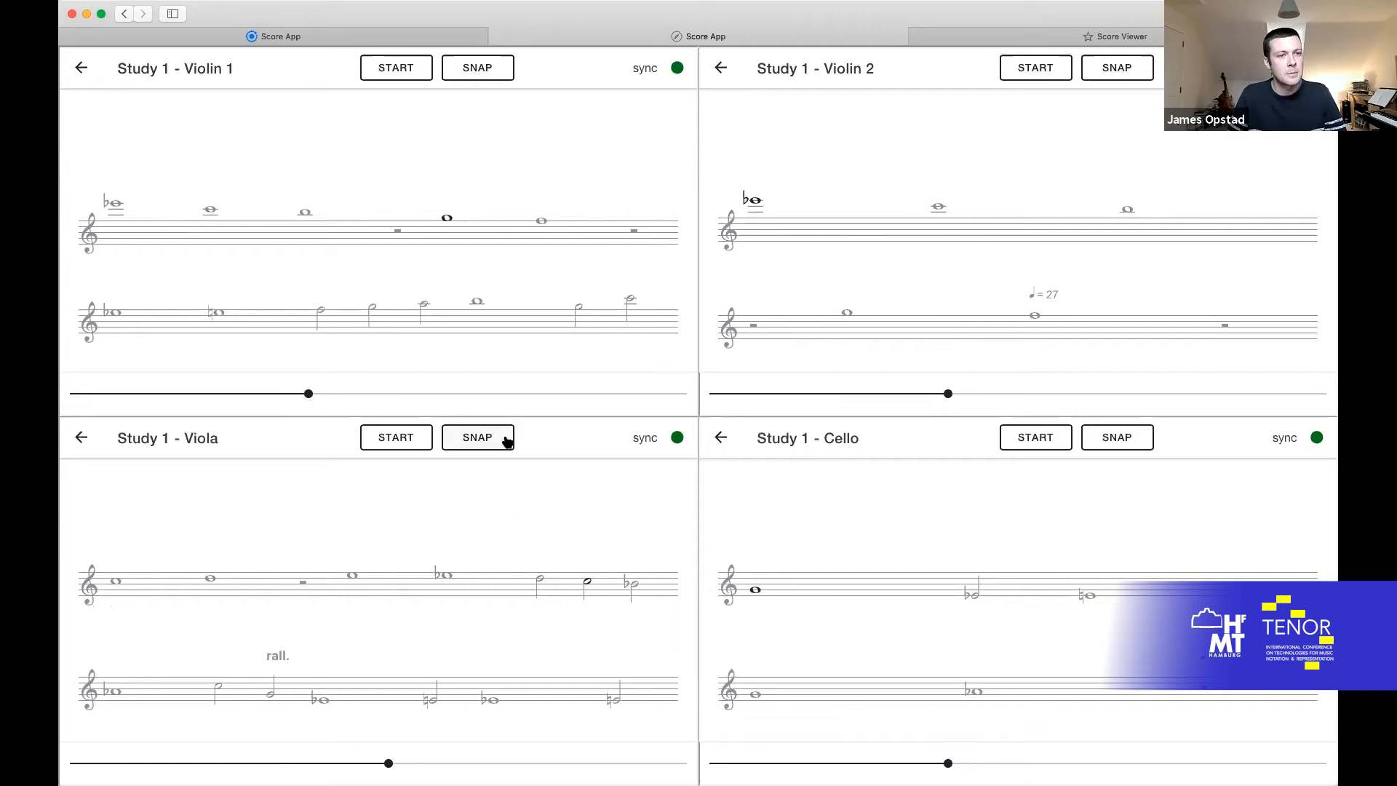
click(478, 437)
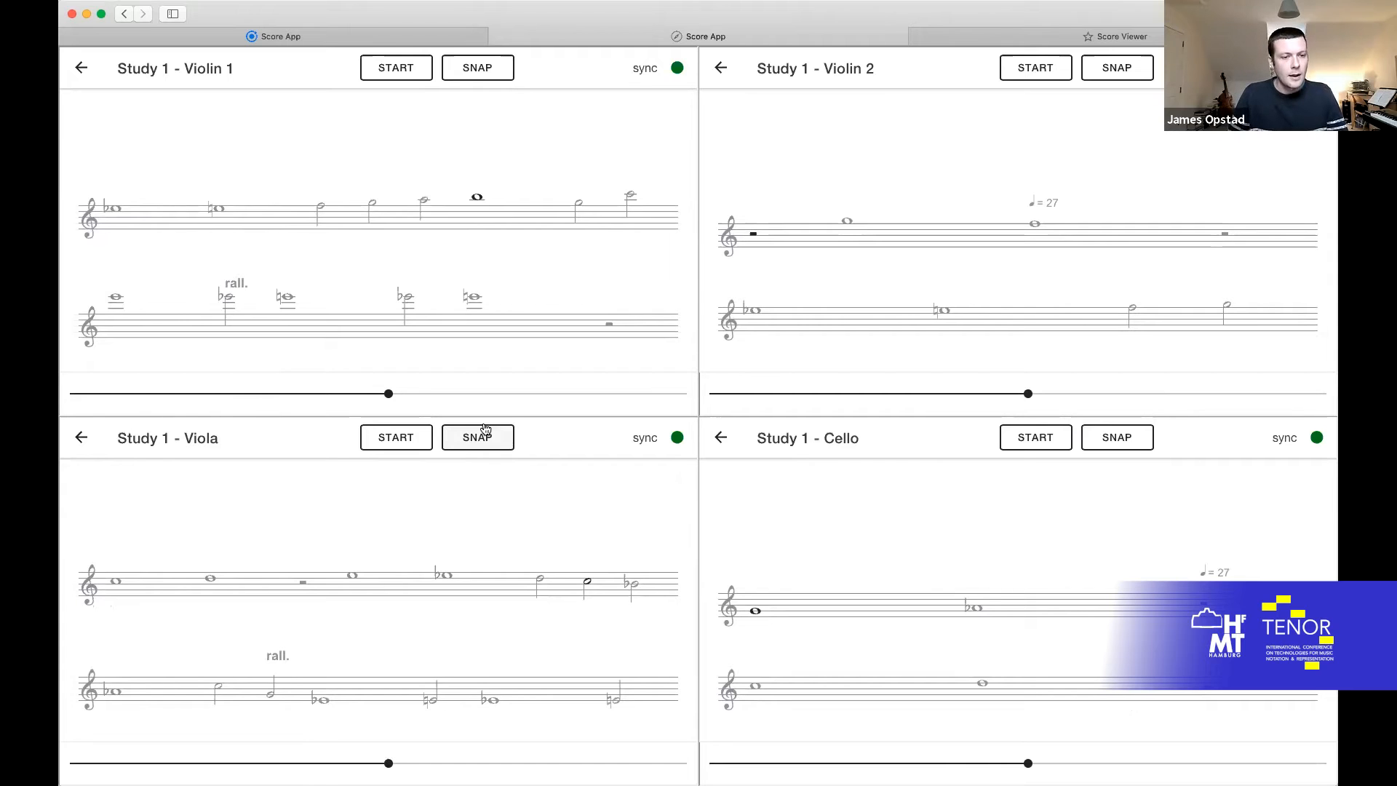
click(478, 67)
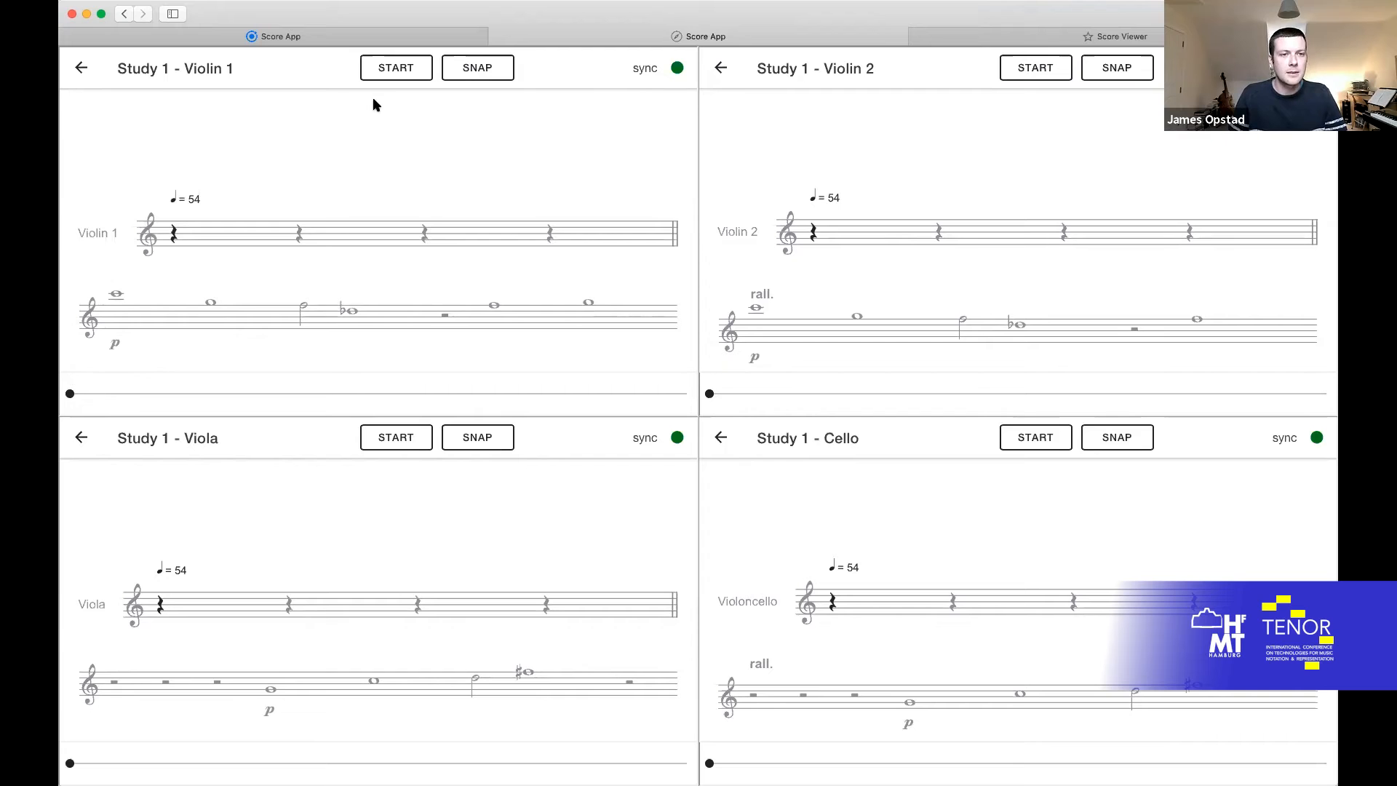
mouse_move(850, 425)
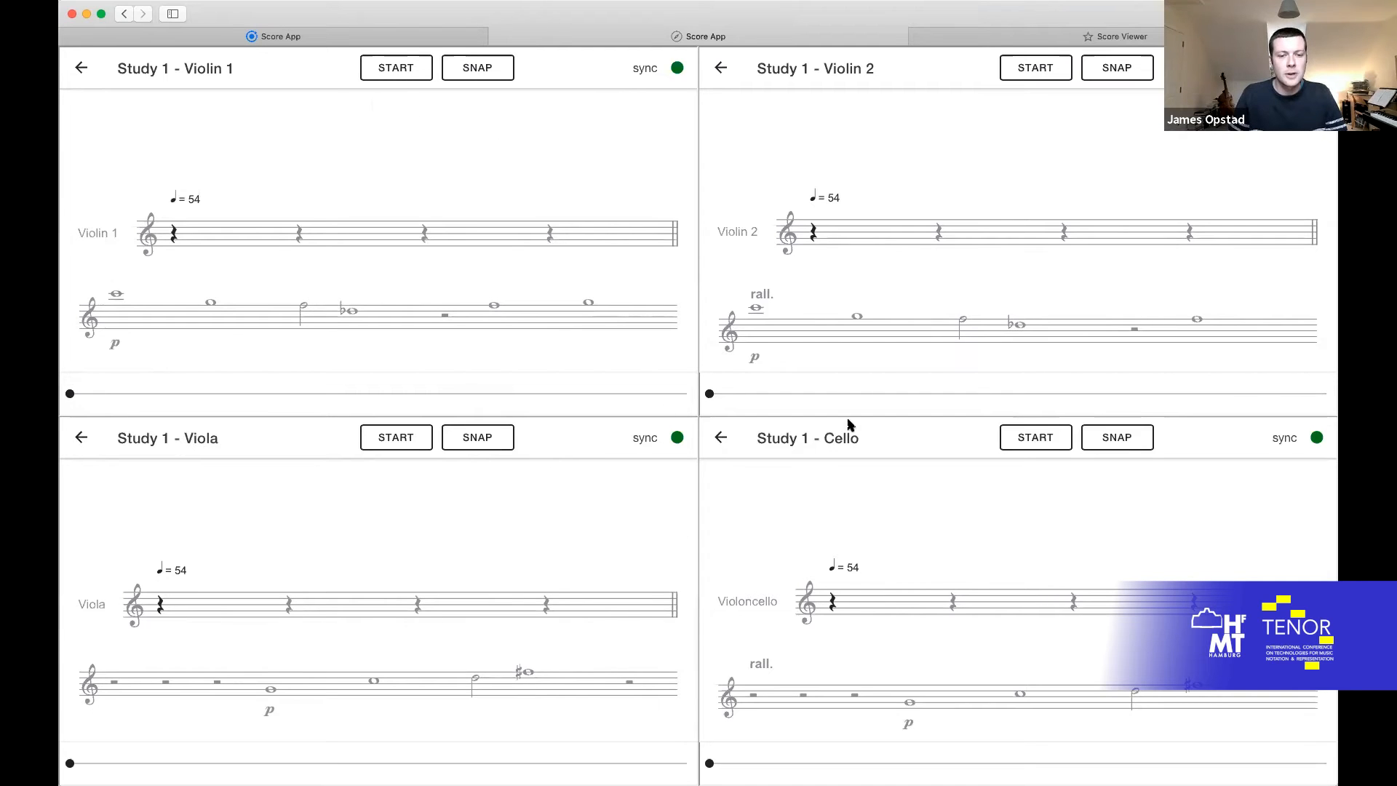
mouse_move(431, 157)
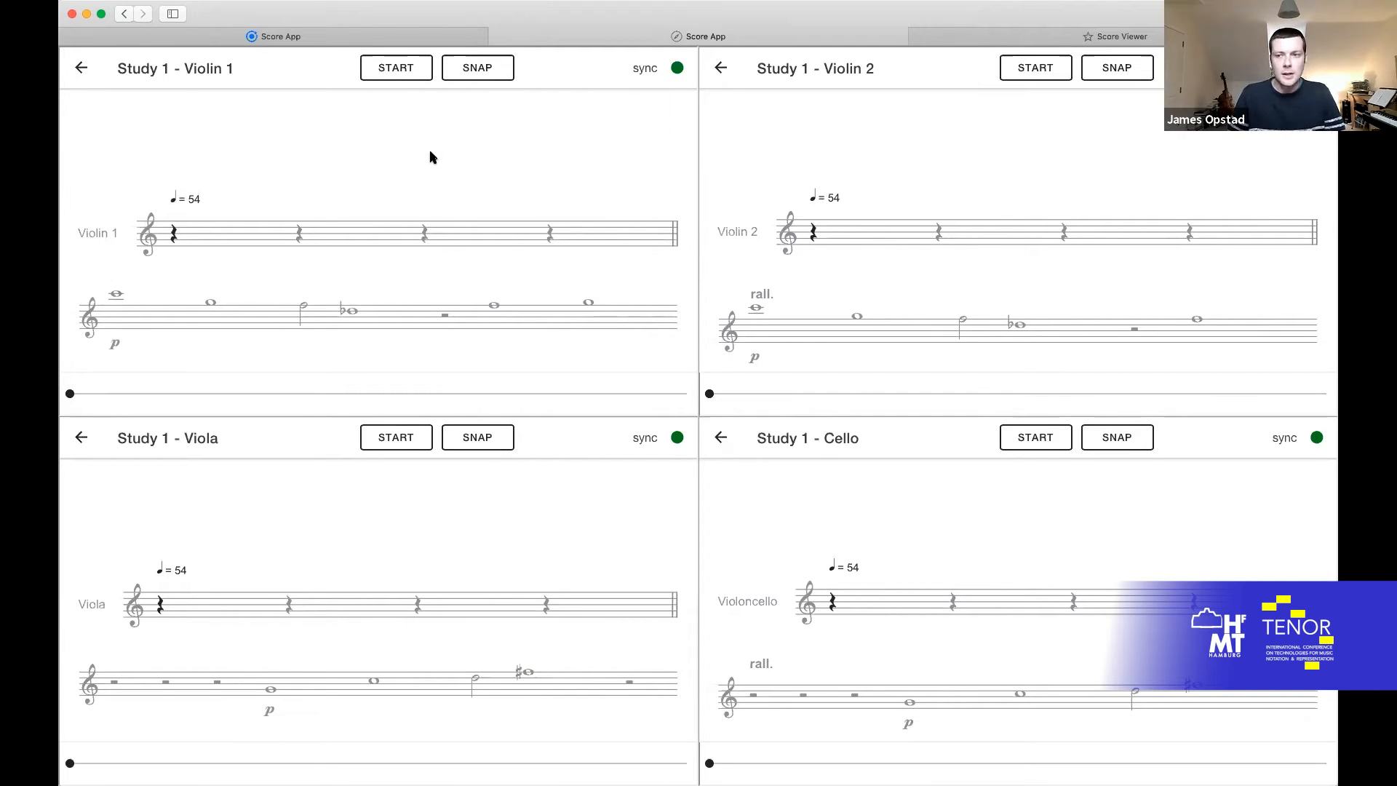
mouse_move(265, 138)
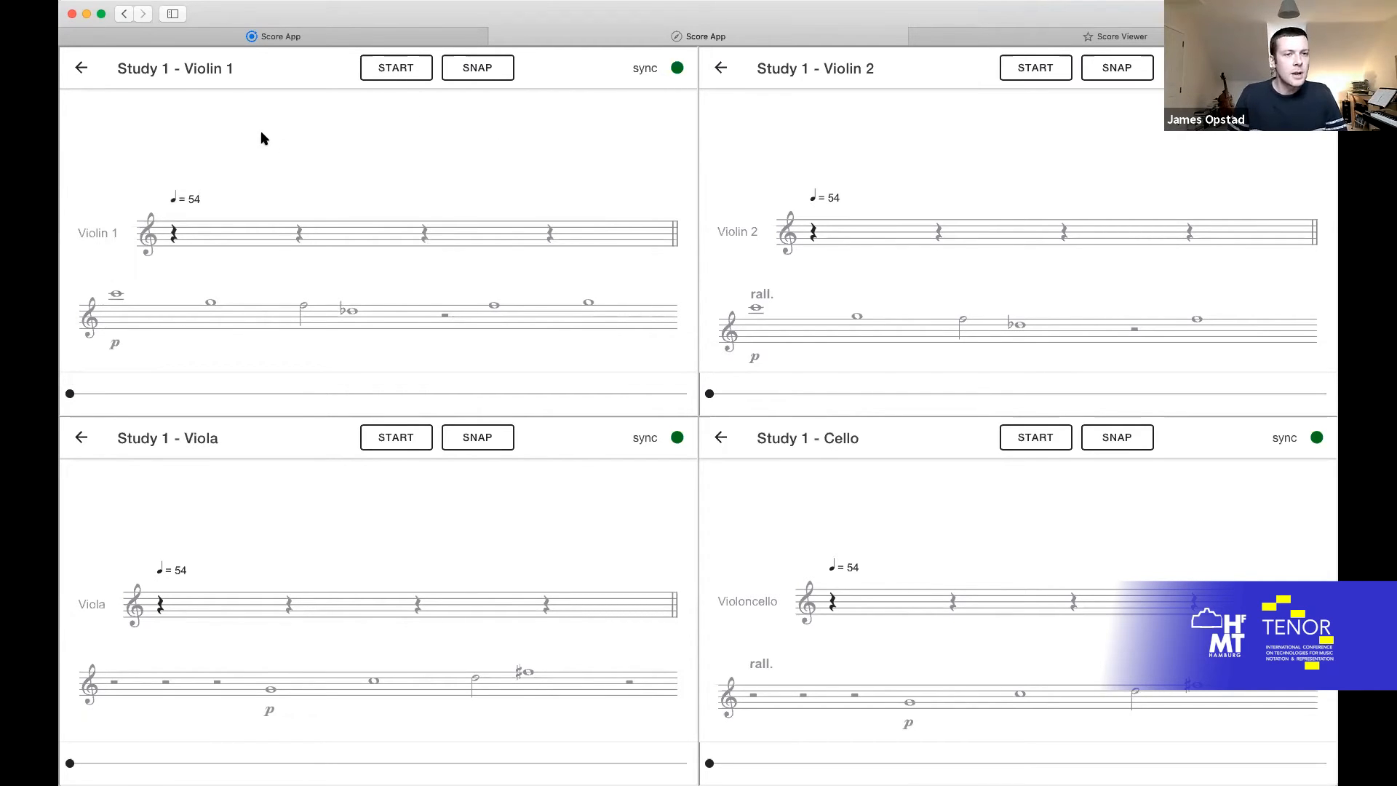
mouse_move(206, 603)
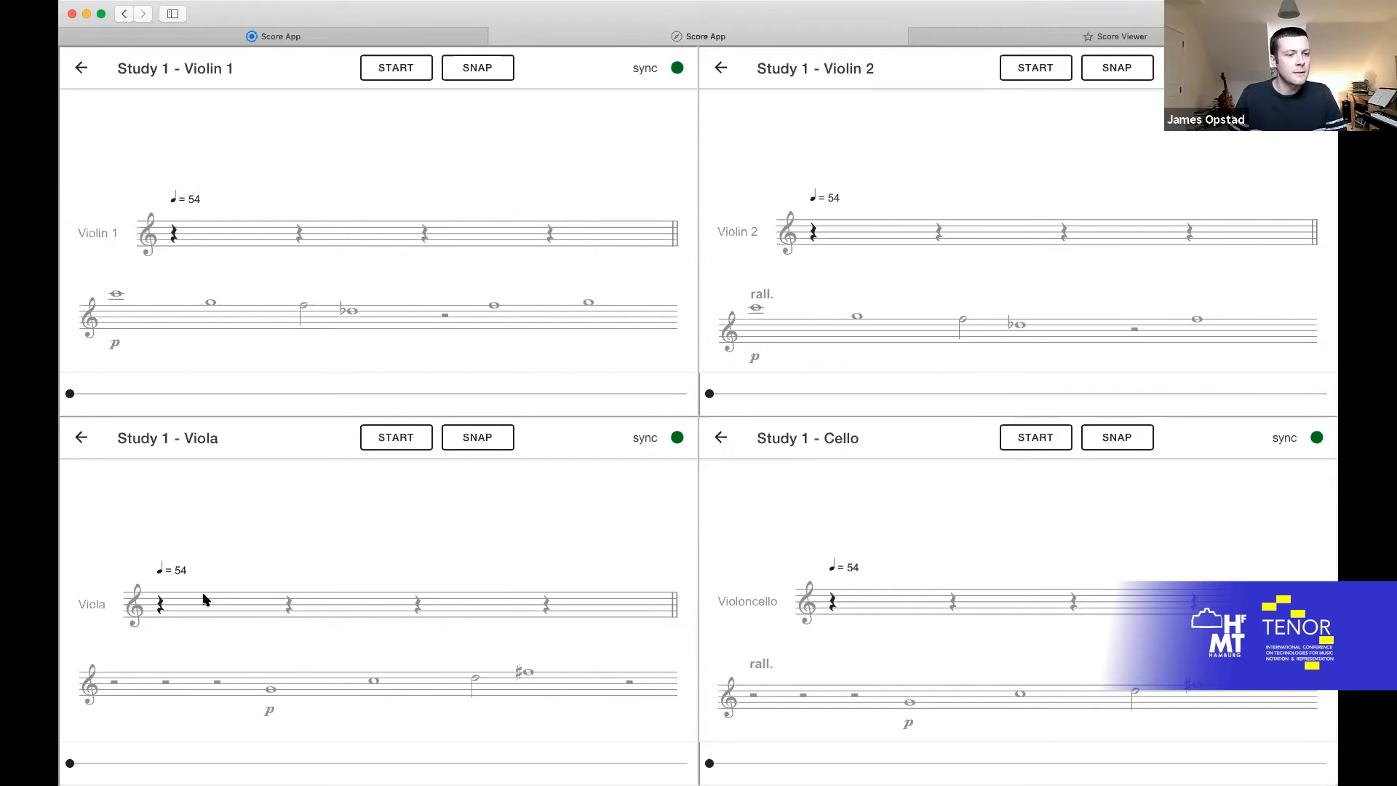
mouse_move(292, 478)
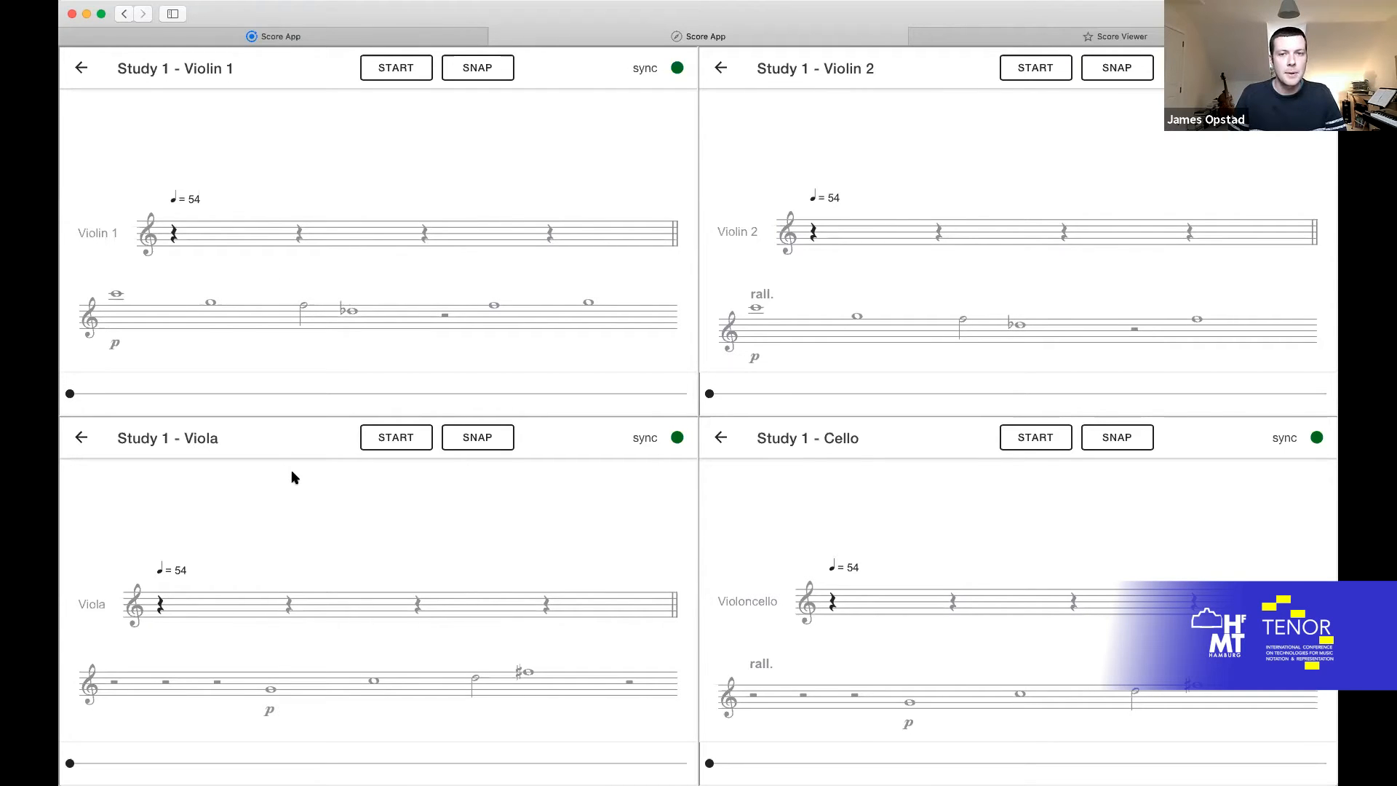
mouse_move(853, 472)
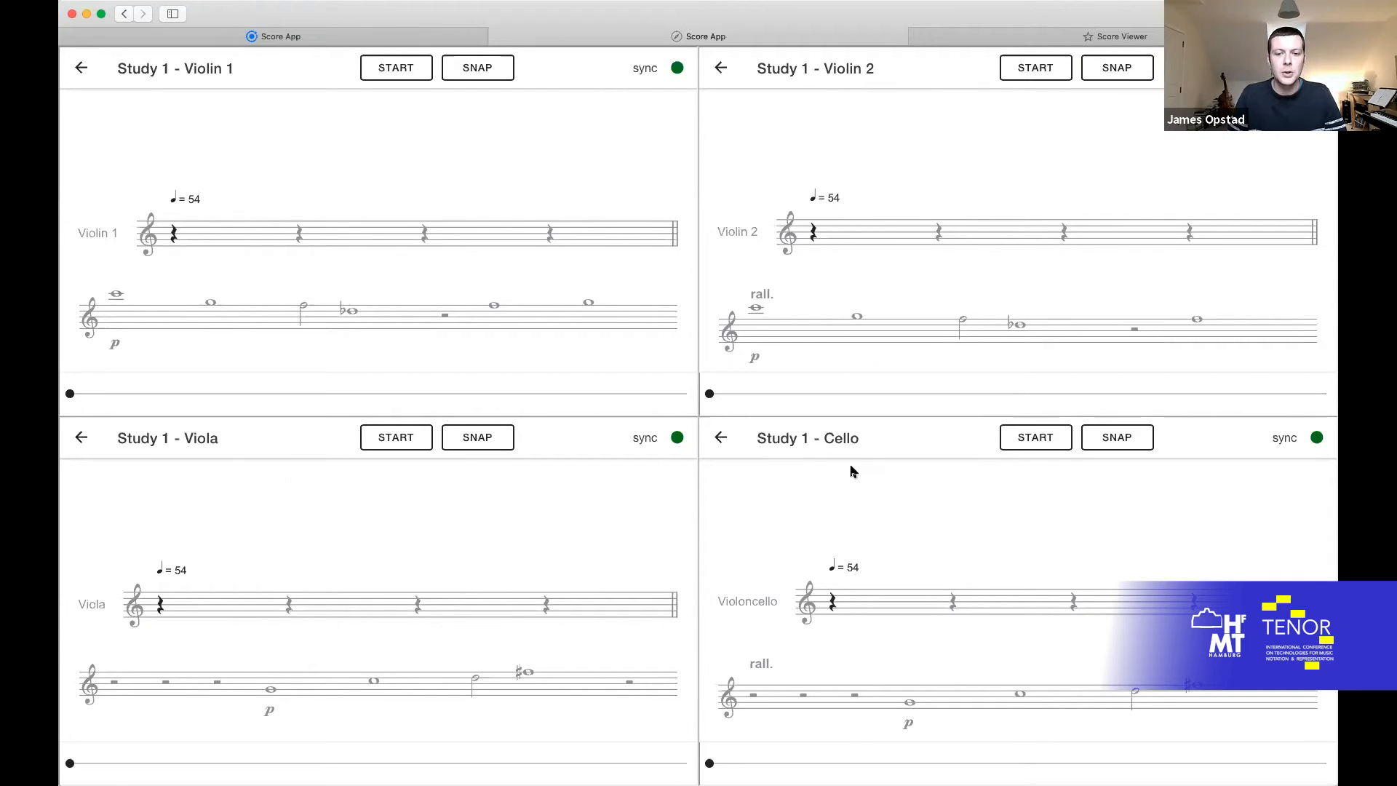
mouse_move(872, 498)
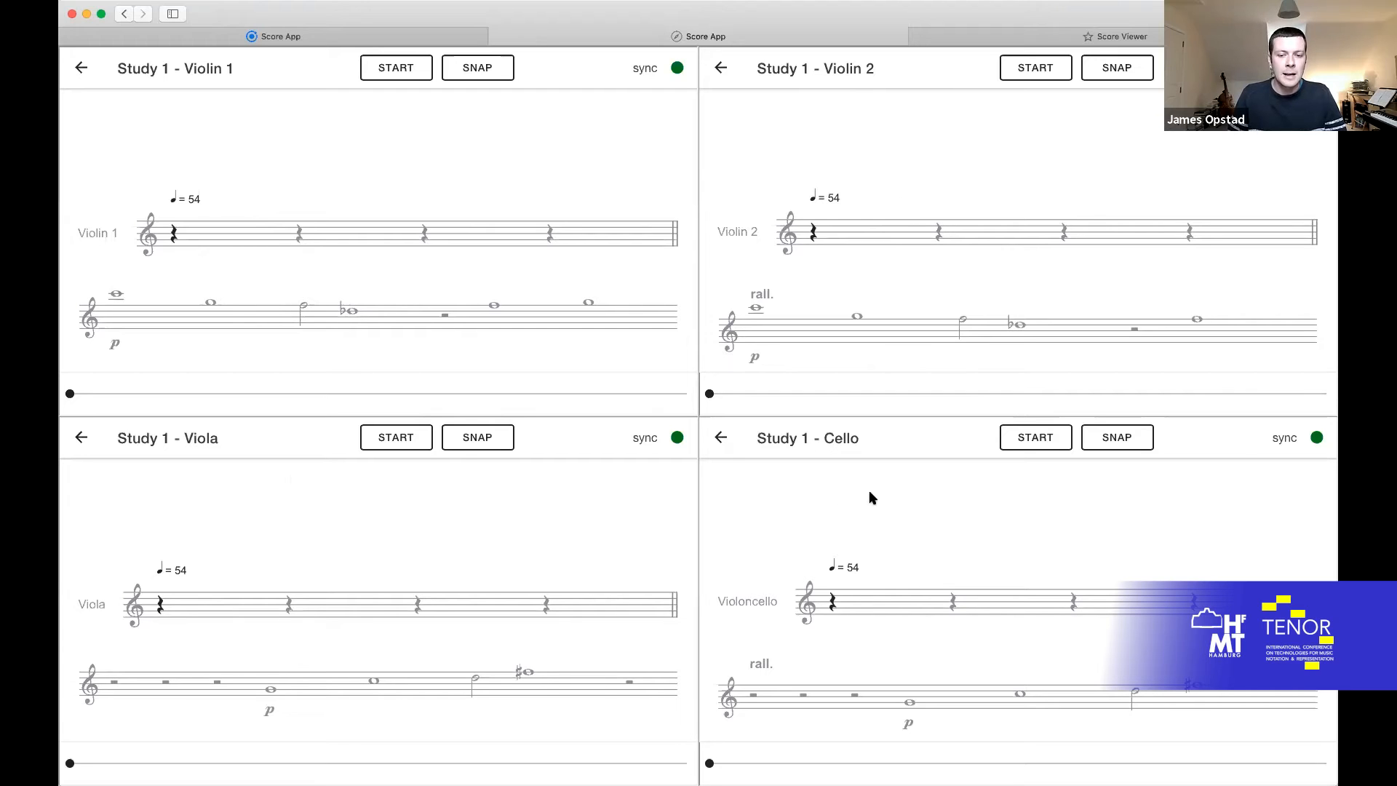
mouse_move(403, 205)
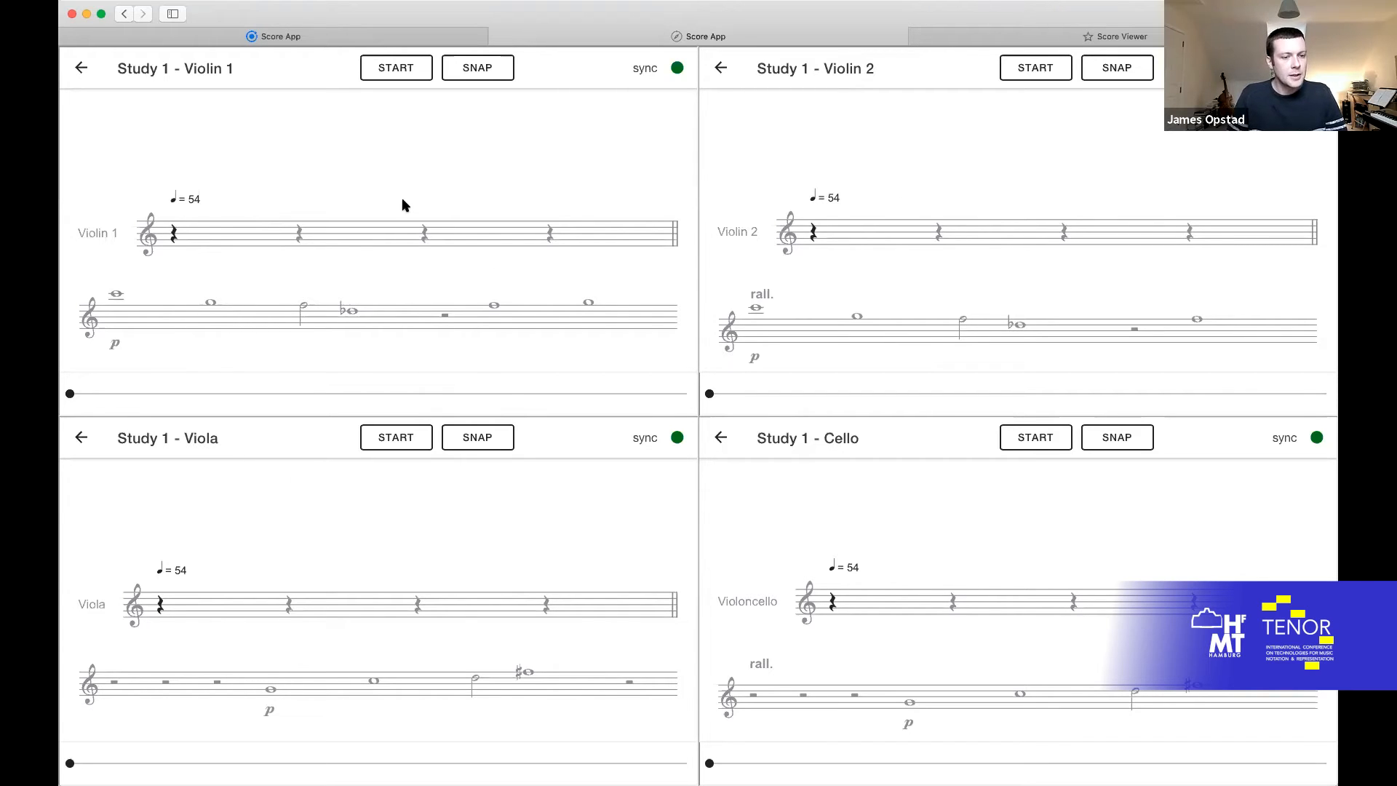
mouse_move(361, 102)
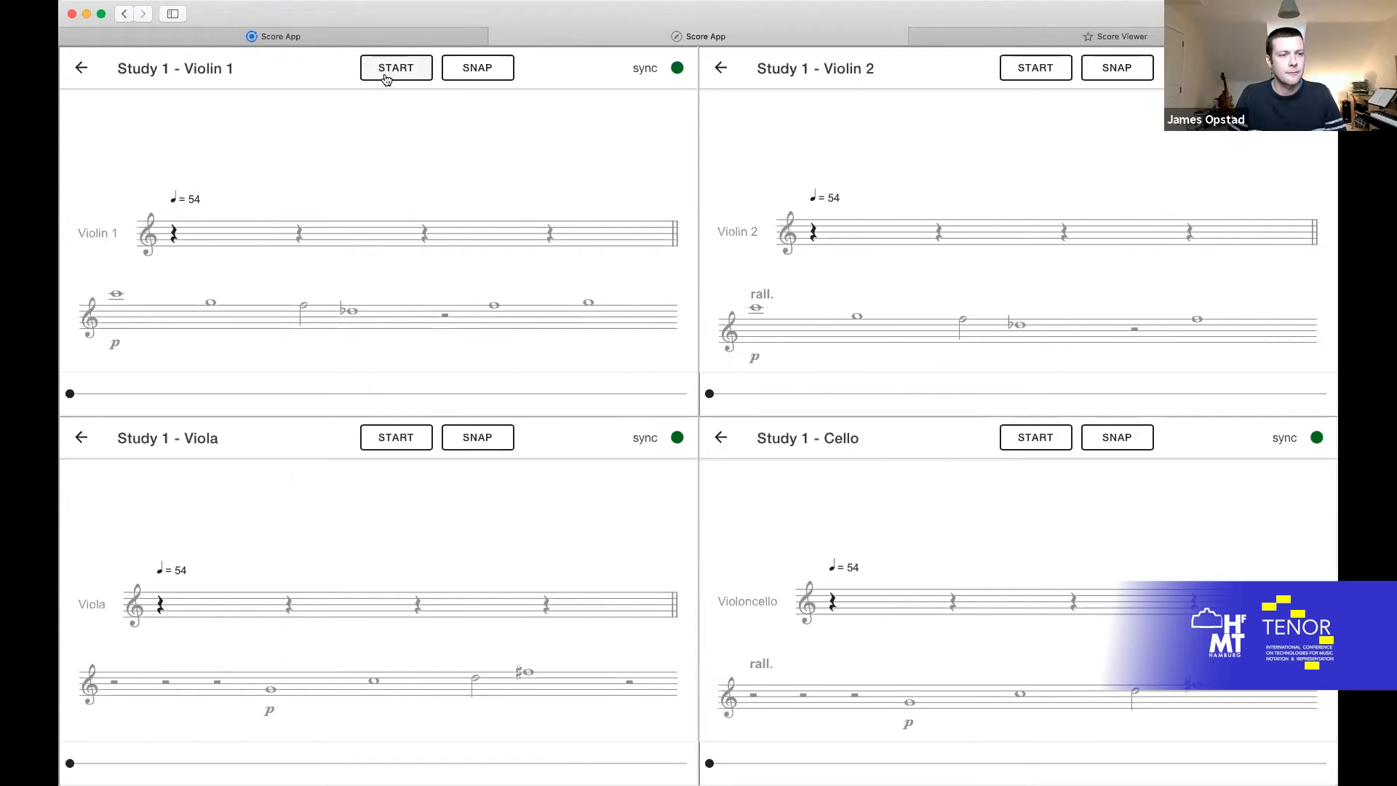
click(396, 67)
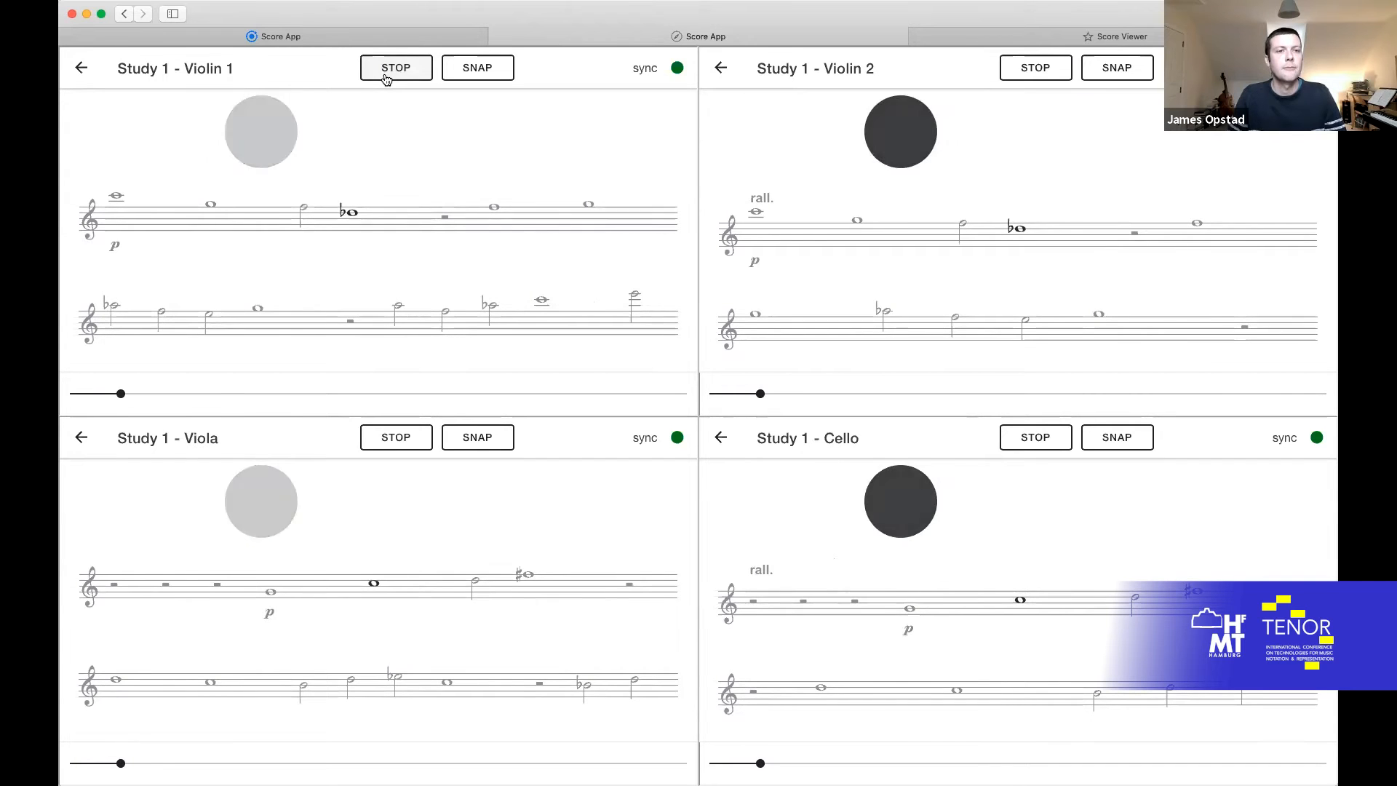
click(395, 67)
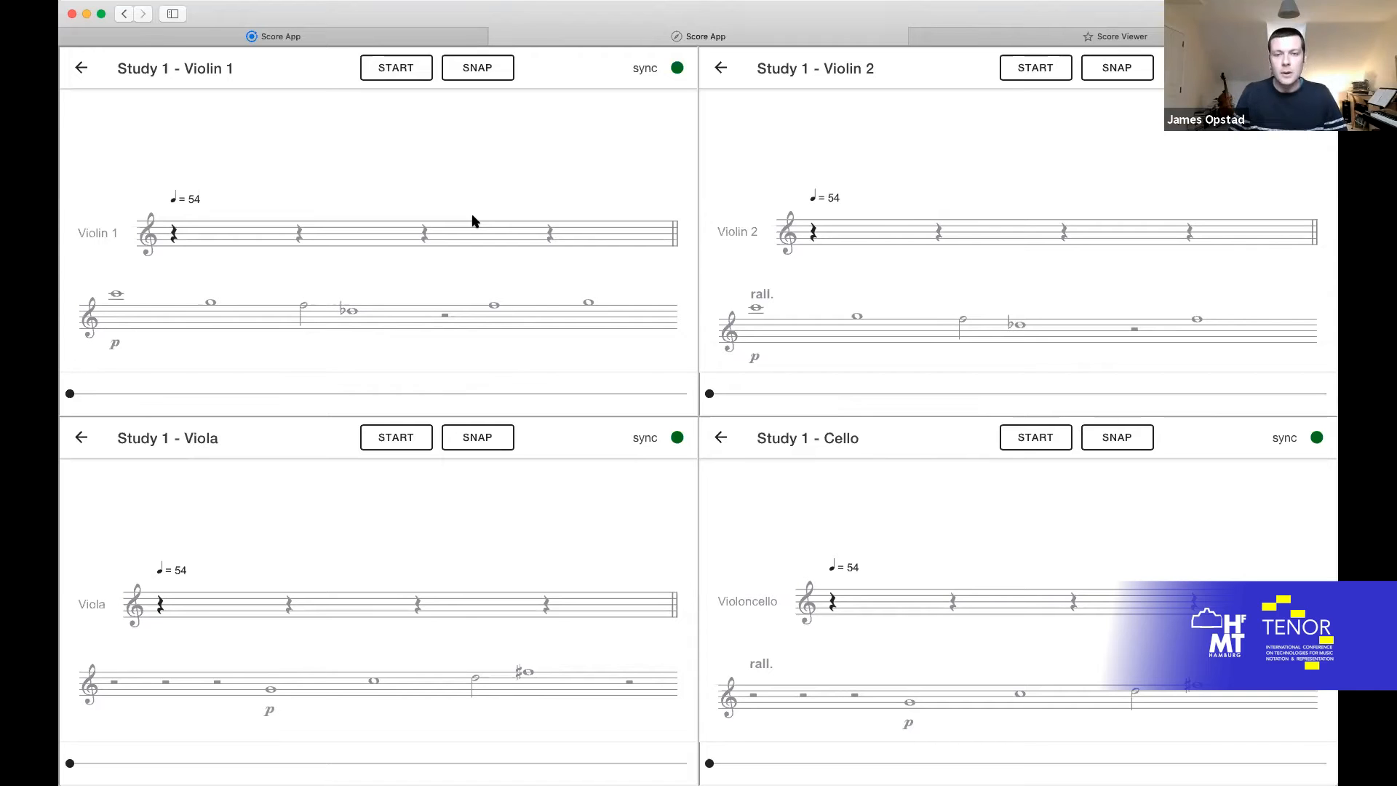
mouse_move(864, 31)
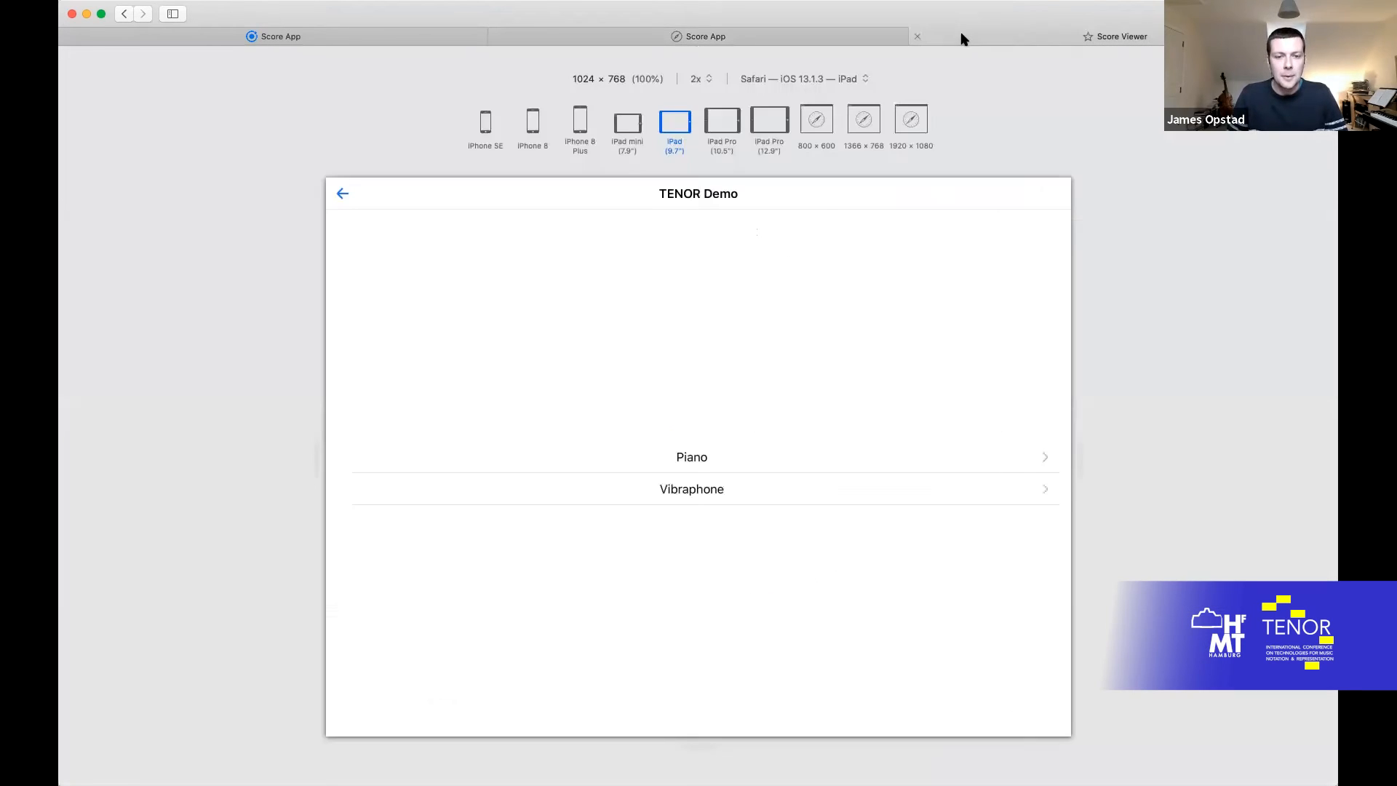
mouse_move(703, 316)
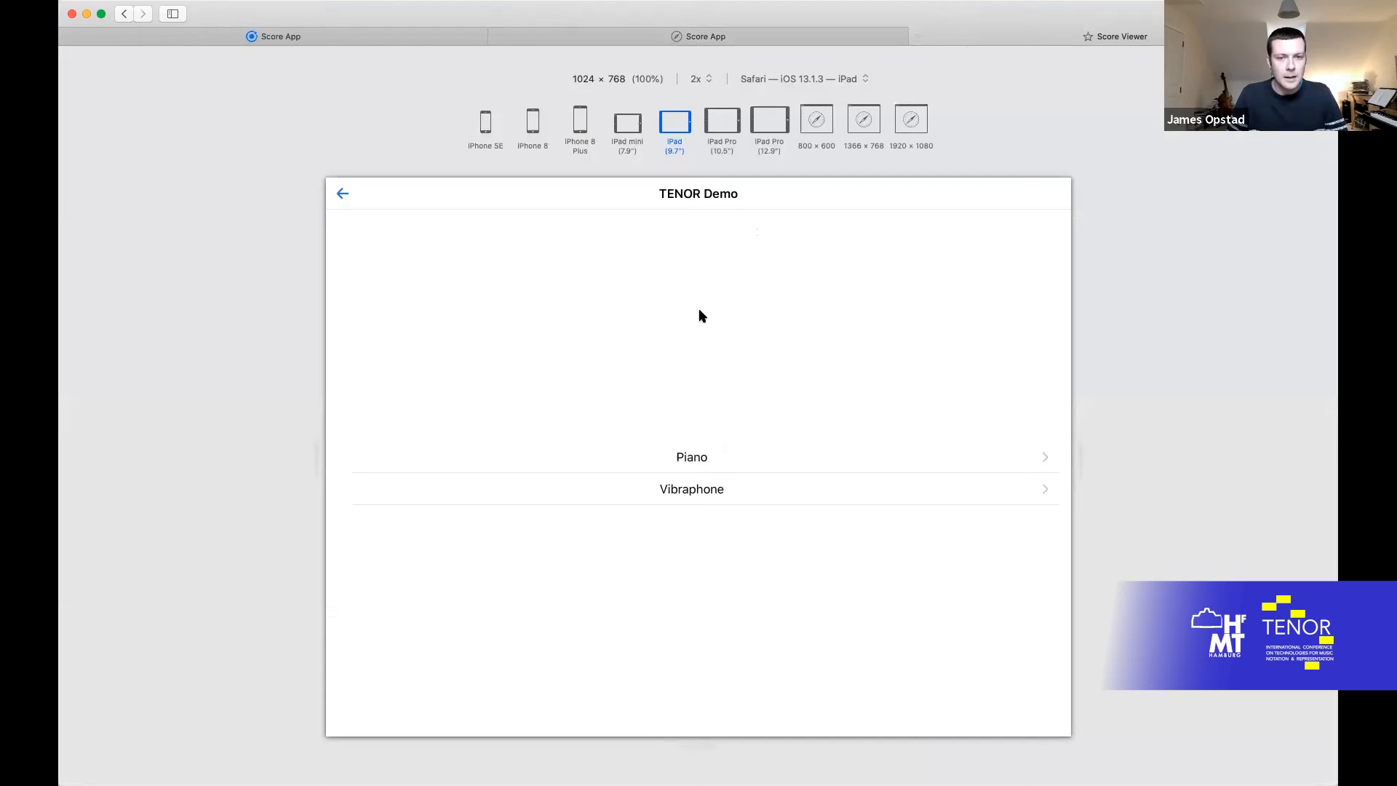
mouse_move(744, 406)
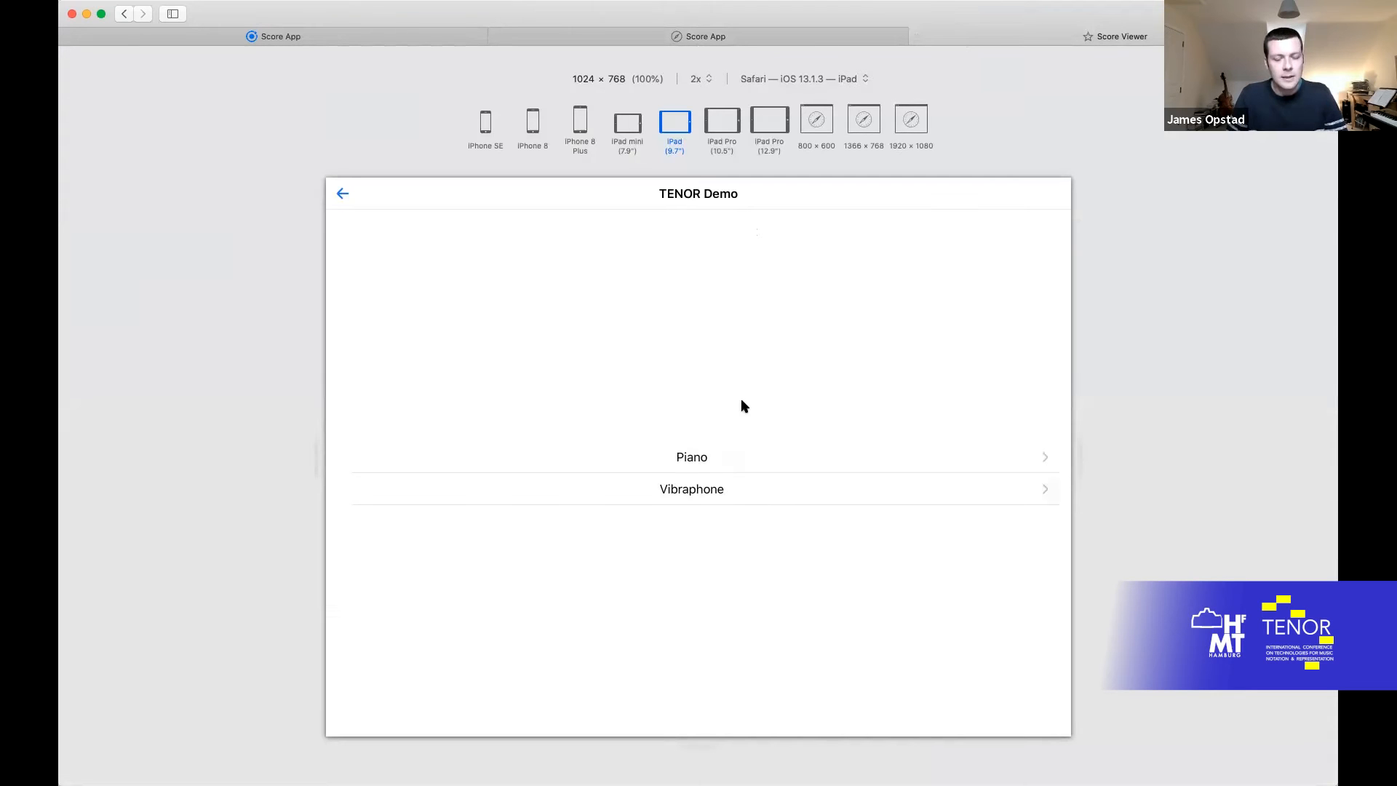
mouse_move(735, 410)
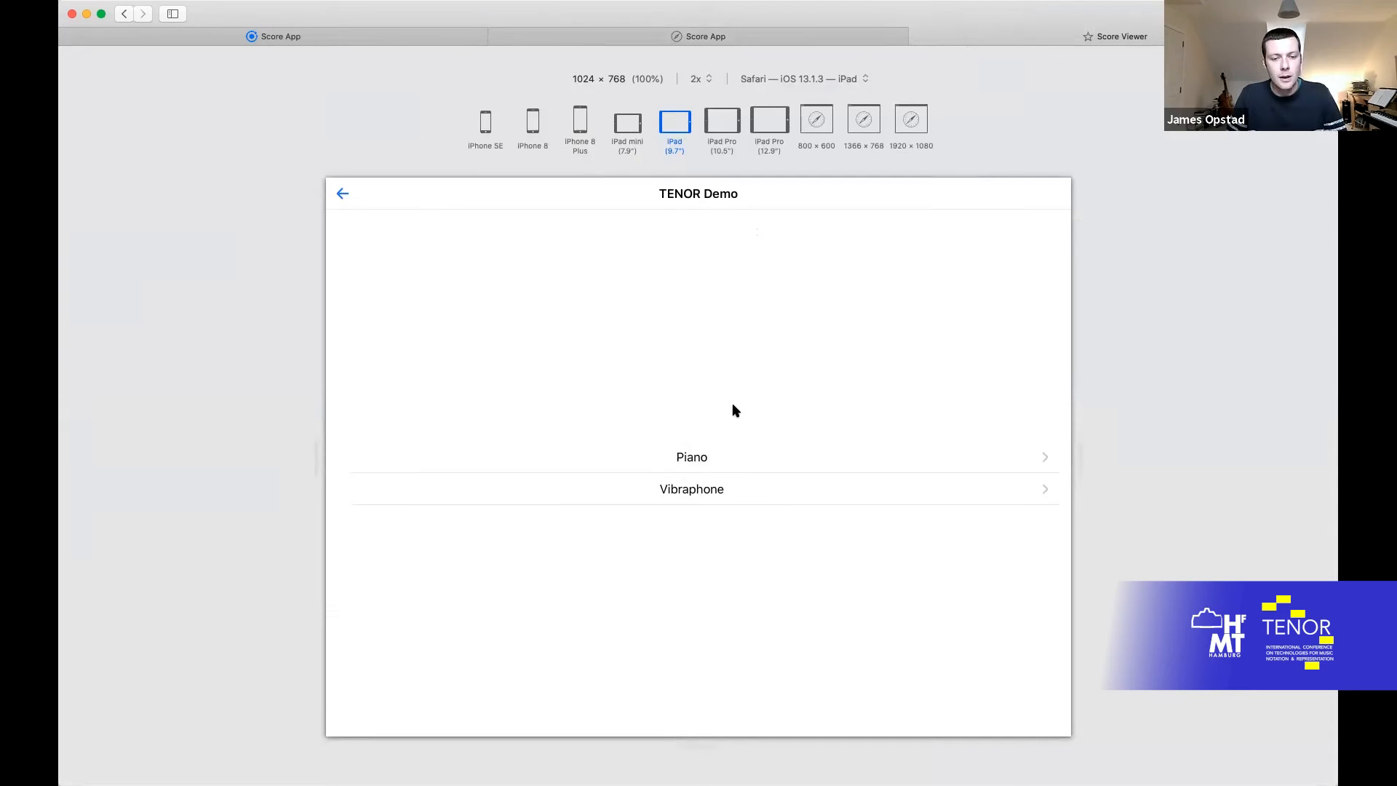
mouse_move(773, 341)
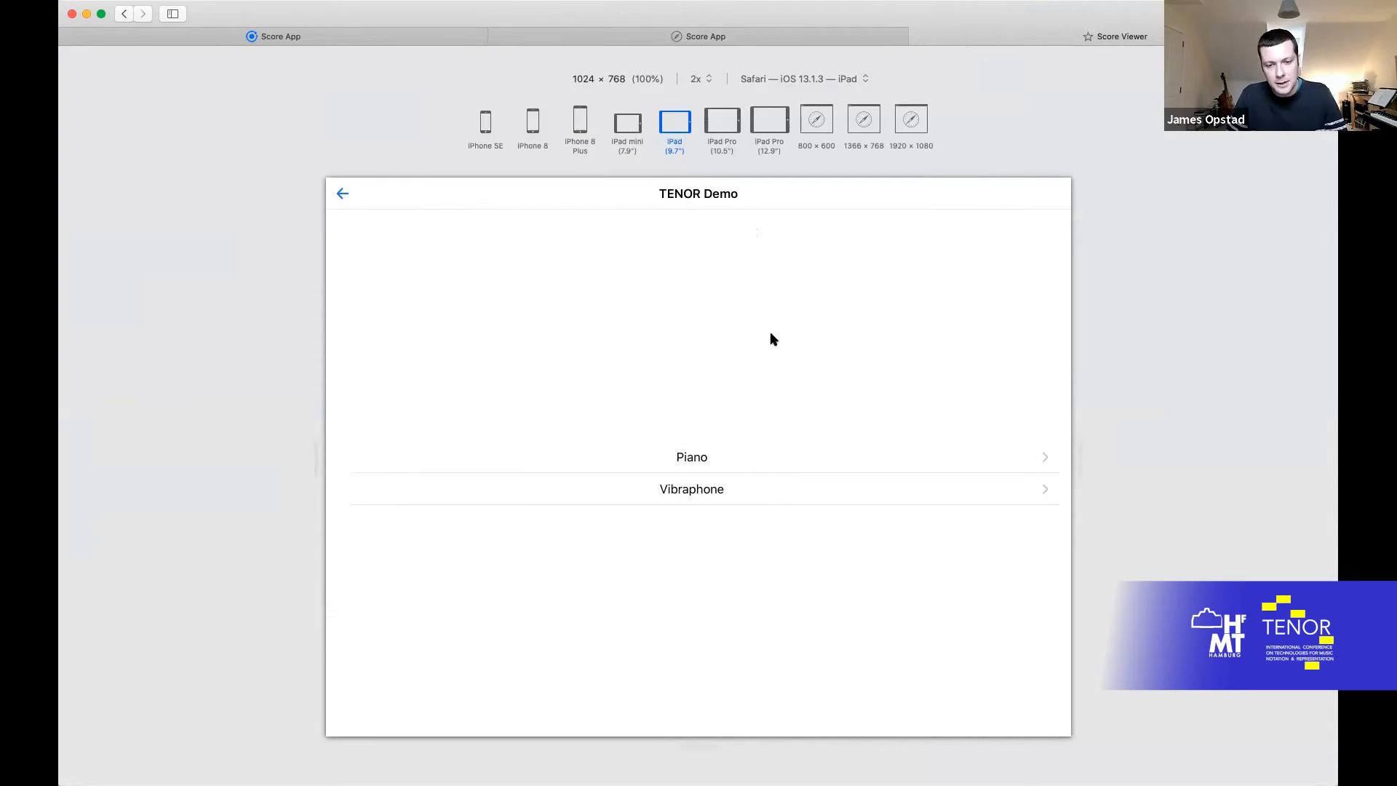
mouse_move(753, 463)
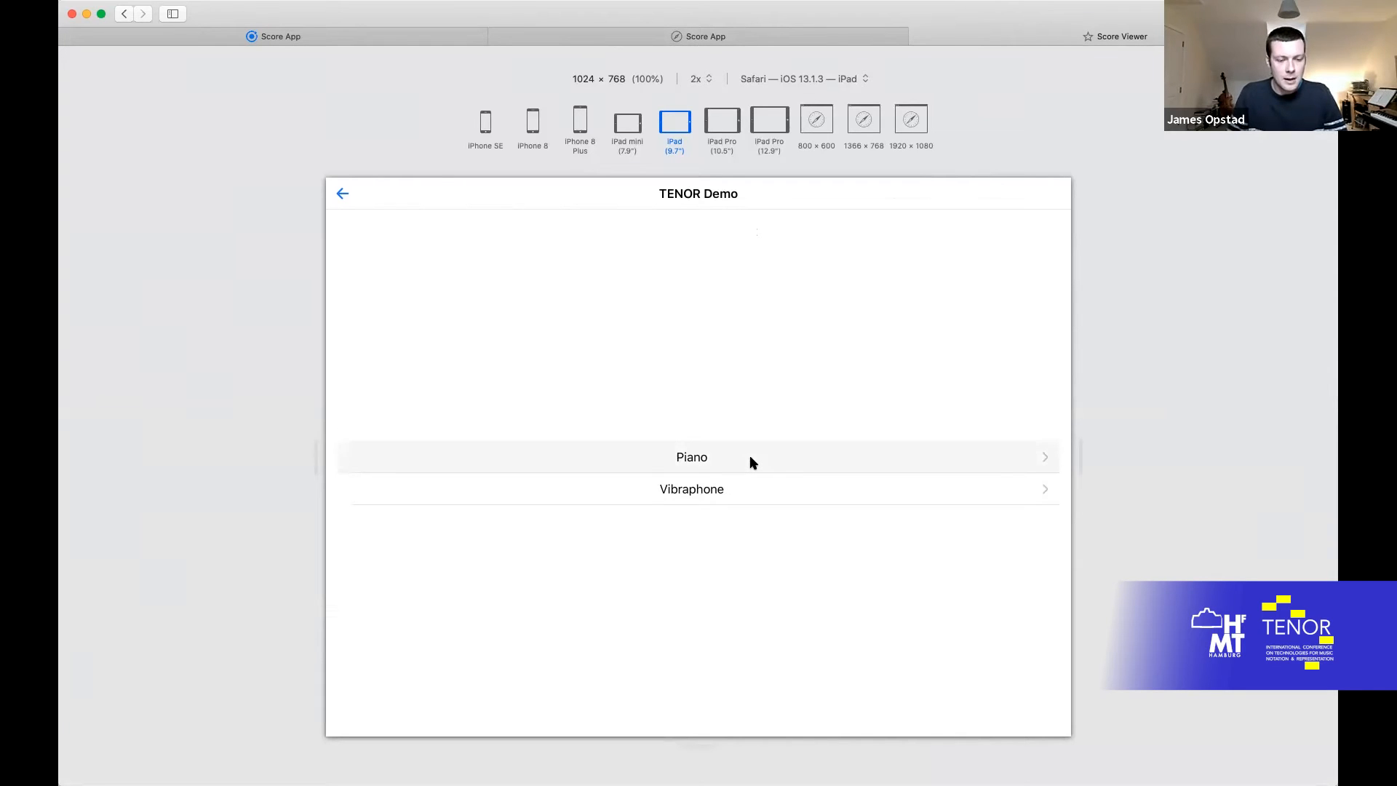
Step: Select the Piano part of the TENOR Demo score in the iPad-sized view
click(692, 457)
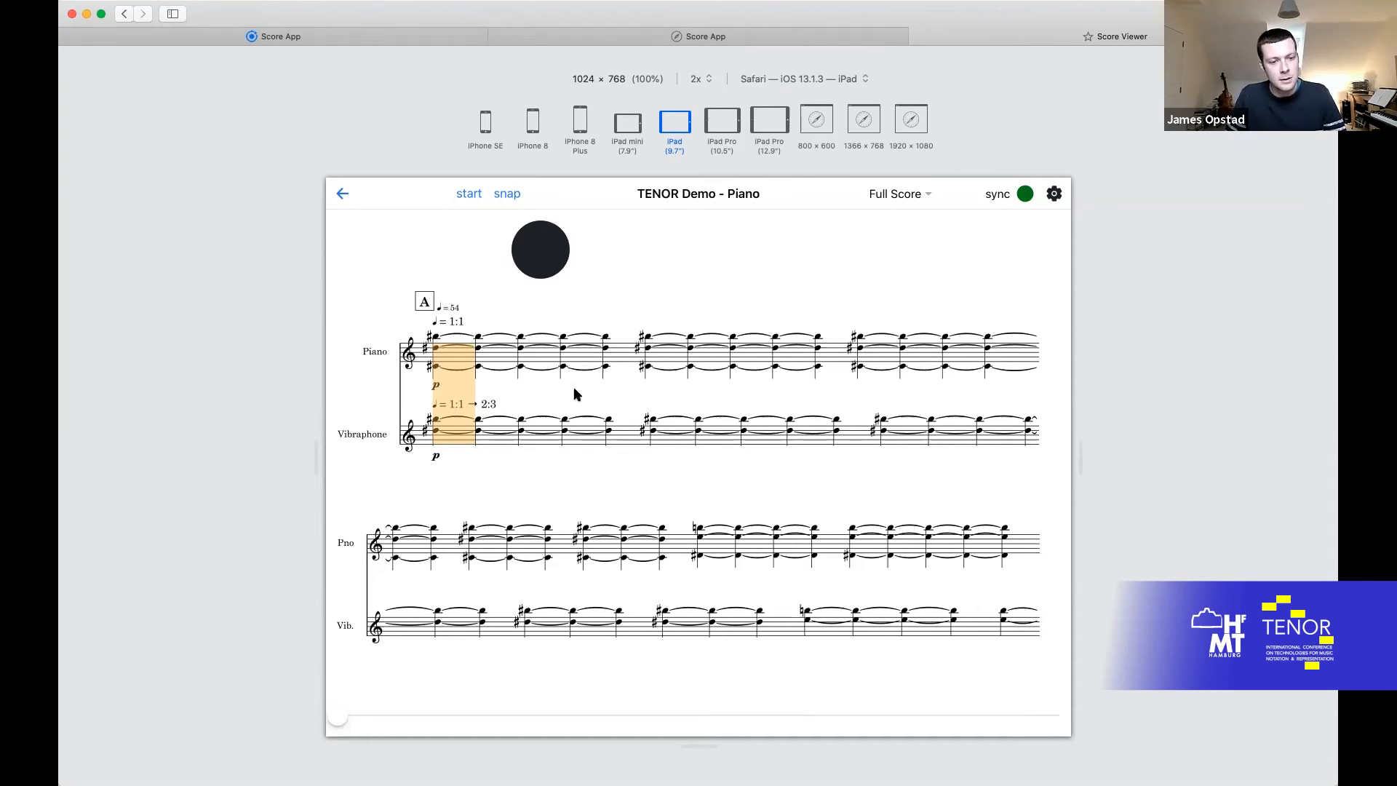
mouse_move(333, 728)
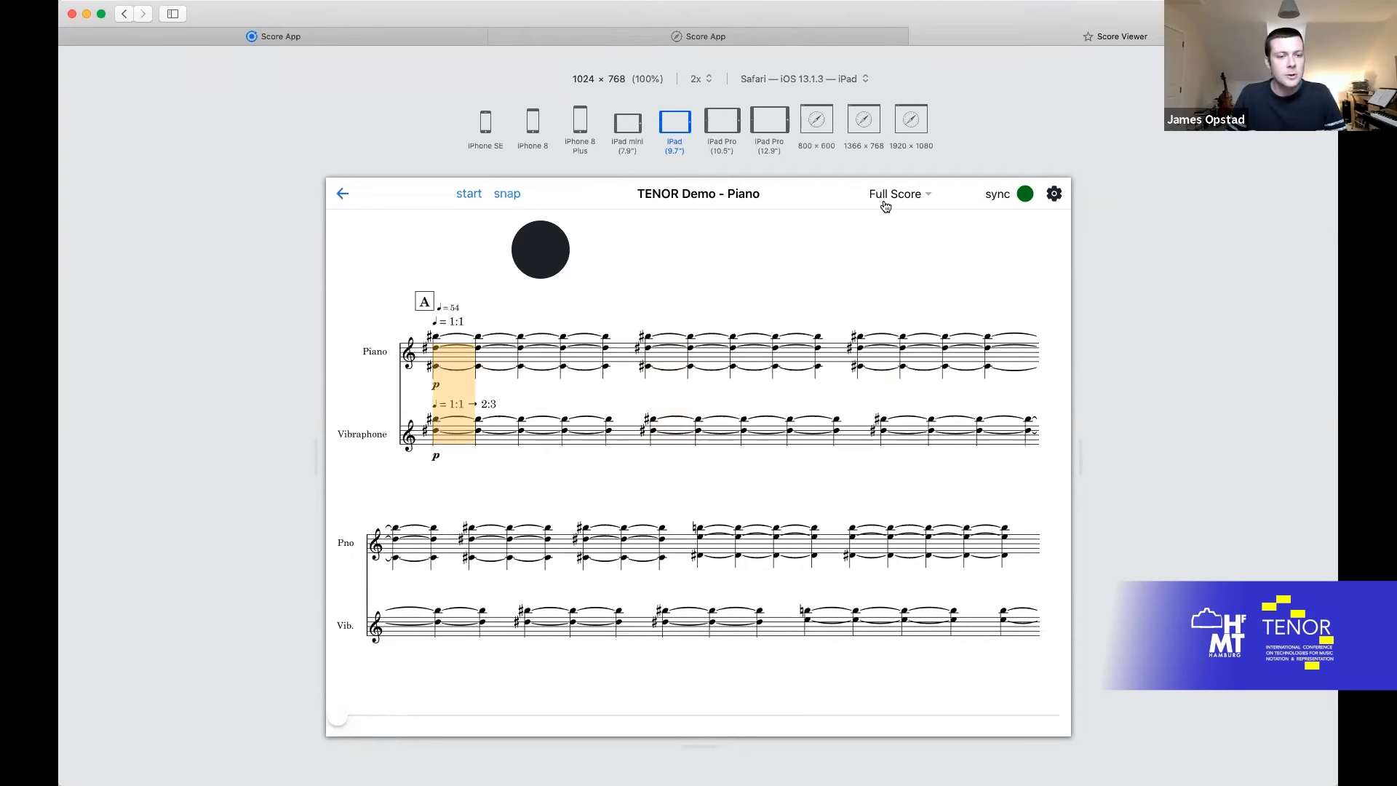
mouse_move(374, 273)
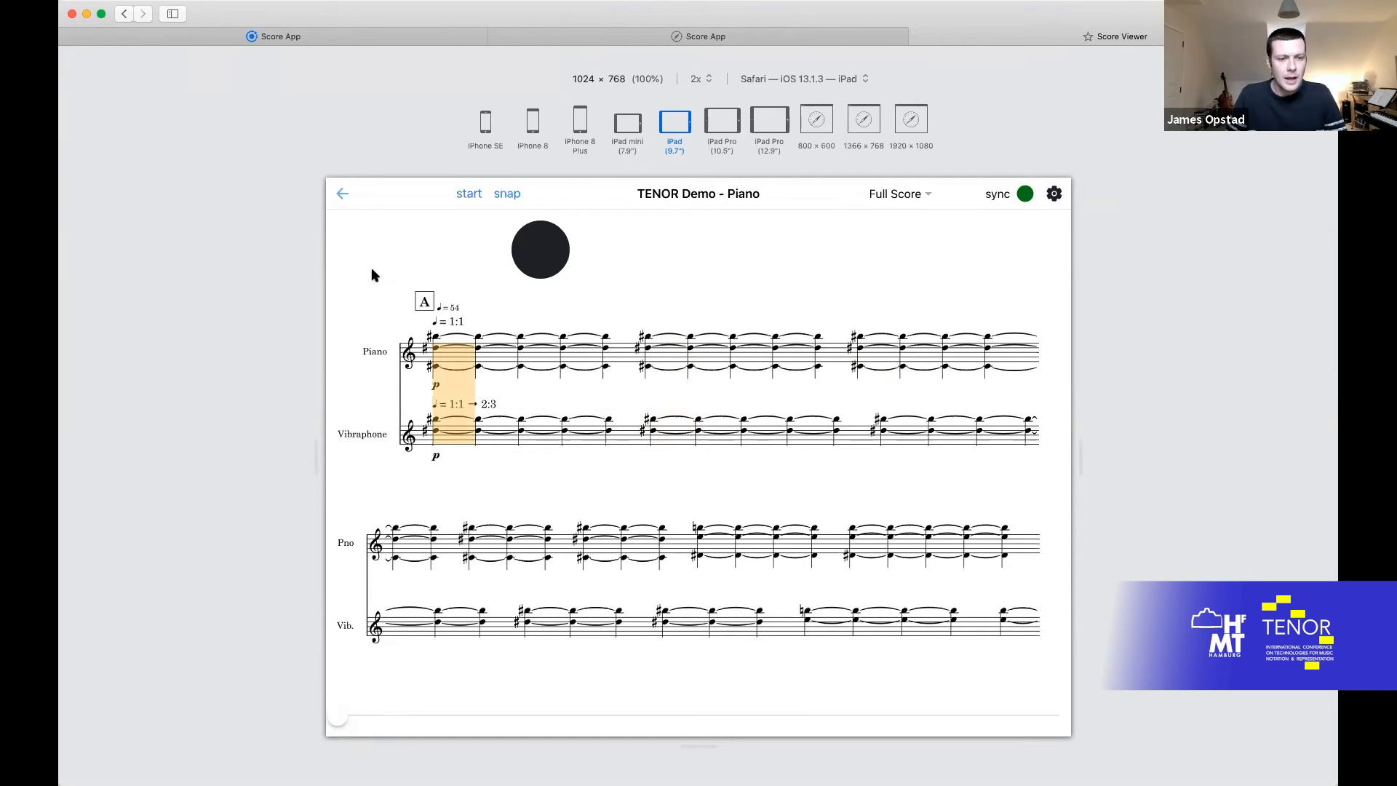
mouse_move(445, 367)
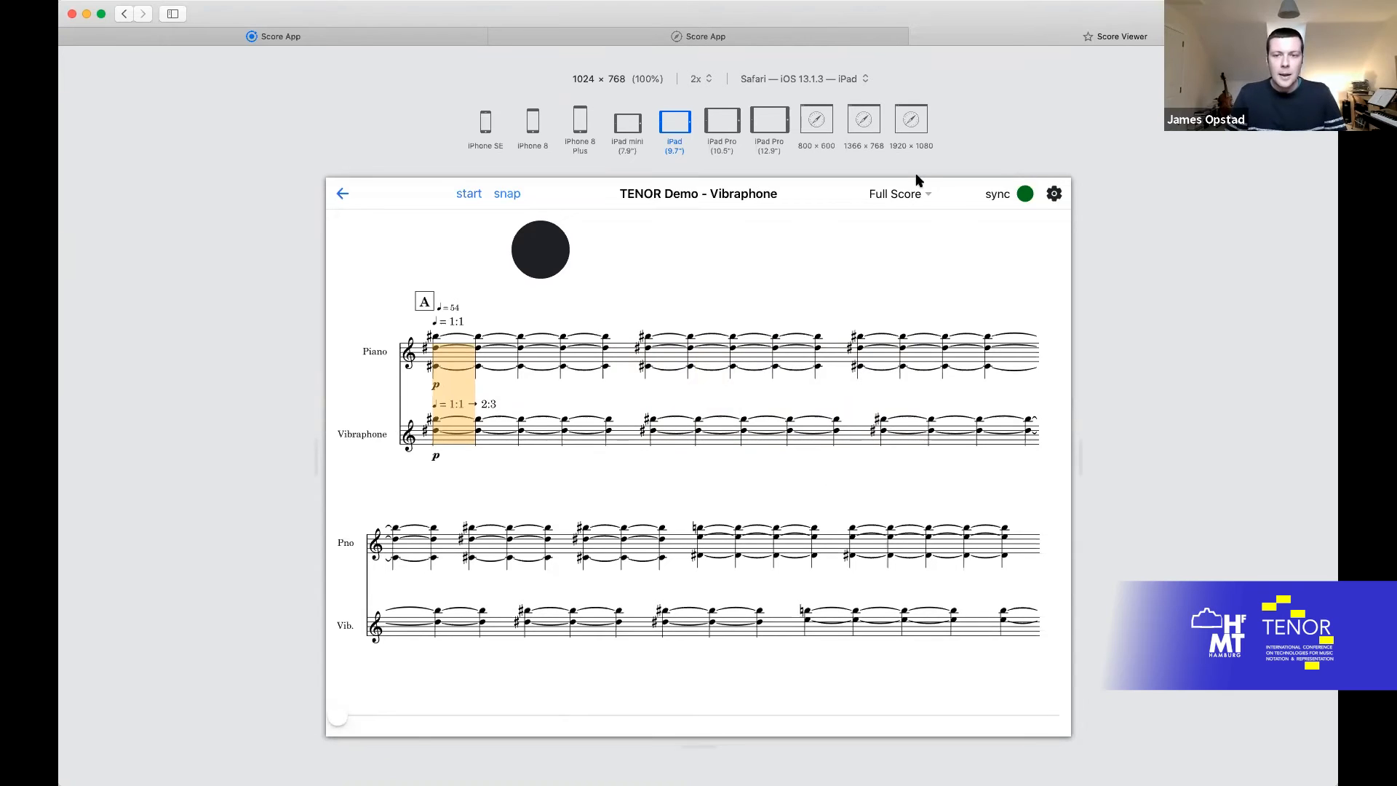
mouse_move(915, 196)
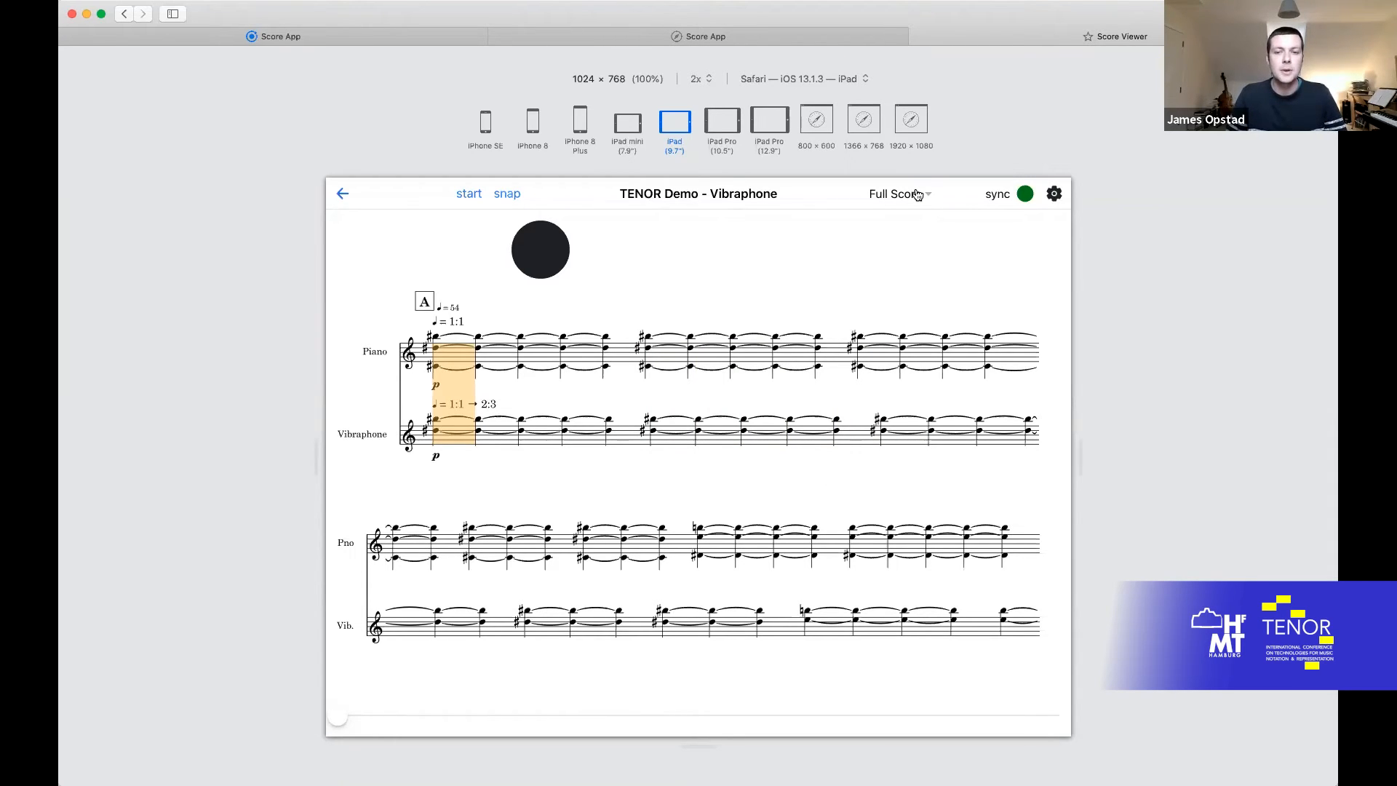
click(910, 195)
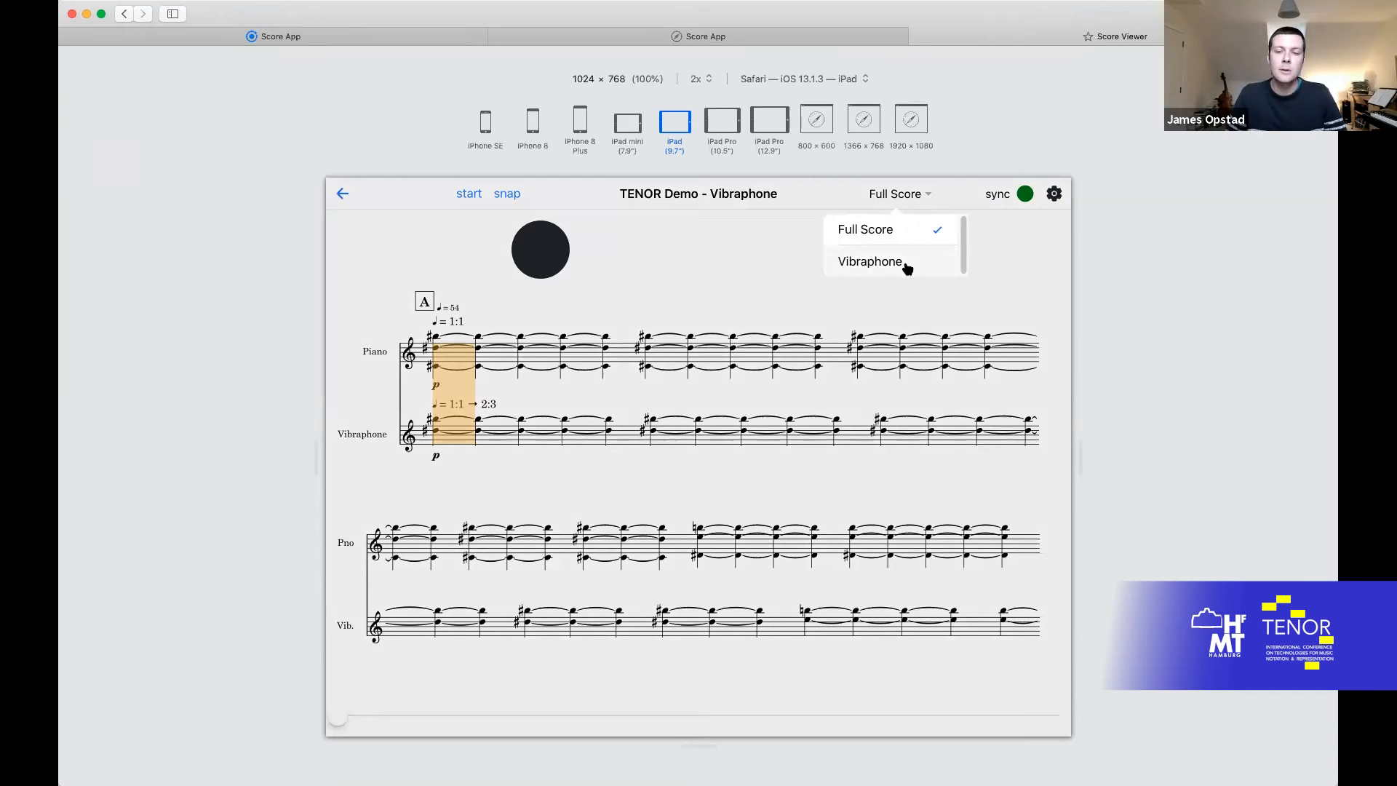
click(869, 262)
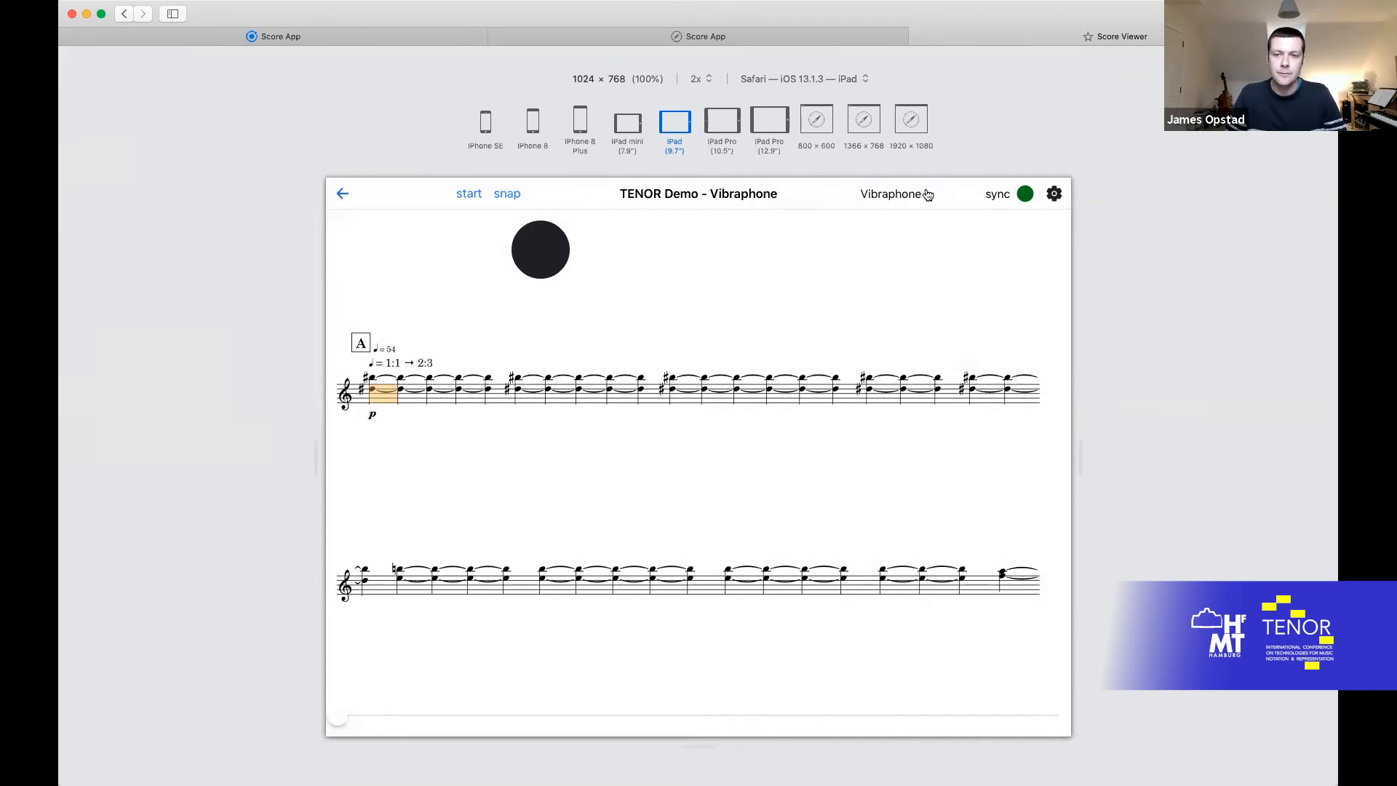
click(920, 193)
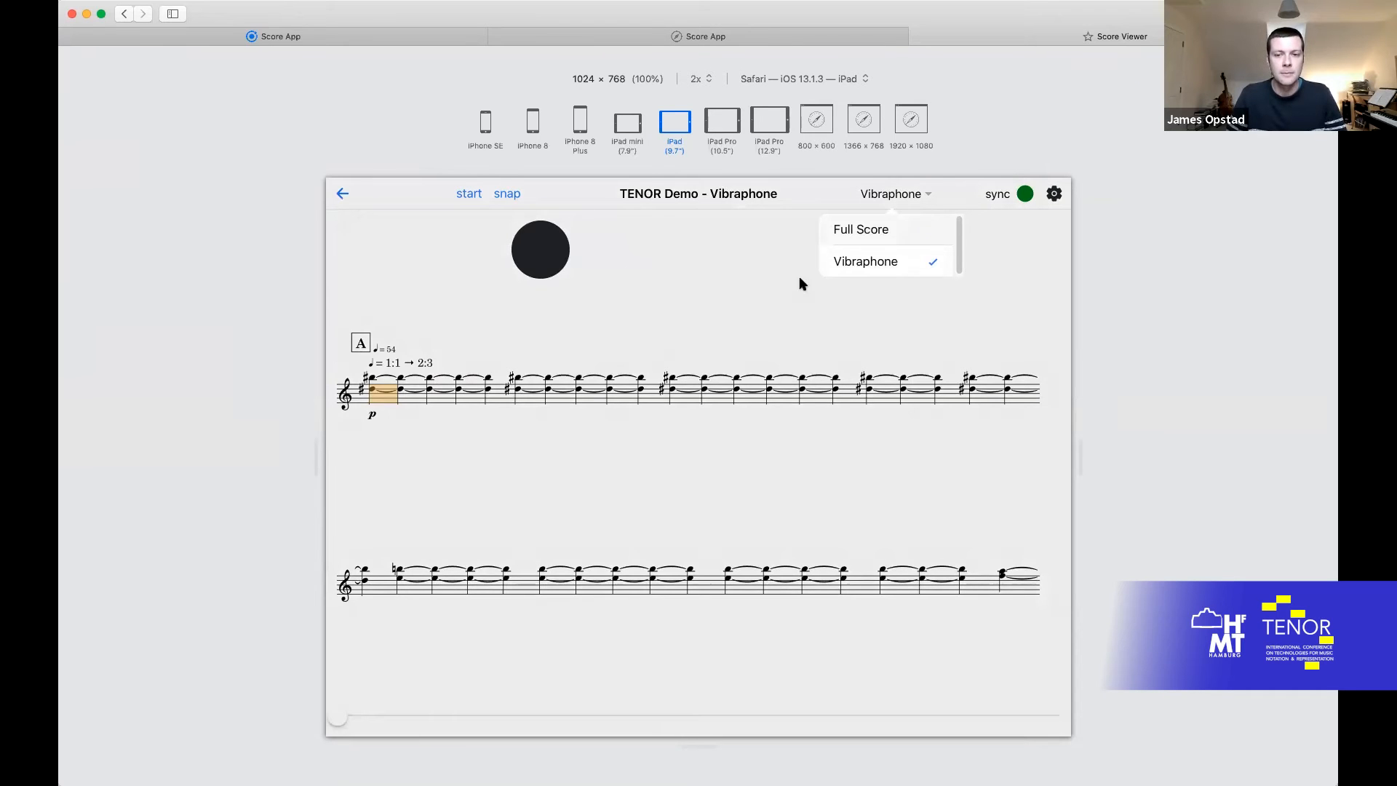
click(861, 230)
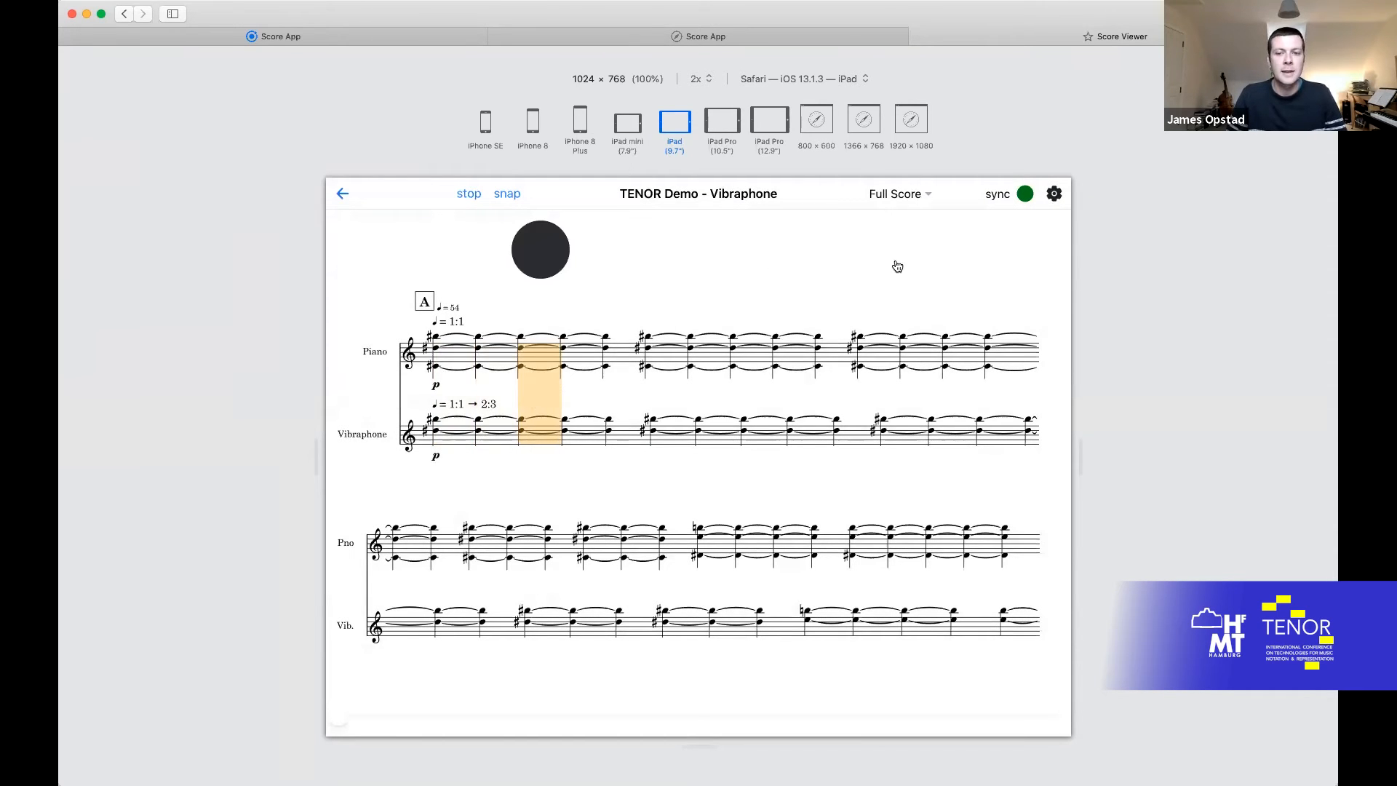
click(897, 193)
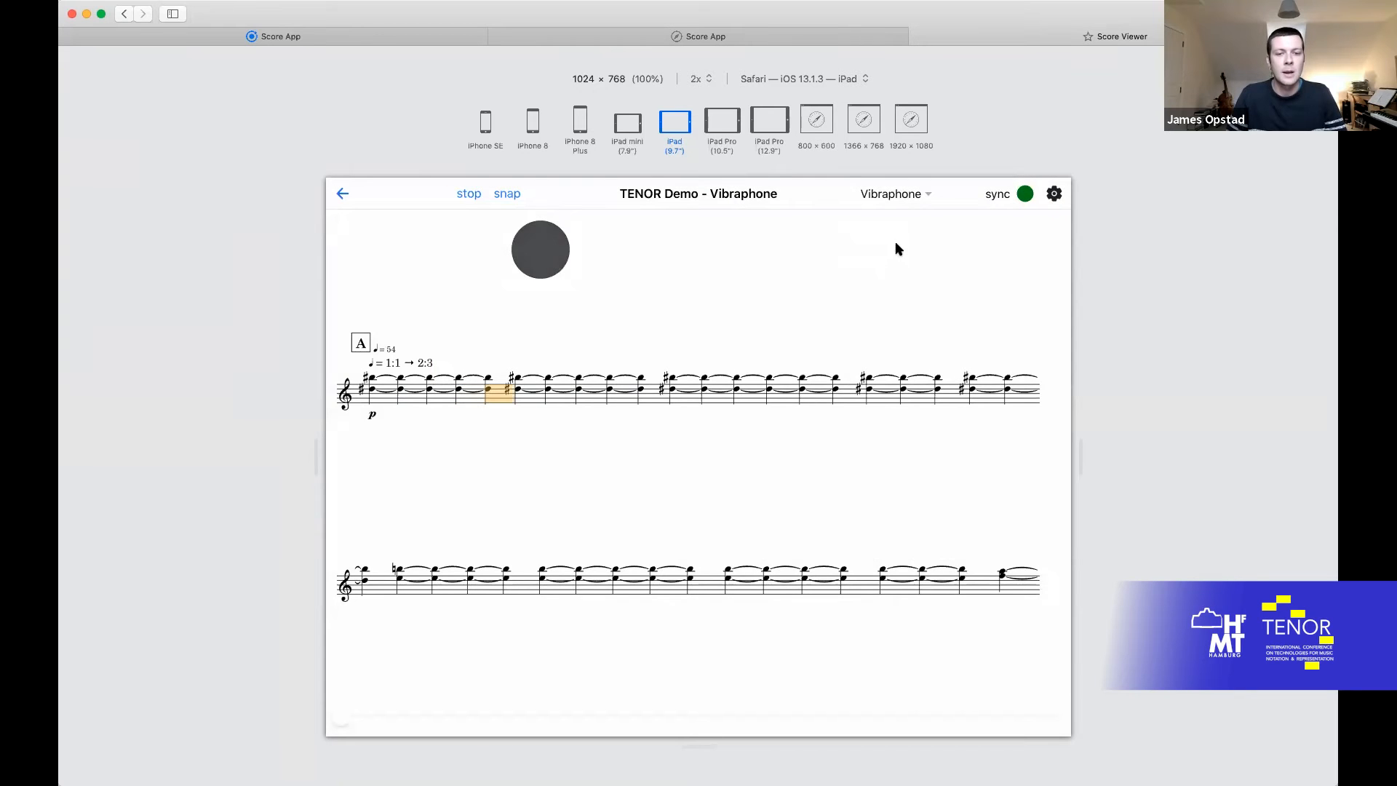
click(895, 193)
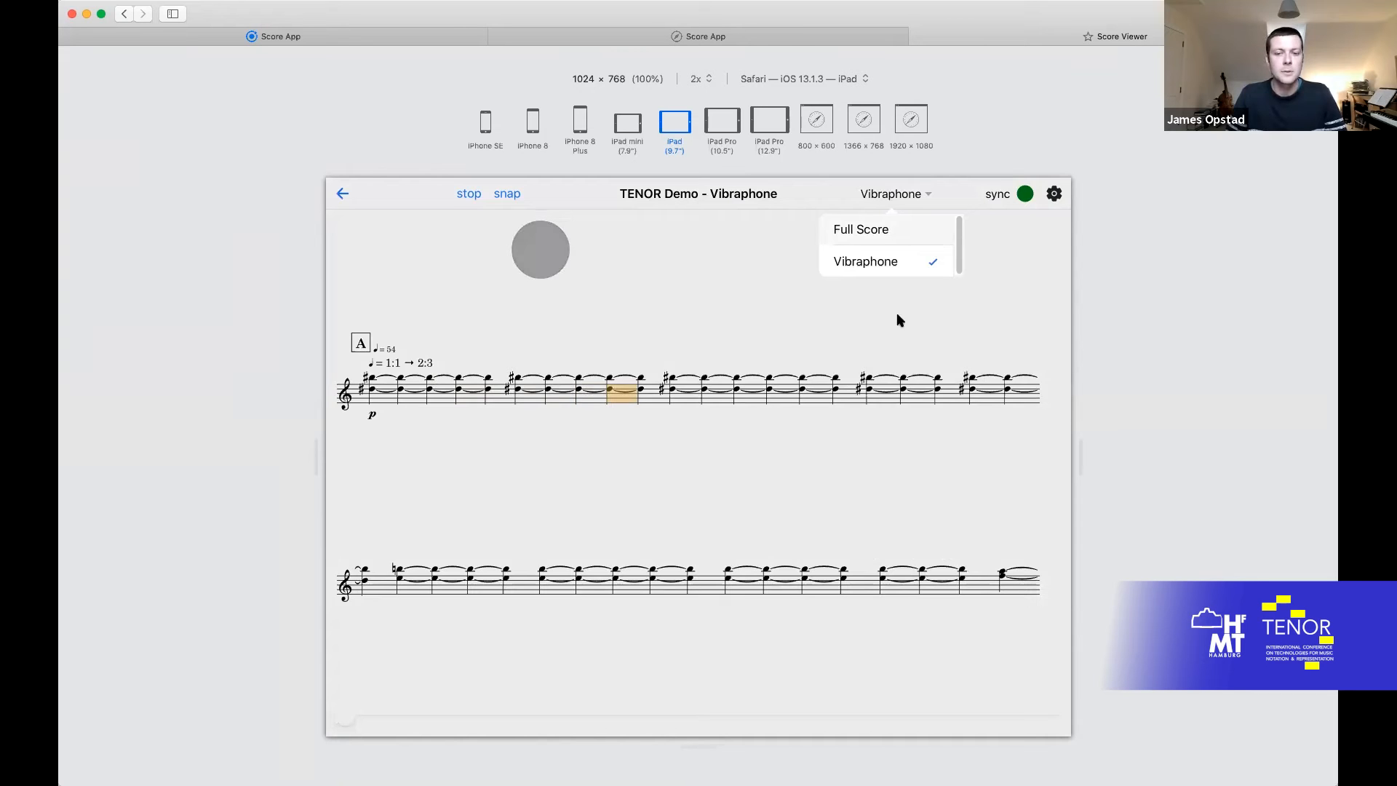
click(860, 230)
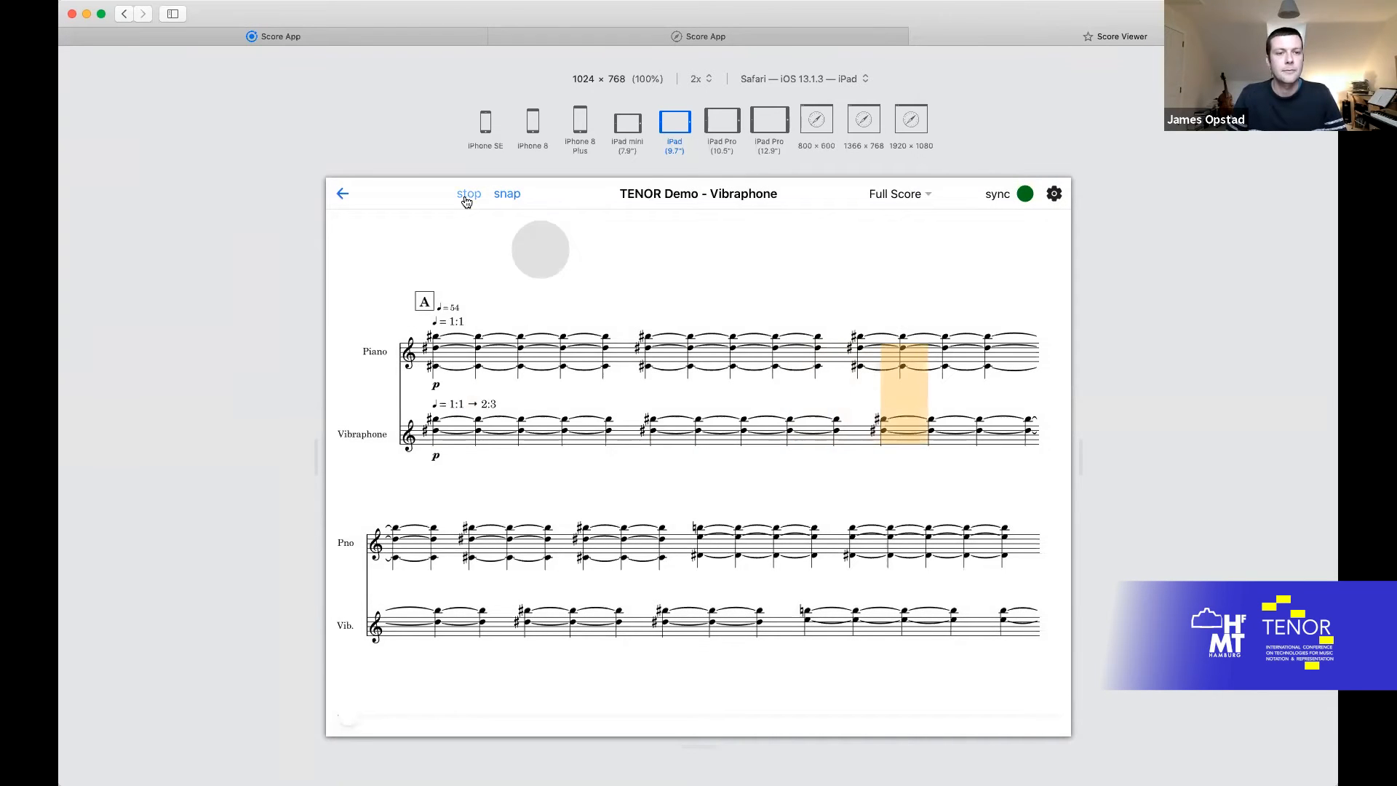
click(469, 193)
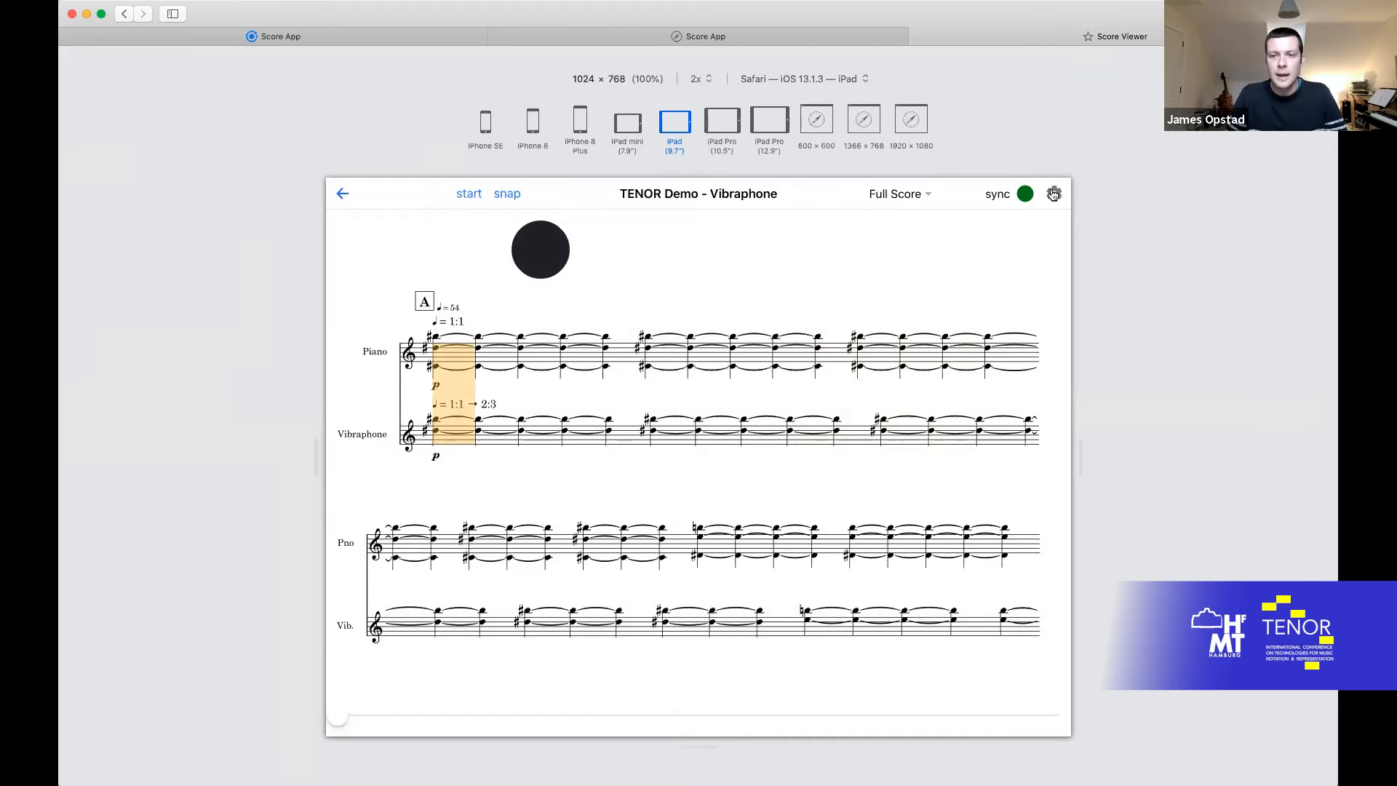
Step: In score settings, raise Base Tempo to 80 and bring it back to 54
click(1054, 193)
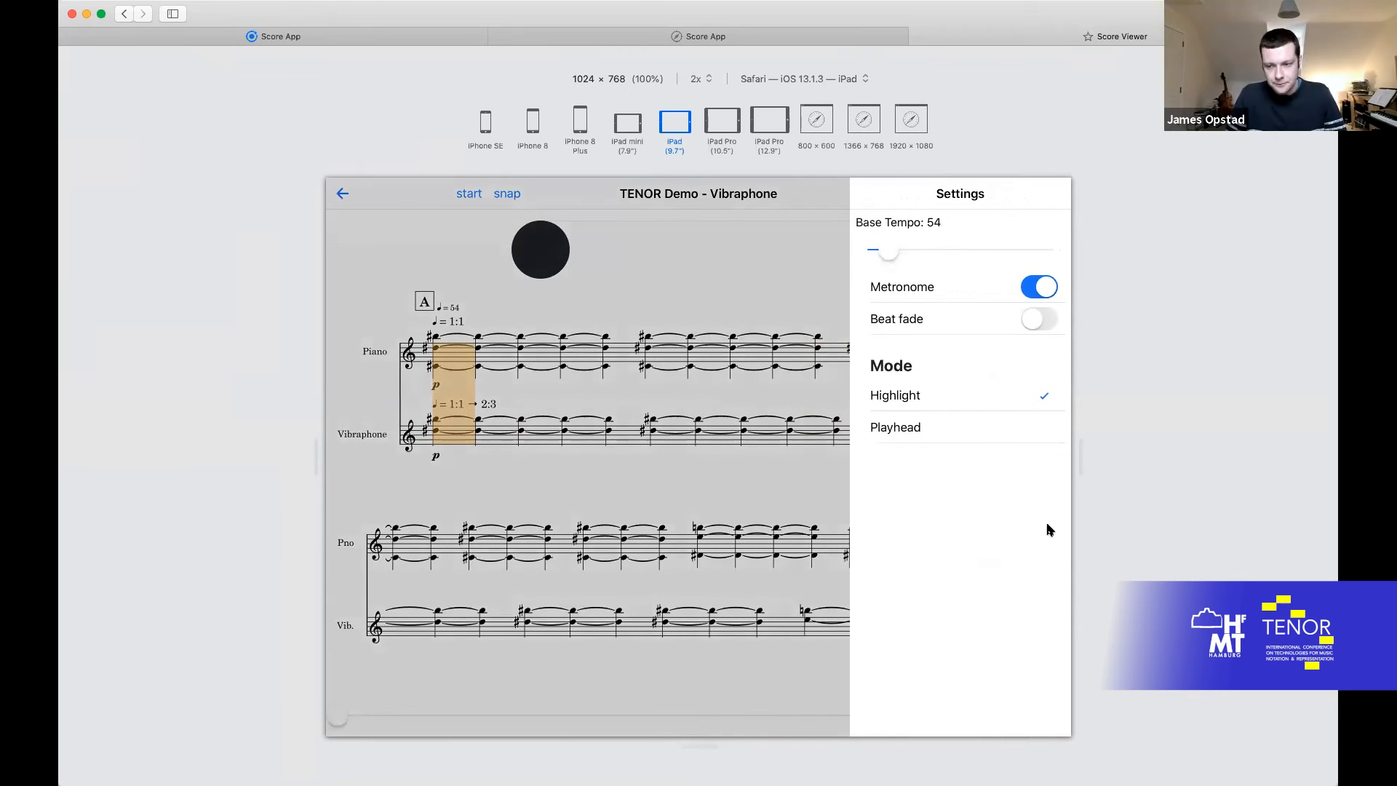
mouse_move(987, 166)
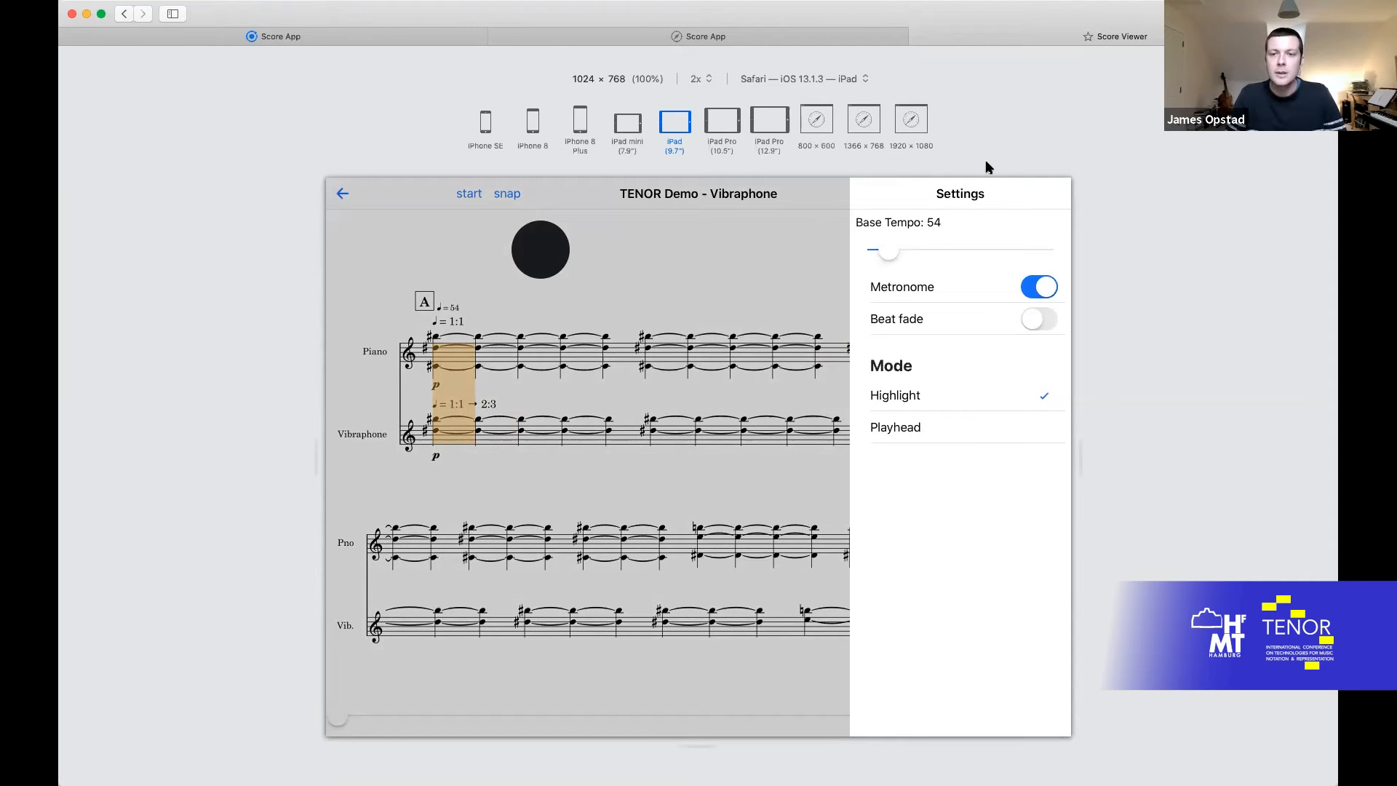
click(1056, 195)
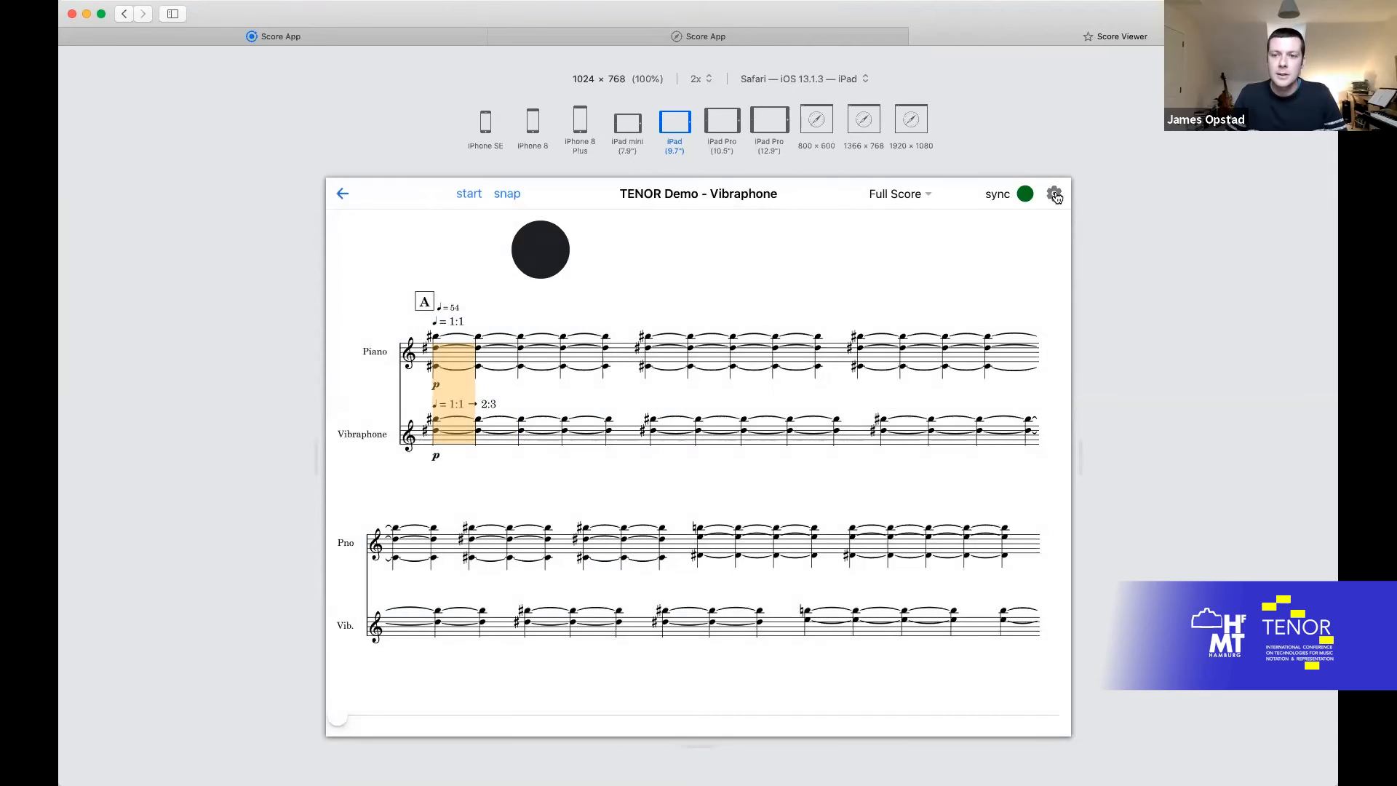
click(1054, 195)
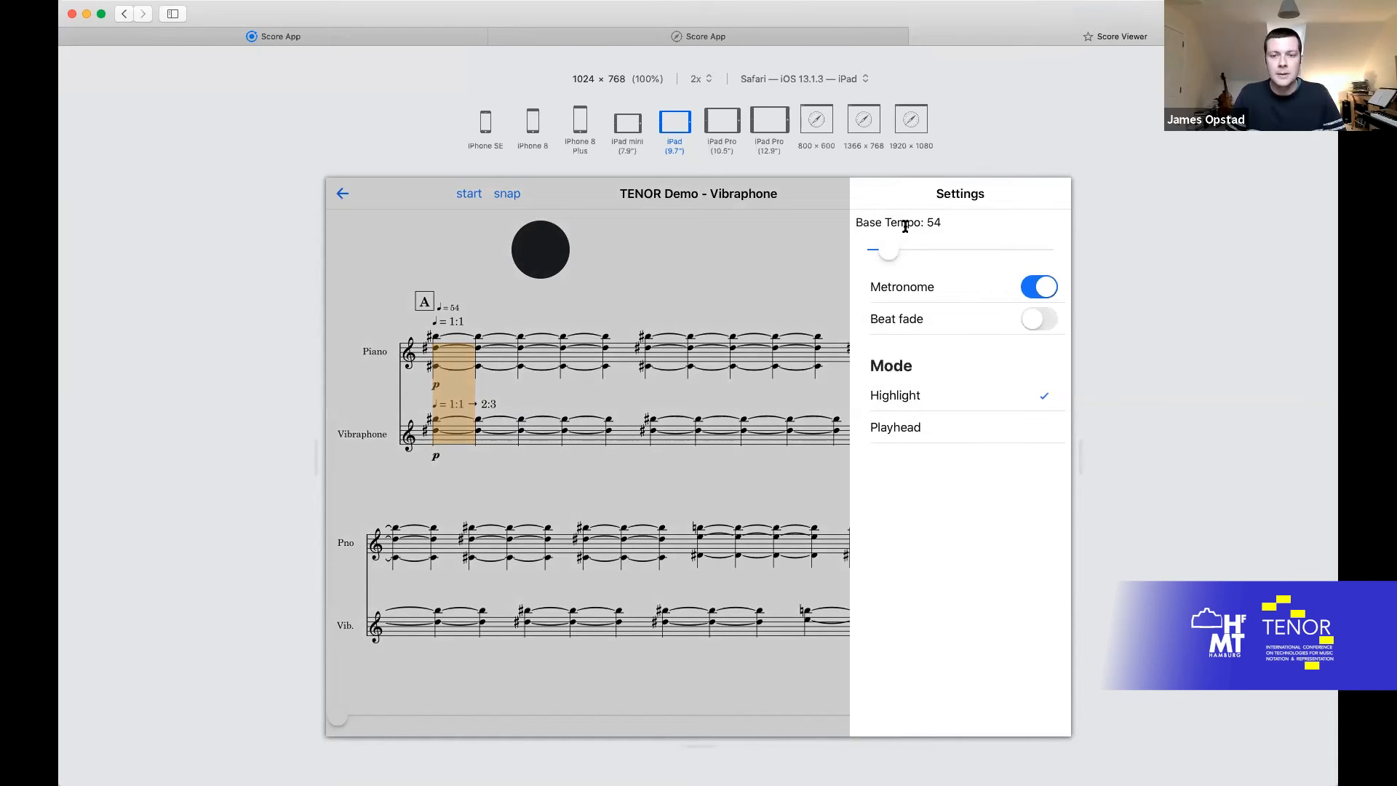
drag(888, 251, 919, 250)
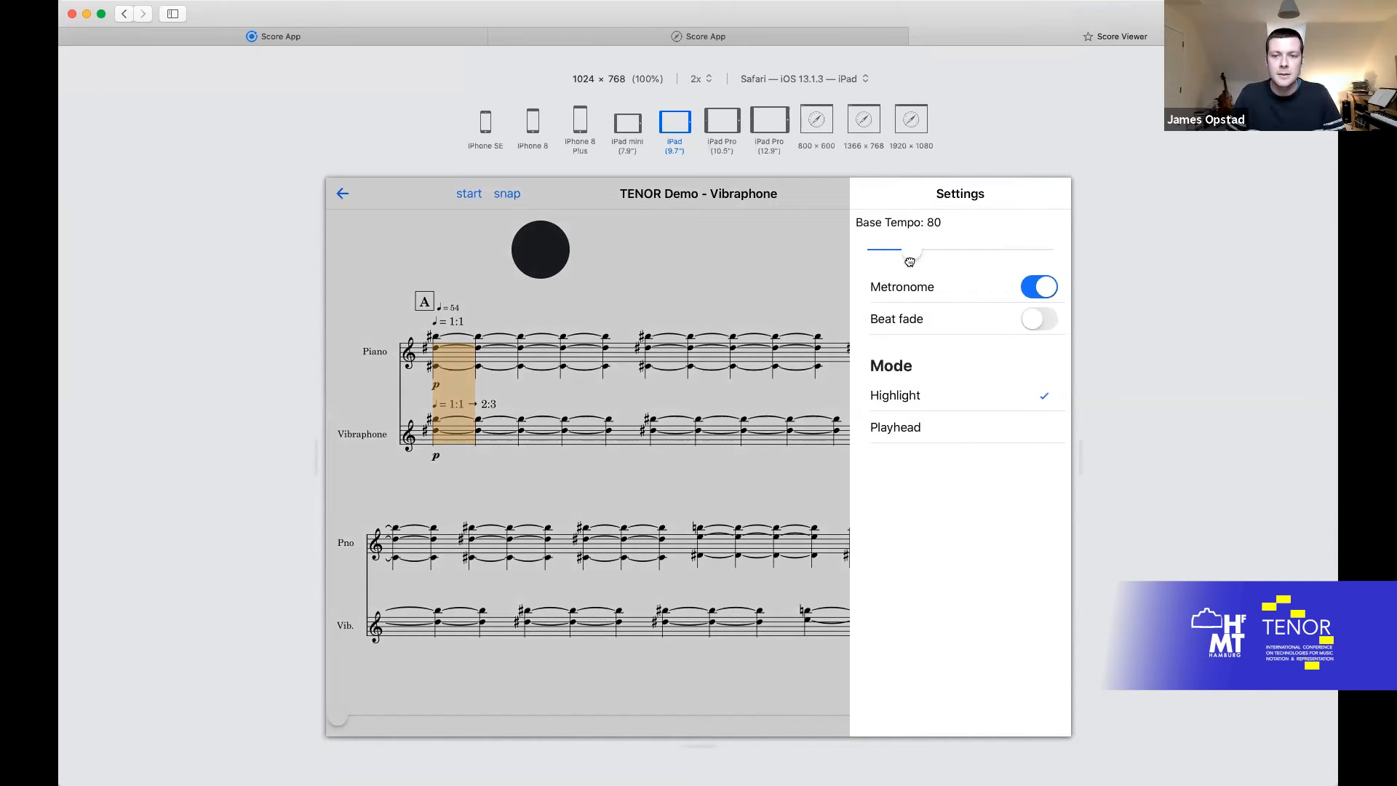
drag(908, 252, 872, 252)
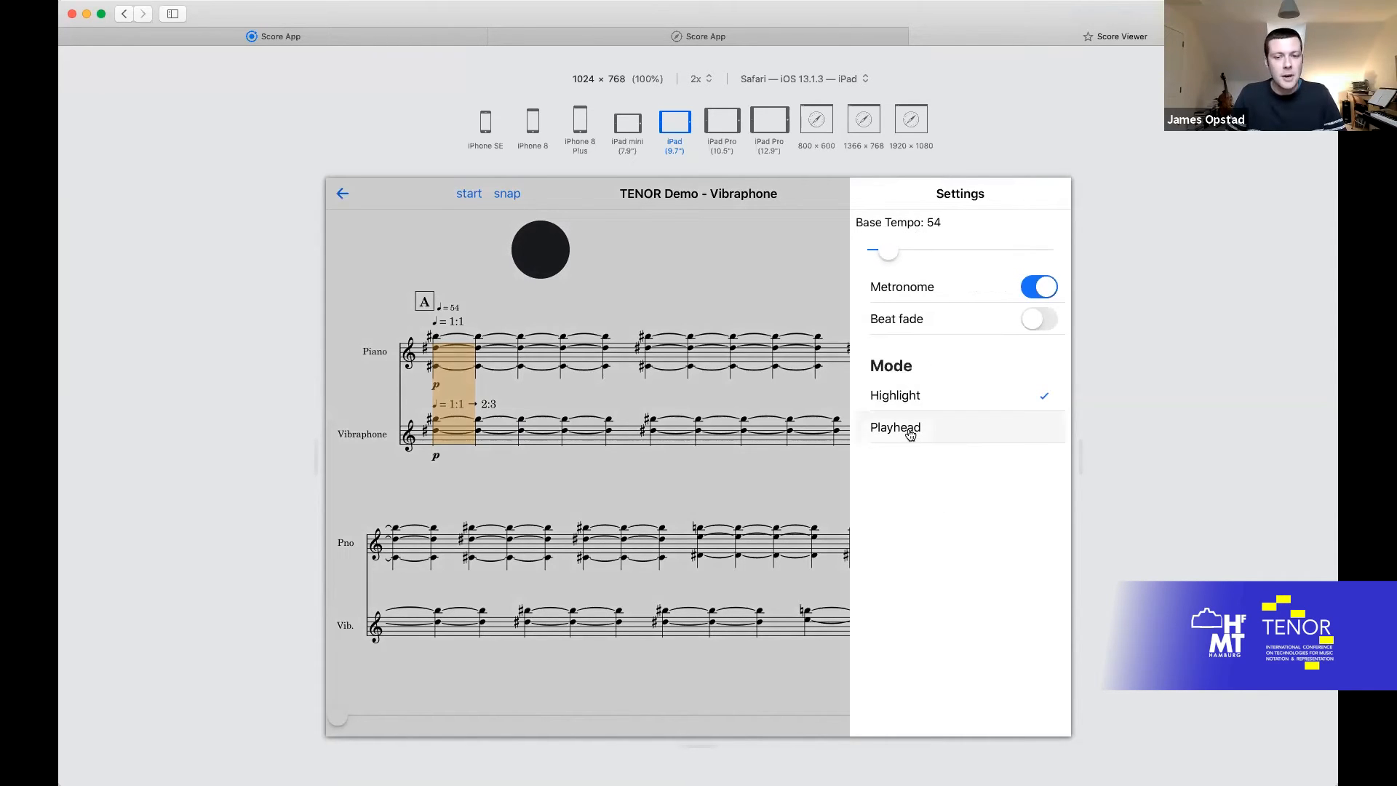
Step: Switch to Playhead then back to Highlight, and toggle the metronome off and on
click(895, 428)
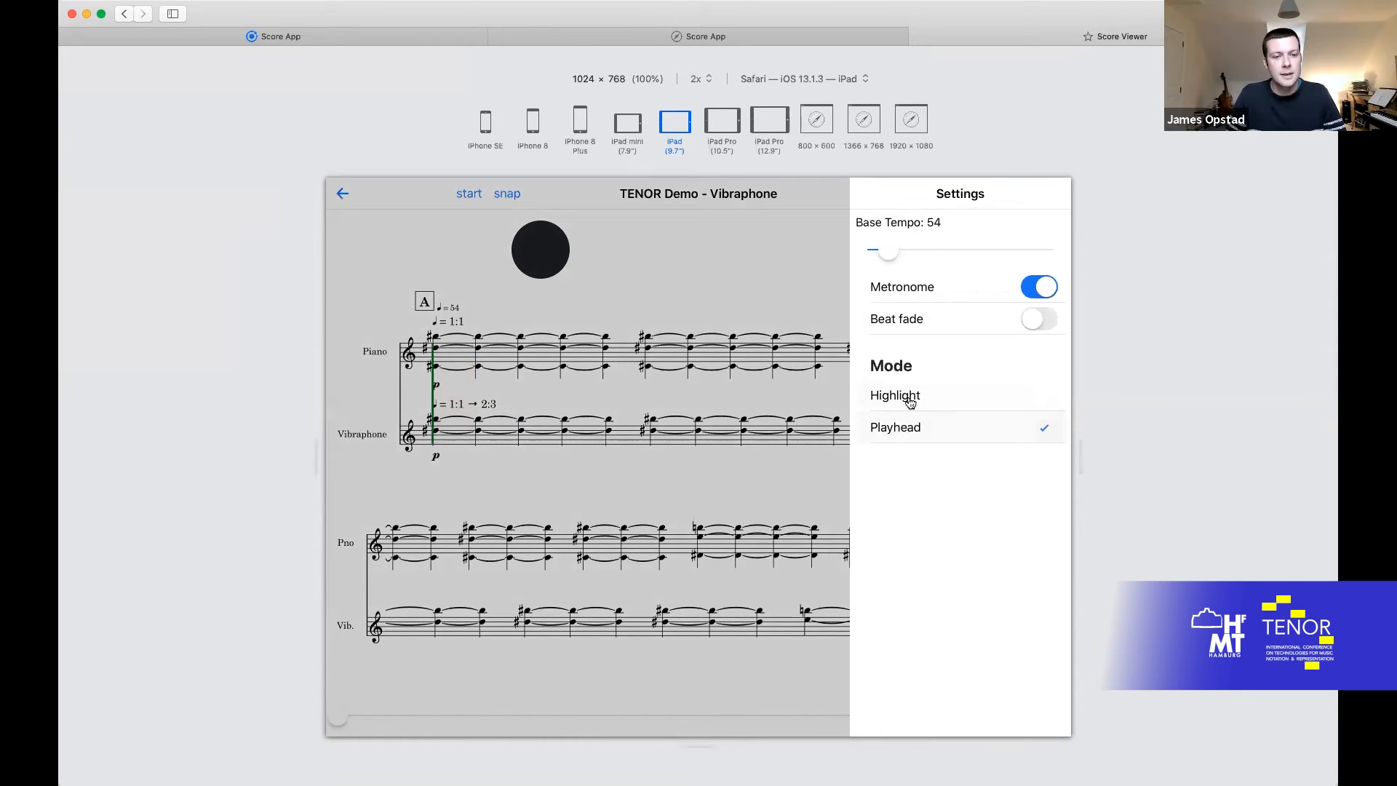
click(897, 396)
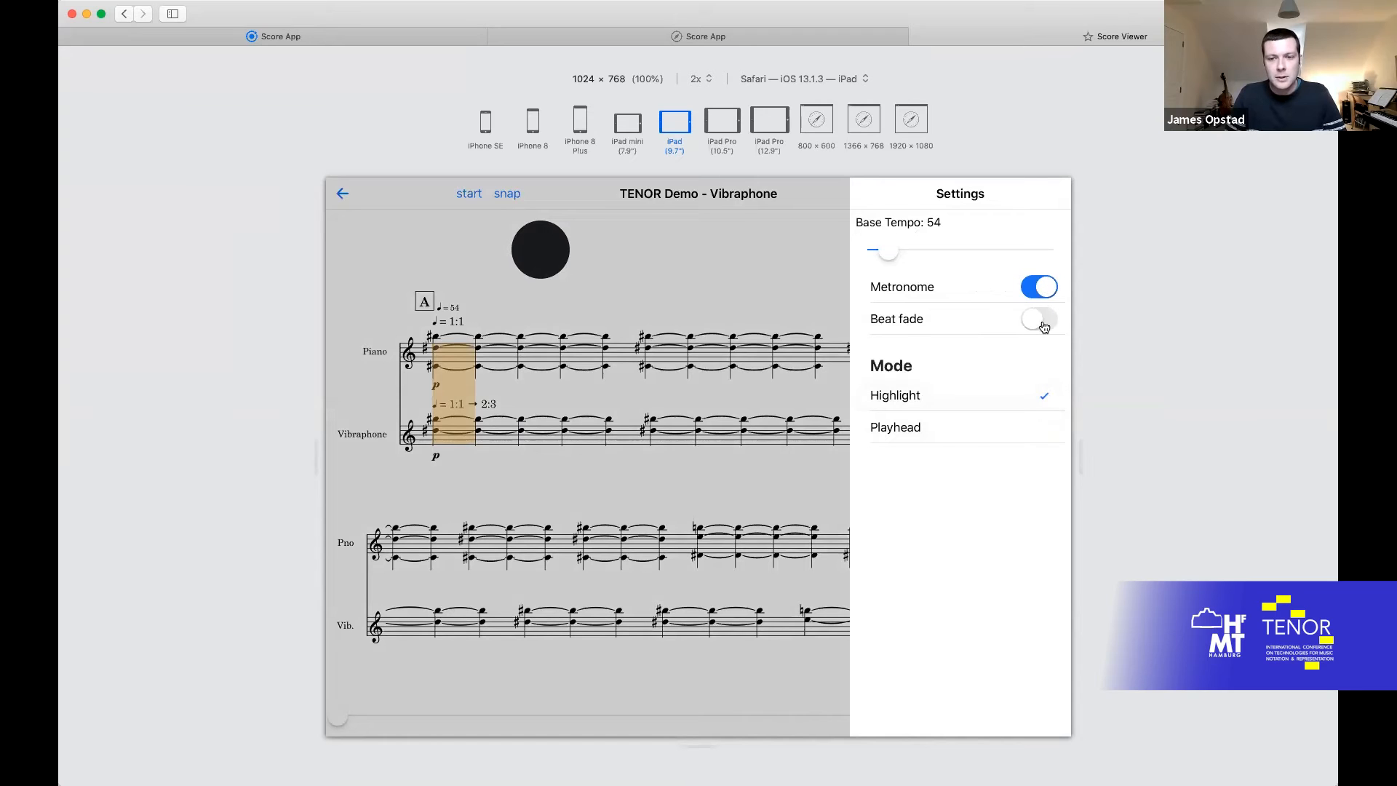
click(1039, 287)
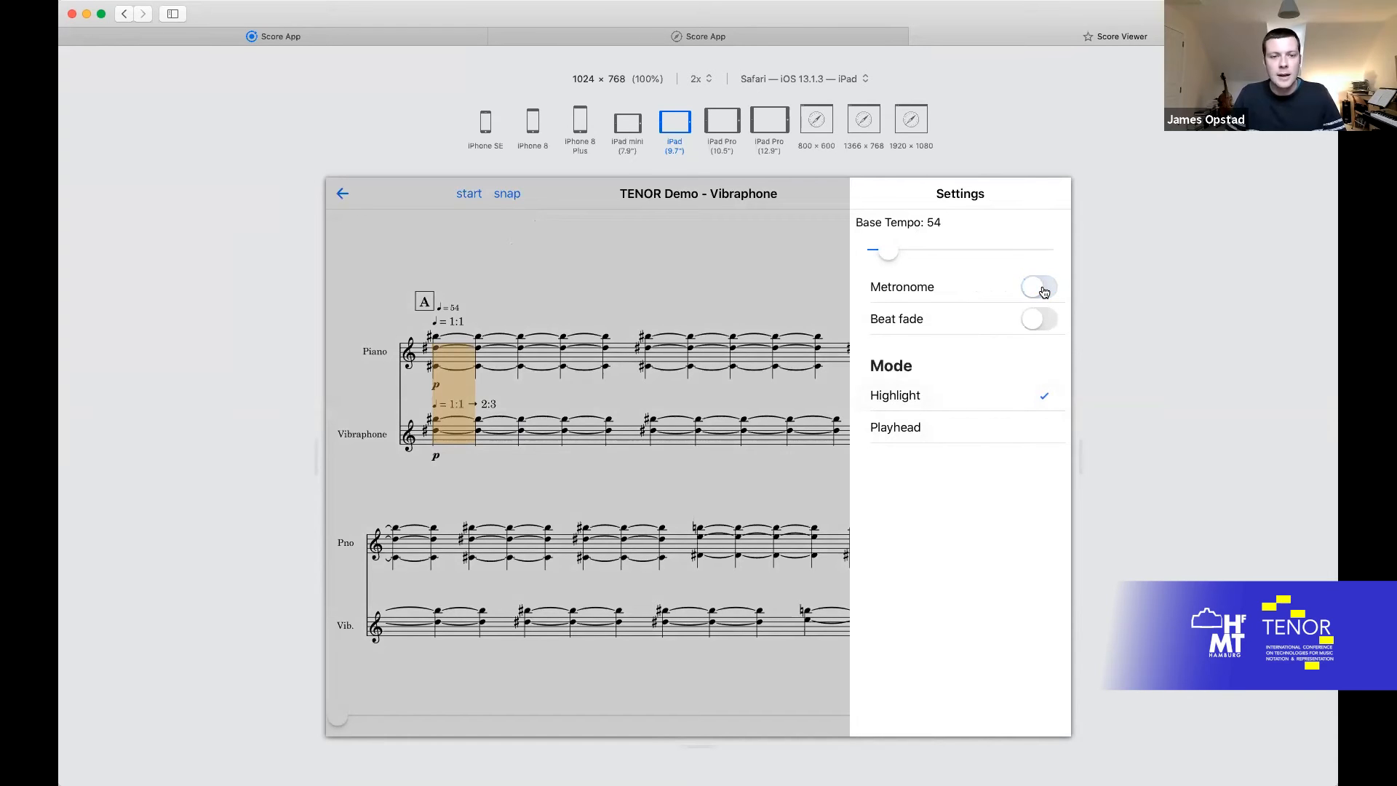
click(1039, 287)
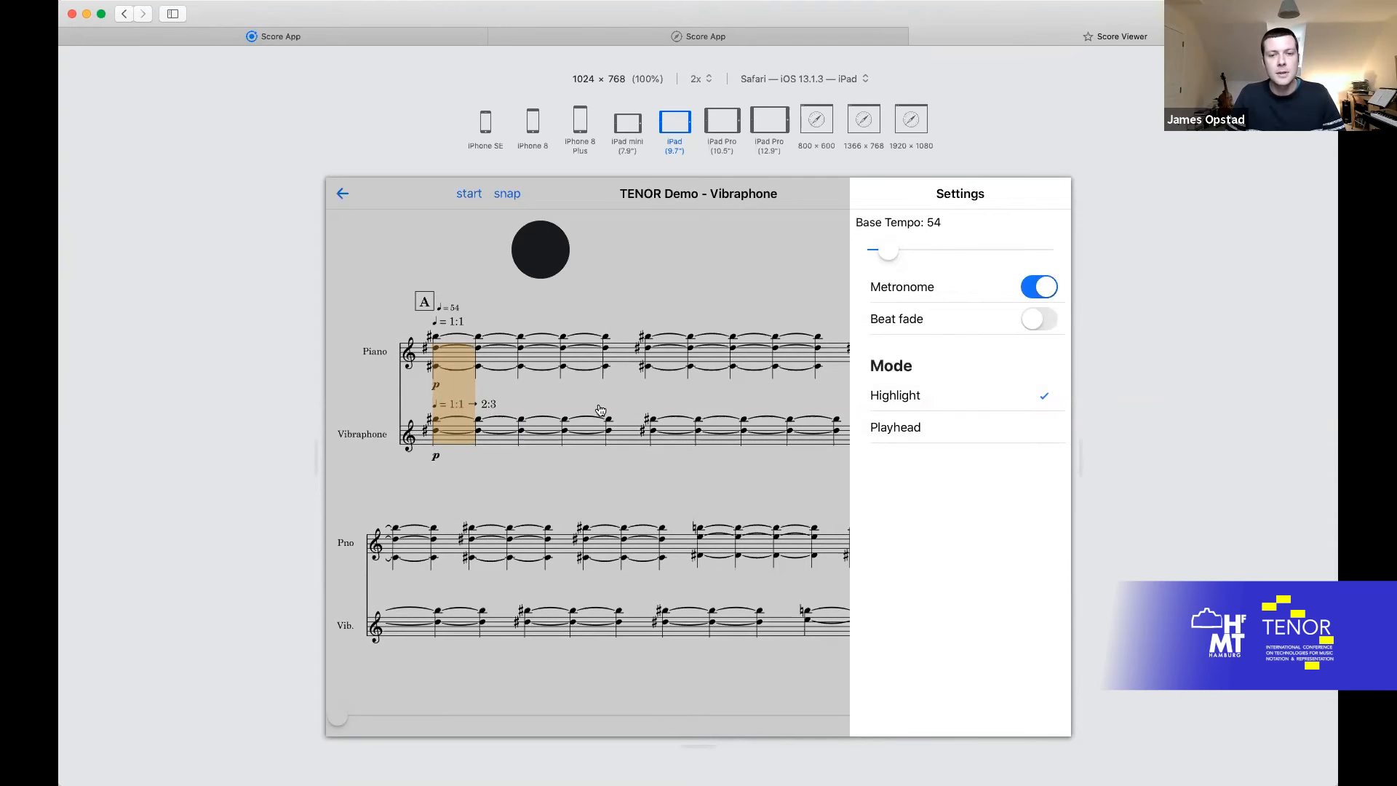
mouse_move(661, 297)
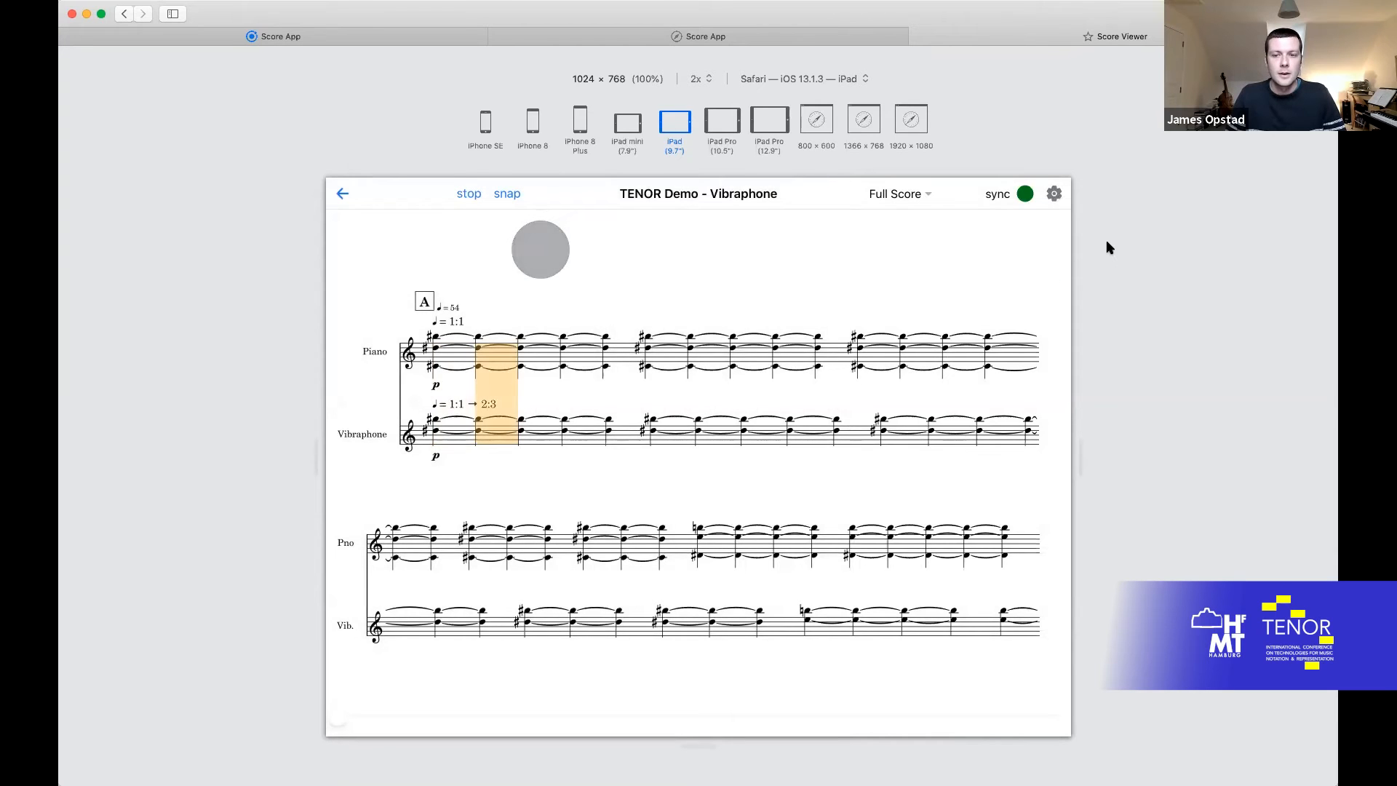
Step: Toggle Beat fade in settings during playback, then stop playback
click(1053, 192)
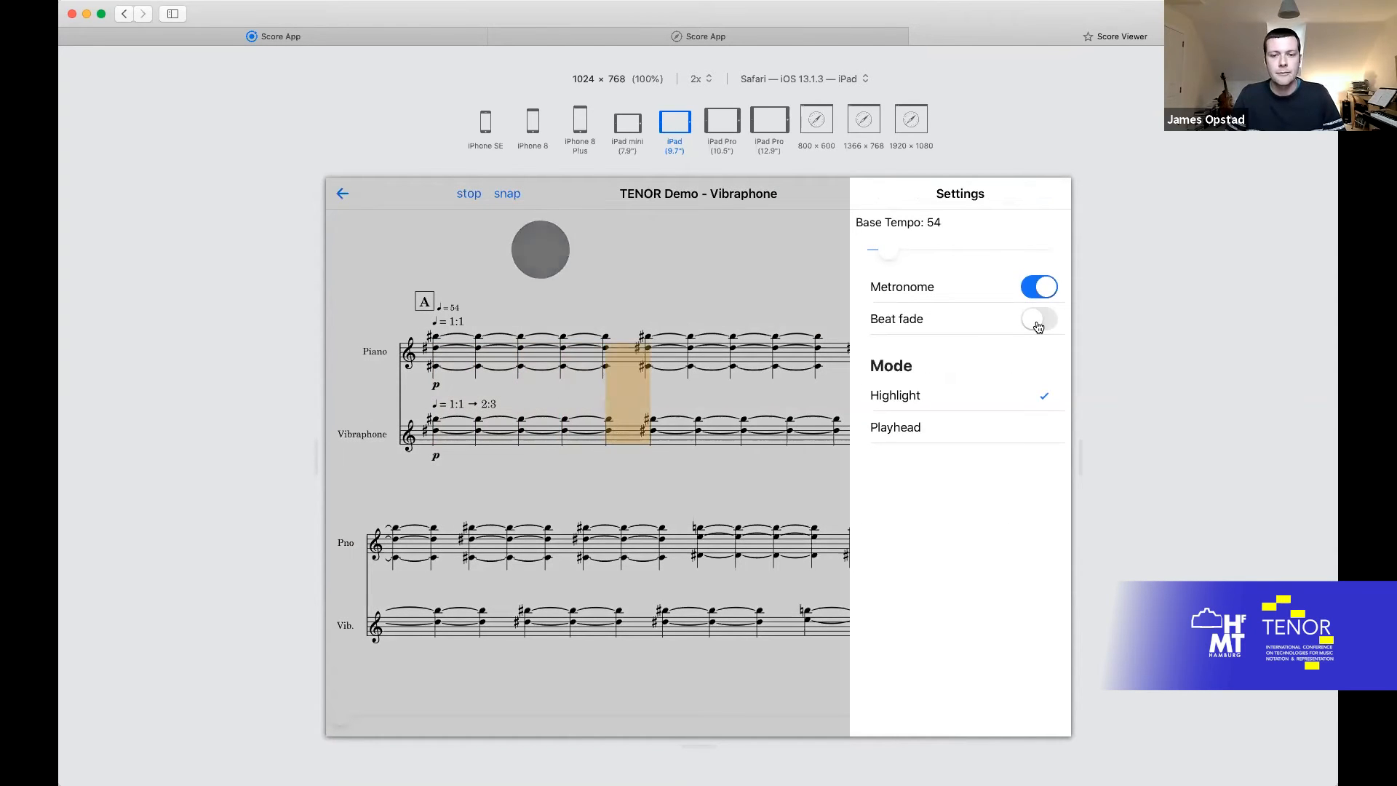
click(1039, 319)
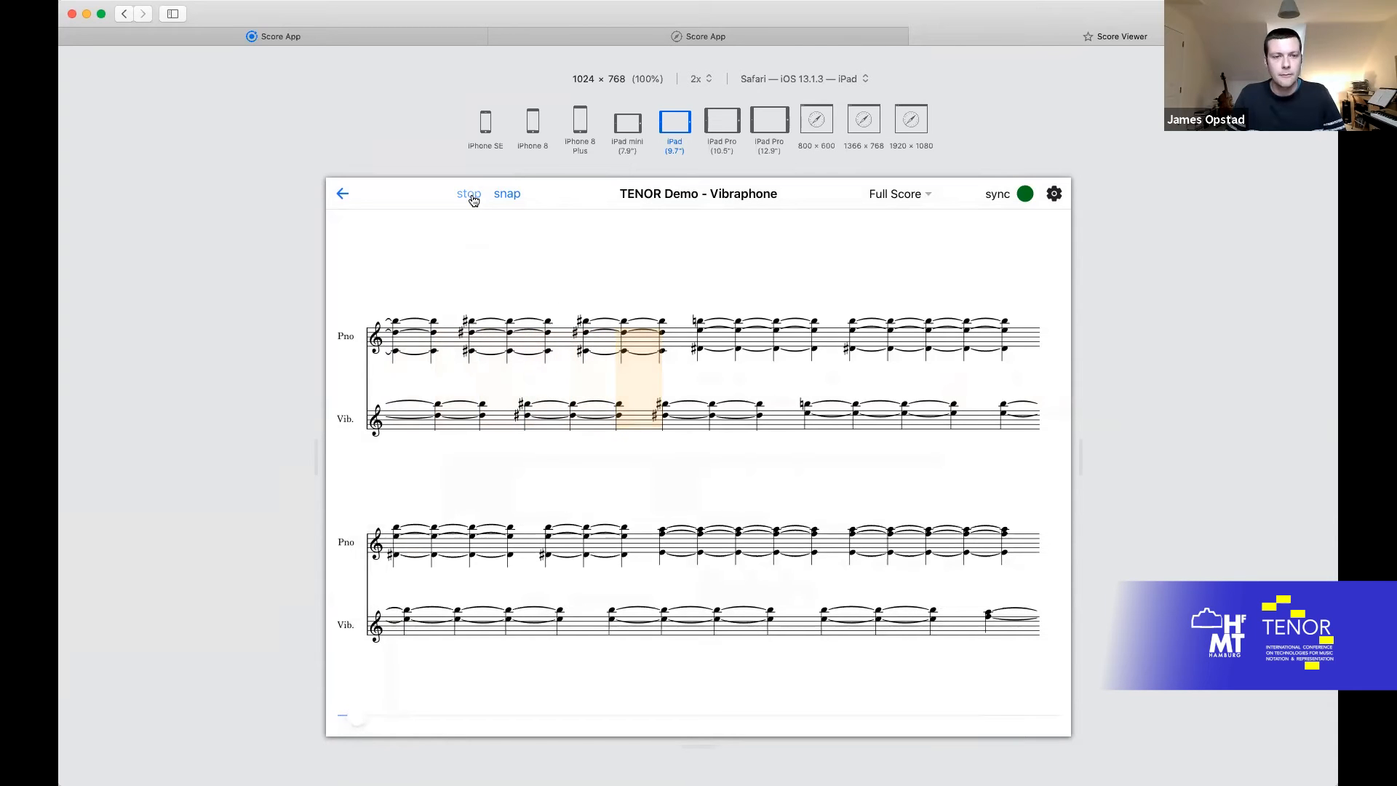
click(469, 194)
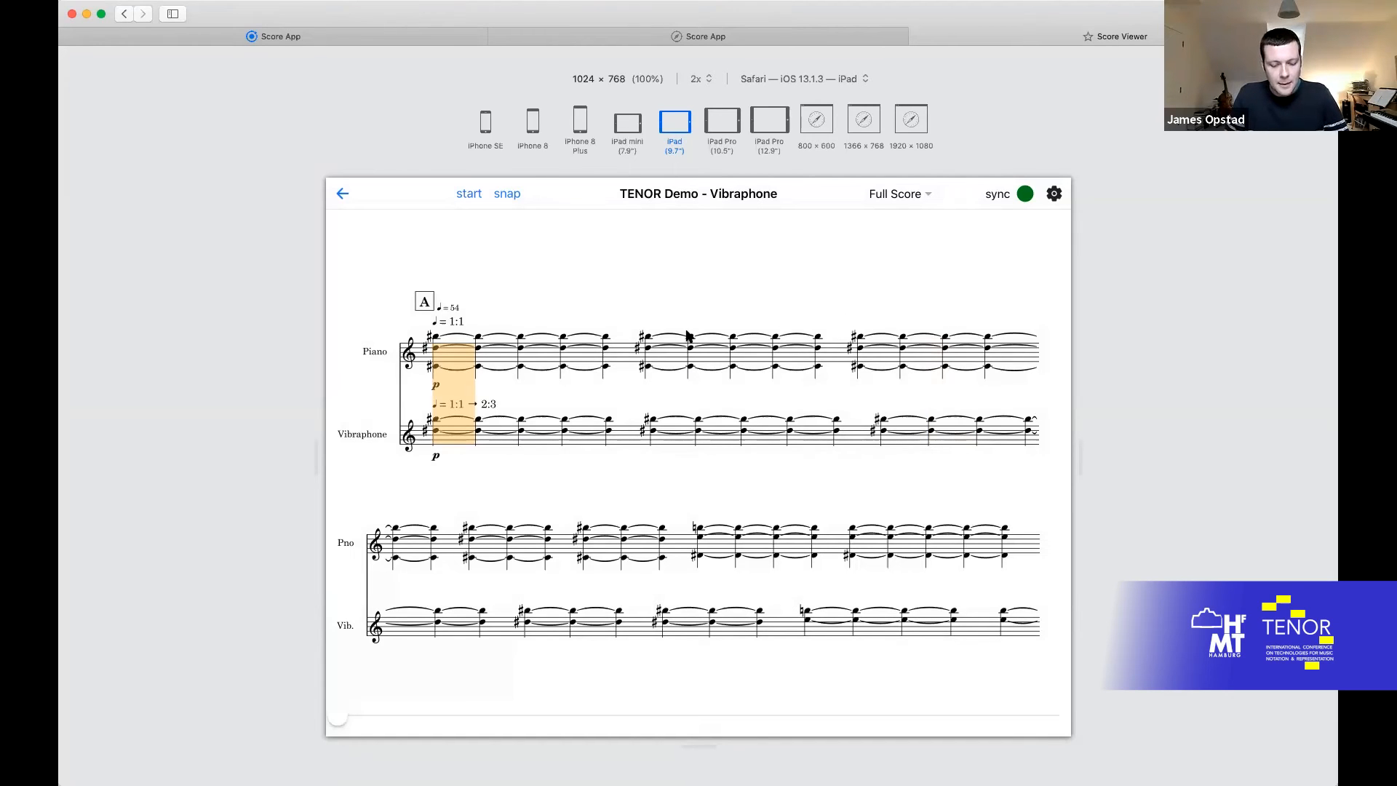
mouse_move(676, 426)
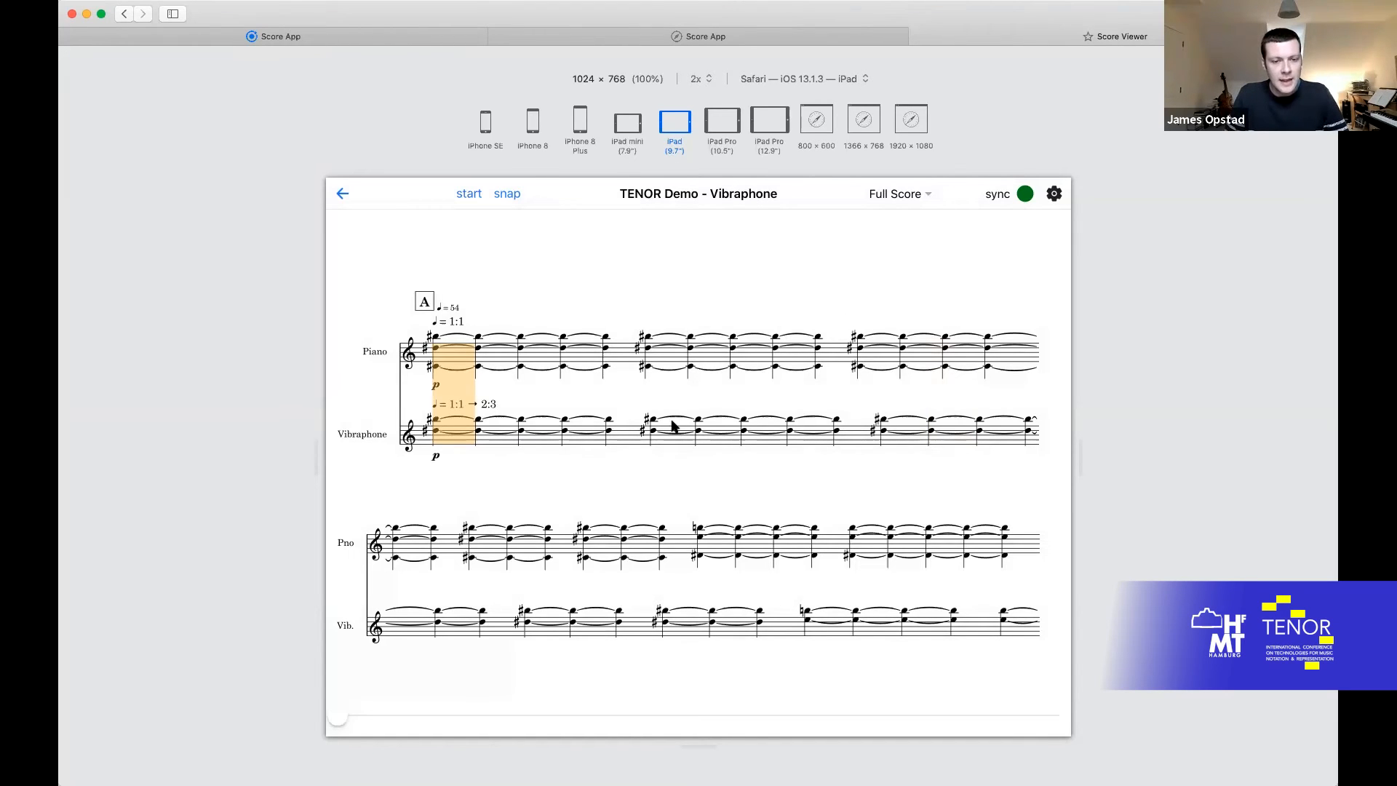
mouse_move(713, 401)
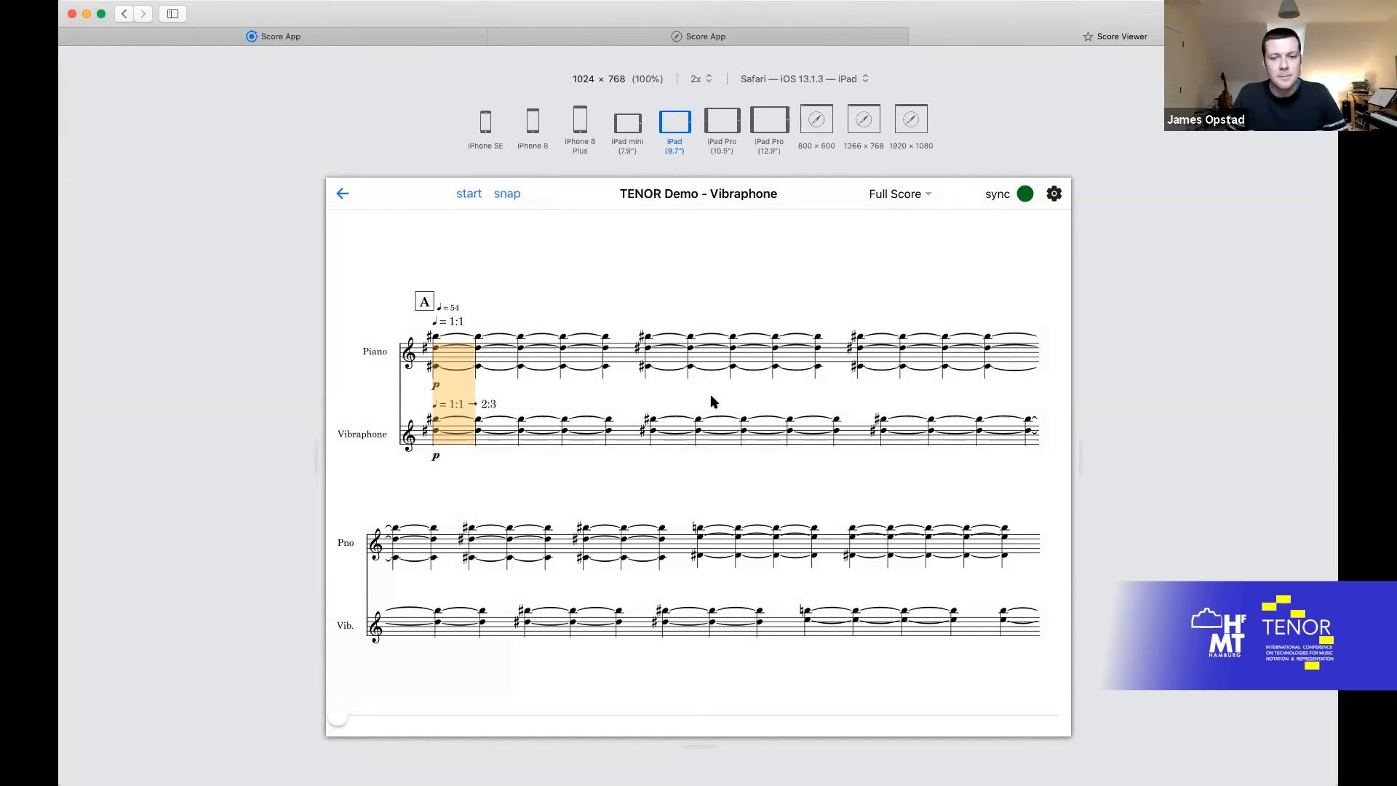
mouse_move(683, 502)
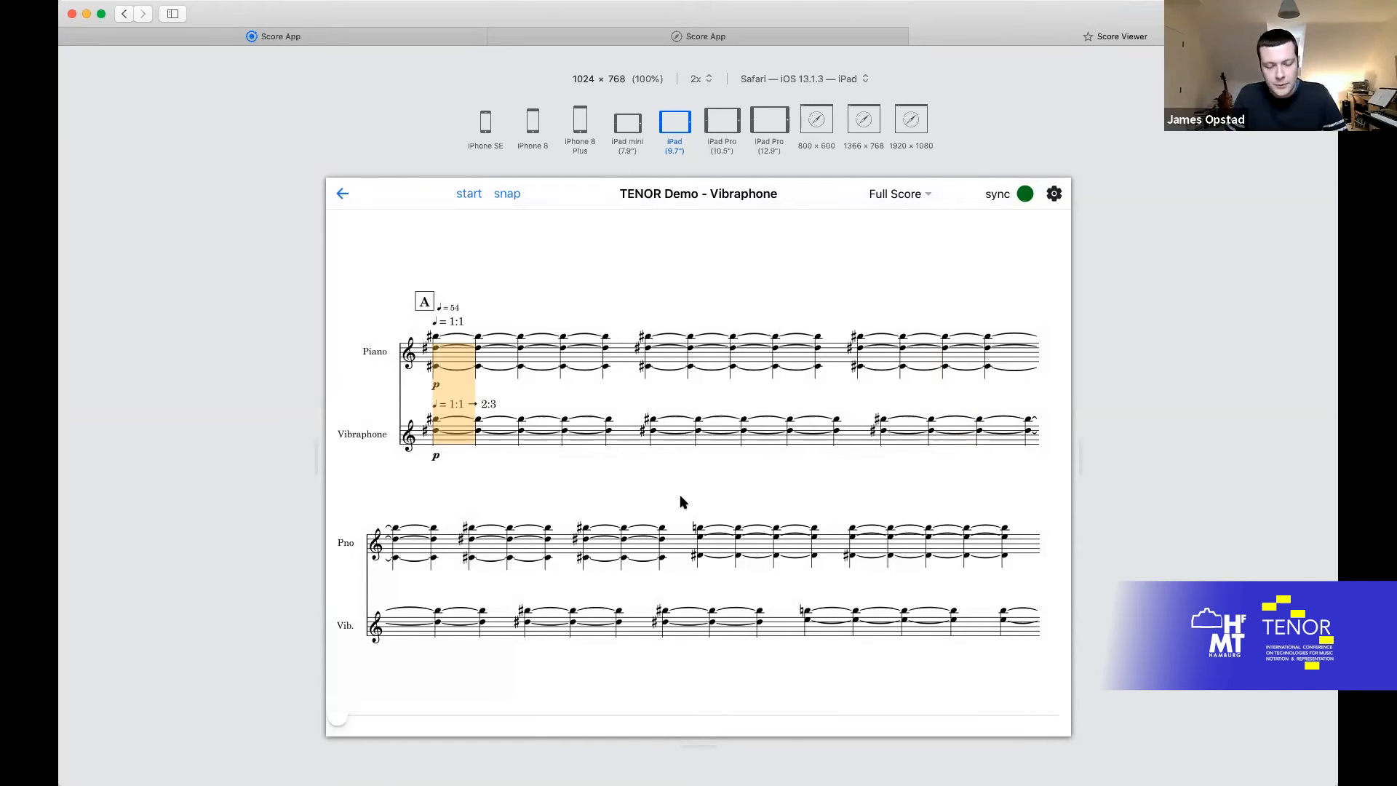
mouse_move(703, 378)
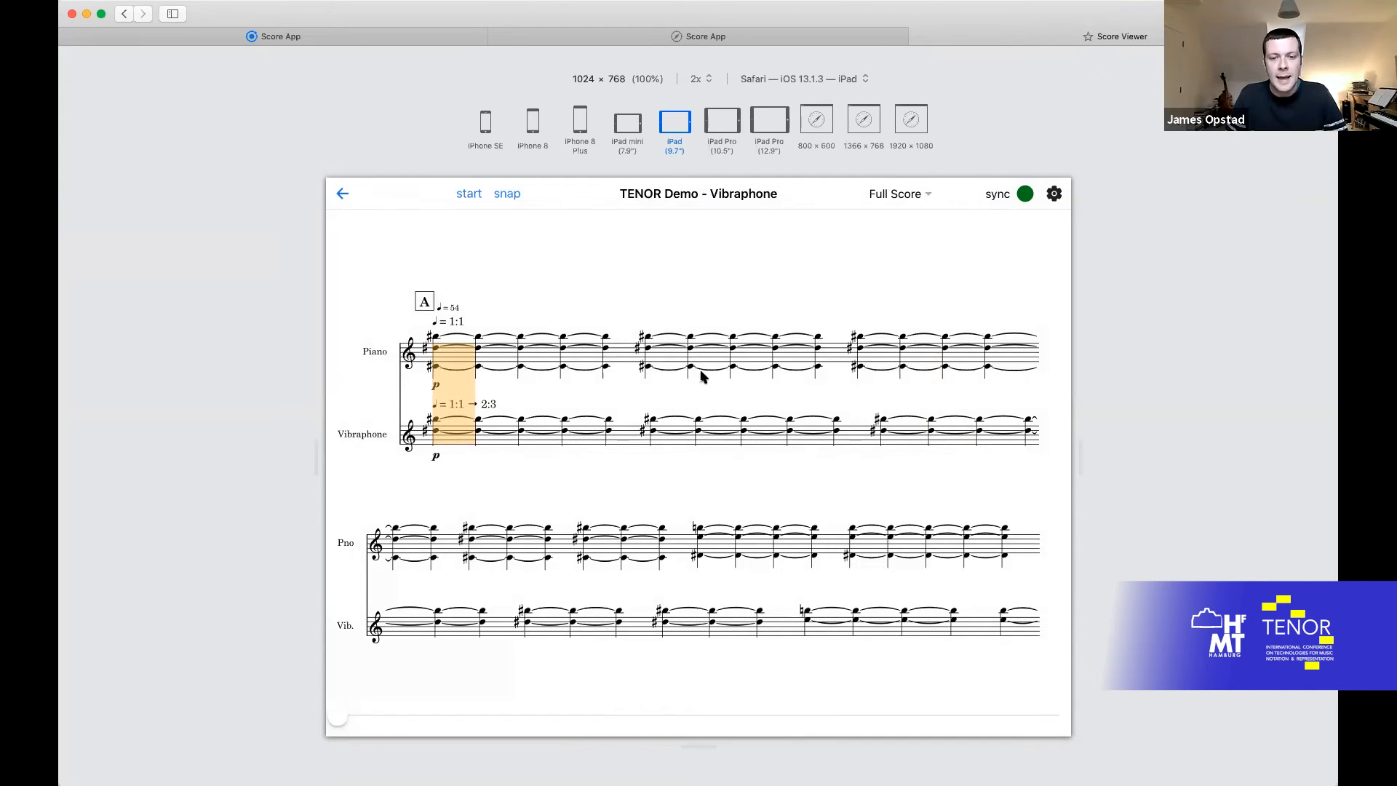
mouse_move(700, 406)
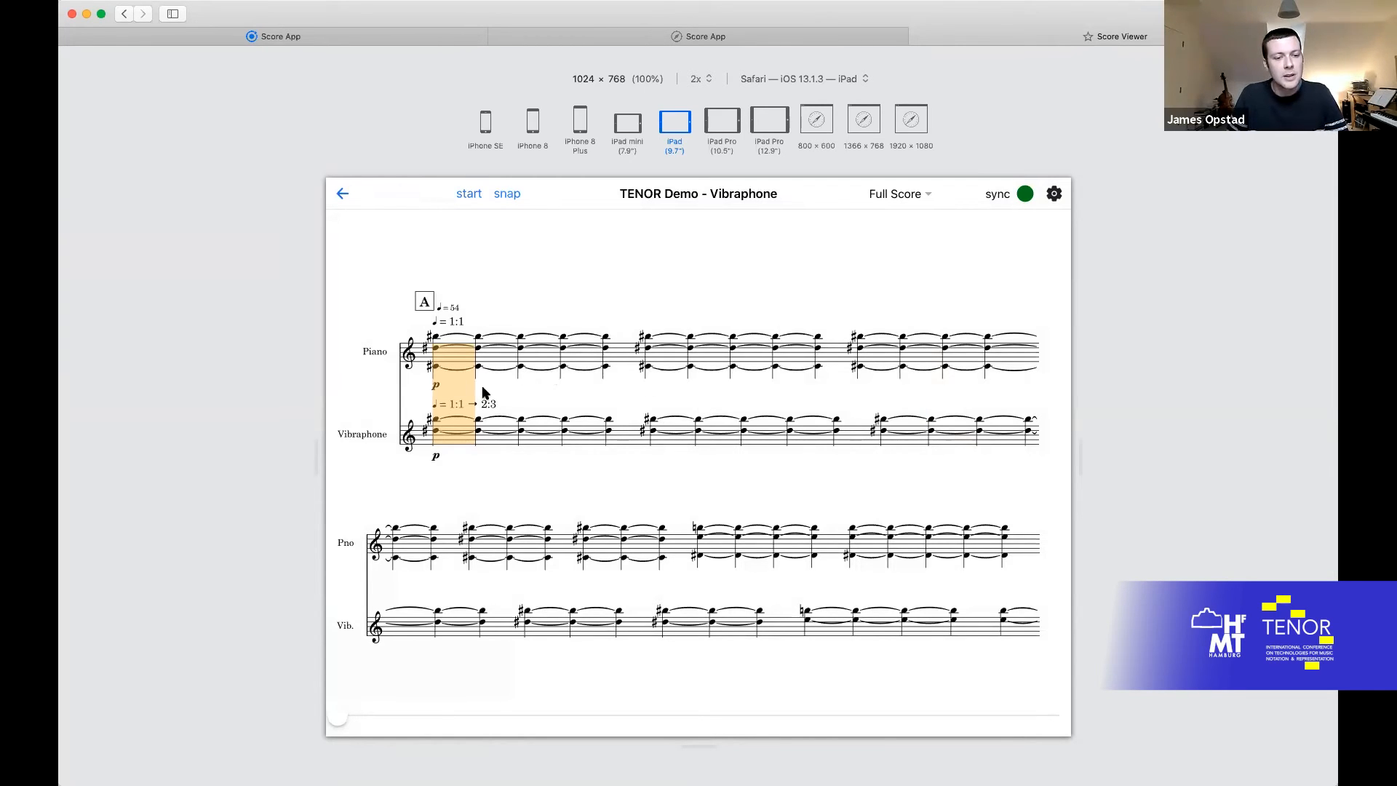
mouse_move(508, 422)
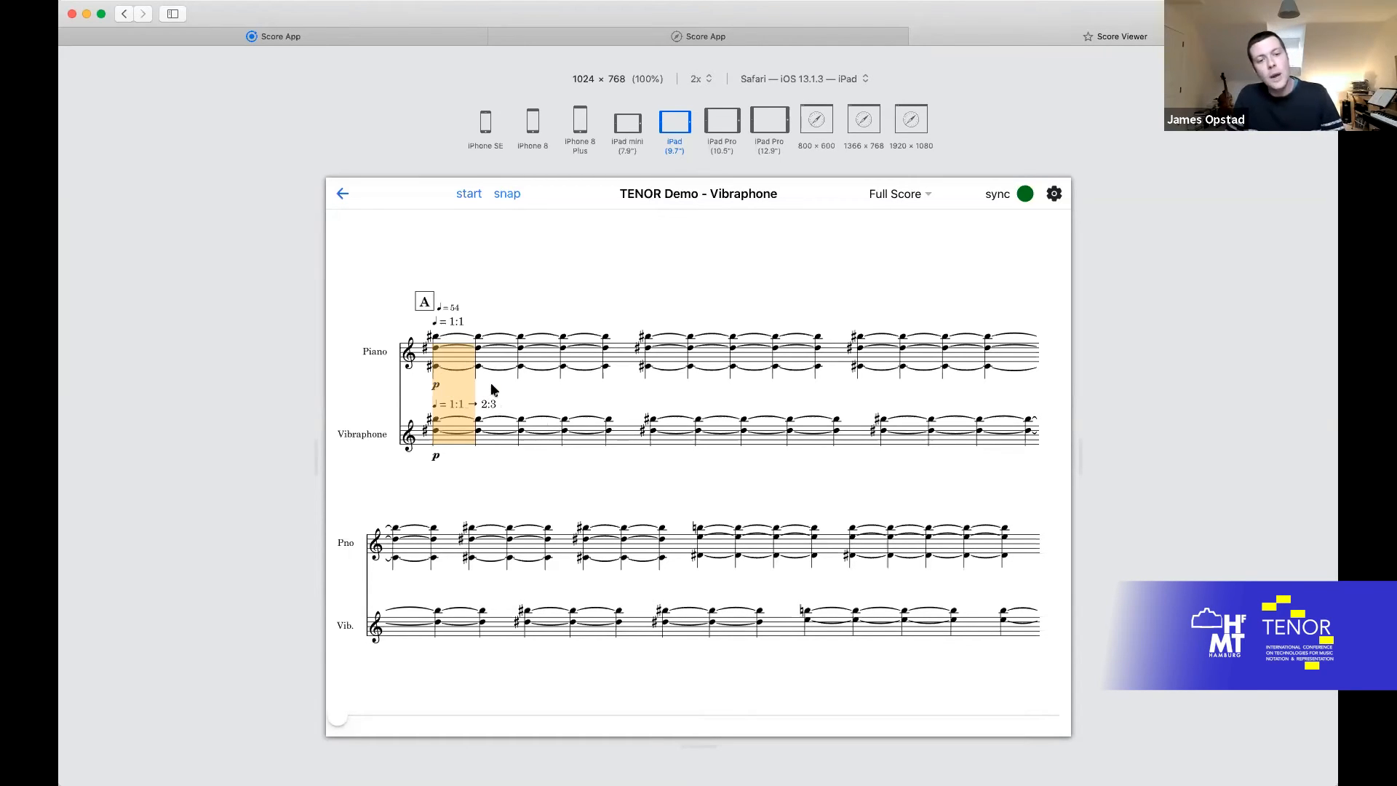
mouse_move(498, 400)
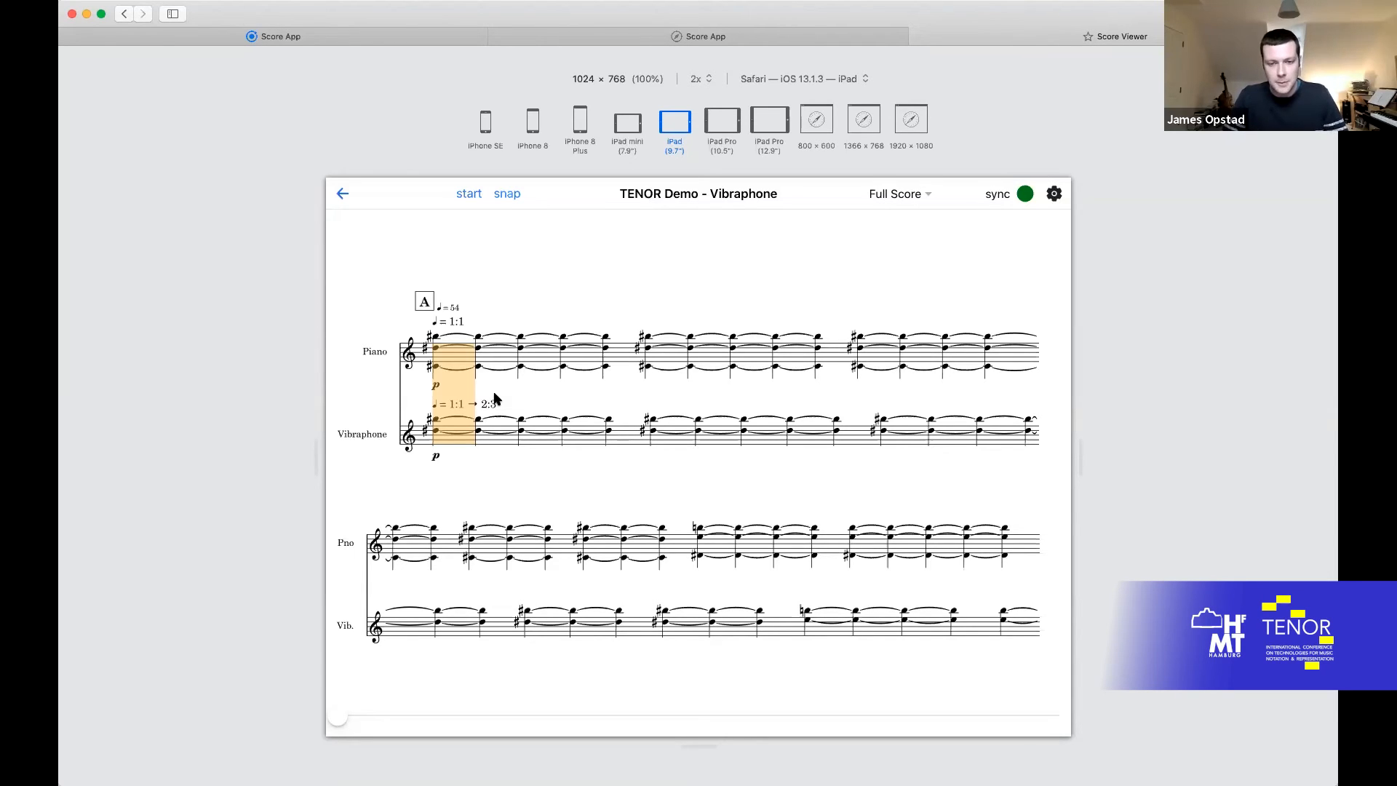
mouse_move(516, 393)
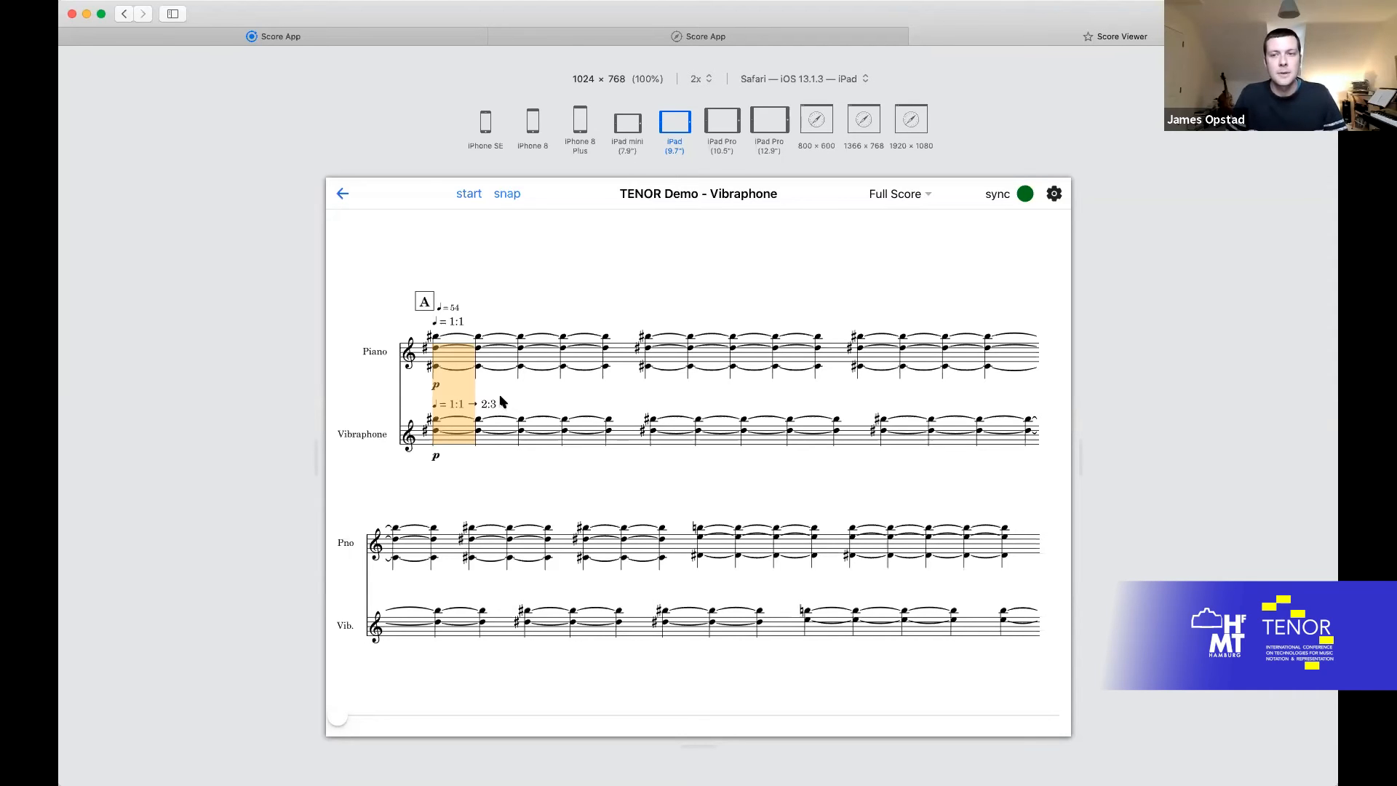
mouse_move(509, 402)
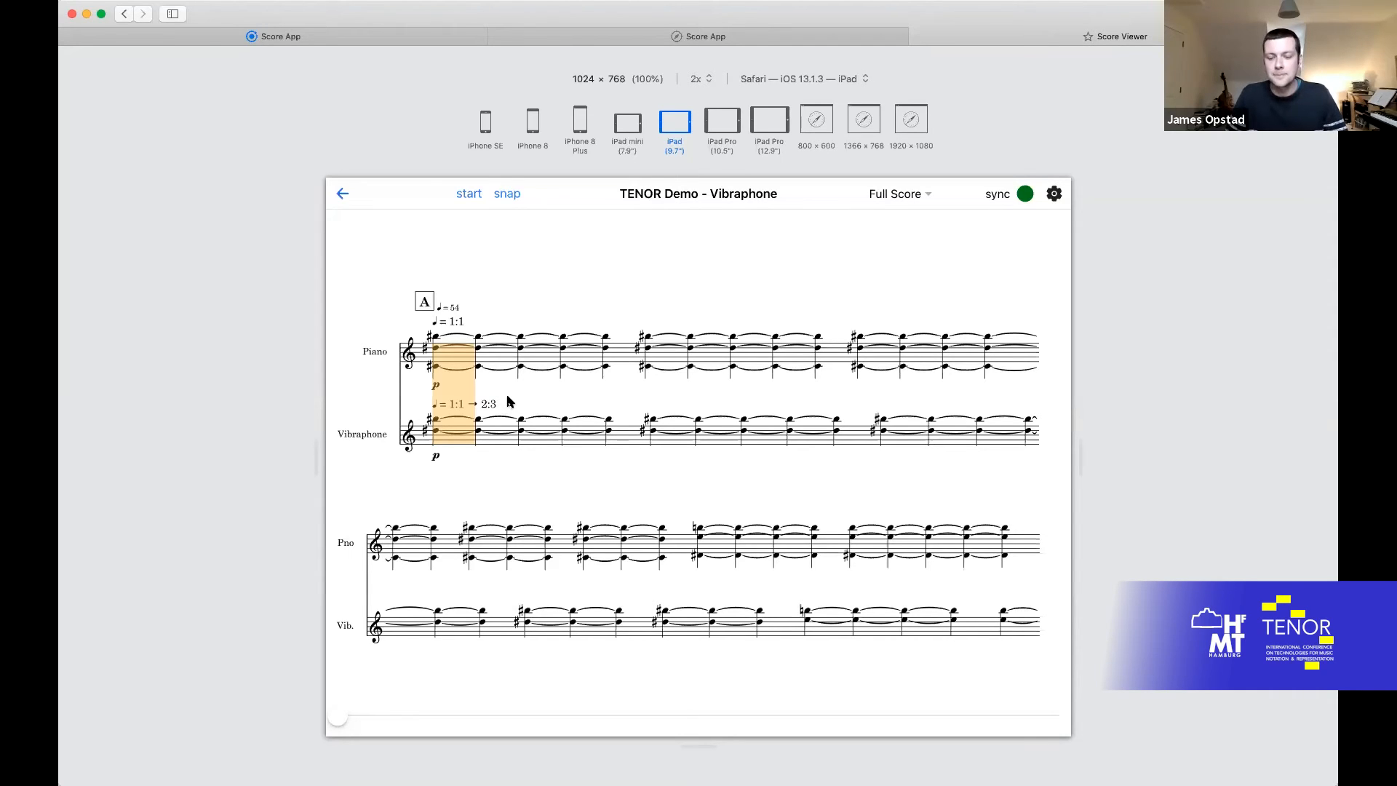
mouse_move(1001, 340)
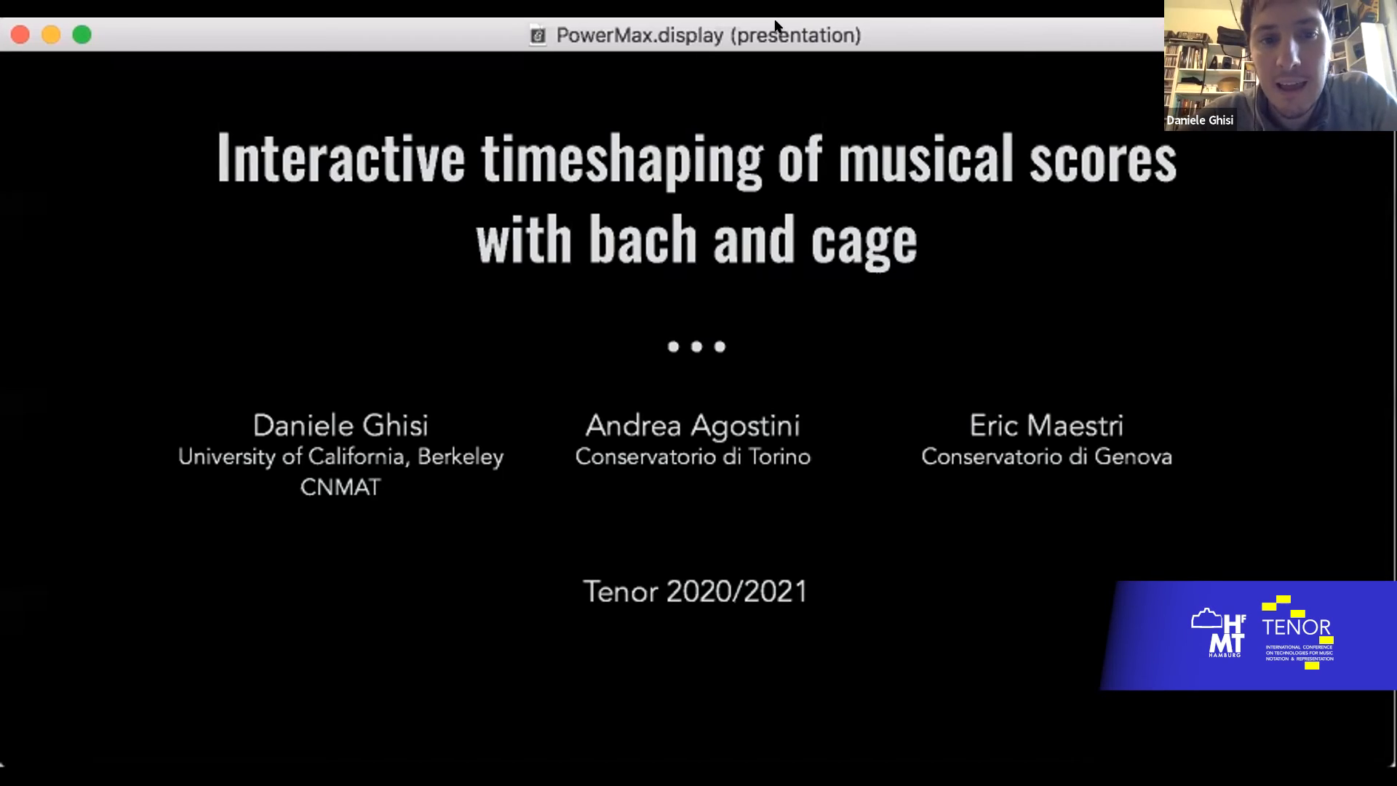
mouse_move(872, 353)
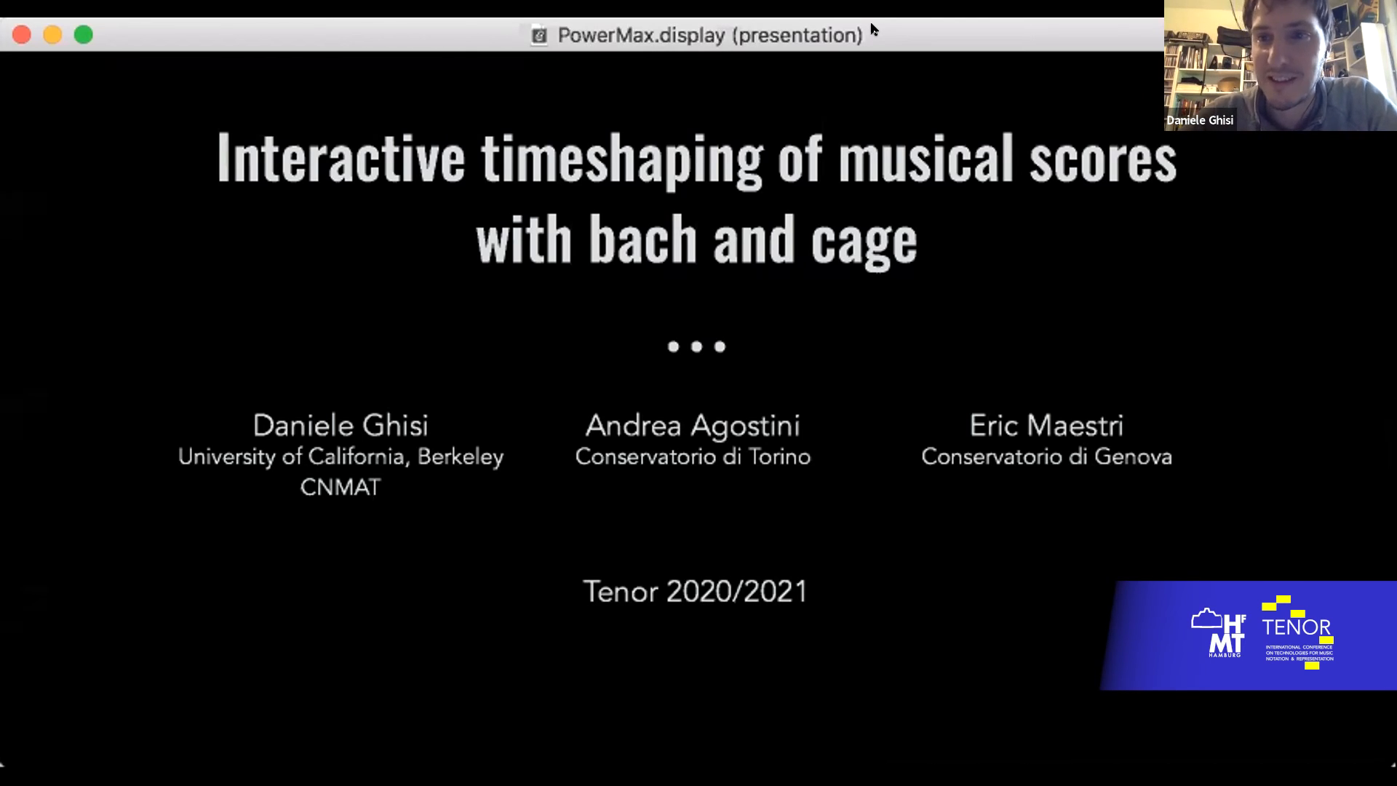
mouse_move(676, 108)
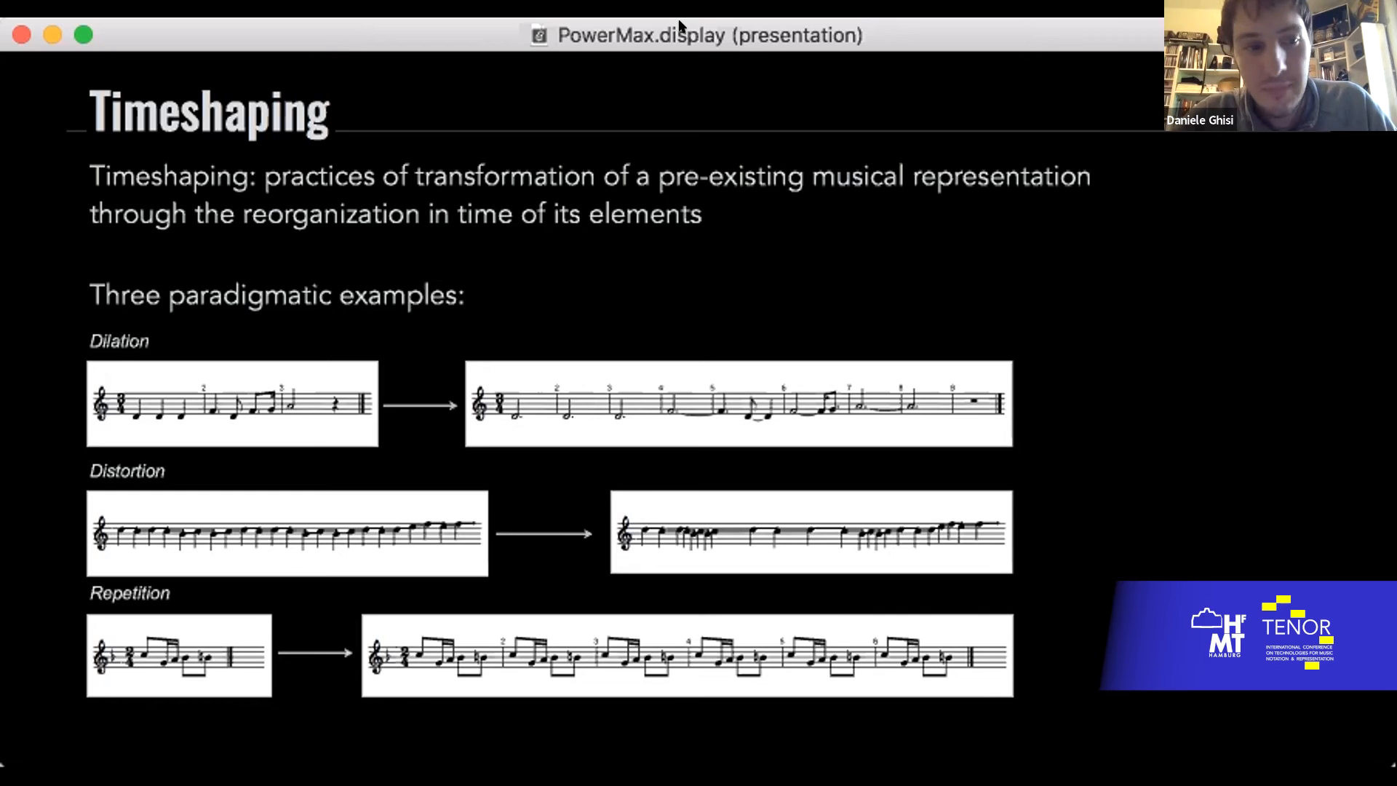
mouse_move(1141, 451)
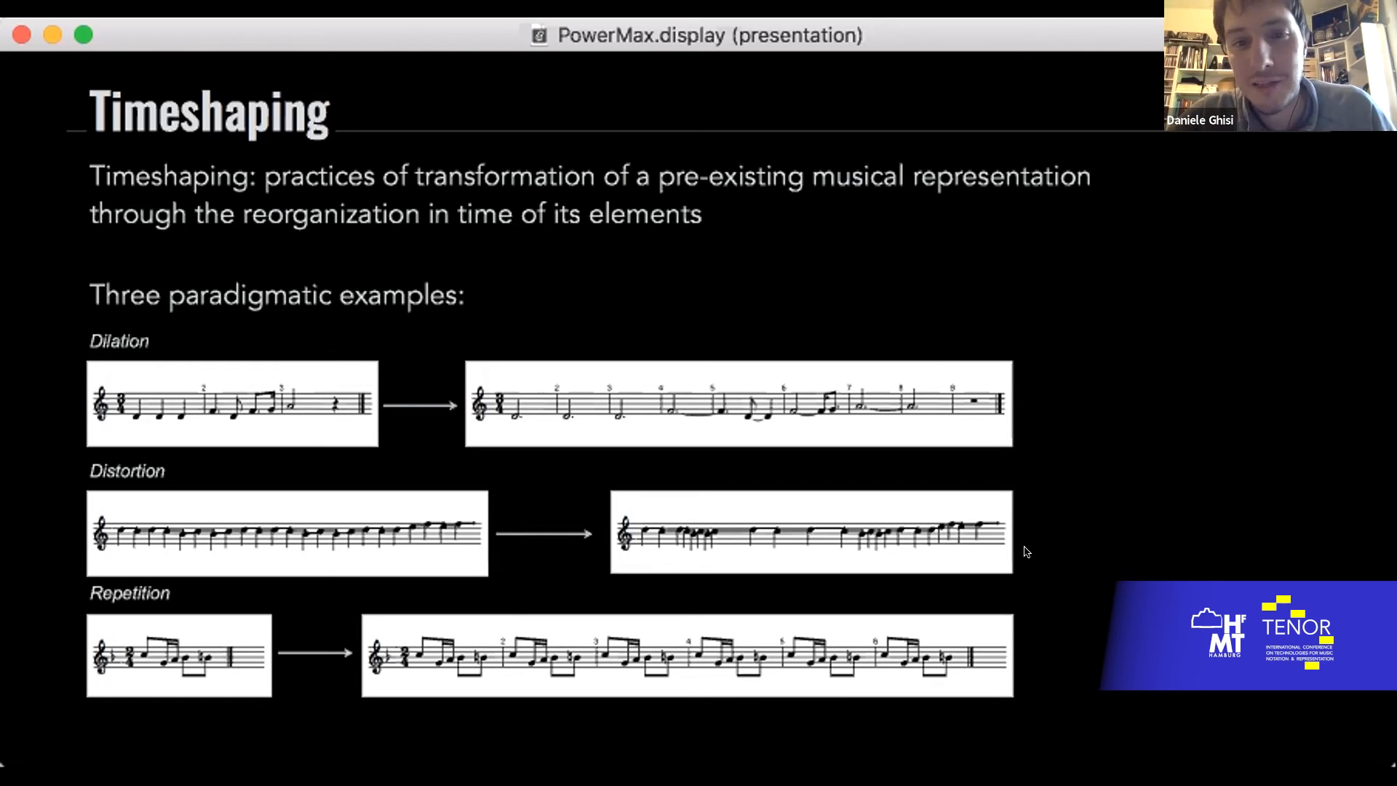
mouse_move(1049, 553)
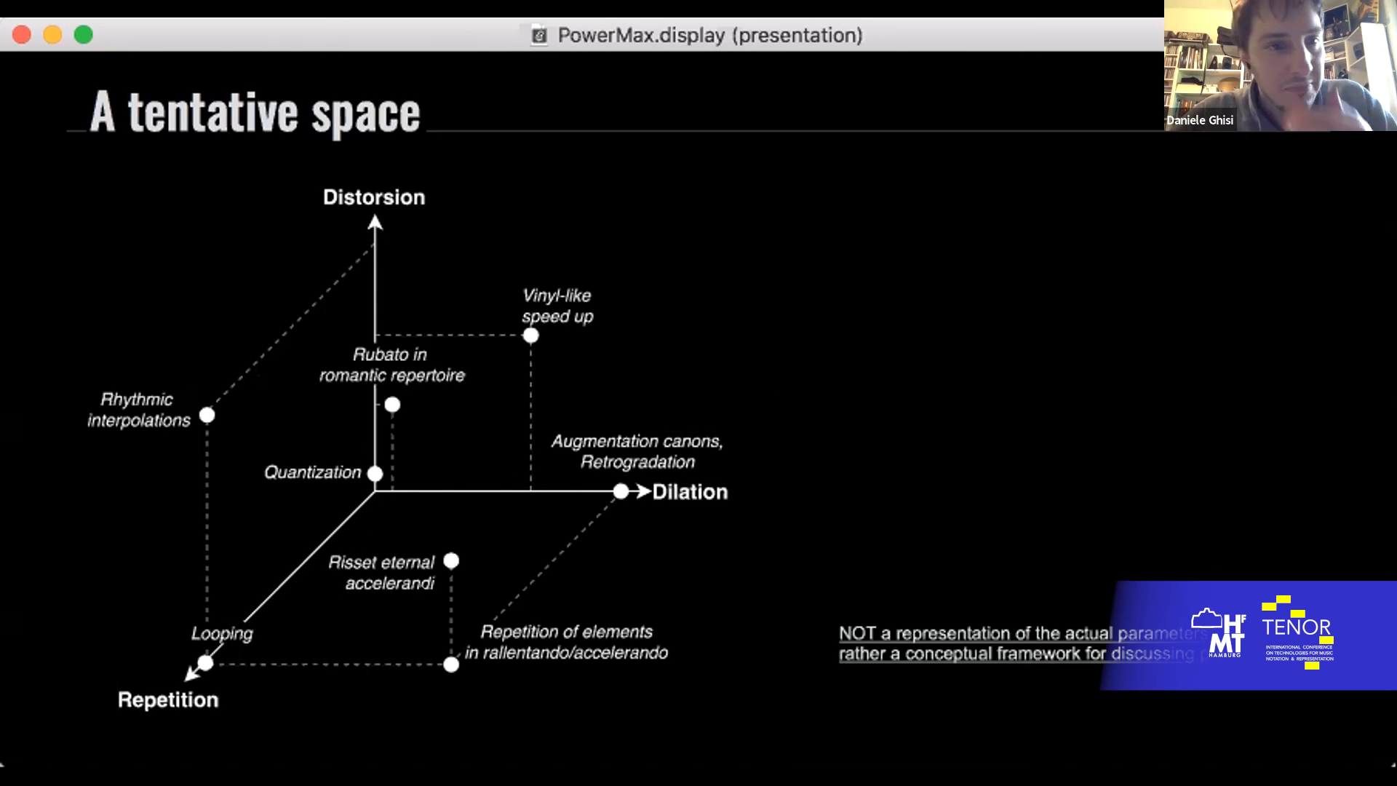
mouse_move(202, 651)
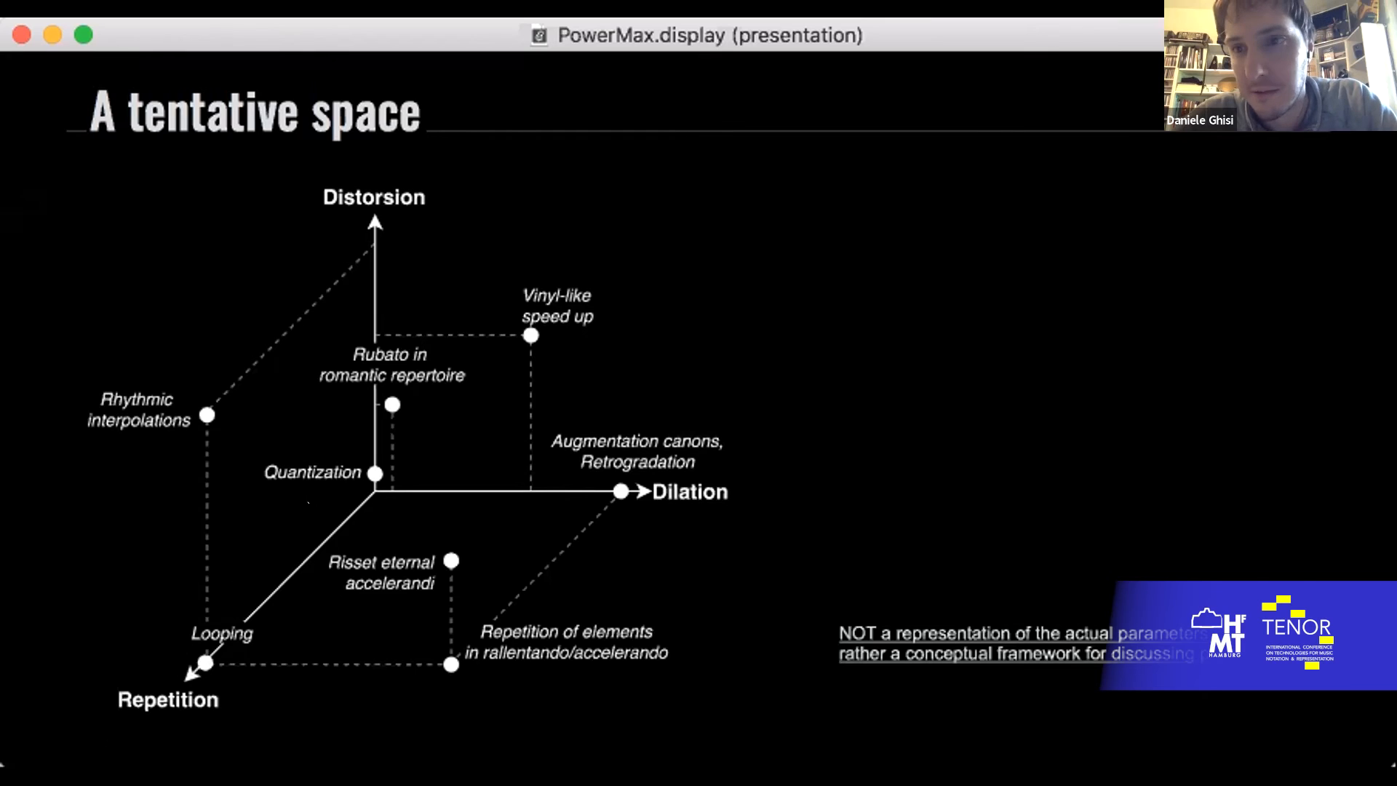
mouse_move(226, 600)
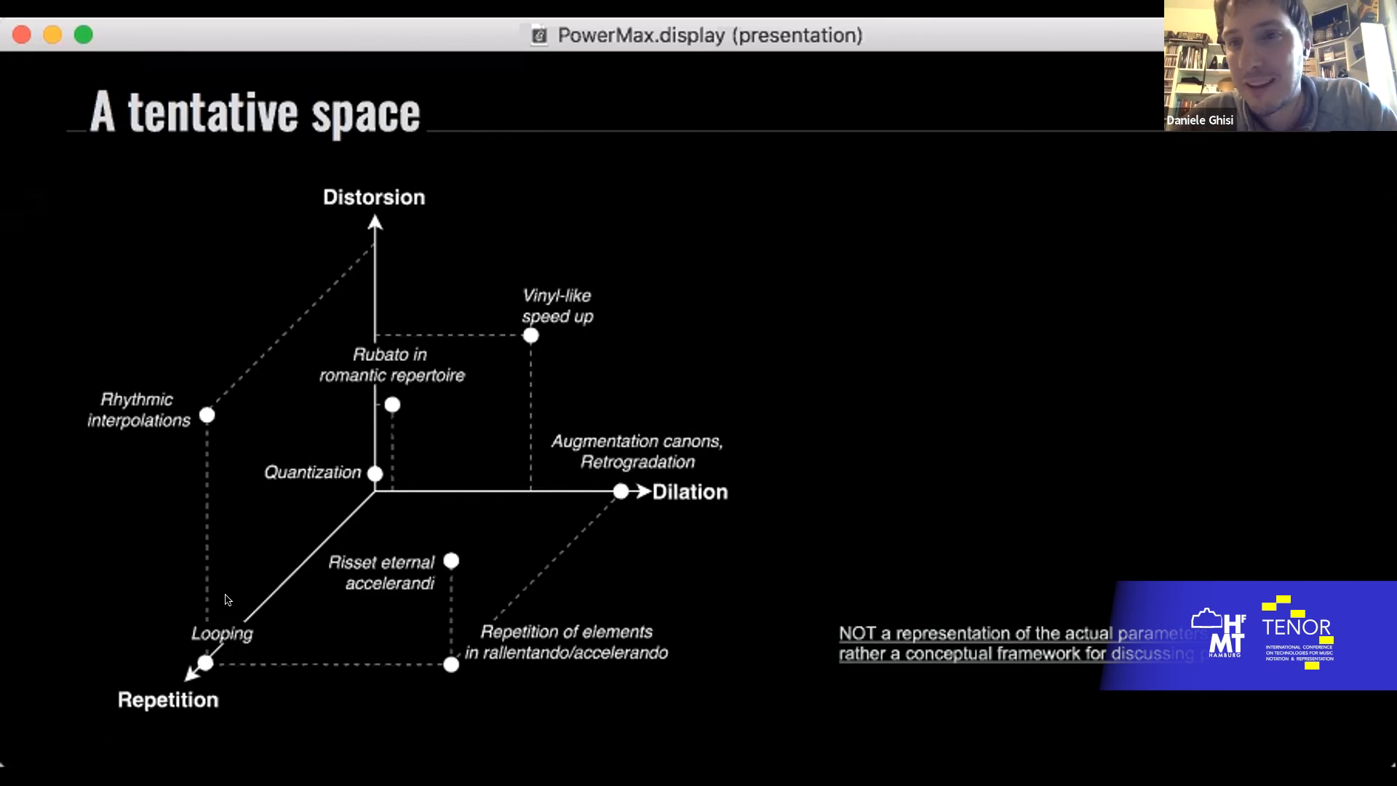
mouse_move(699, 504)
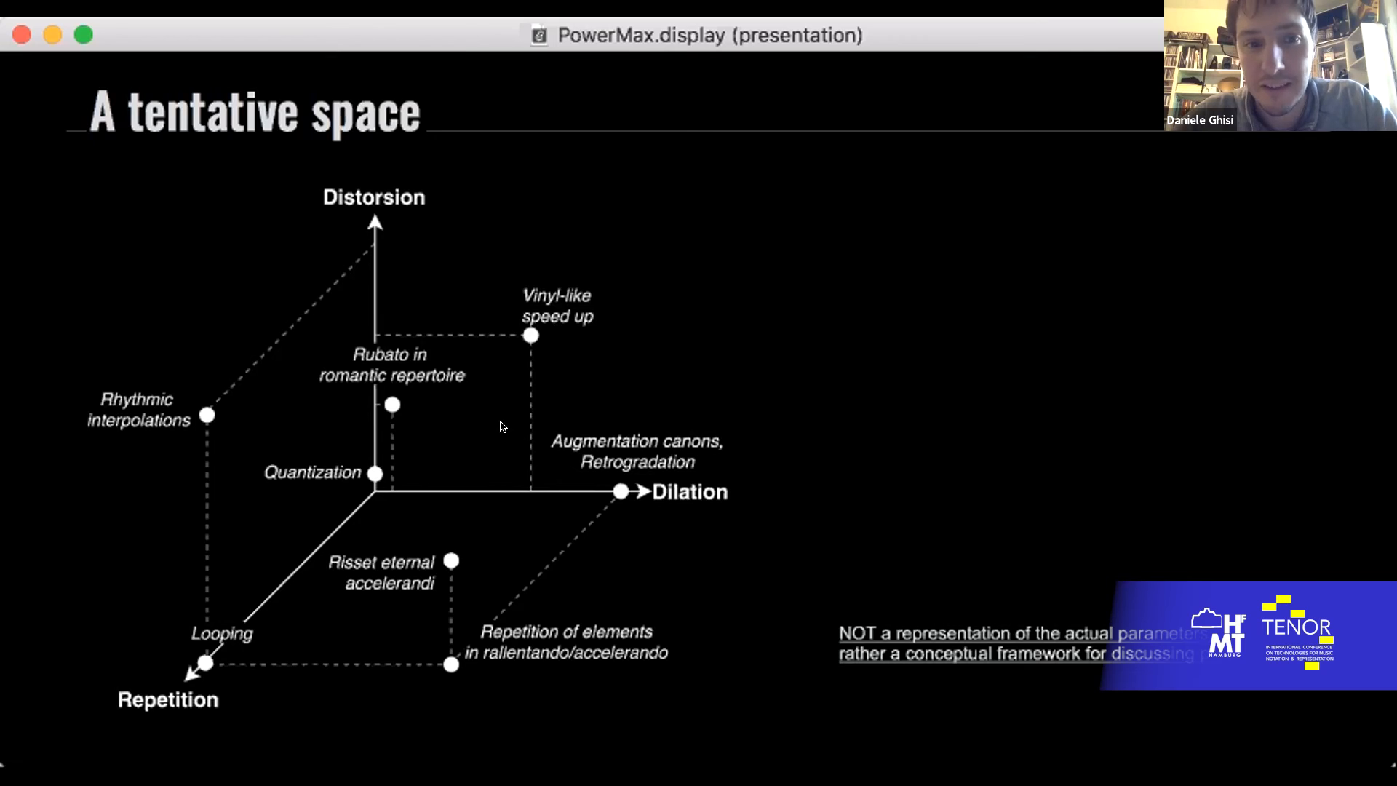
mouse_move(603, 479)
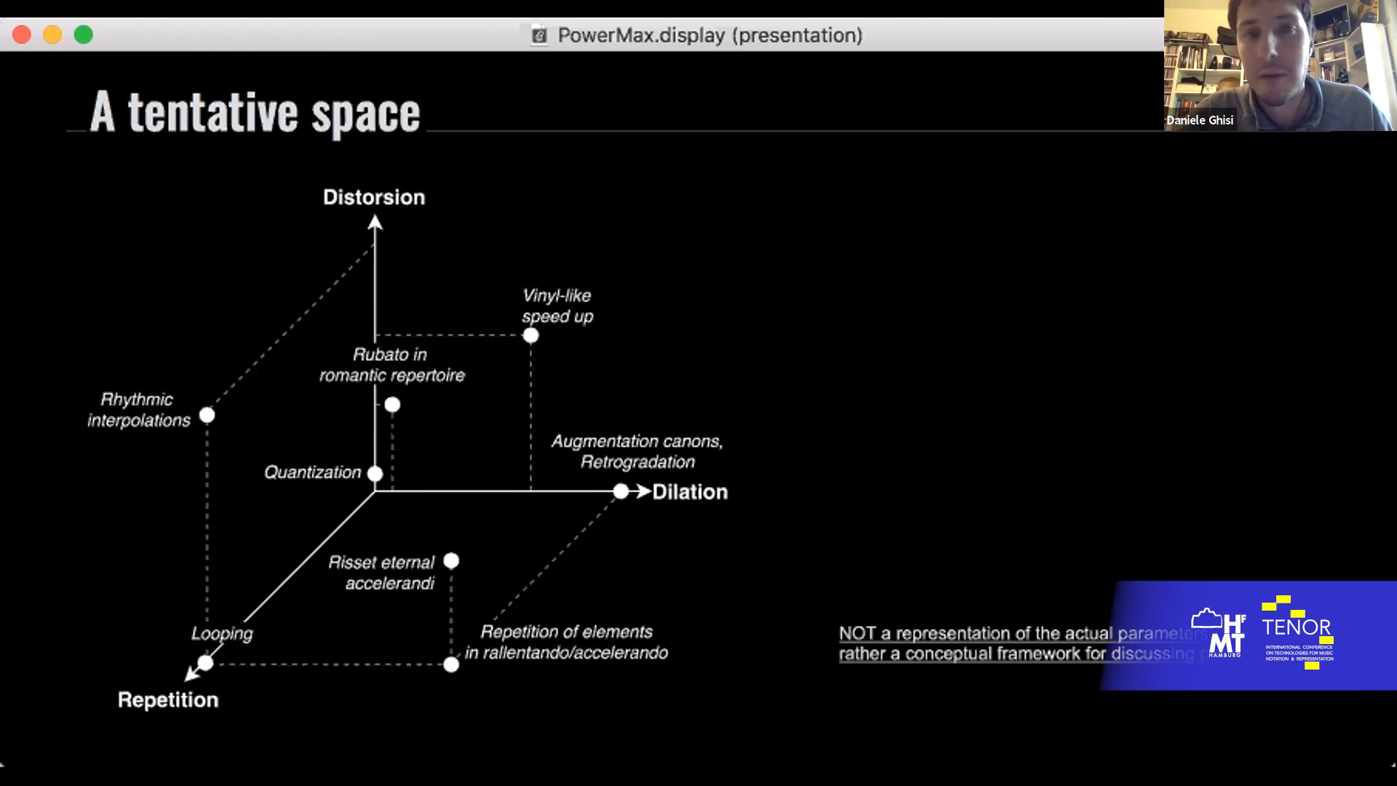
mouse_move(184, 402)
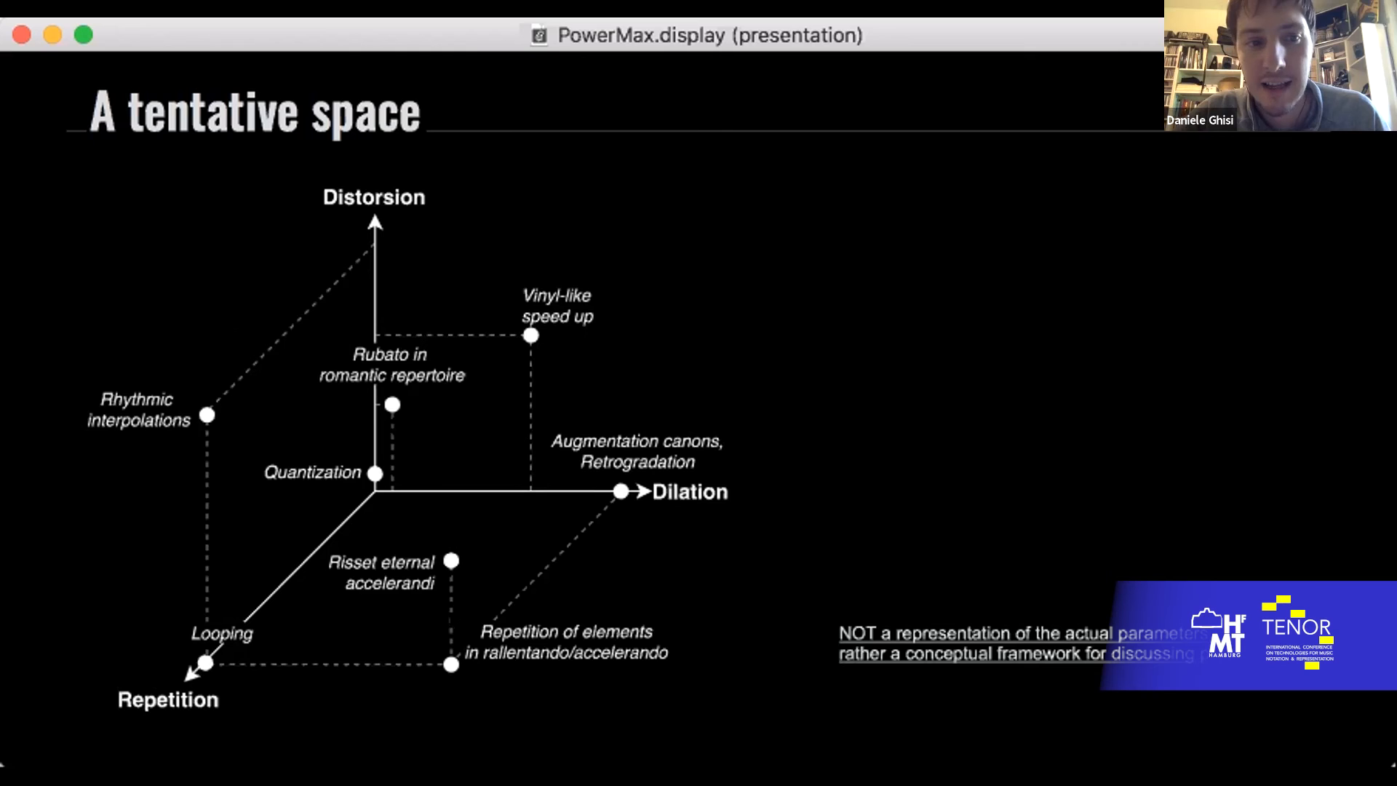
mouse_move(421, 550)
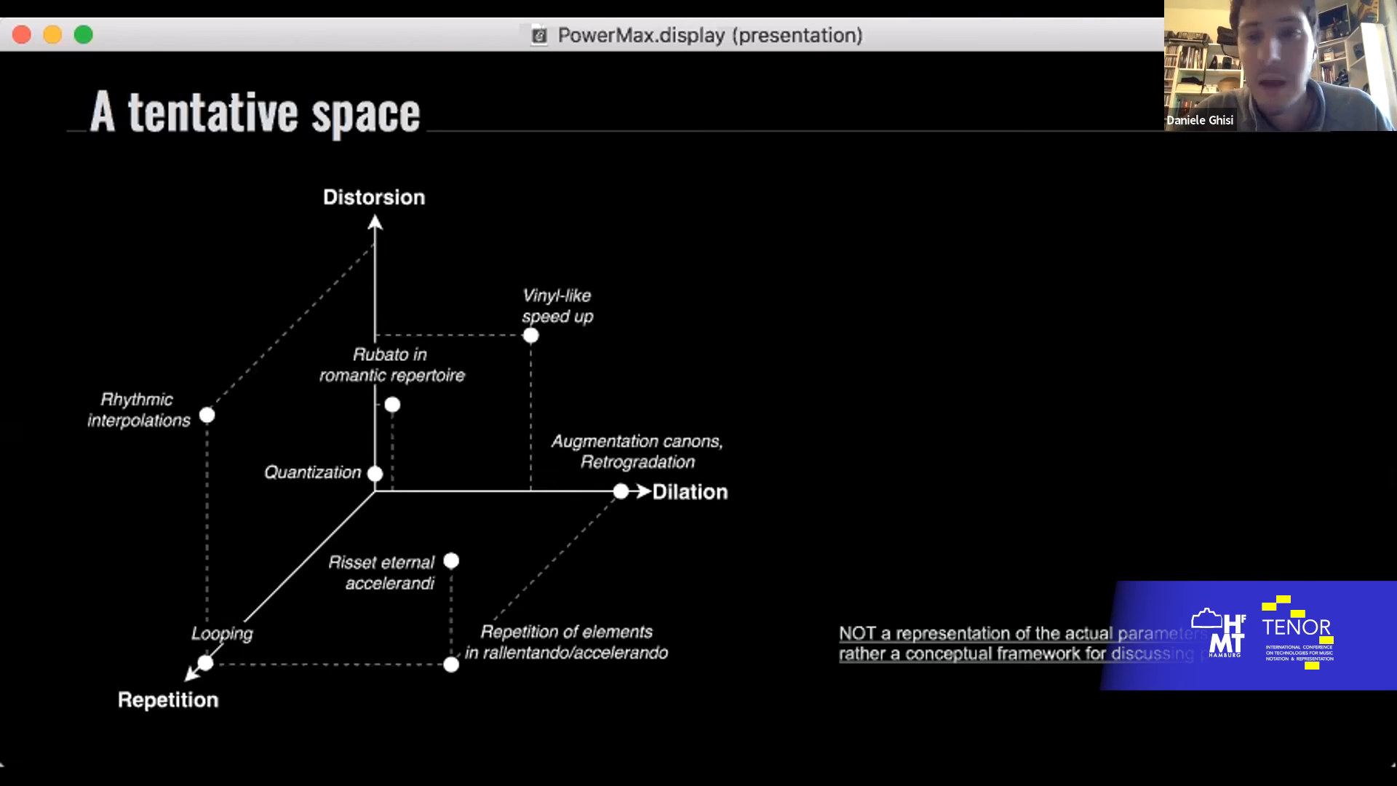
mouse_move(358, 26)
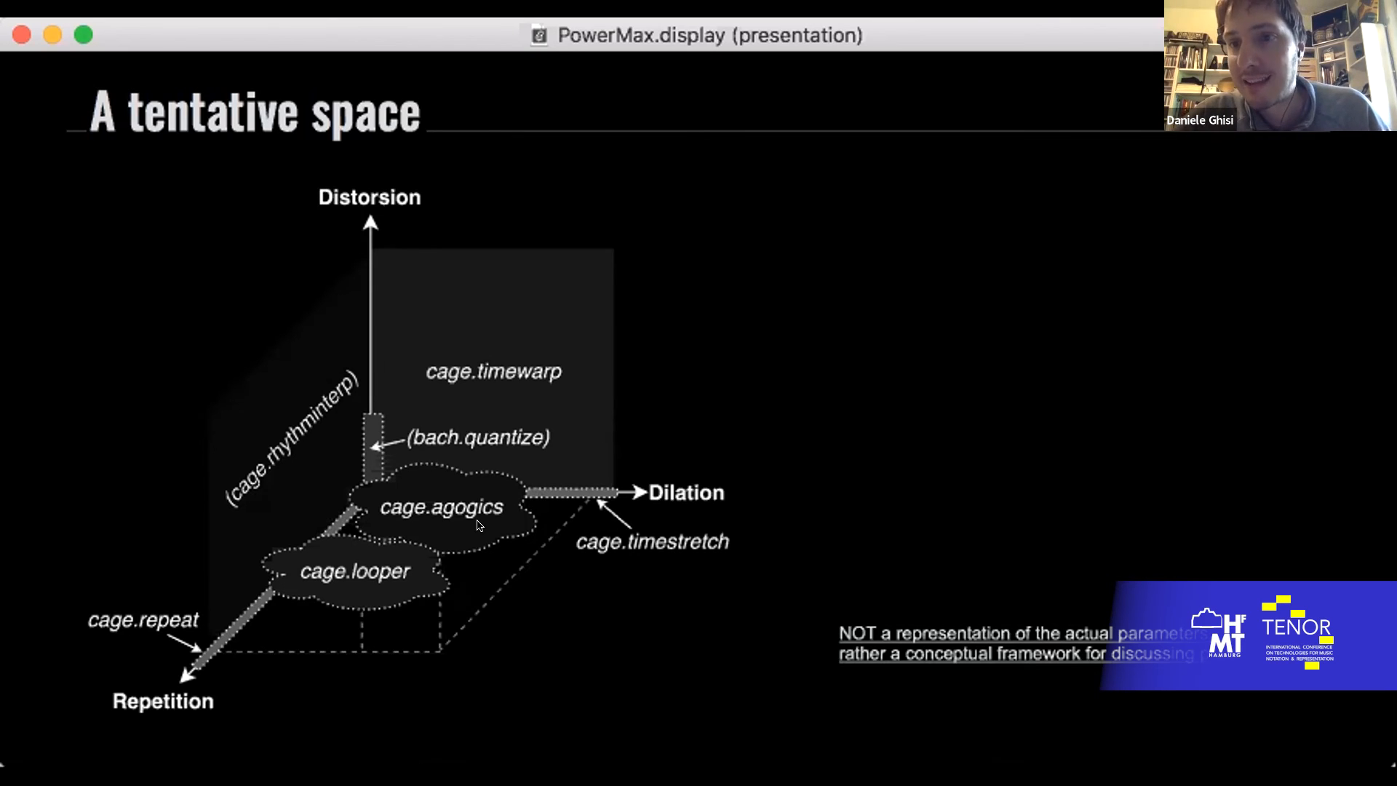
mouse_move(550, 725)
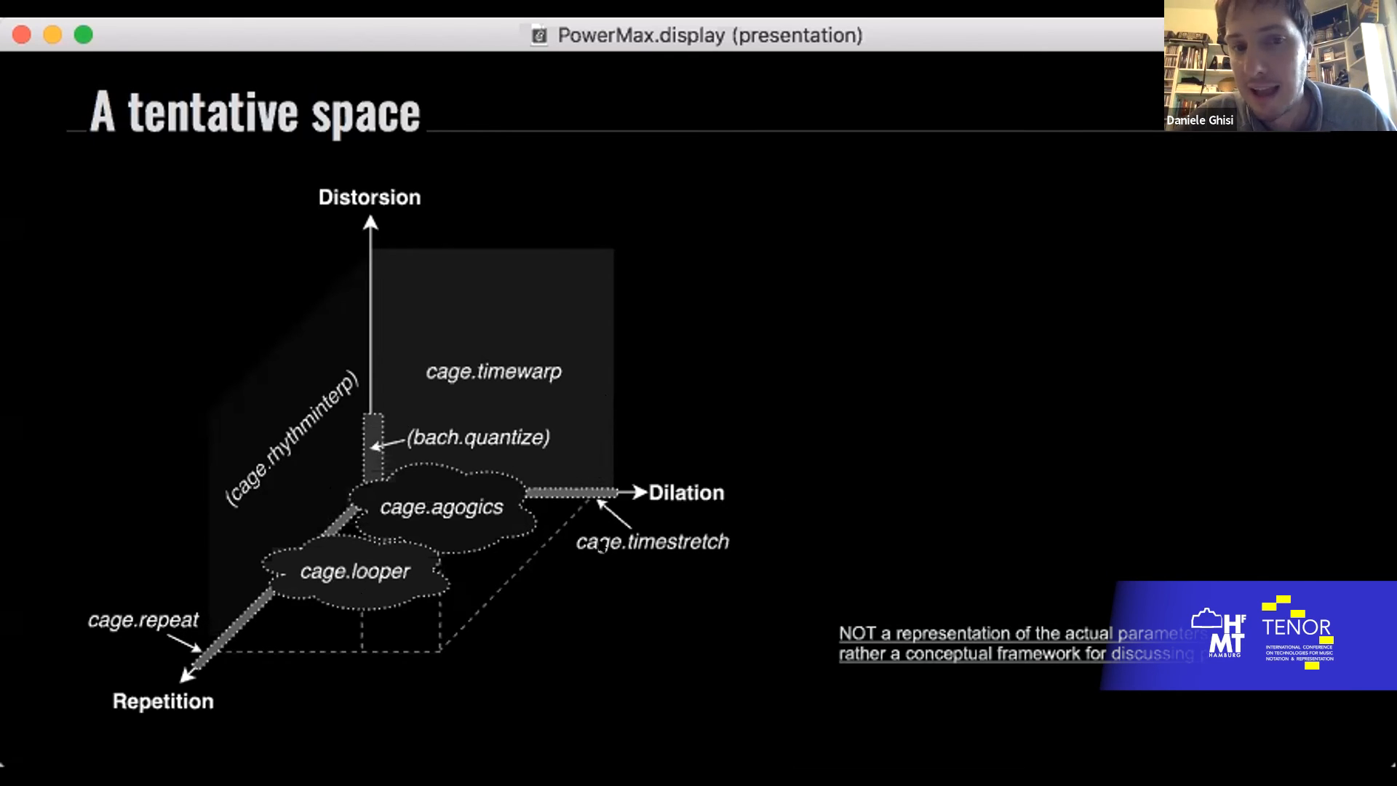
mouse_move(129, 725)
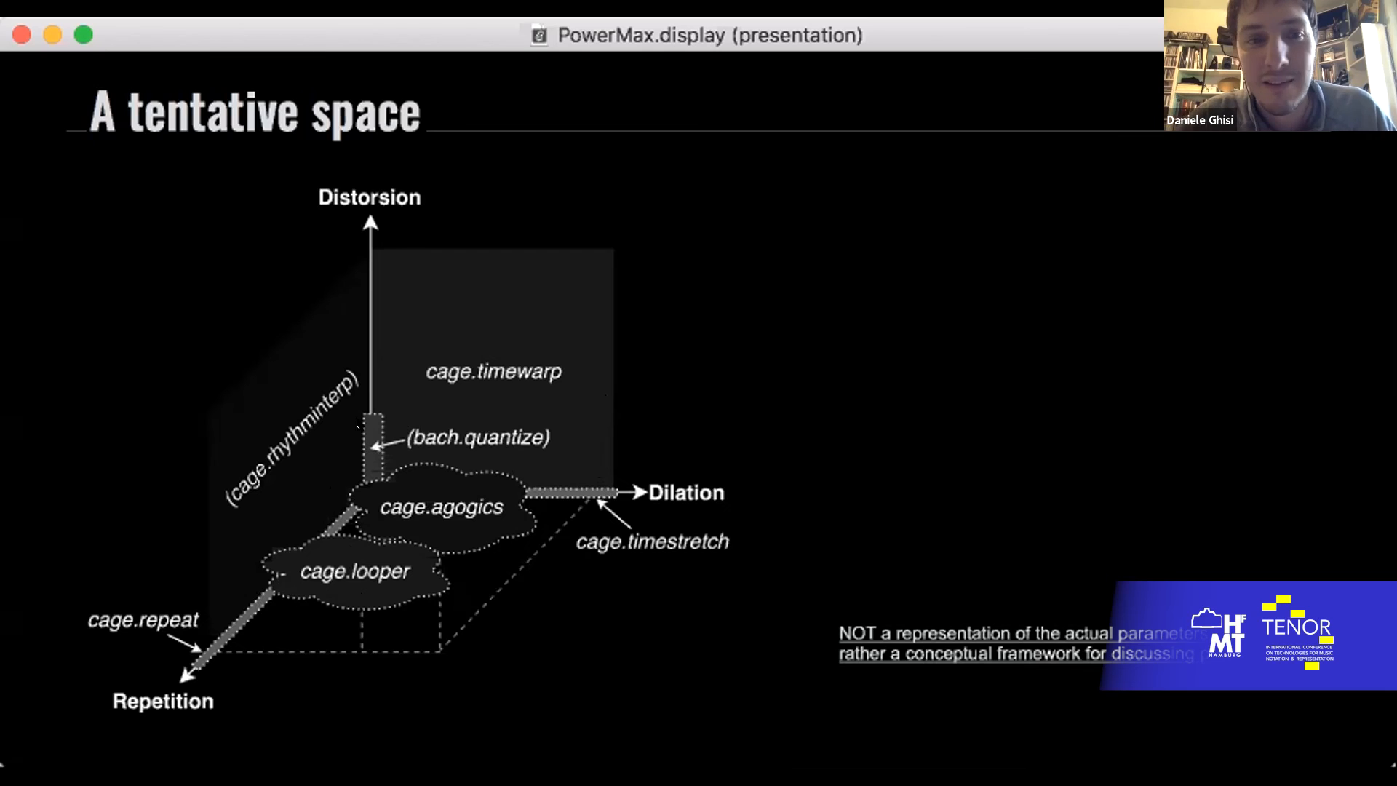
mouse_move(425, 627)
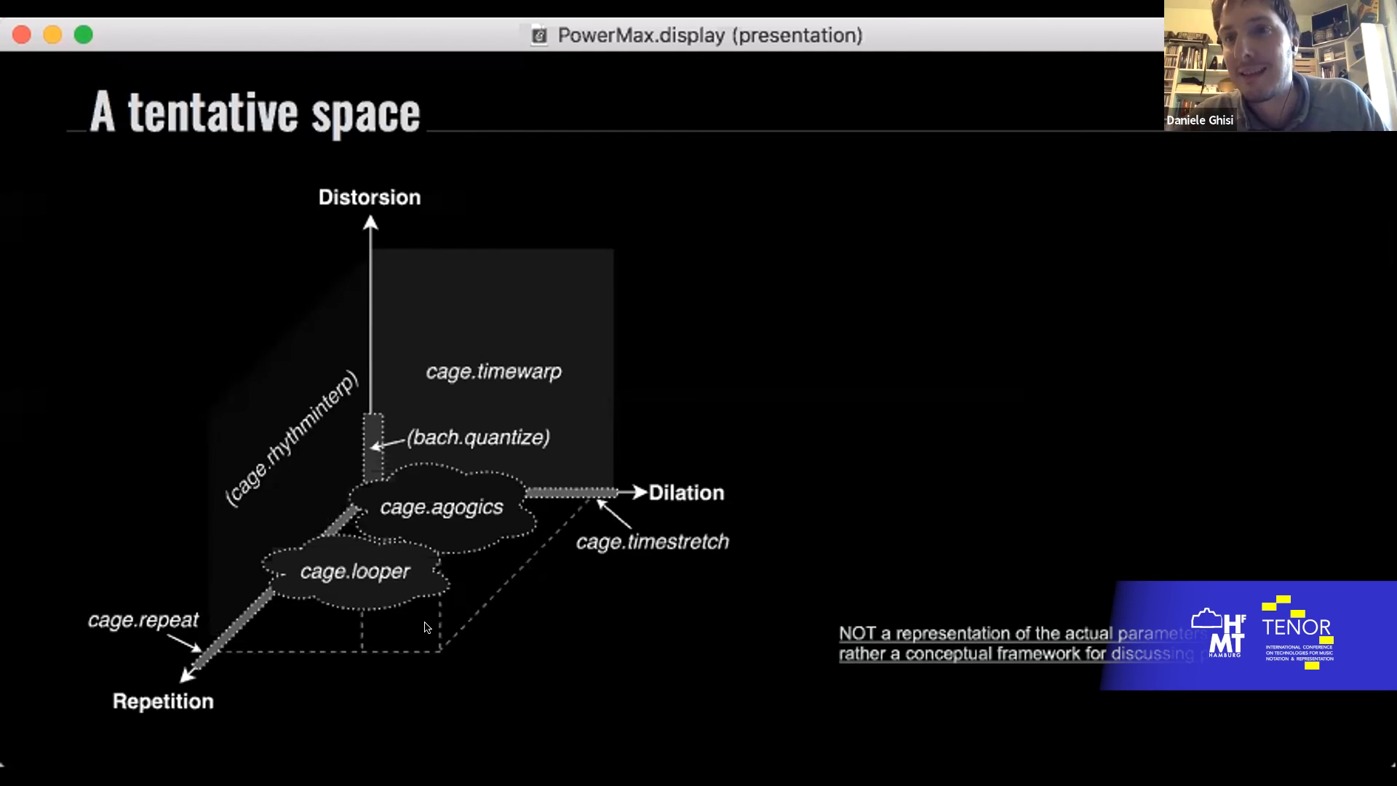
mouse_move(505, 397)
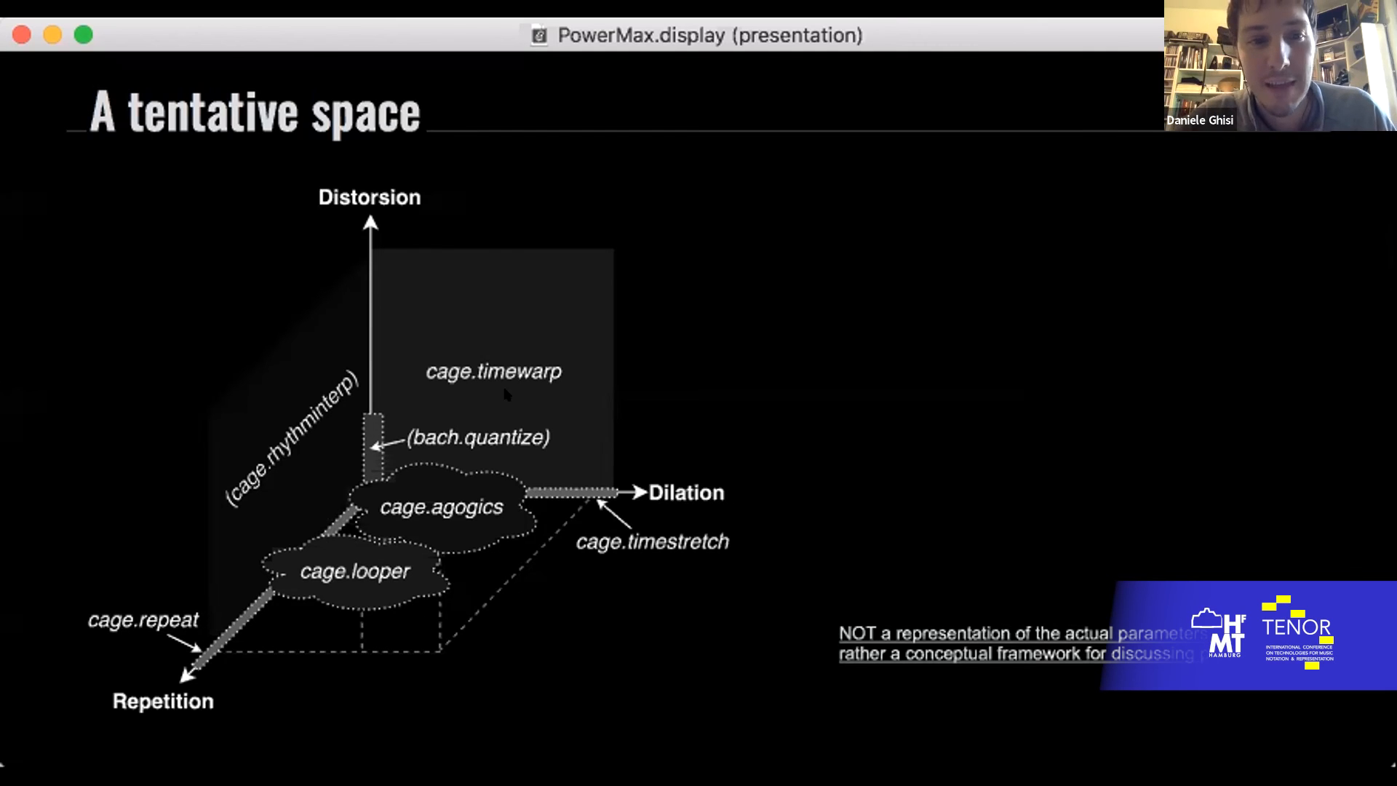
mouse_move(358, 232)
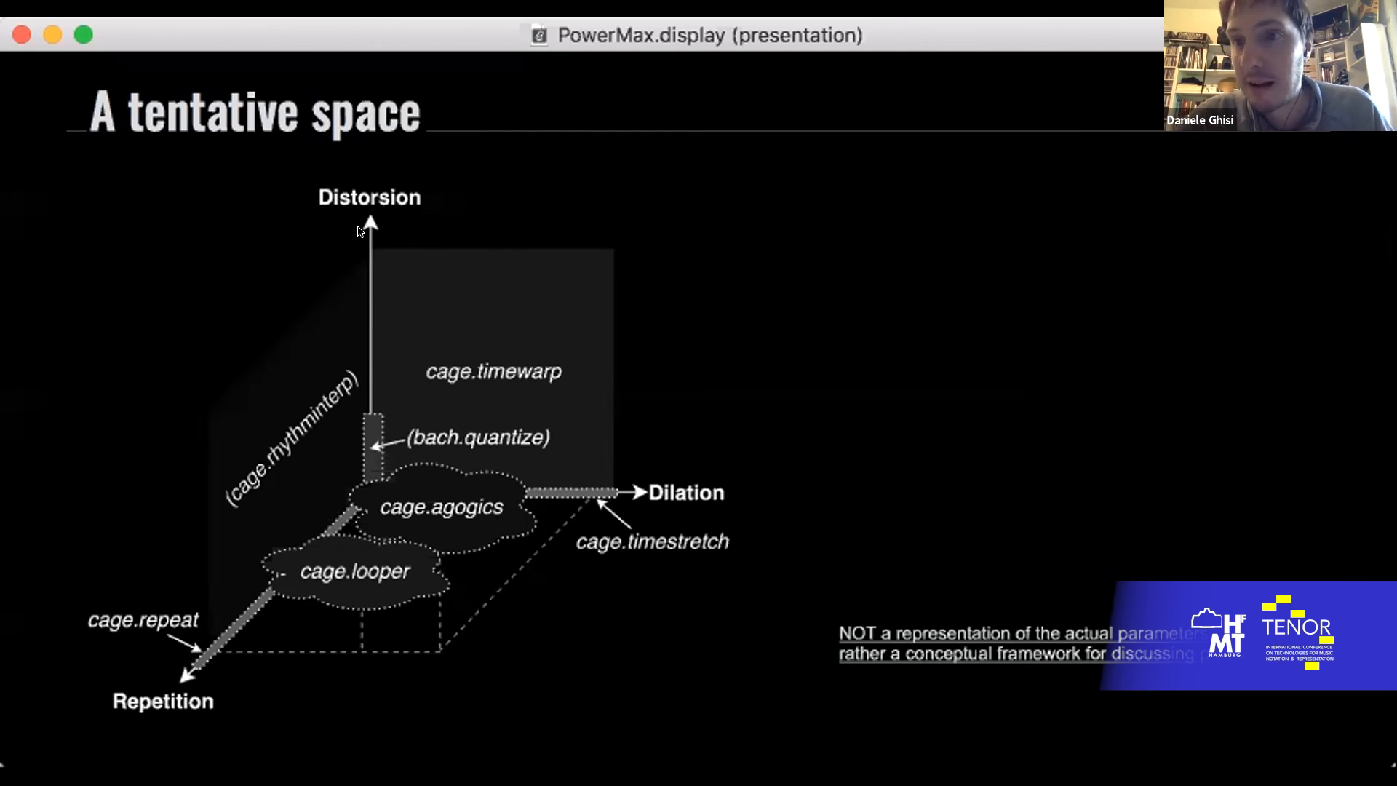
mouse_move(428, 306)
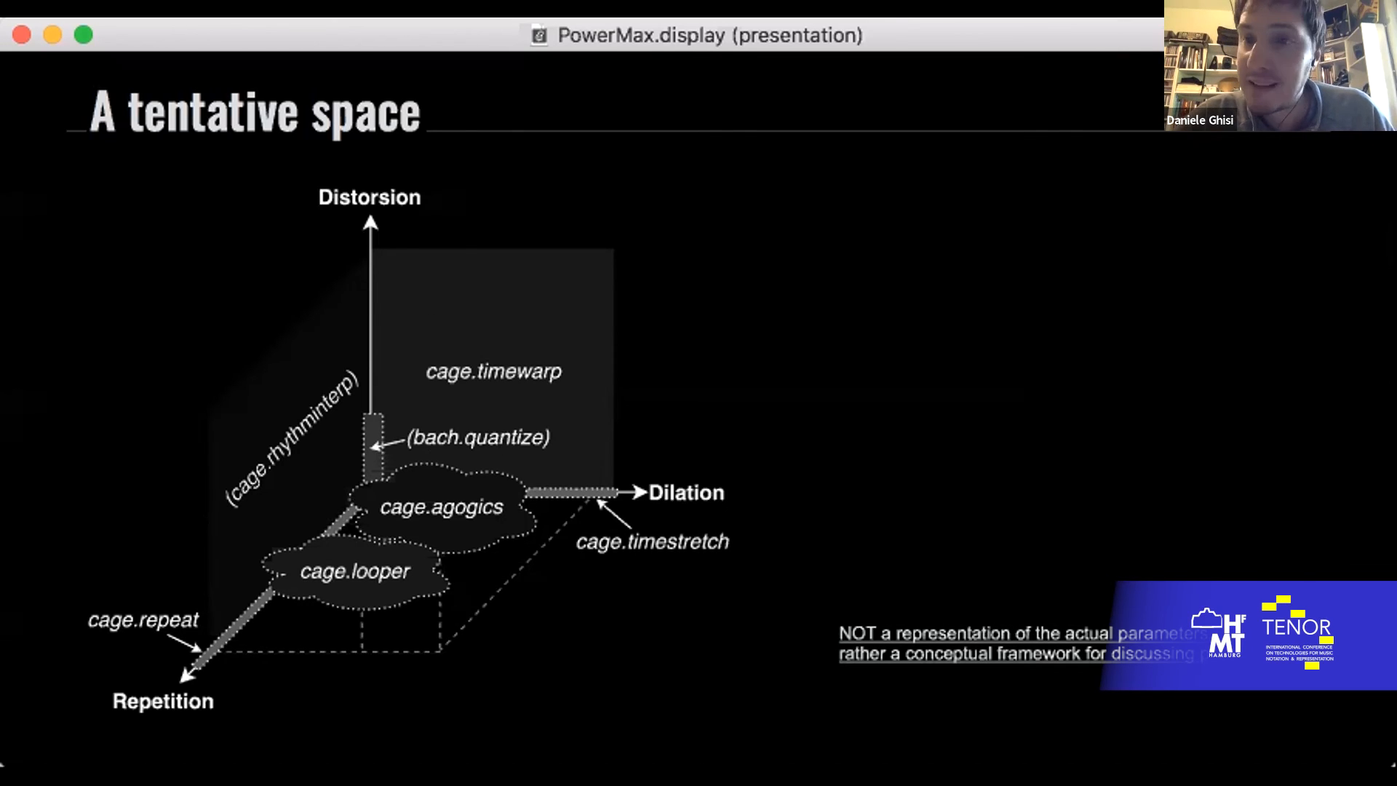
mouse_move(203, 504)
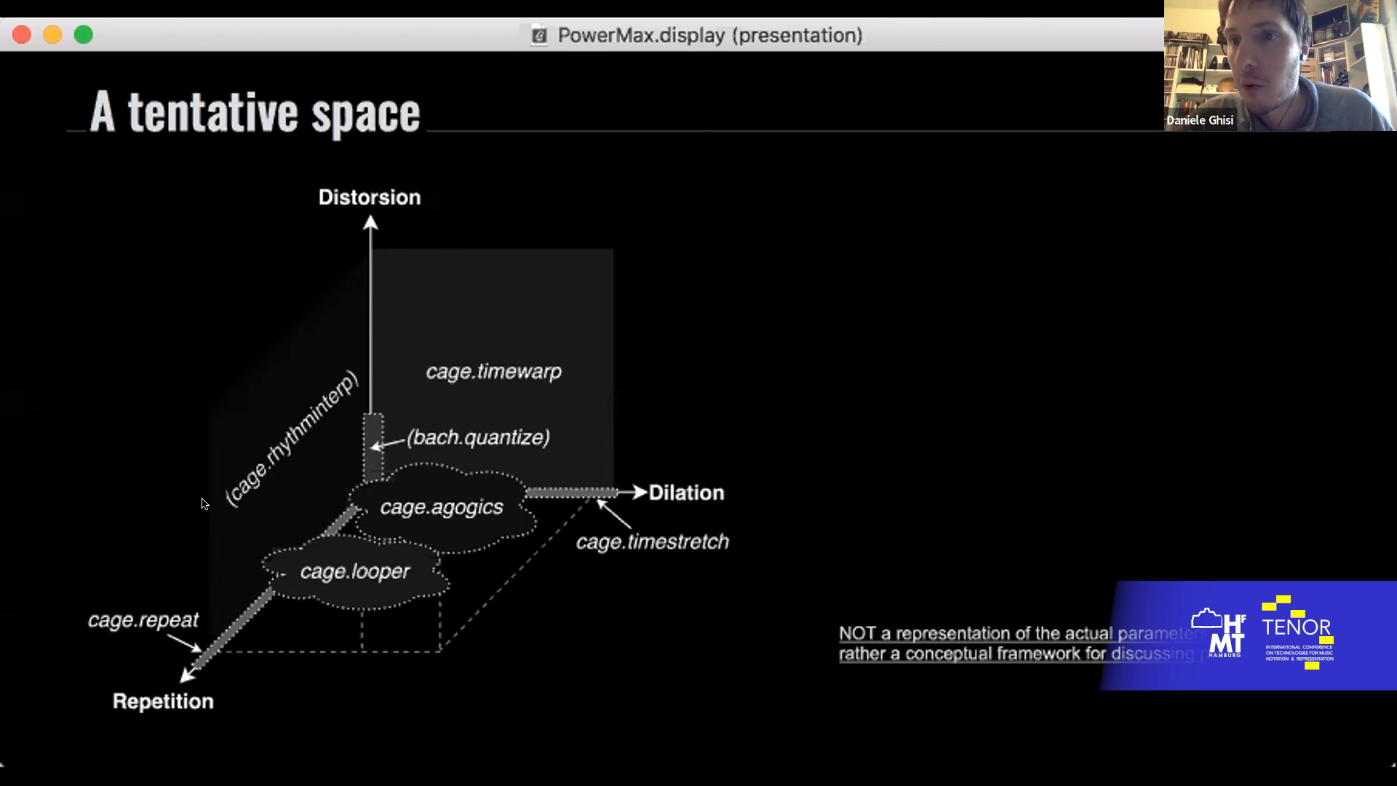
mouse_move(352, 552)
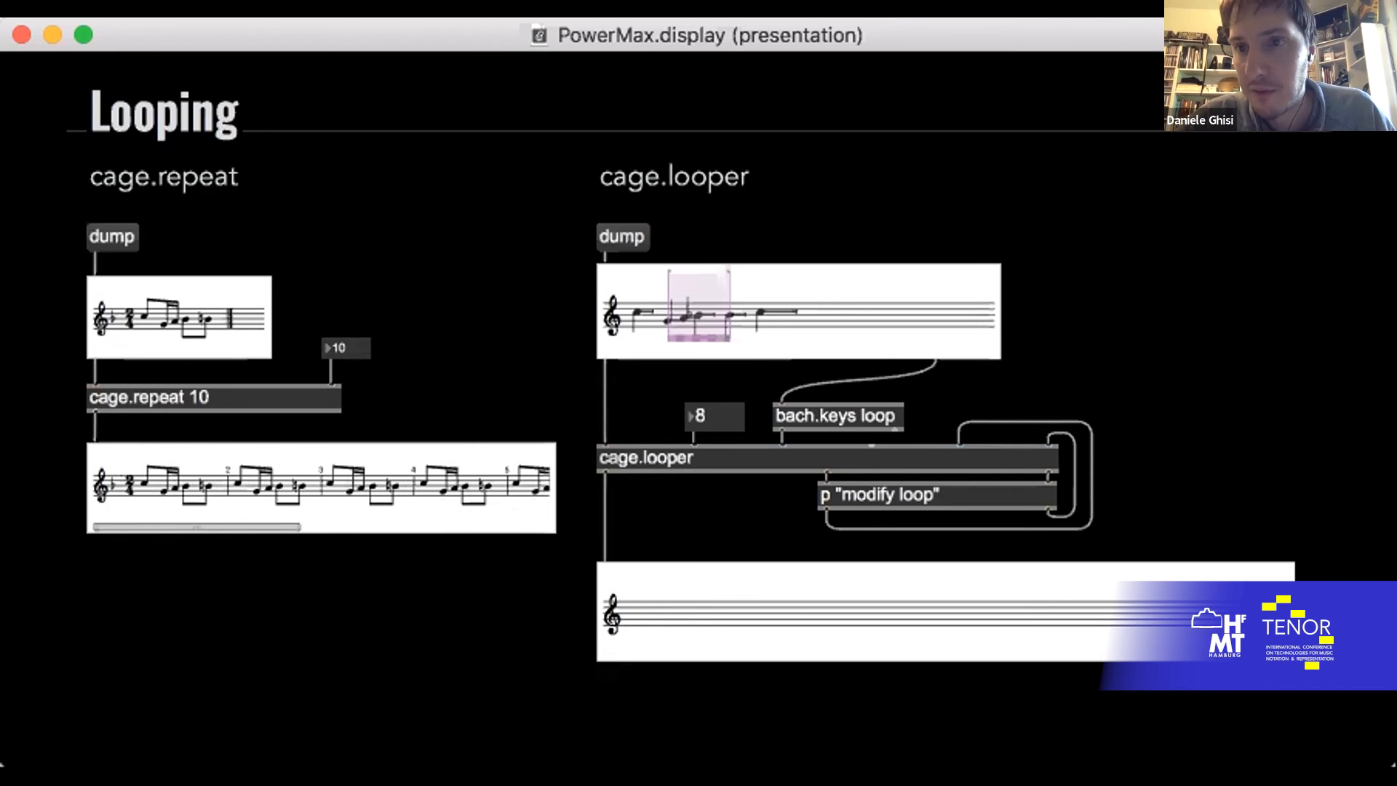
mouse_move(209, 282)
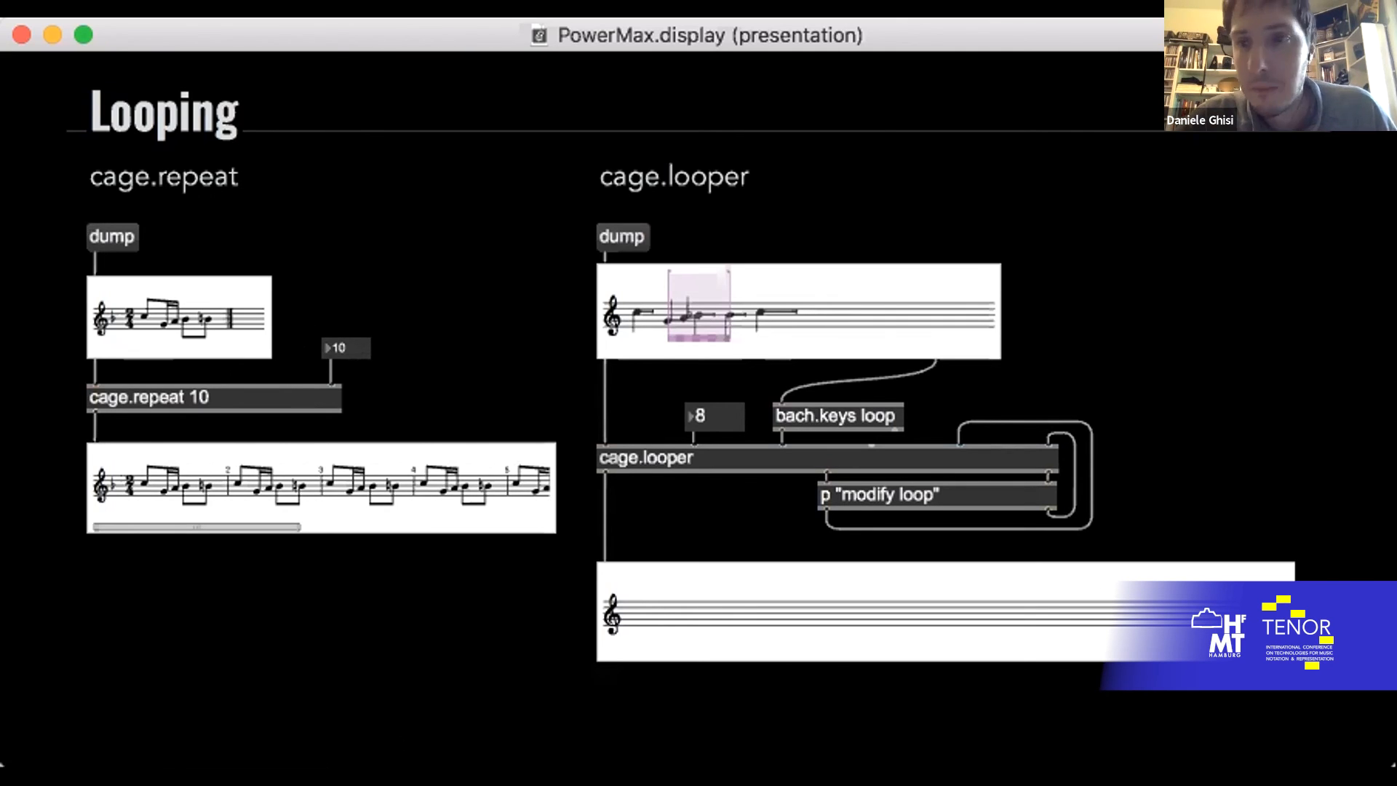
mouse_move(728, 355)
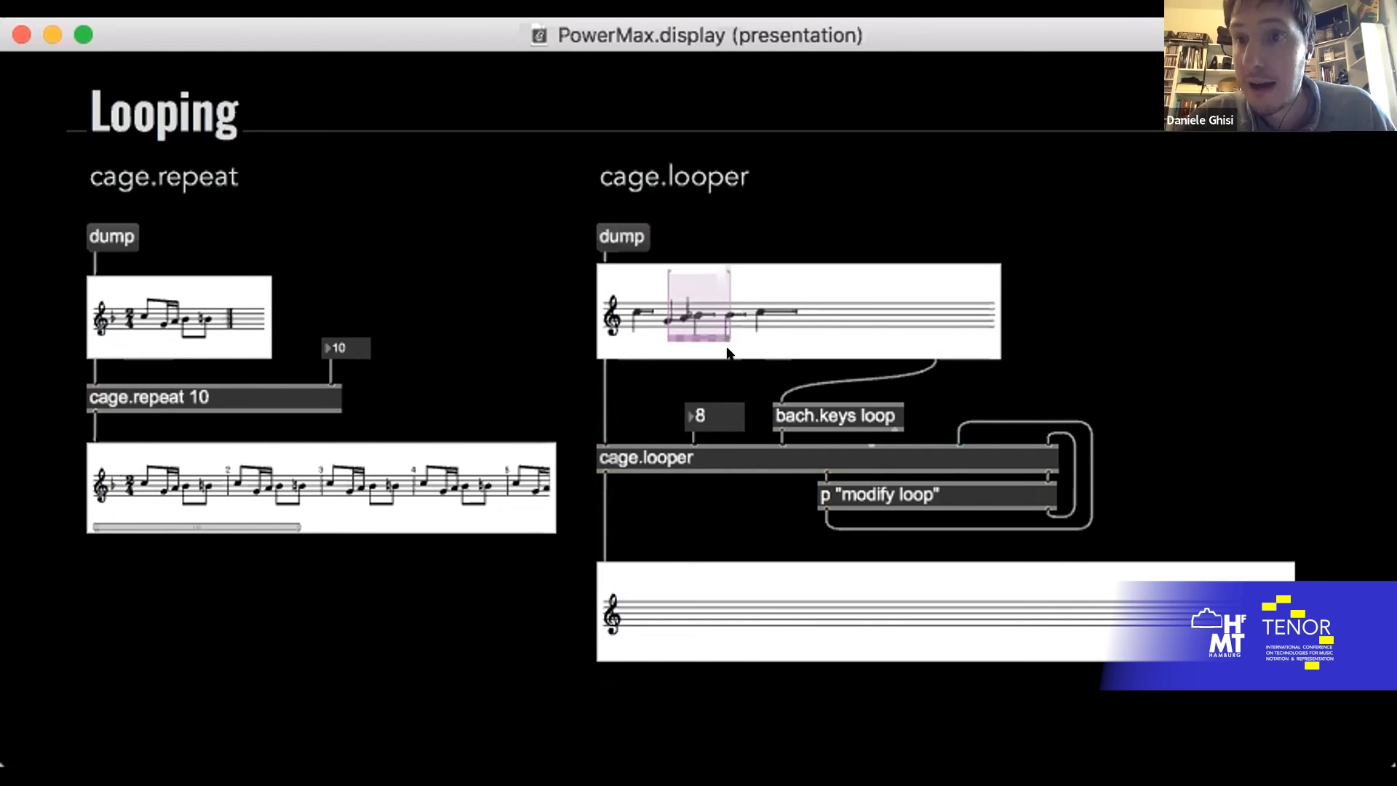
mouse_move(949, 326)
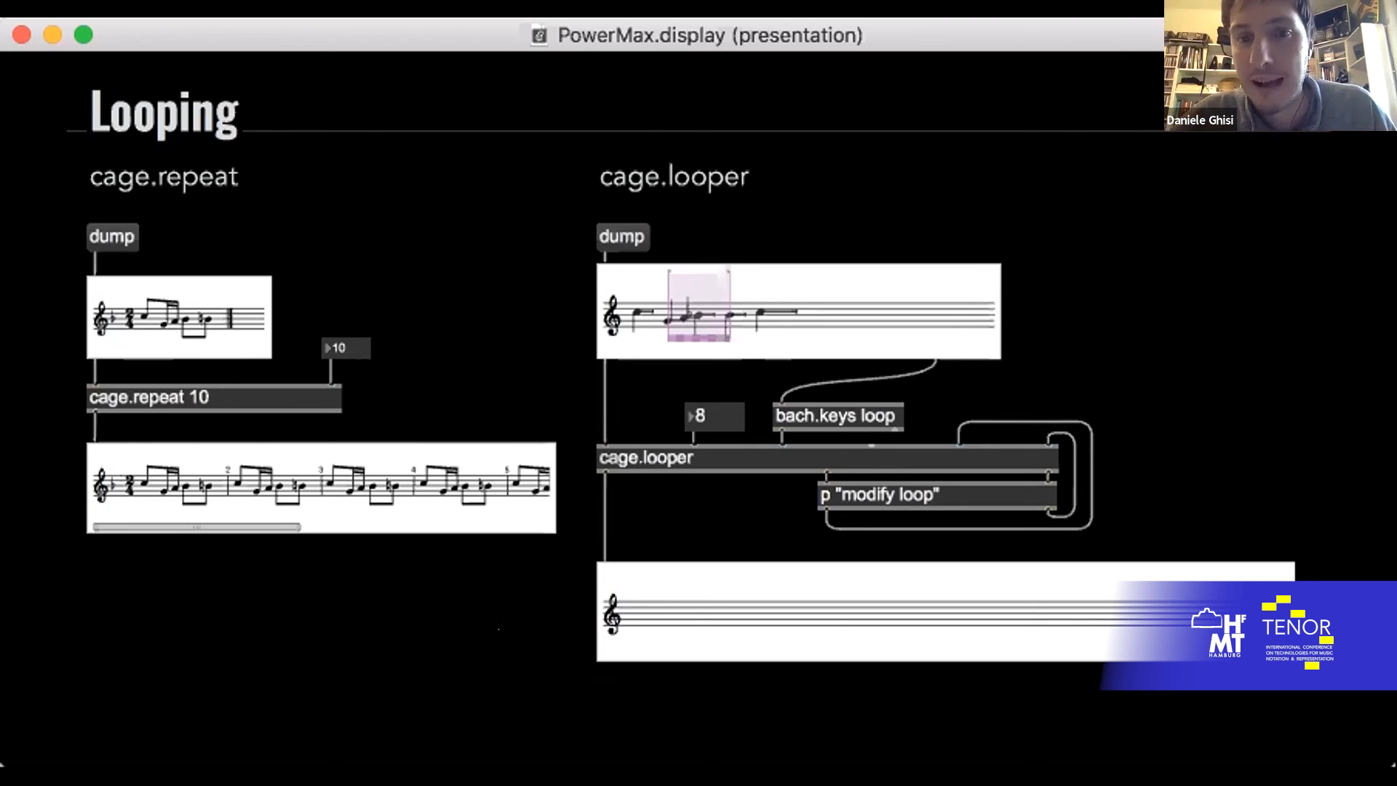
mouse_move(917, 571)
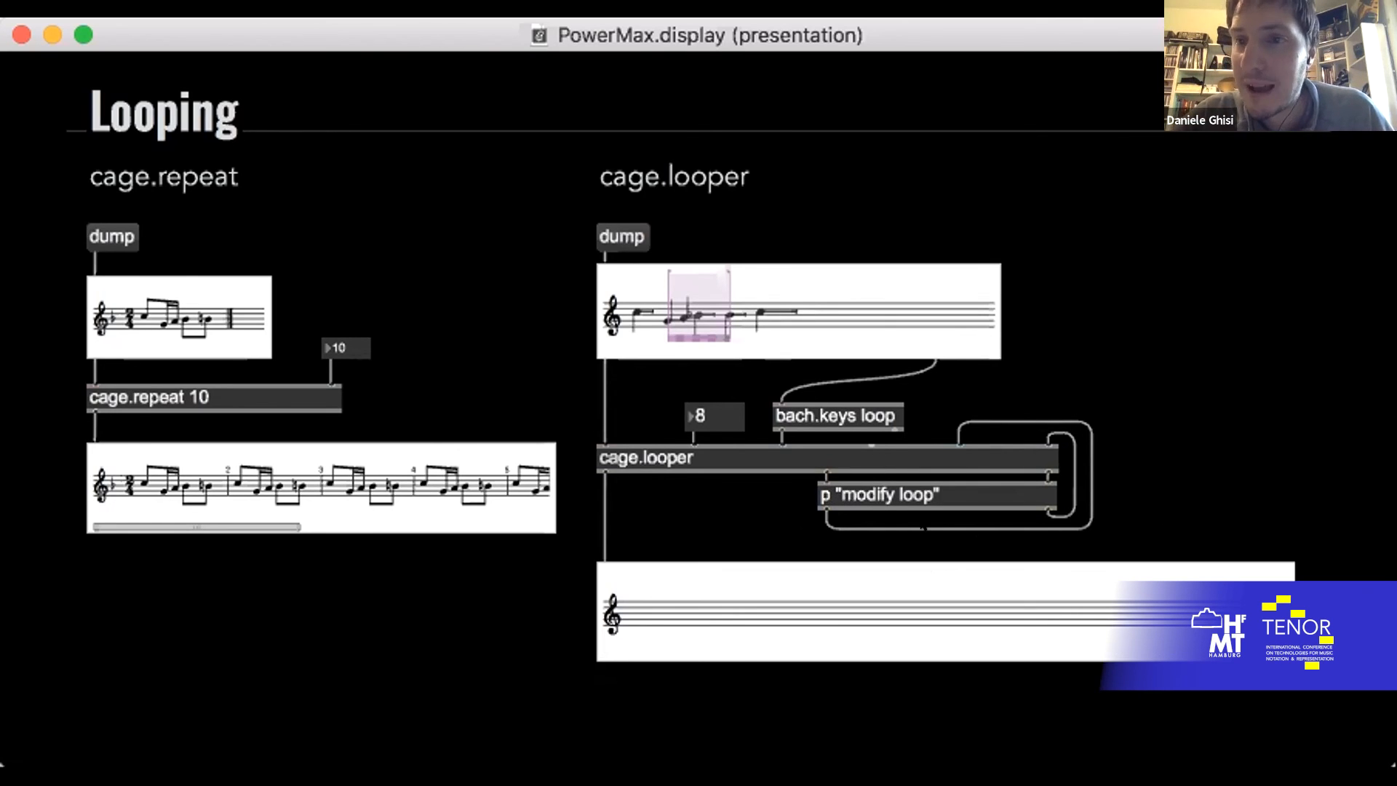
mouse_move(847, 454)
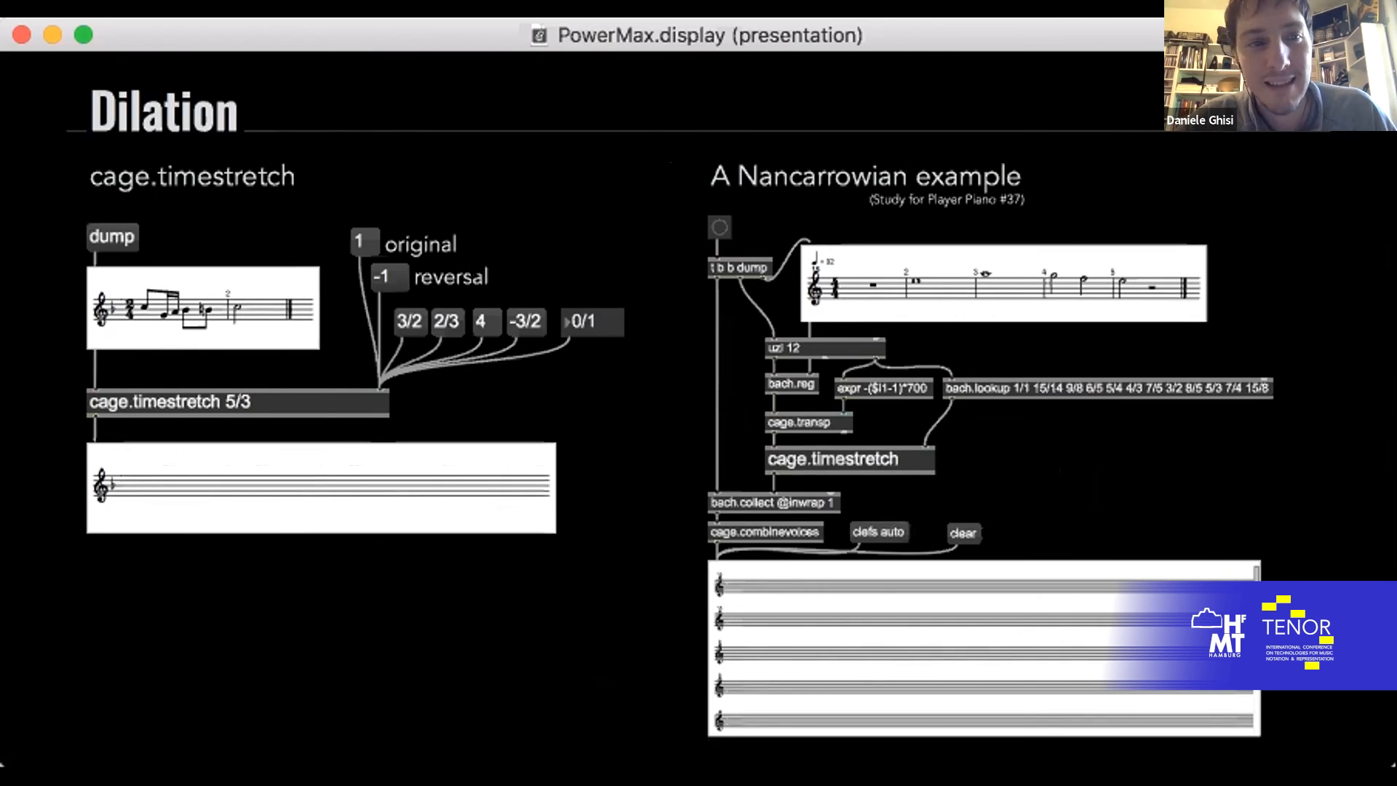
mouse_move(853, 348)
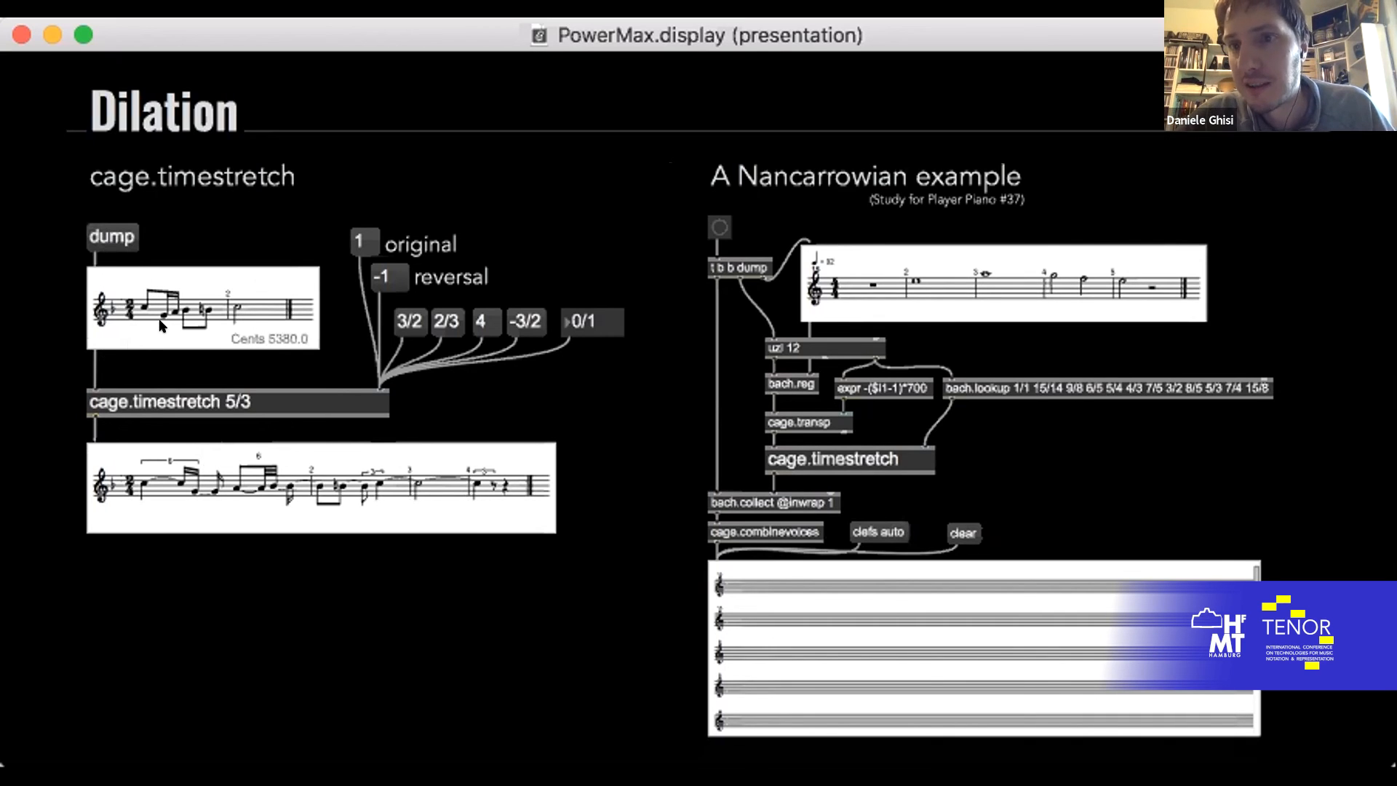
mouse_move(504, 309)
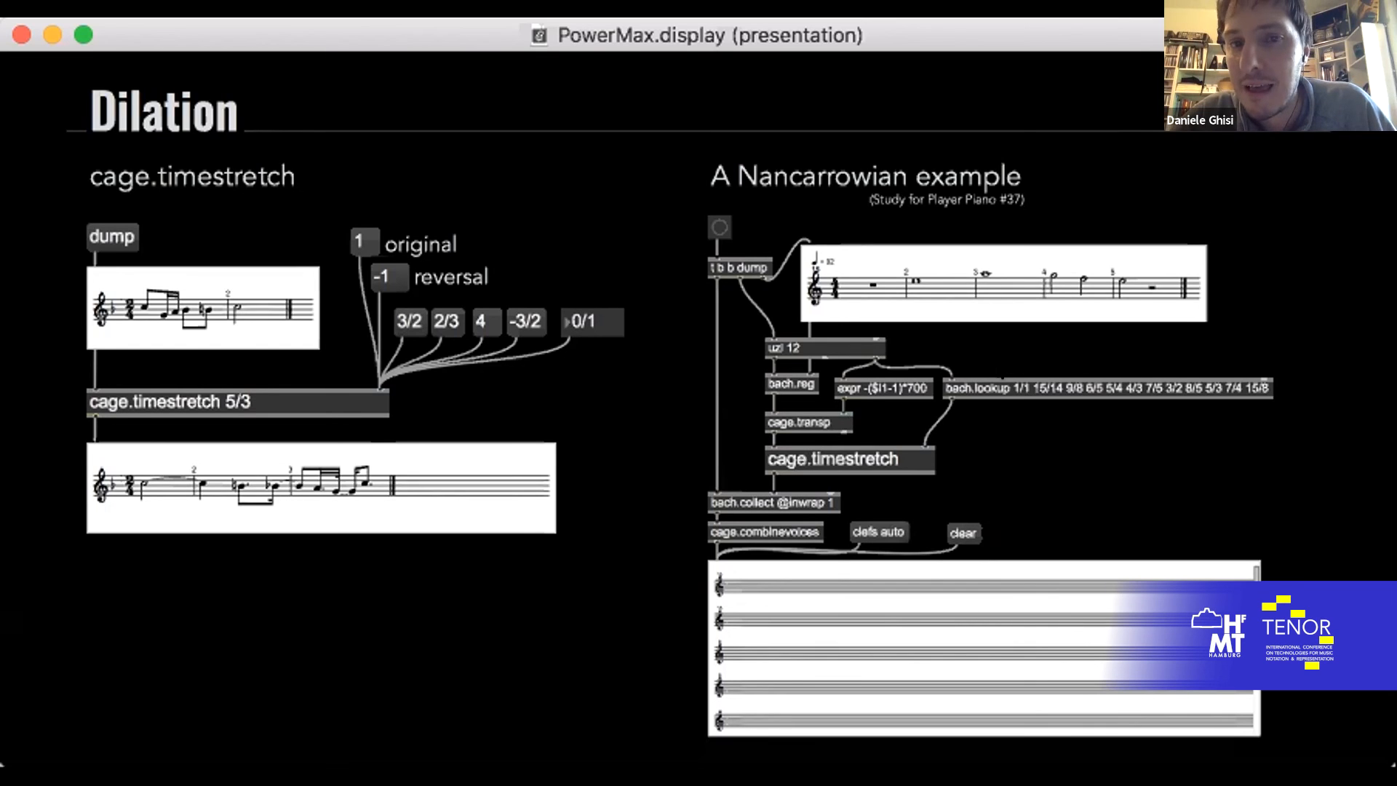
mouse_move(1042, 381)
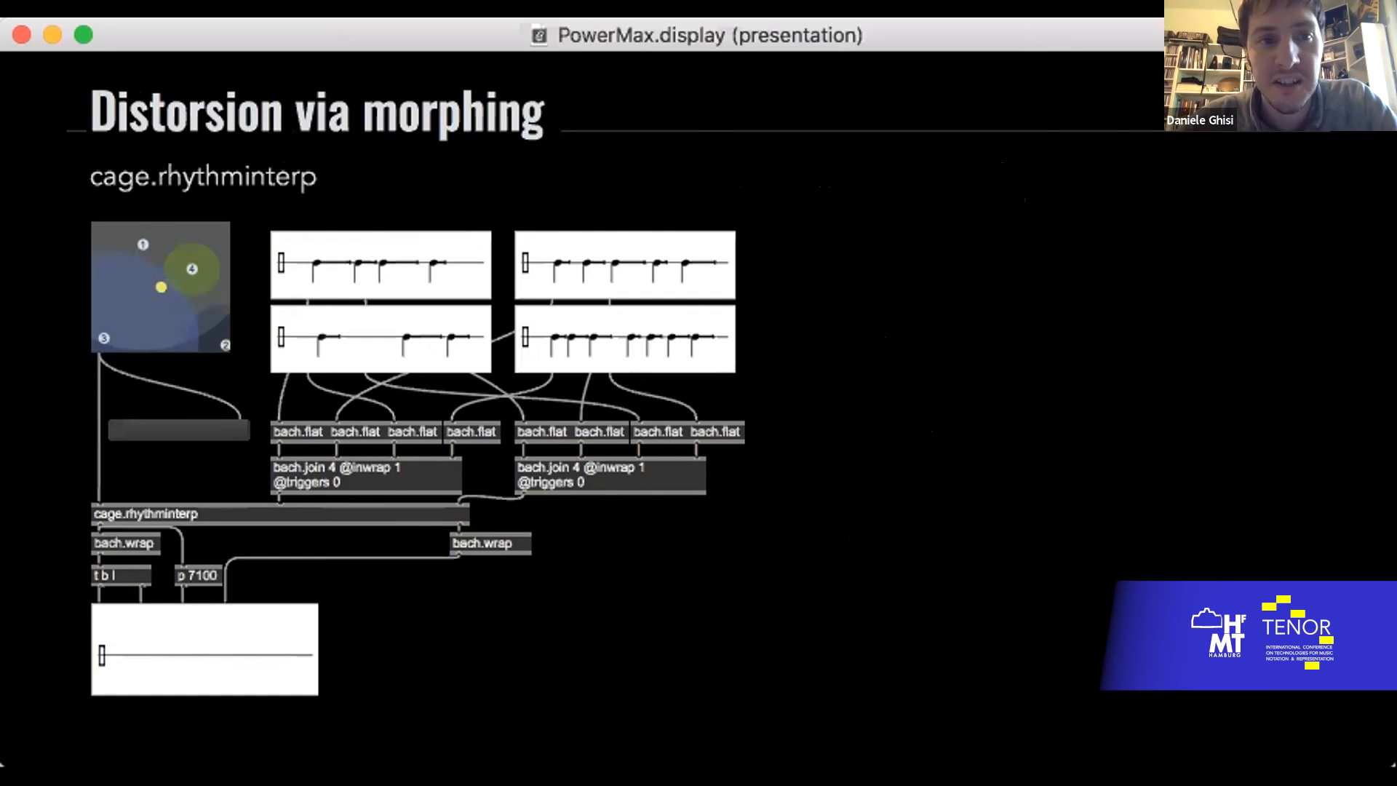
mouse_move(283, 254)
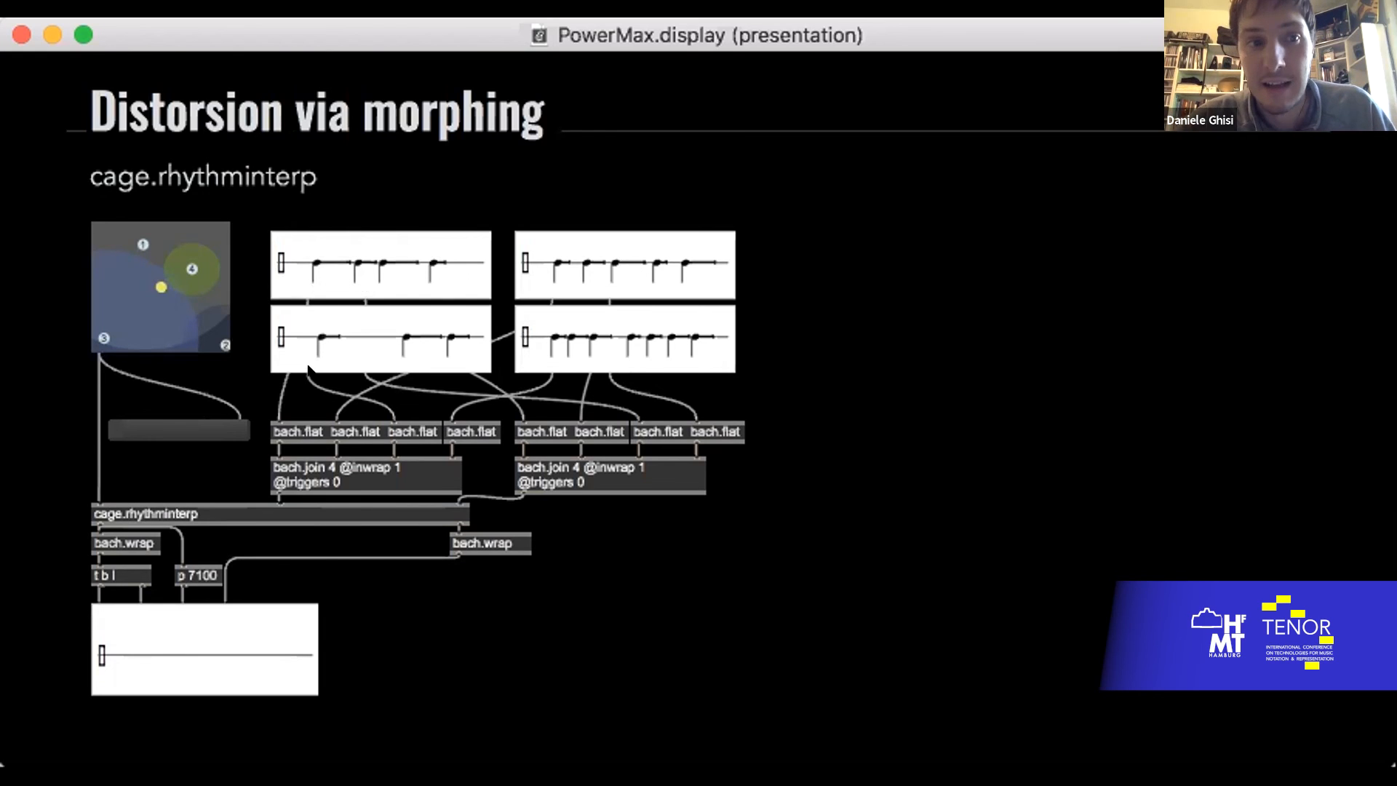
Step: Move the interpolation point around the pad, toward rhythm 4 and then rhythm 1
drag(160, 287, 139, 268)
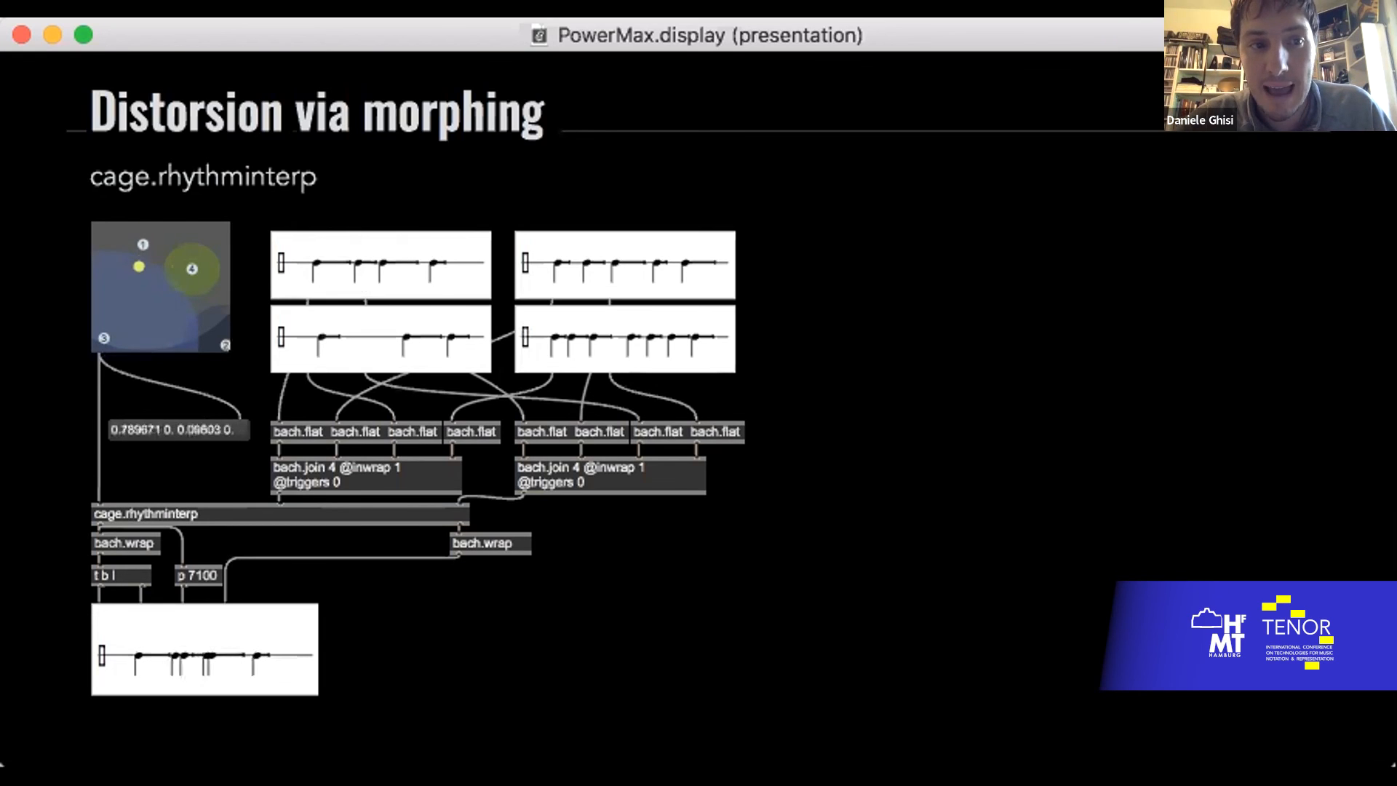
drag(140, 267, 193, 284)
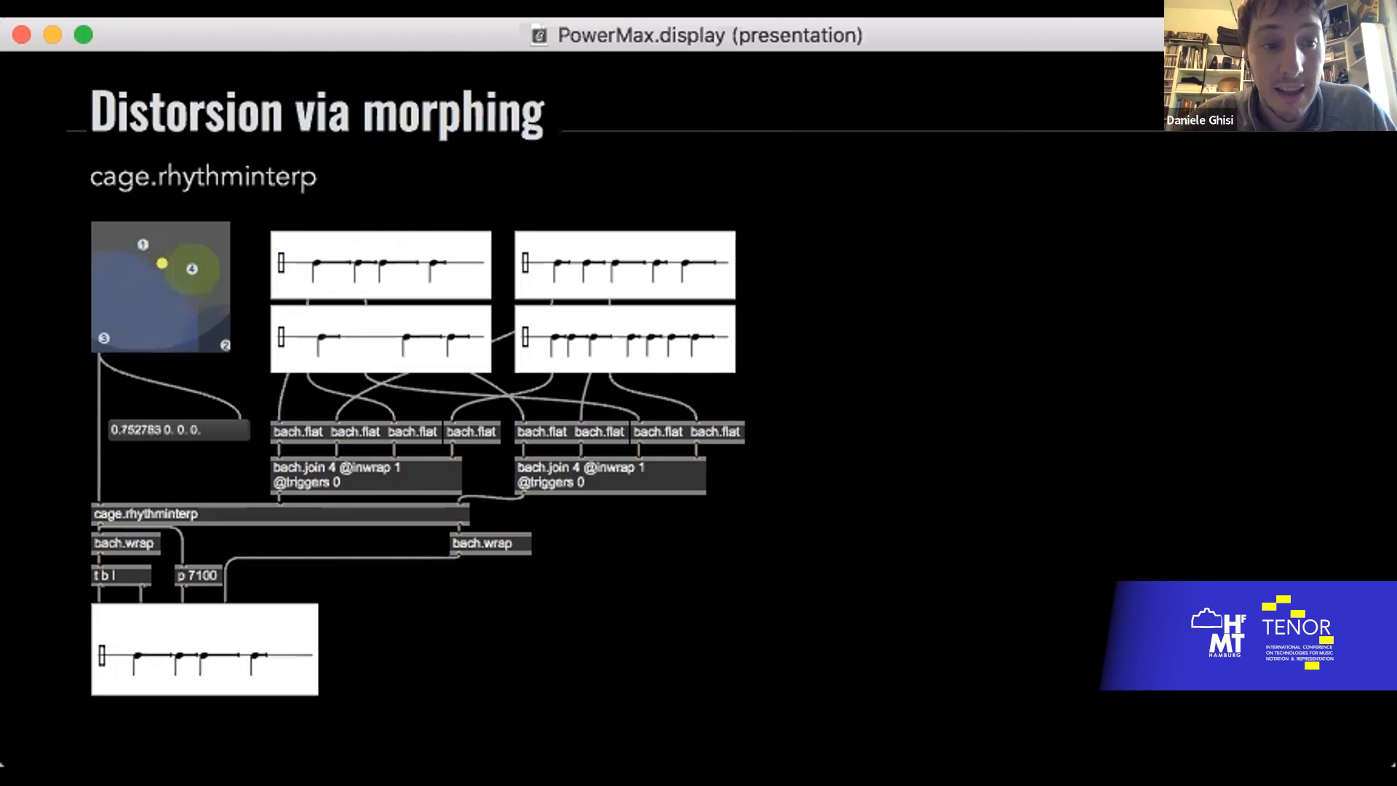
drag(162, 262, 144, 256)
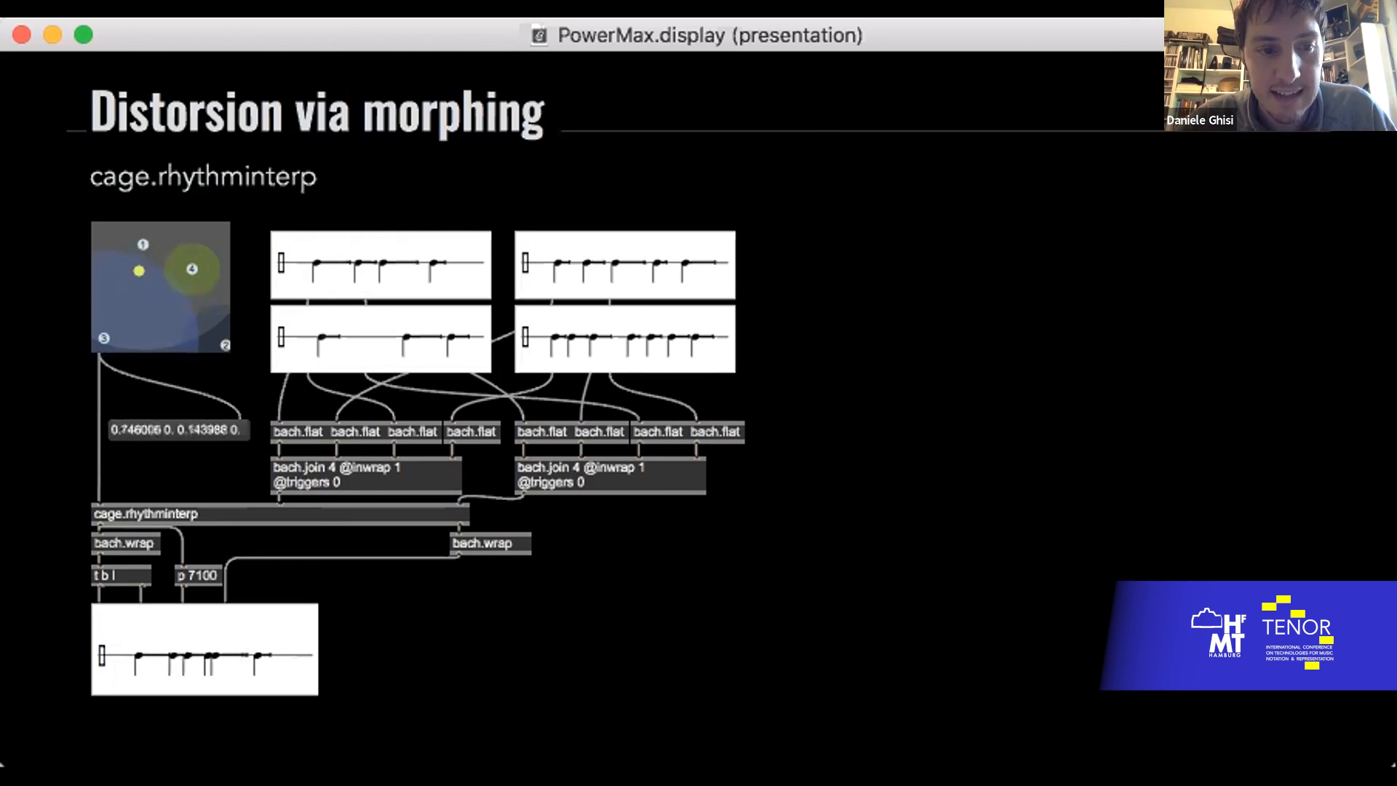
drag(140, 272, 140, 248)
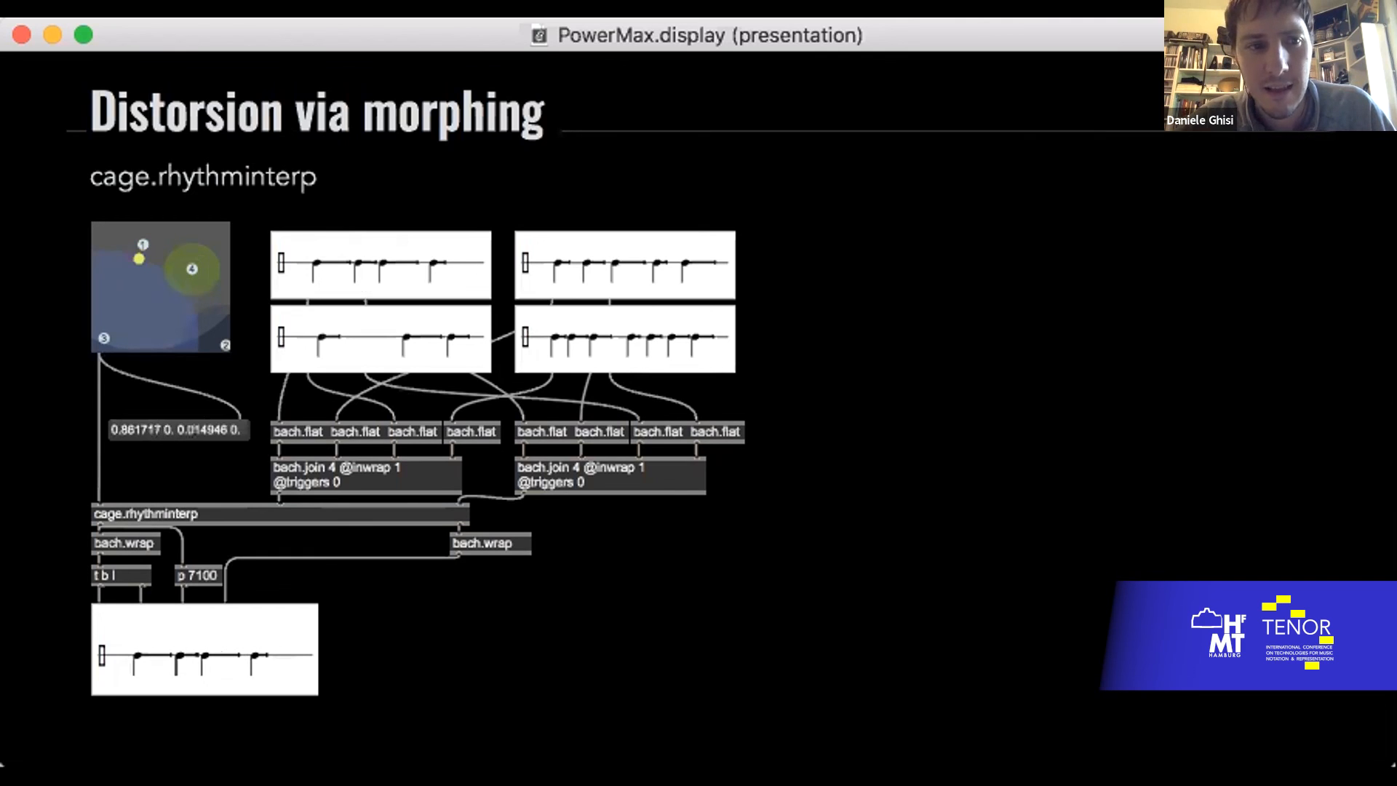
drag(140, 259, 137, 269)
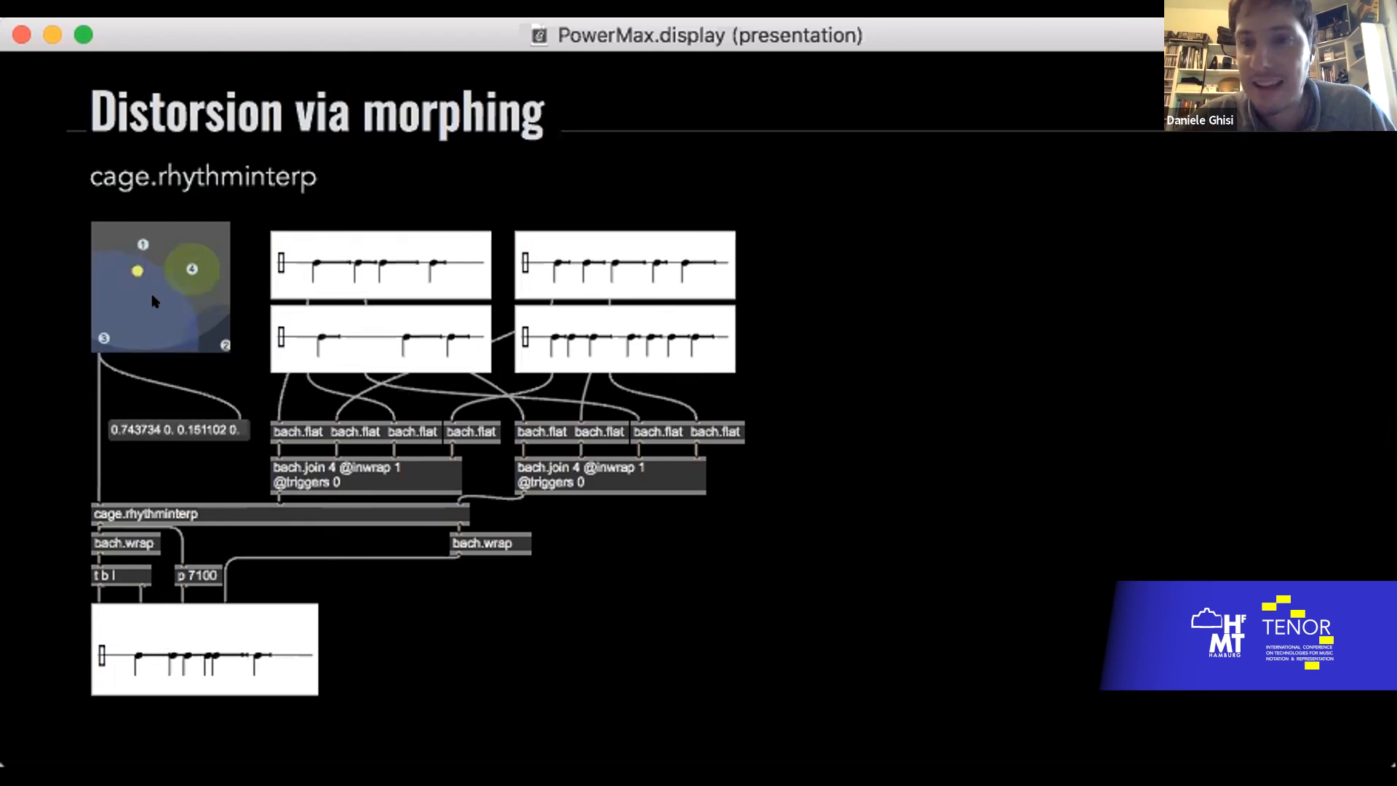
mouse_move(157, 322)
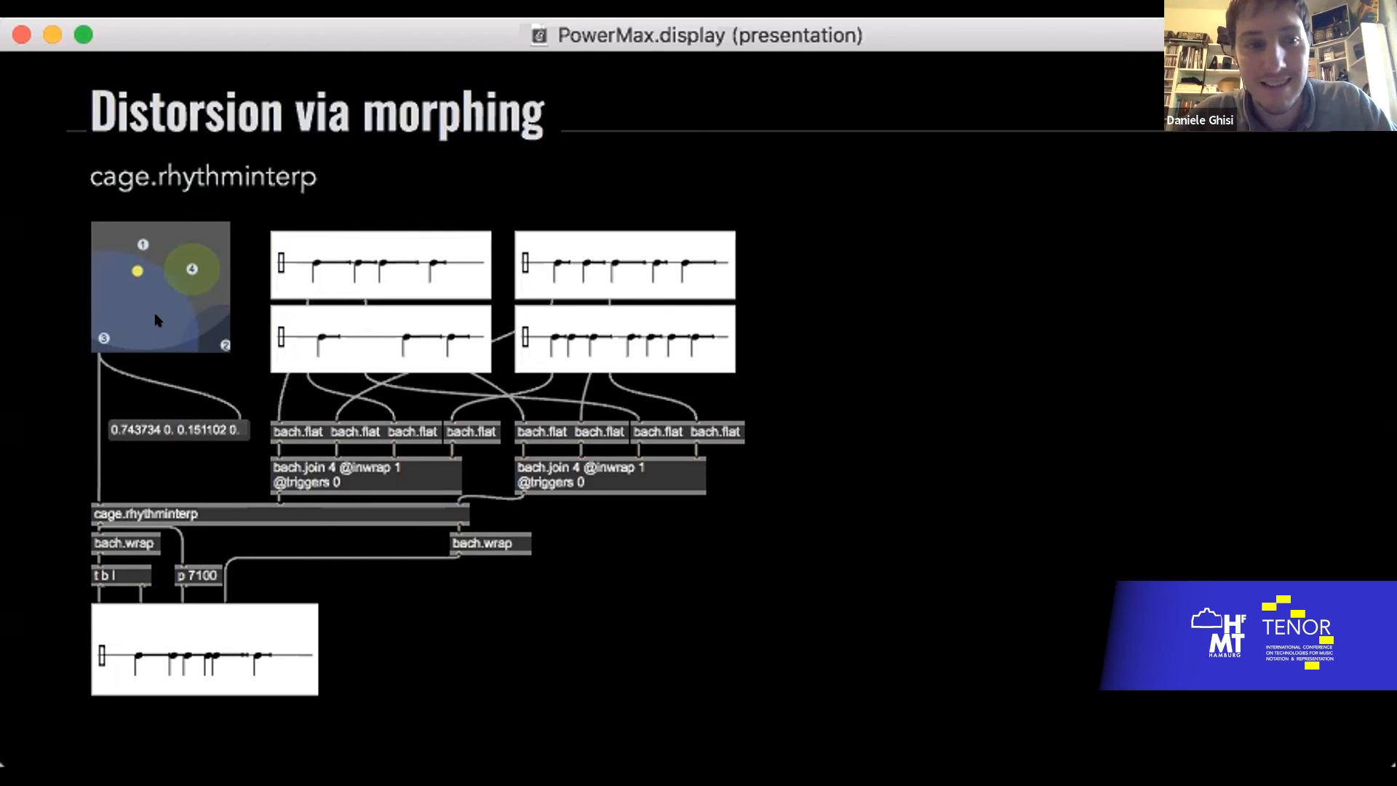
Step: Weight the morph toward rhythm 1, then drop the point fully onto rhythm 3
drag(137, 271, 133, 247)
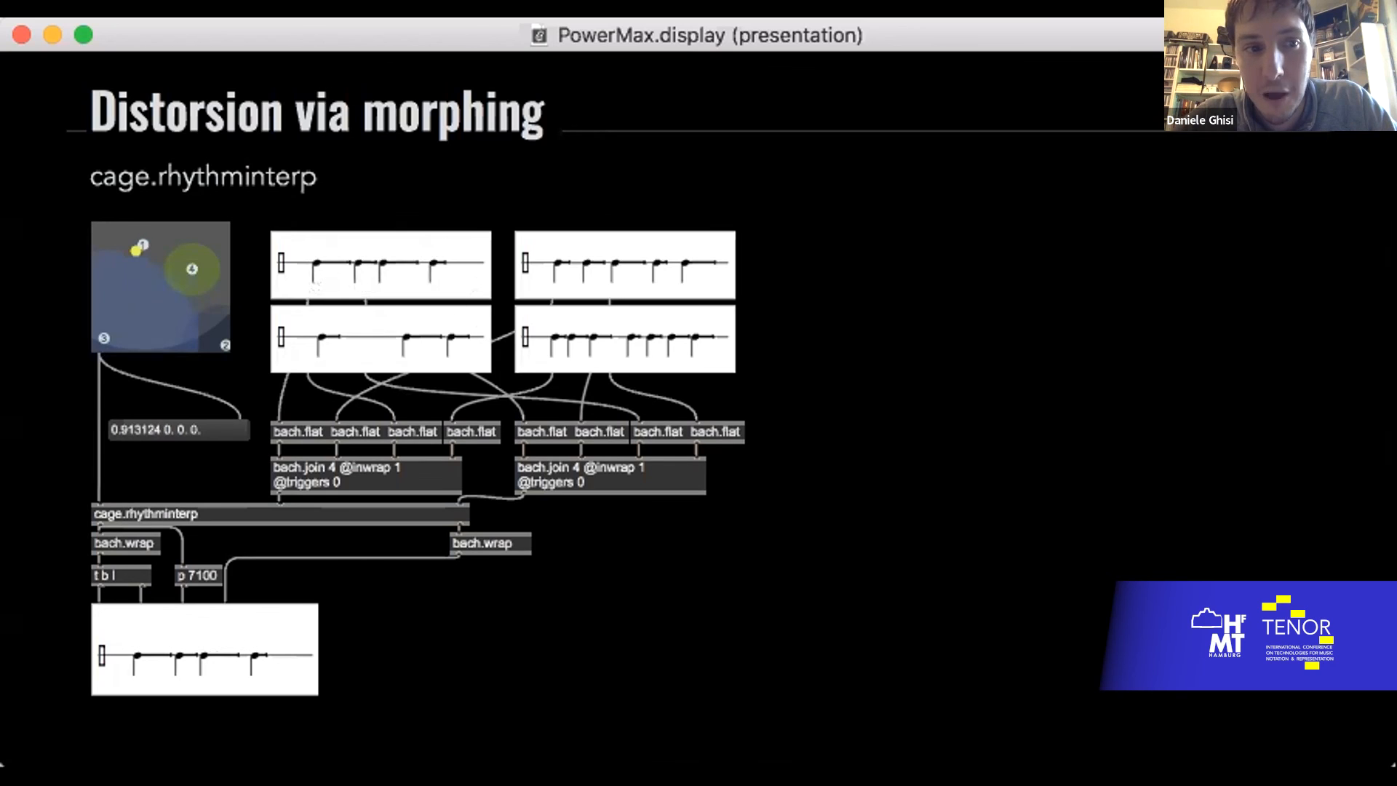
drag(139, 248, 133, 235)
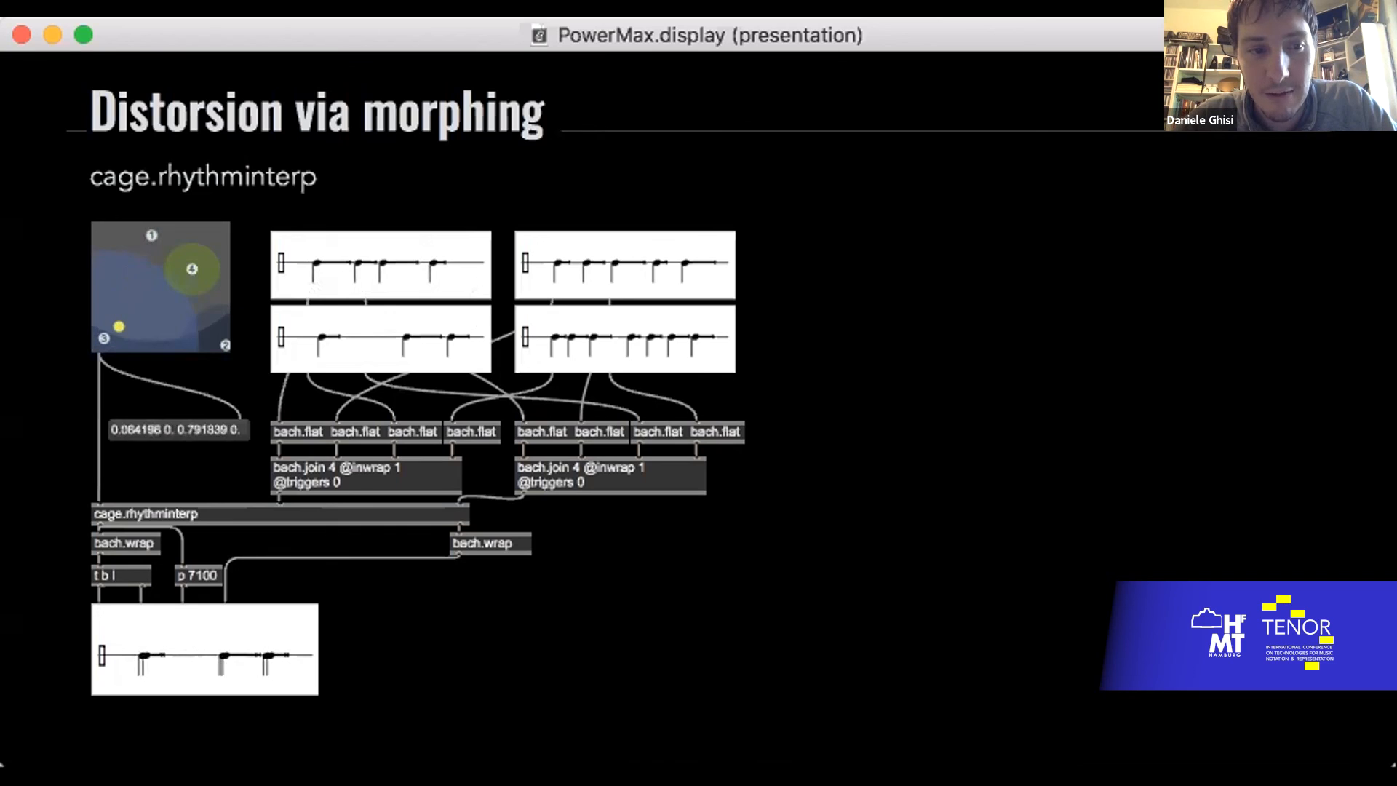
drag(118, 328, 100, 344)
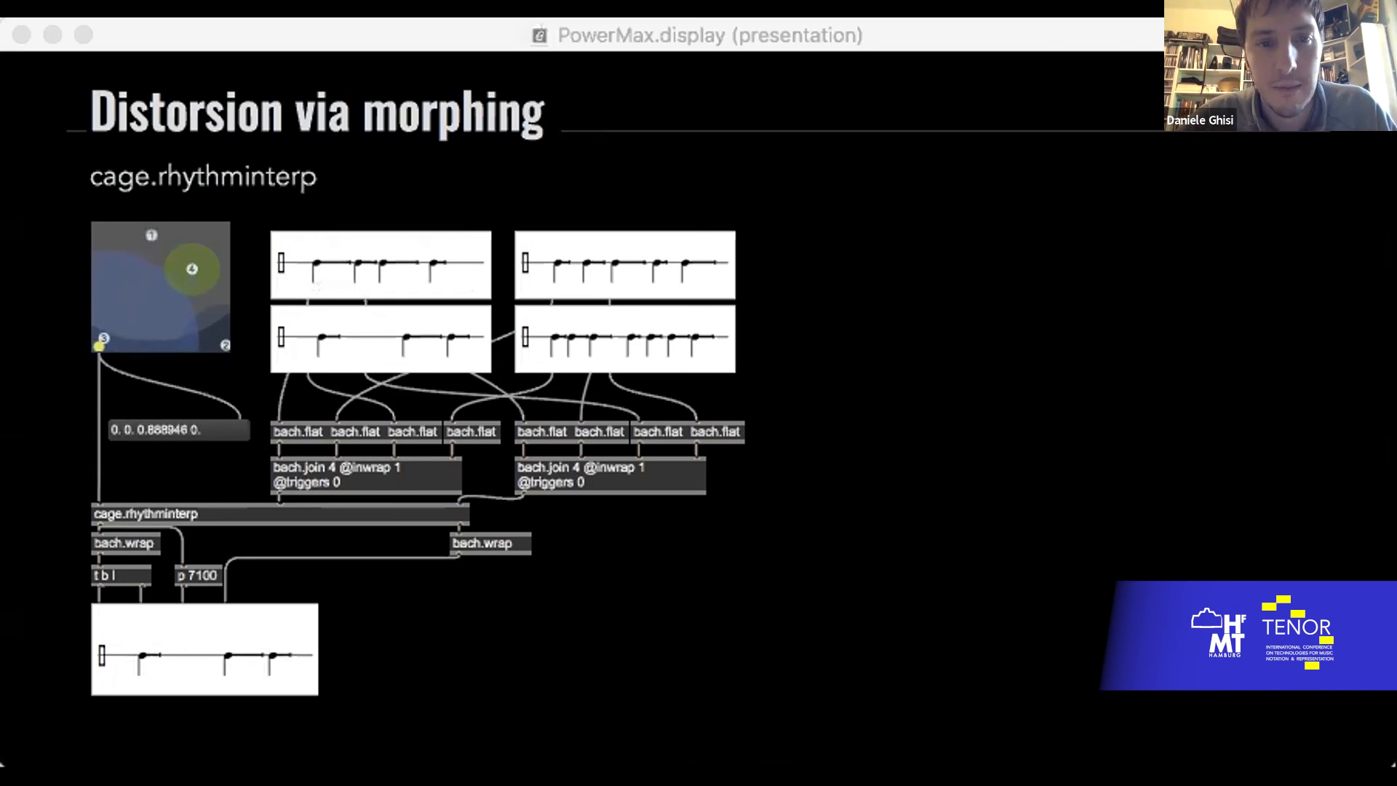
mouse_move(402, 33)
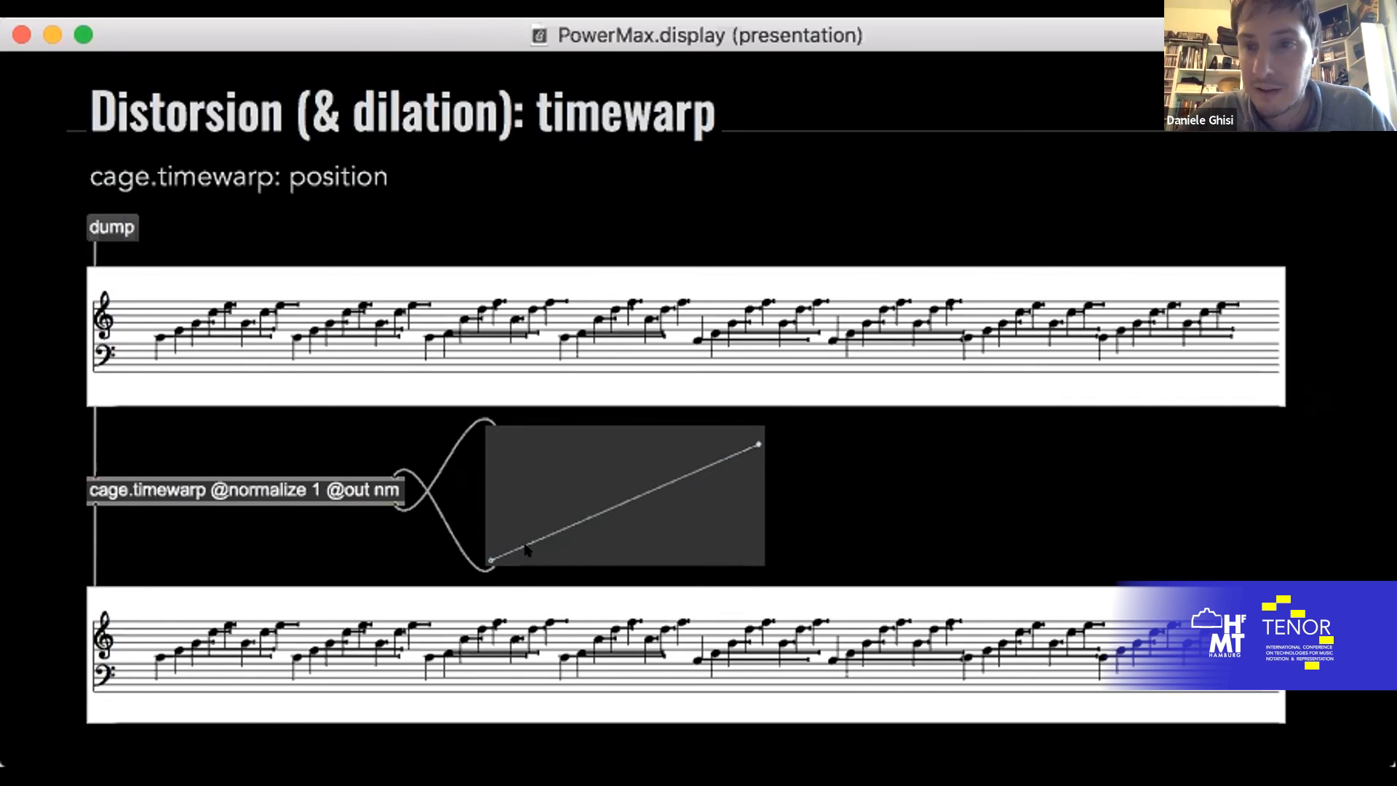
mouse_move(498, 492)
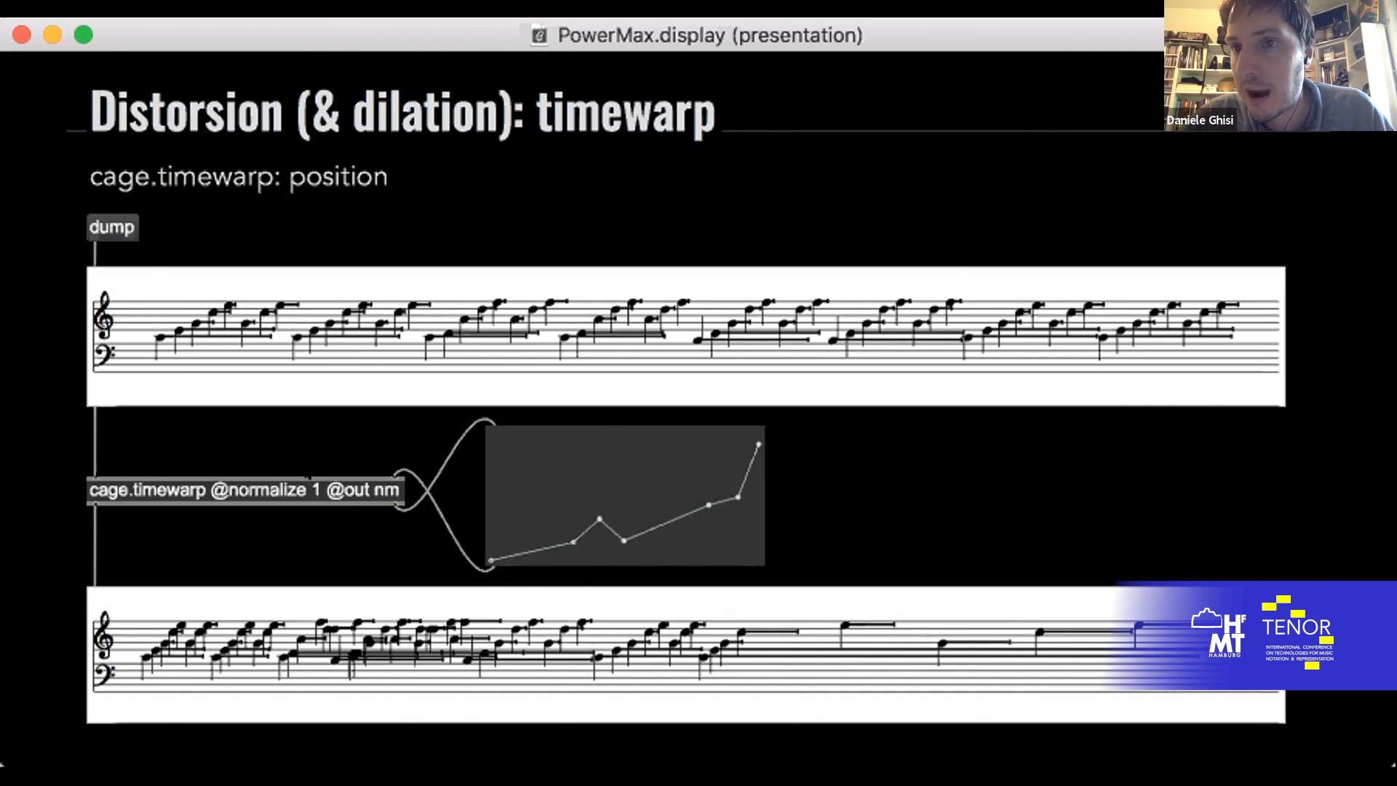
mouse_move(652, 452)
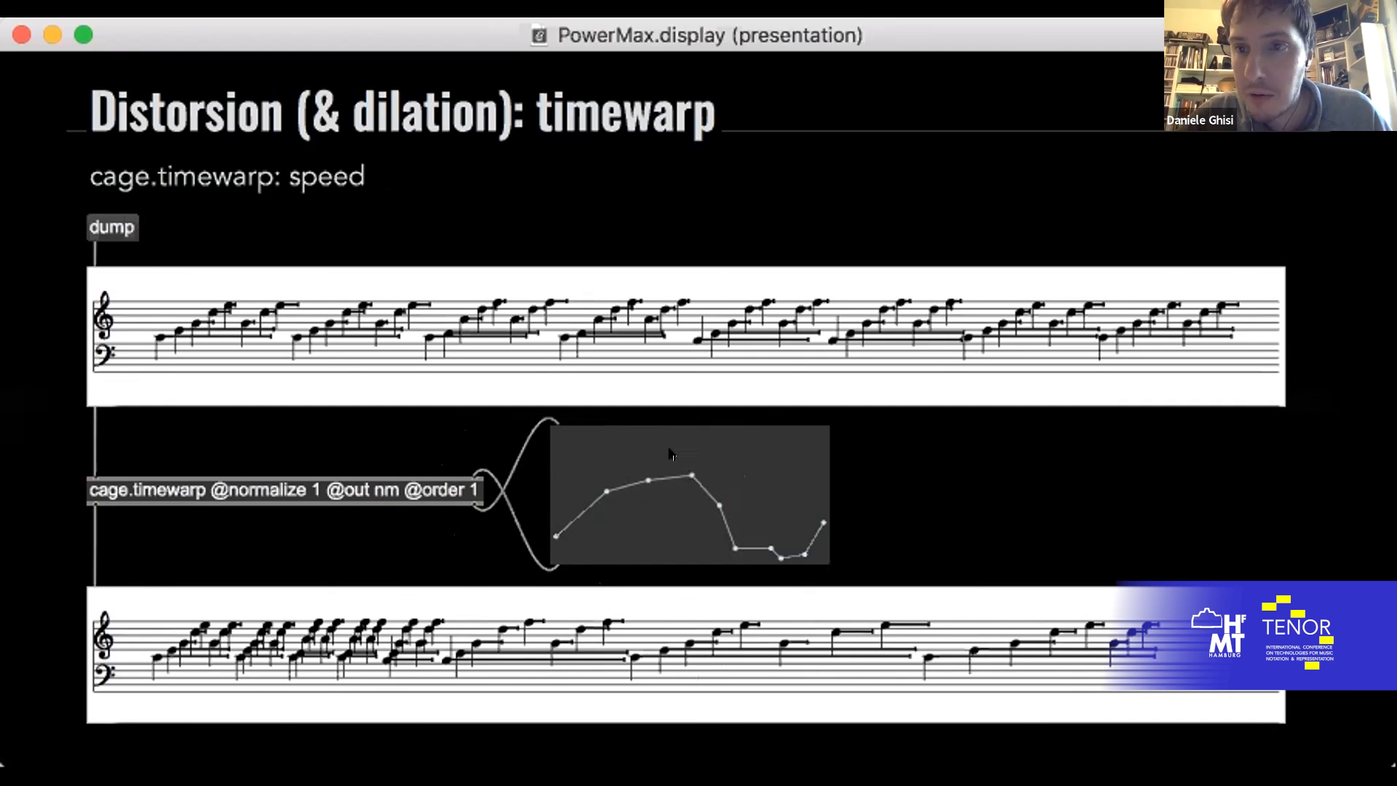
mouse_move(679, 473)
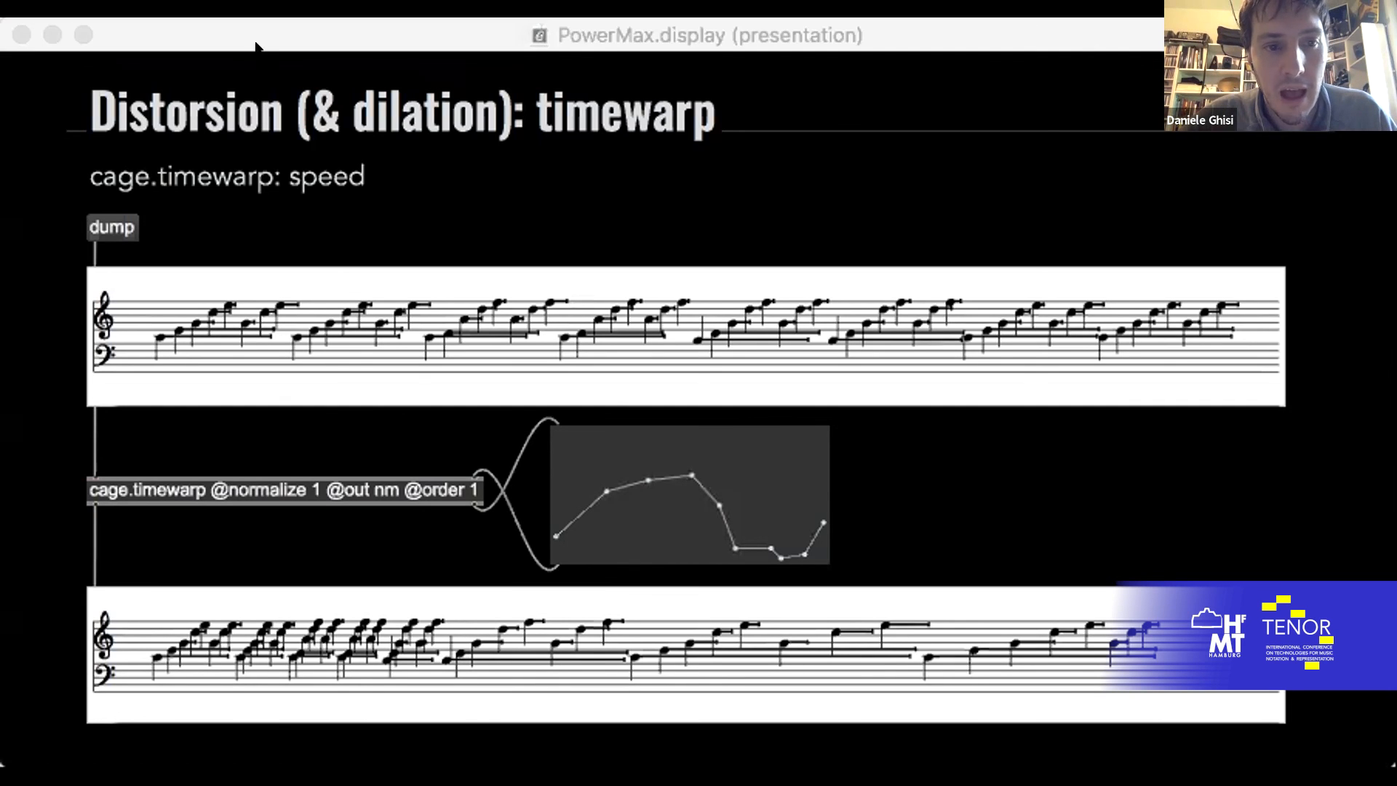
Step: Go to the cage.agogics slide and change cell repetitions from 8 to 10
key(right)
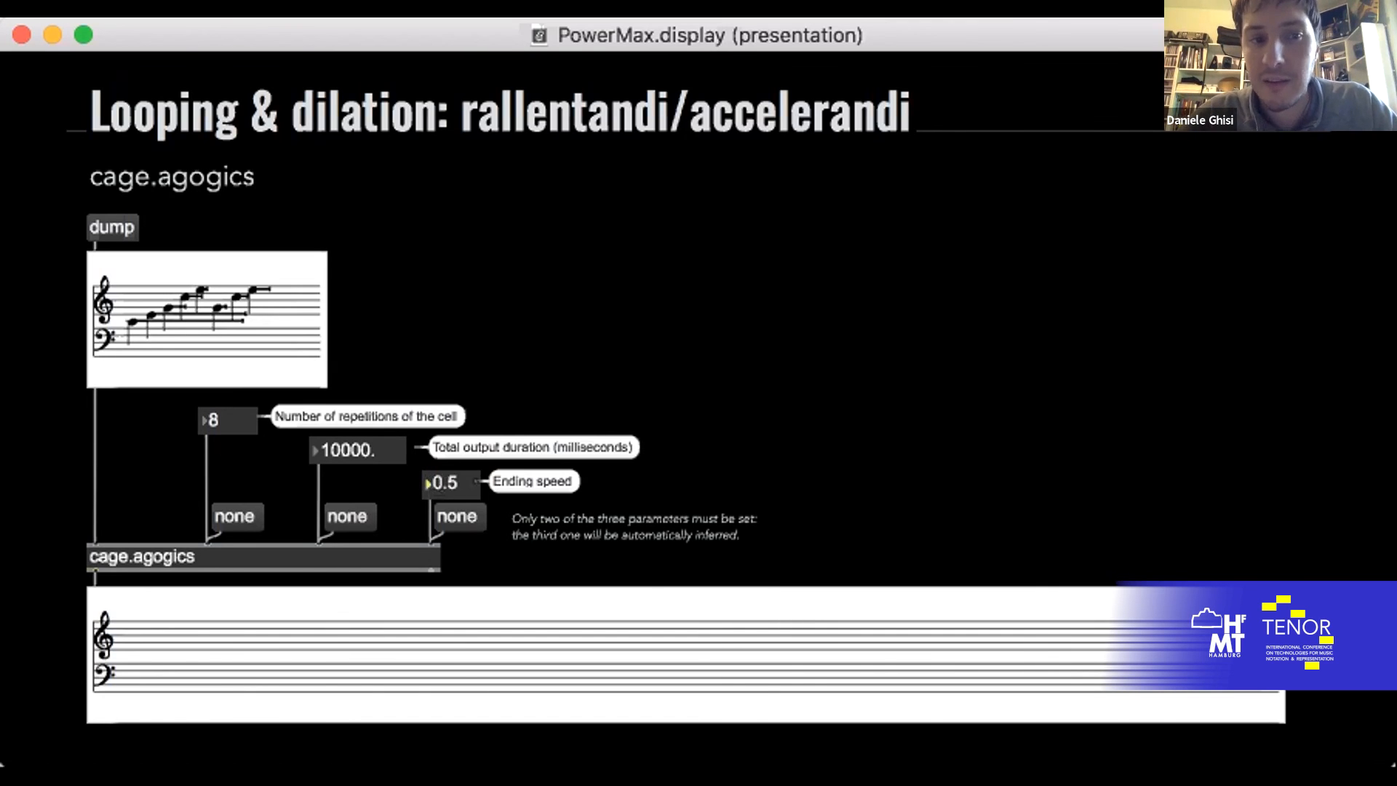
mouse_move(448, 451)
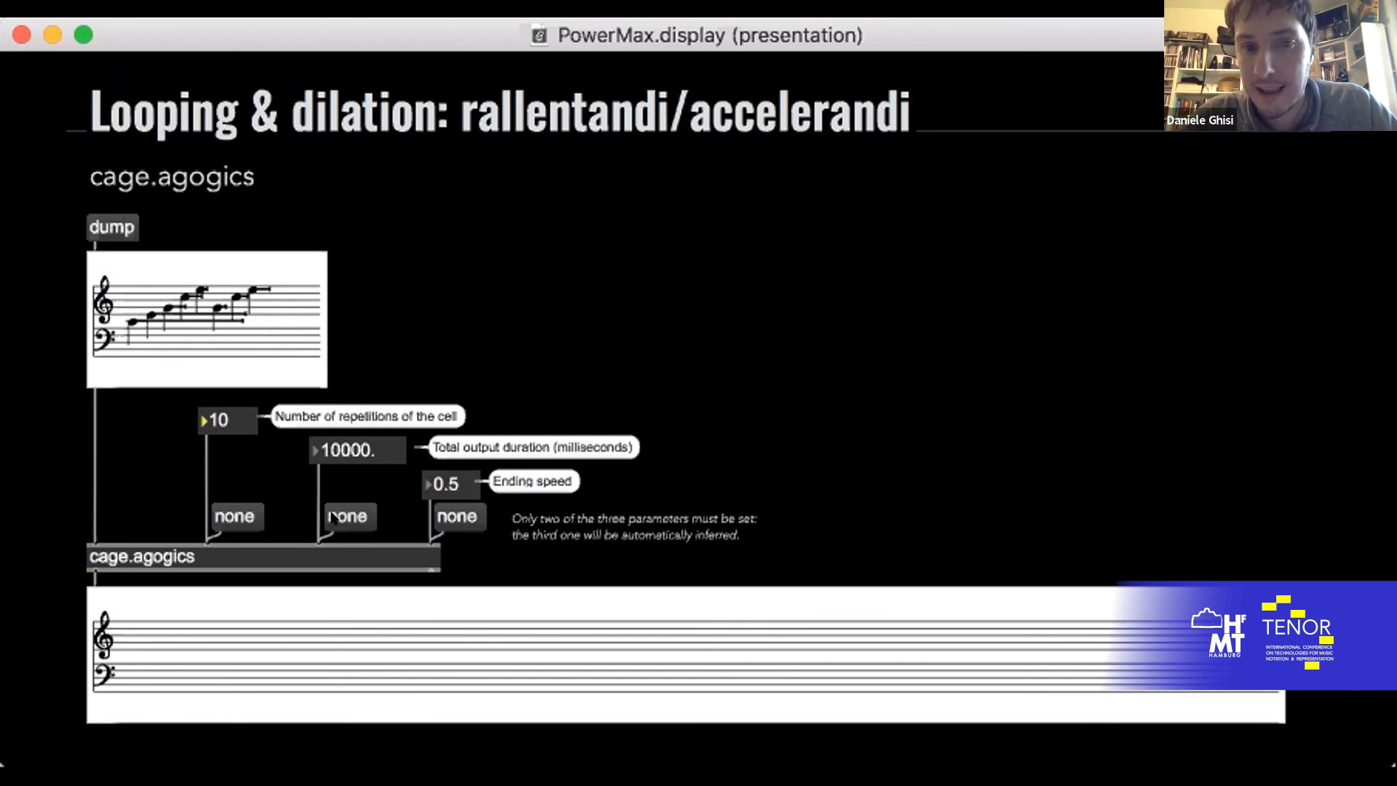
click(112, 227)
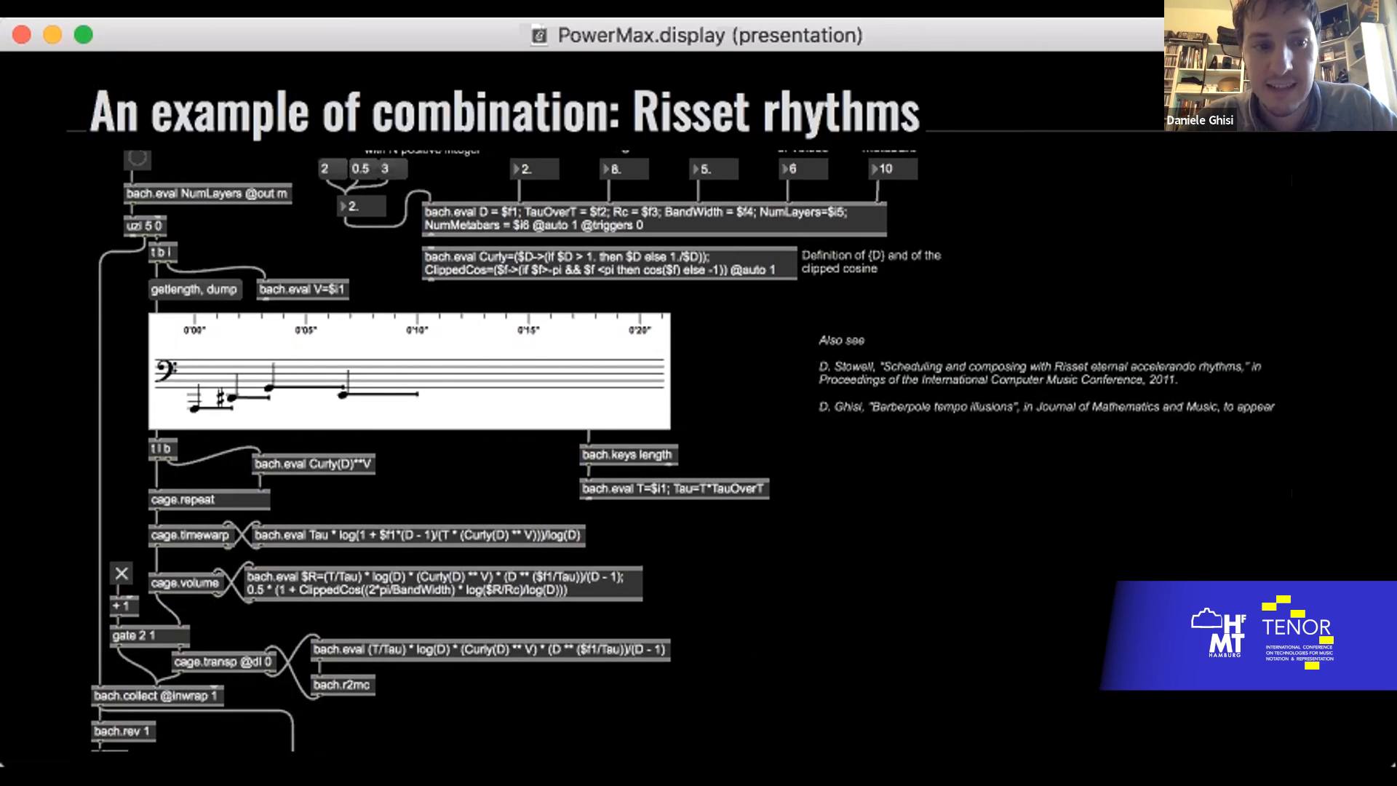
Step: Scroll down through the Risset rhythms combination patch
scroll(down, 3)
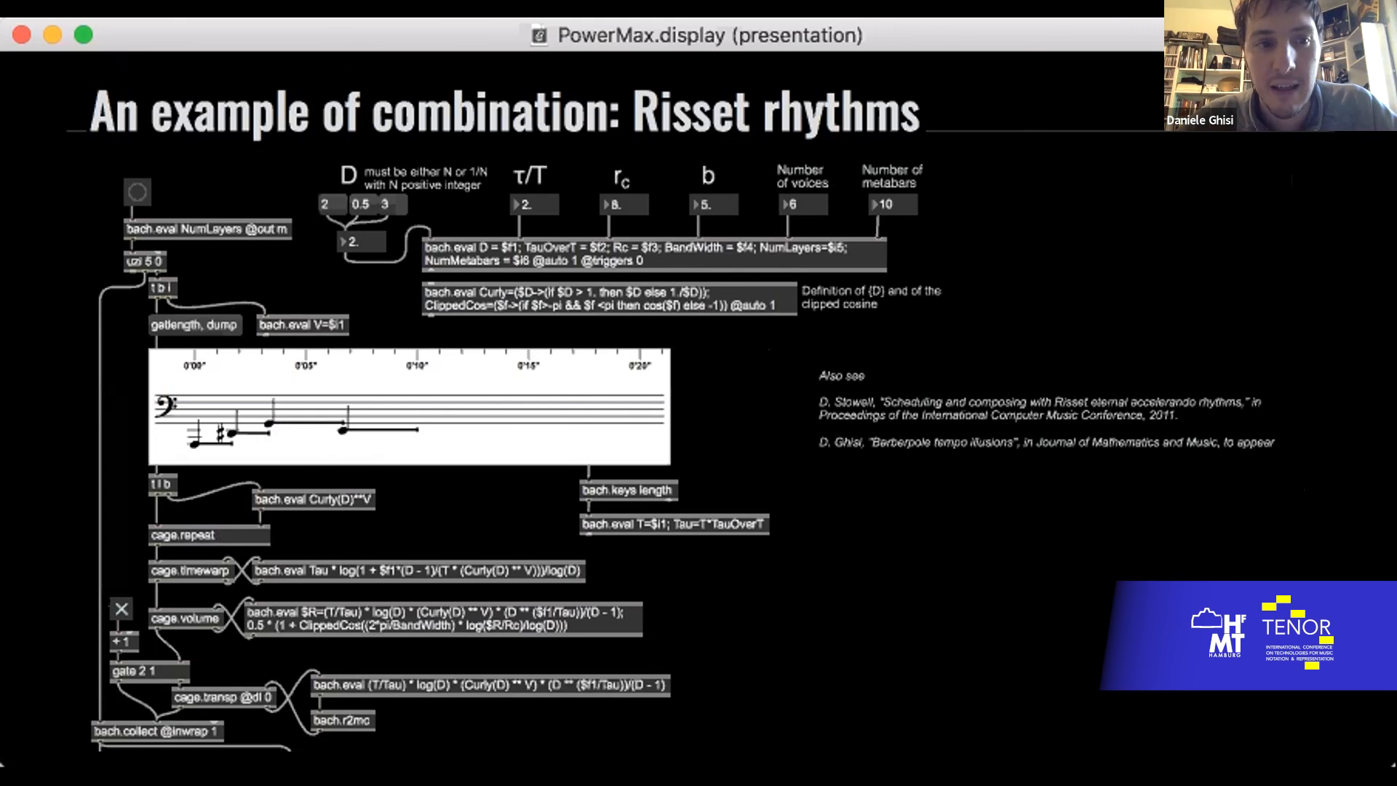
scroll(down, 3)
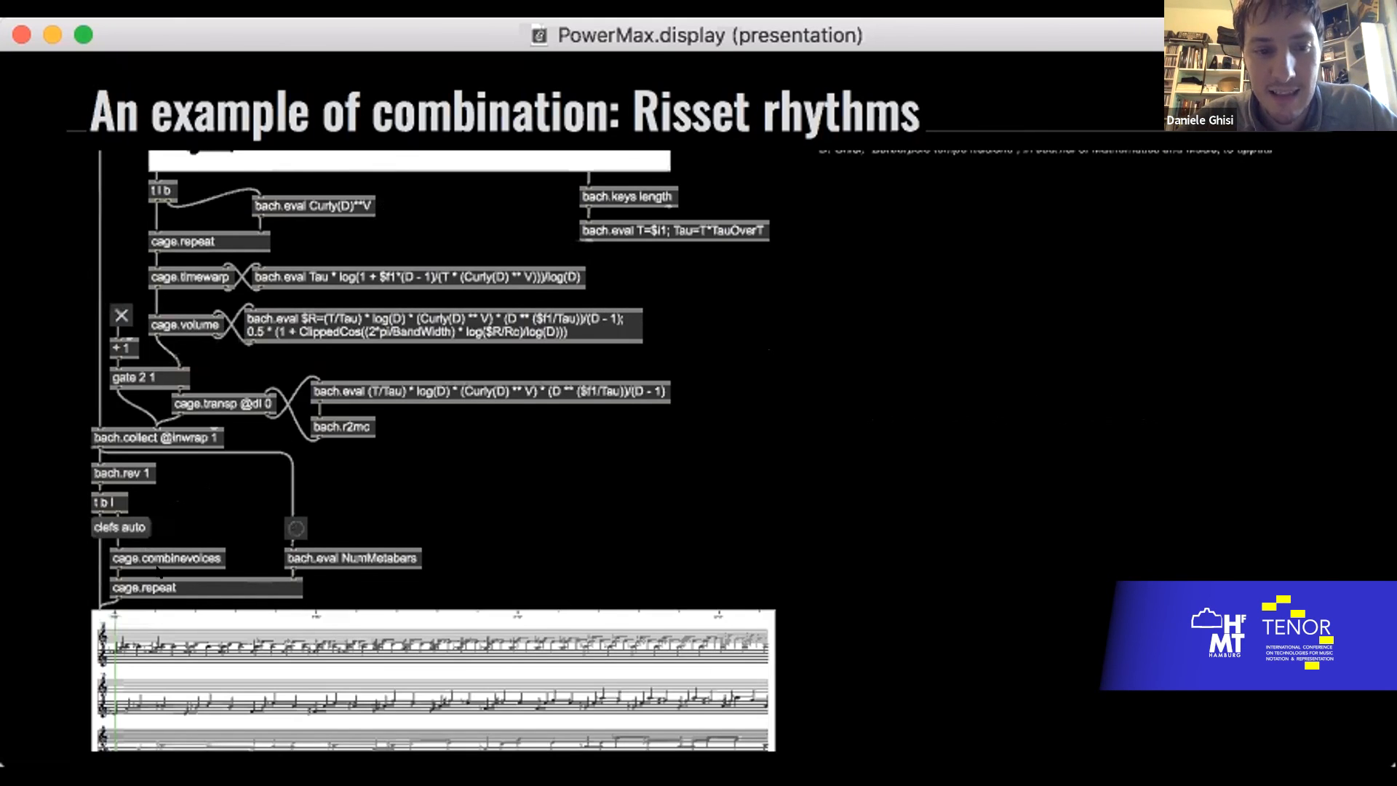
scroll(down, 3)
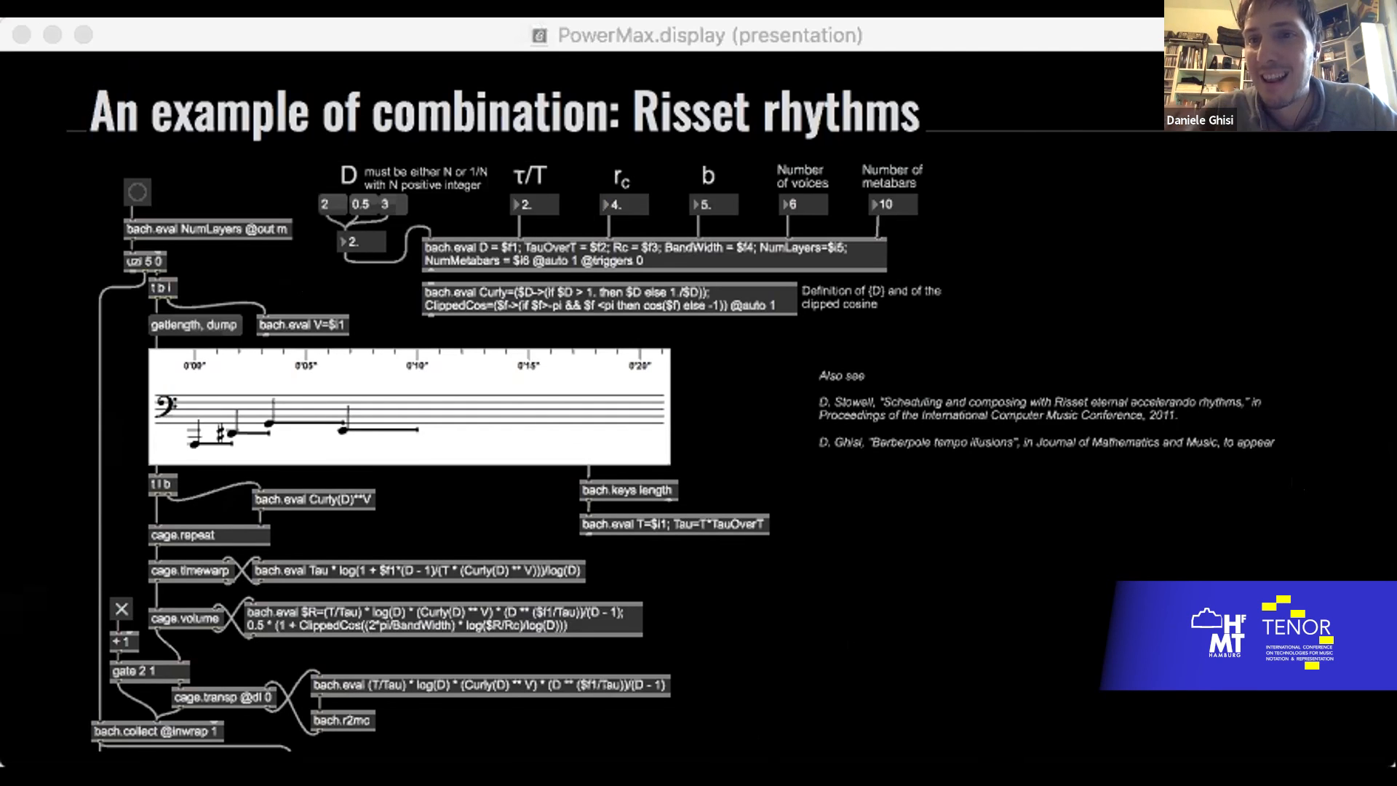
Step: Go to the speed up/slow down slide and scroll to the output bach.roll
key(right)
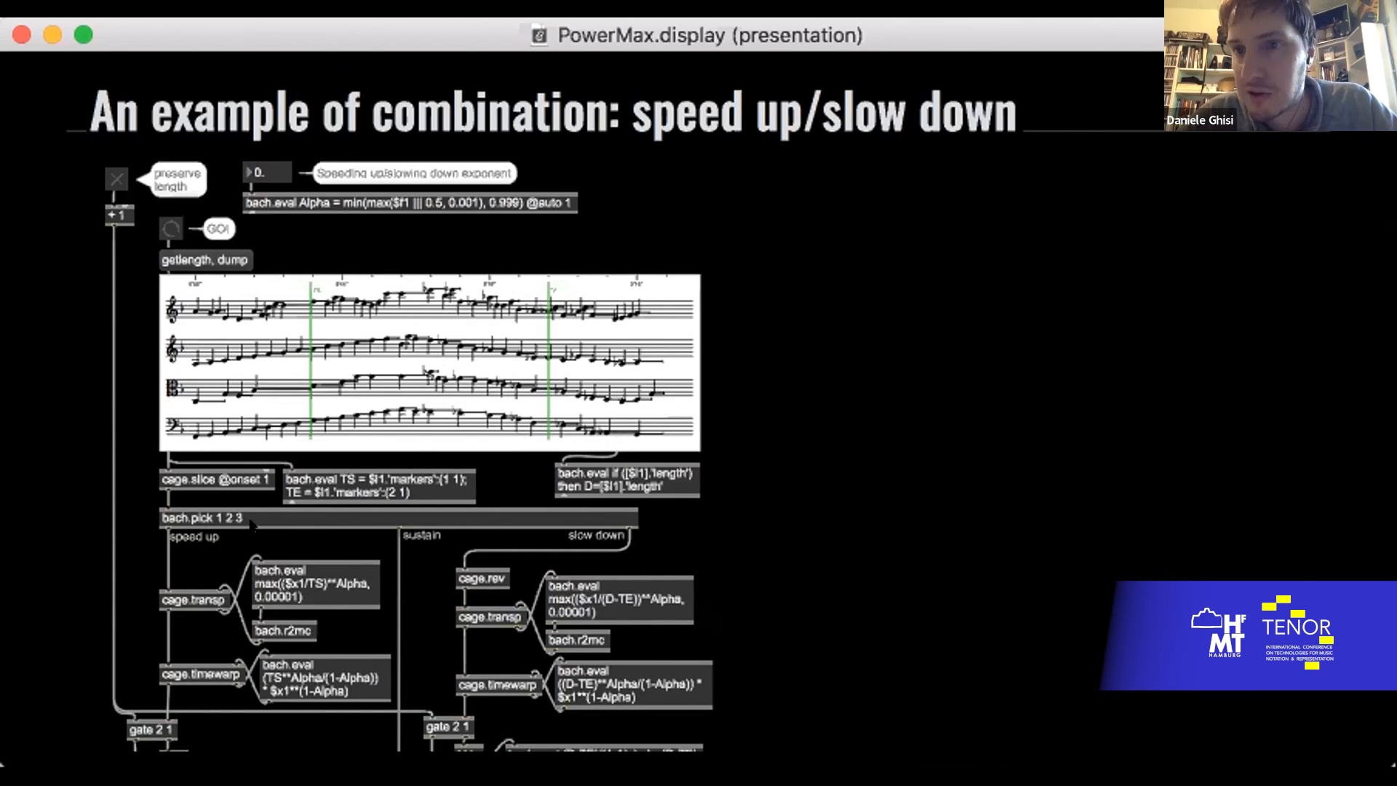
scroll(down, 3)
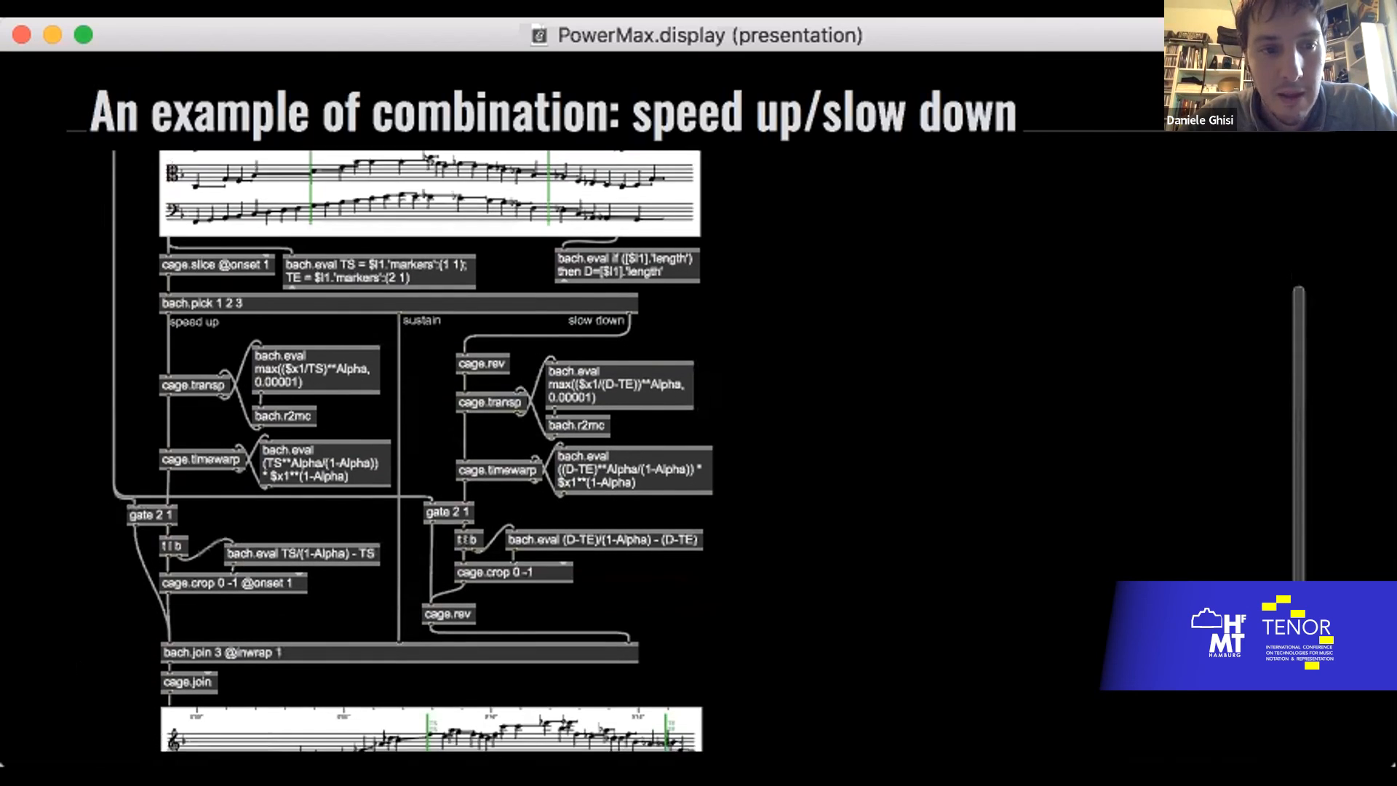
scroll(down, 3)
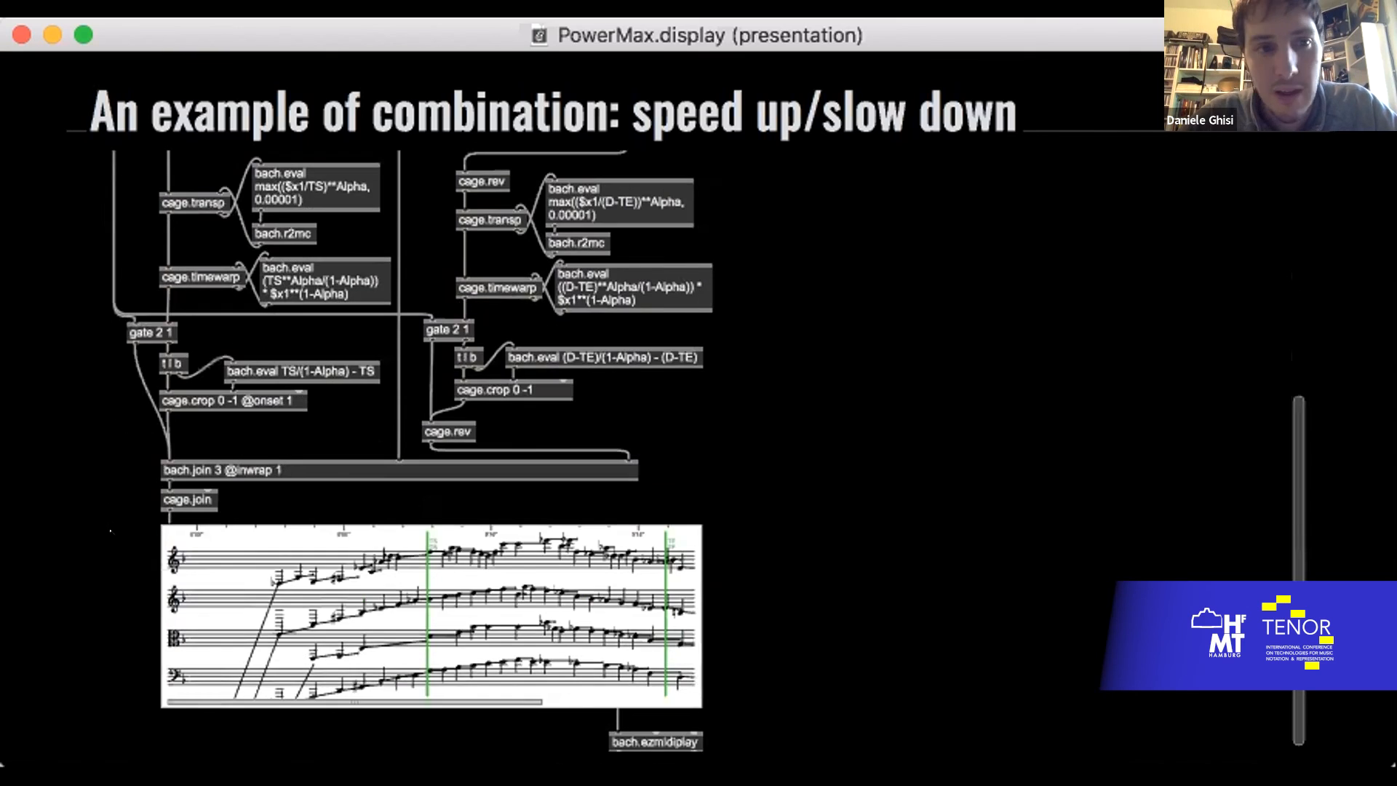